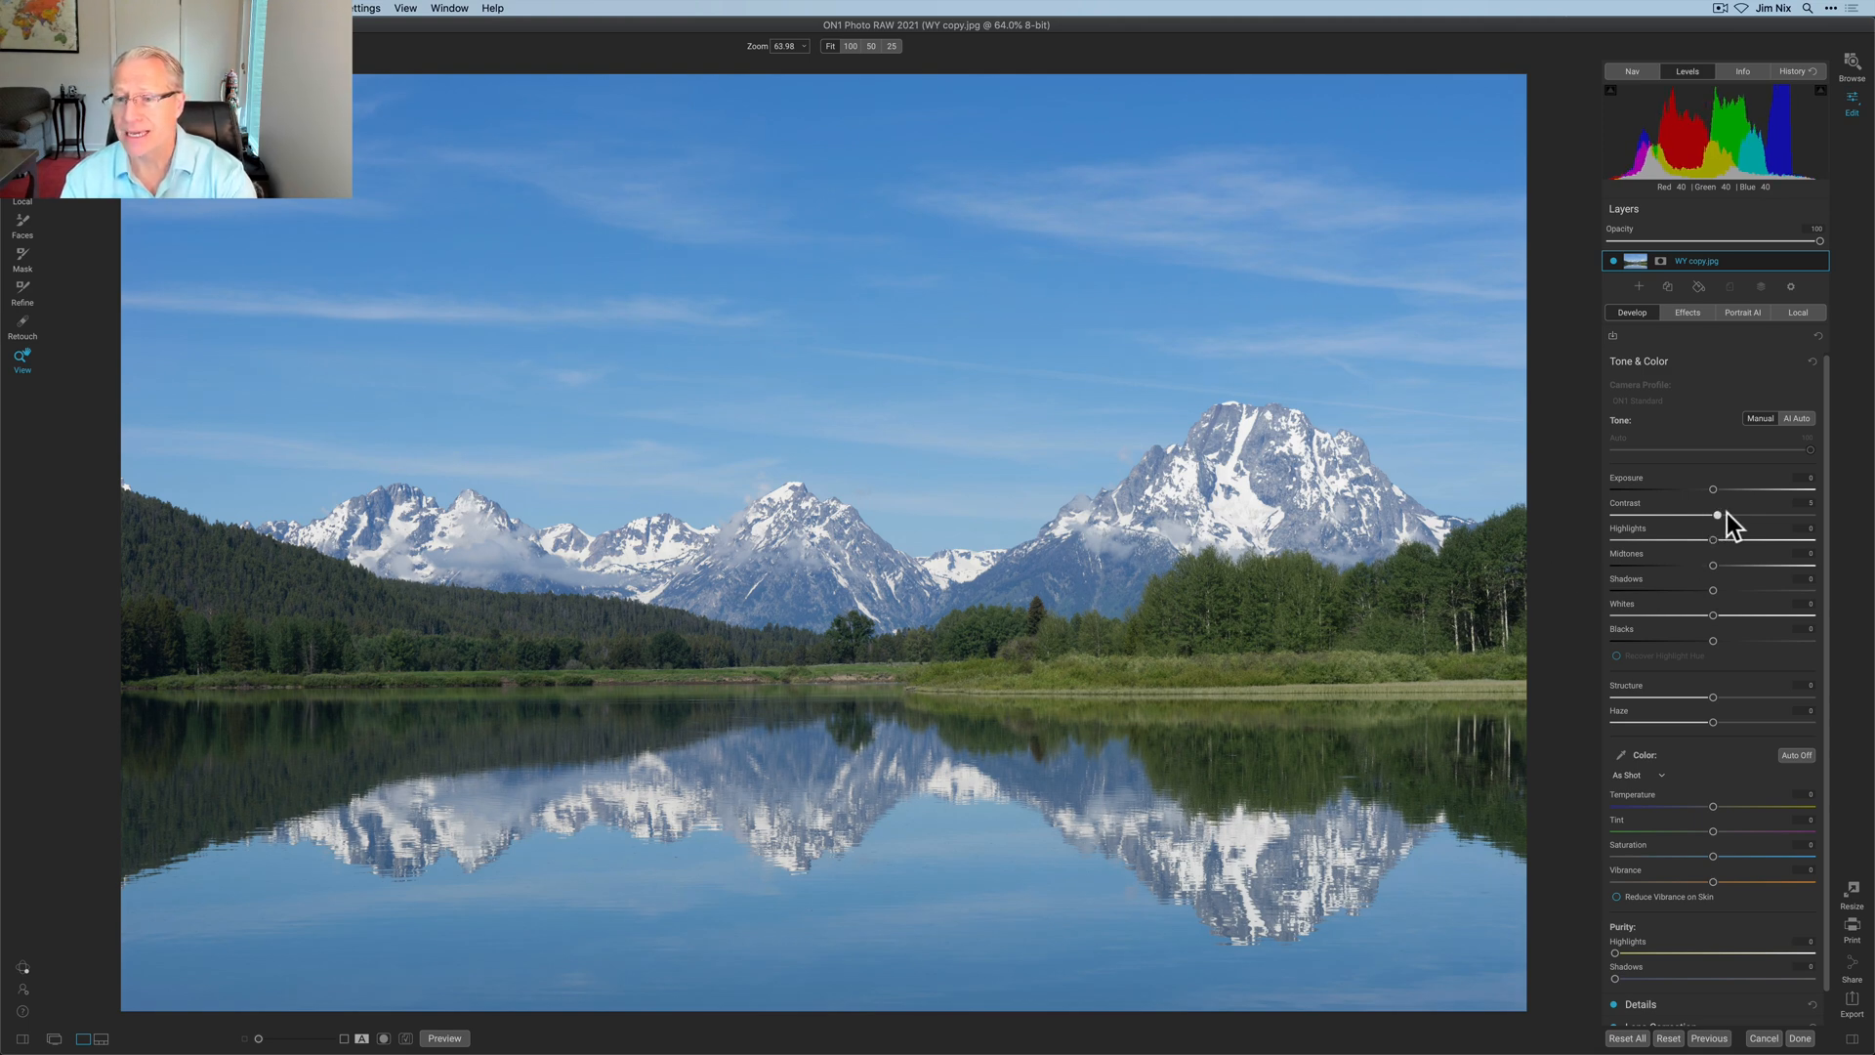
Raise Contrast to 40, pull Highlights to -44, then toggle Preview to compare.
drag(1716, 515, 1752, 515)
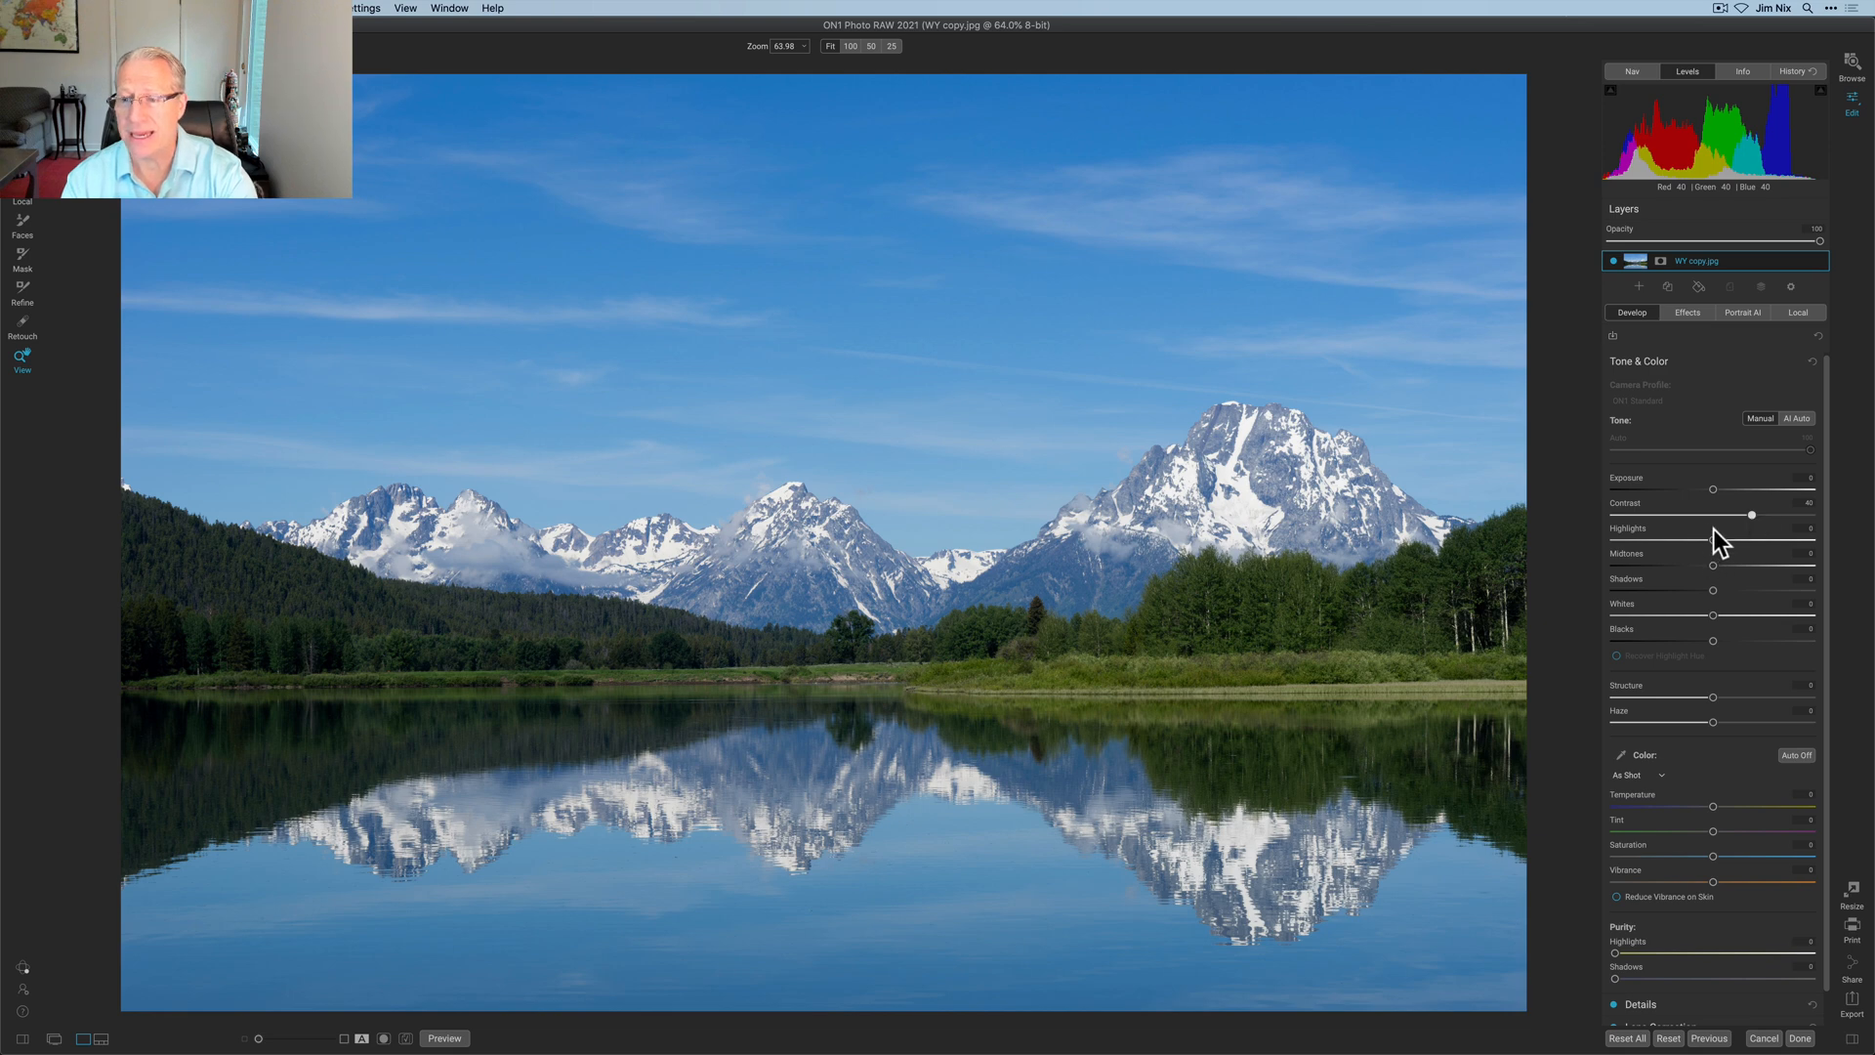
drag(1806, 540, 1668, 540)
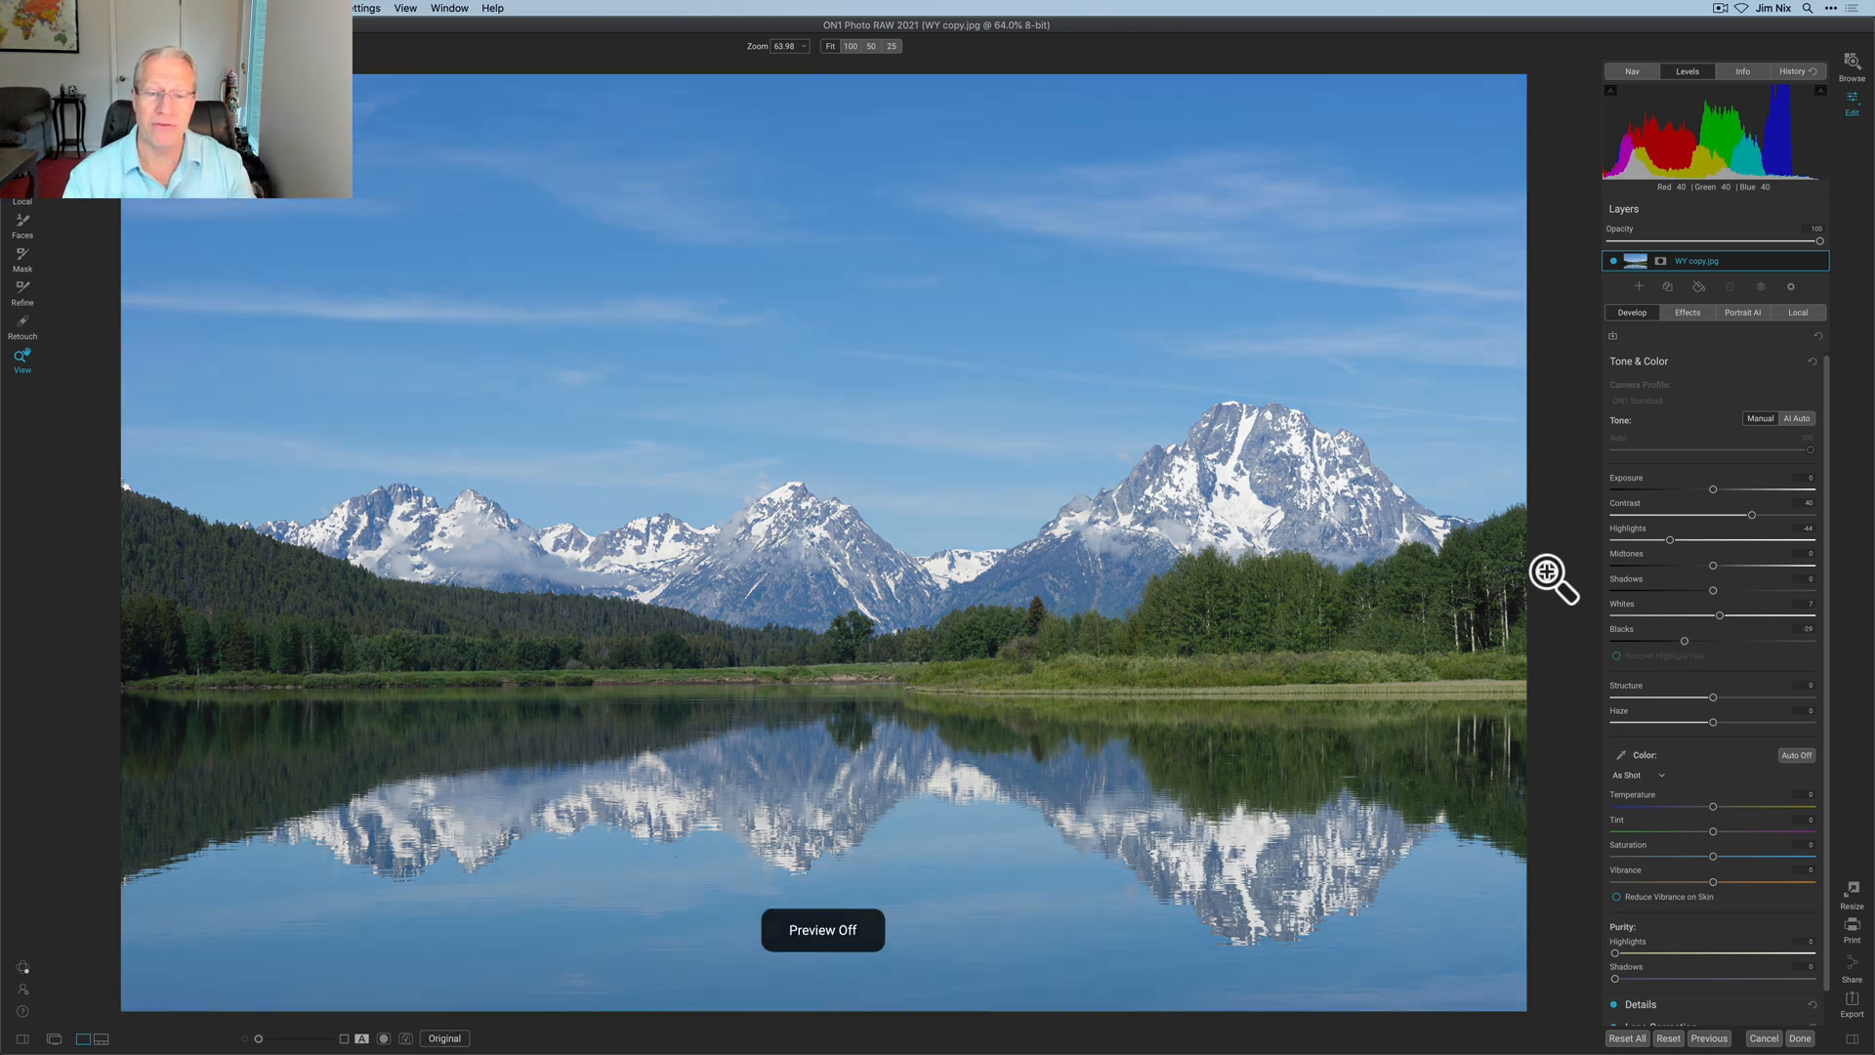
click(443, 1038)
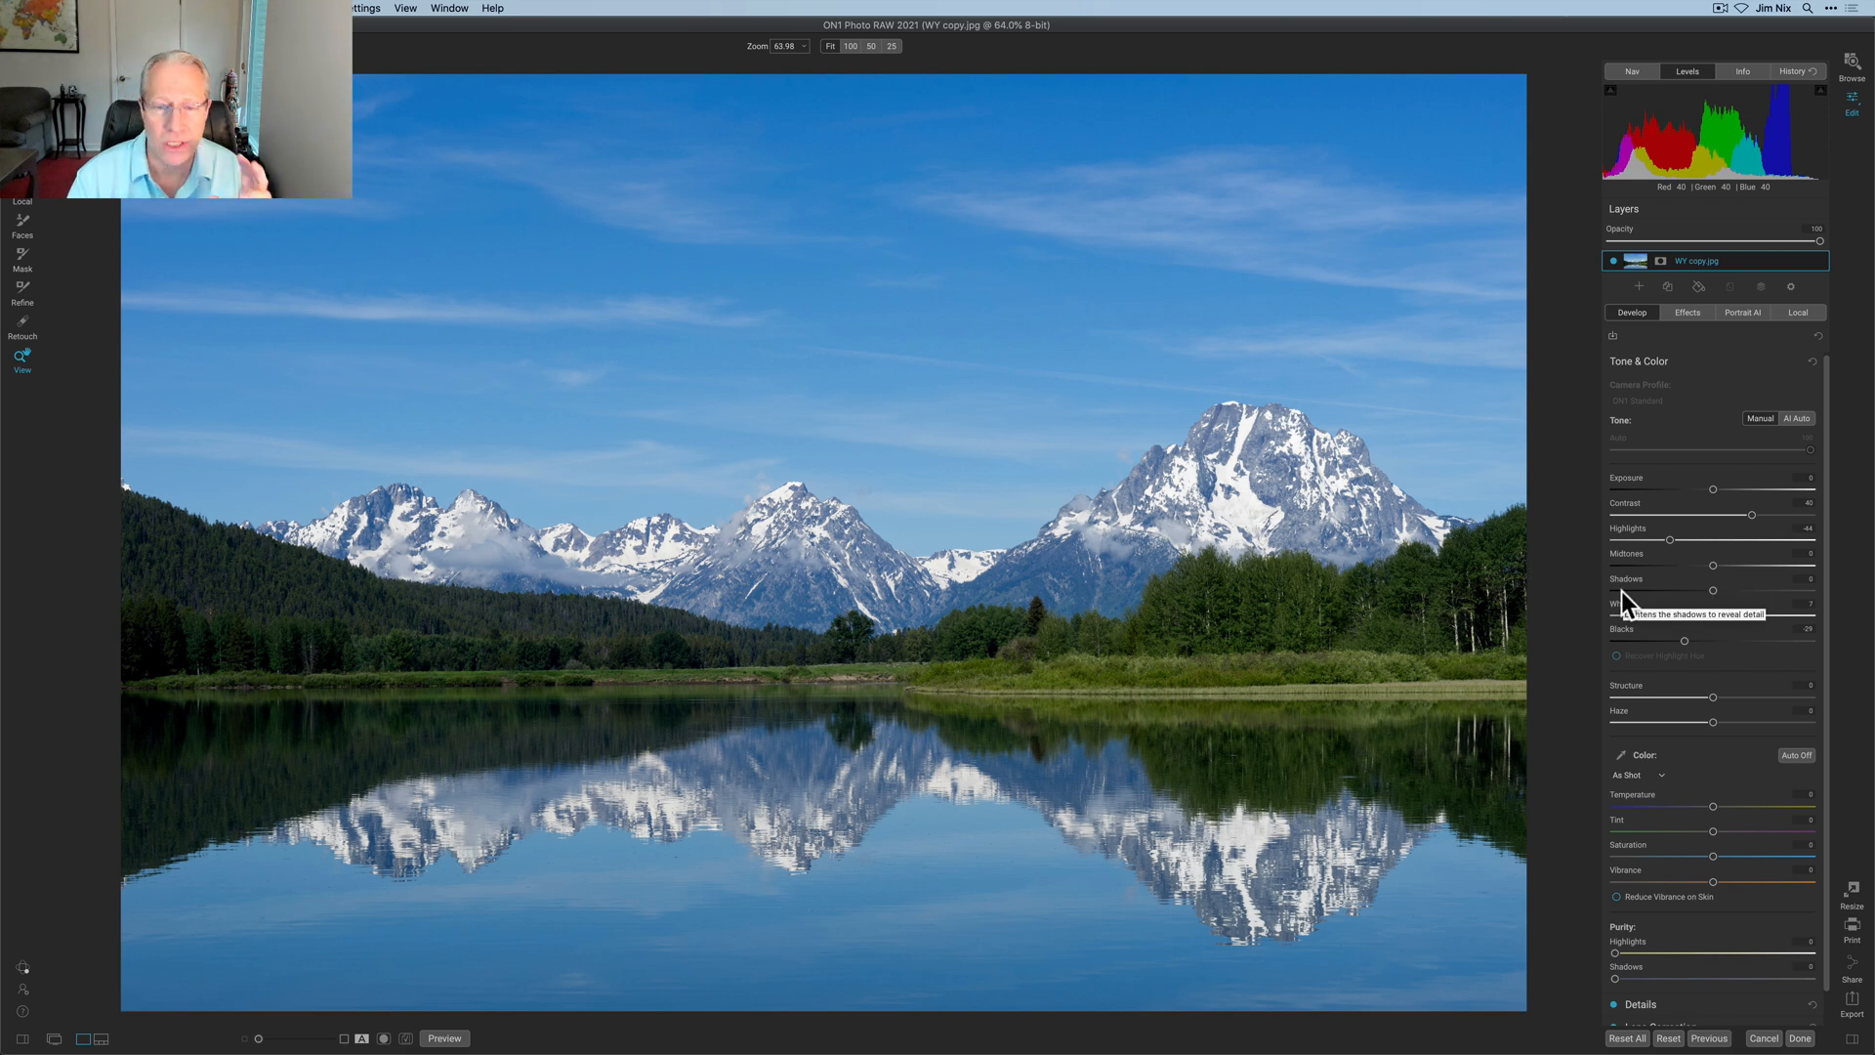
mouse_move(1667, 395)
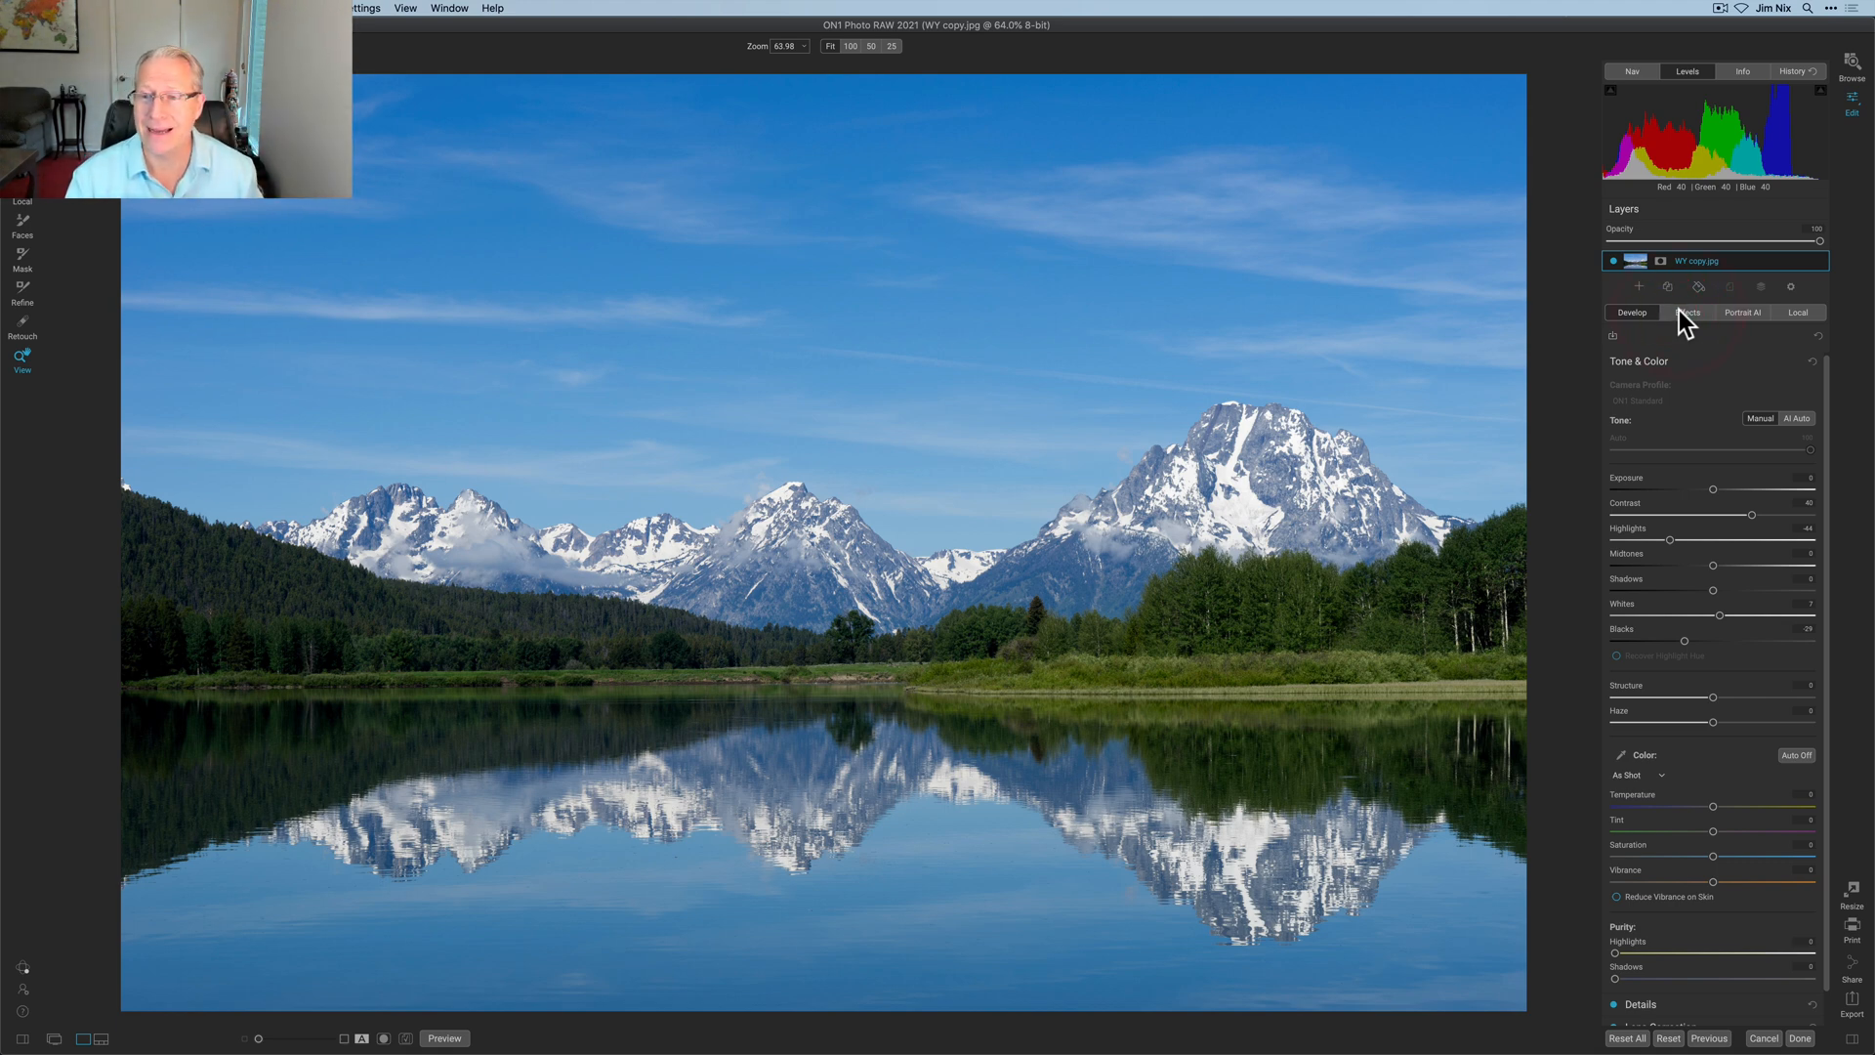
Add the Black & White filter from the Effects filter browser.
click(1689, 312)
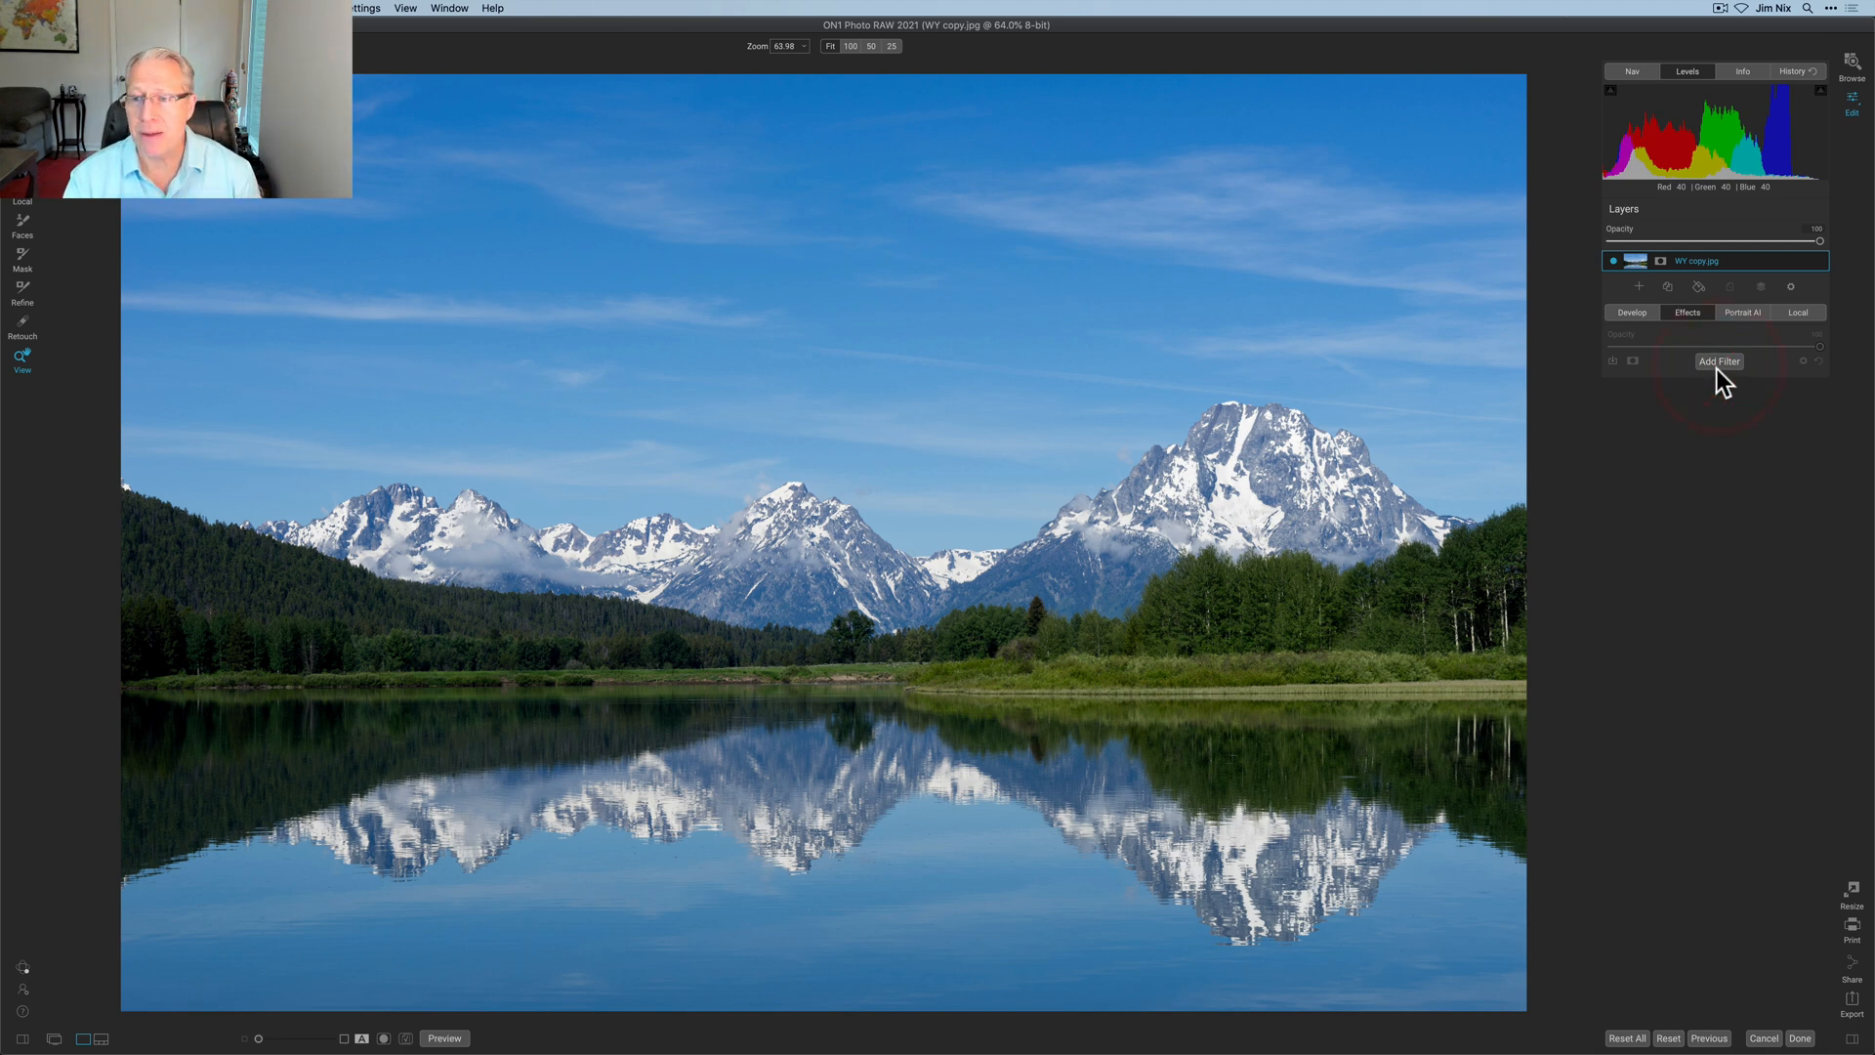
click(1719, 362)
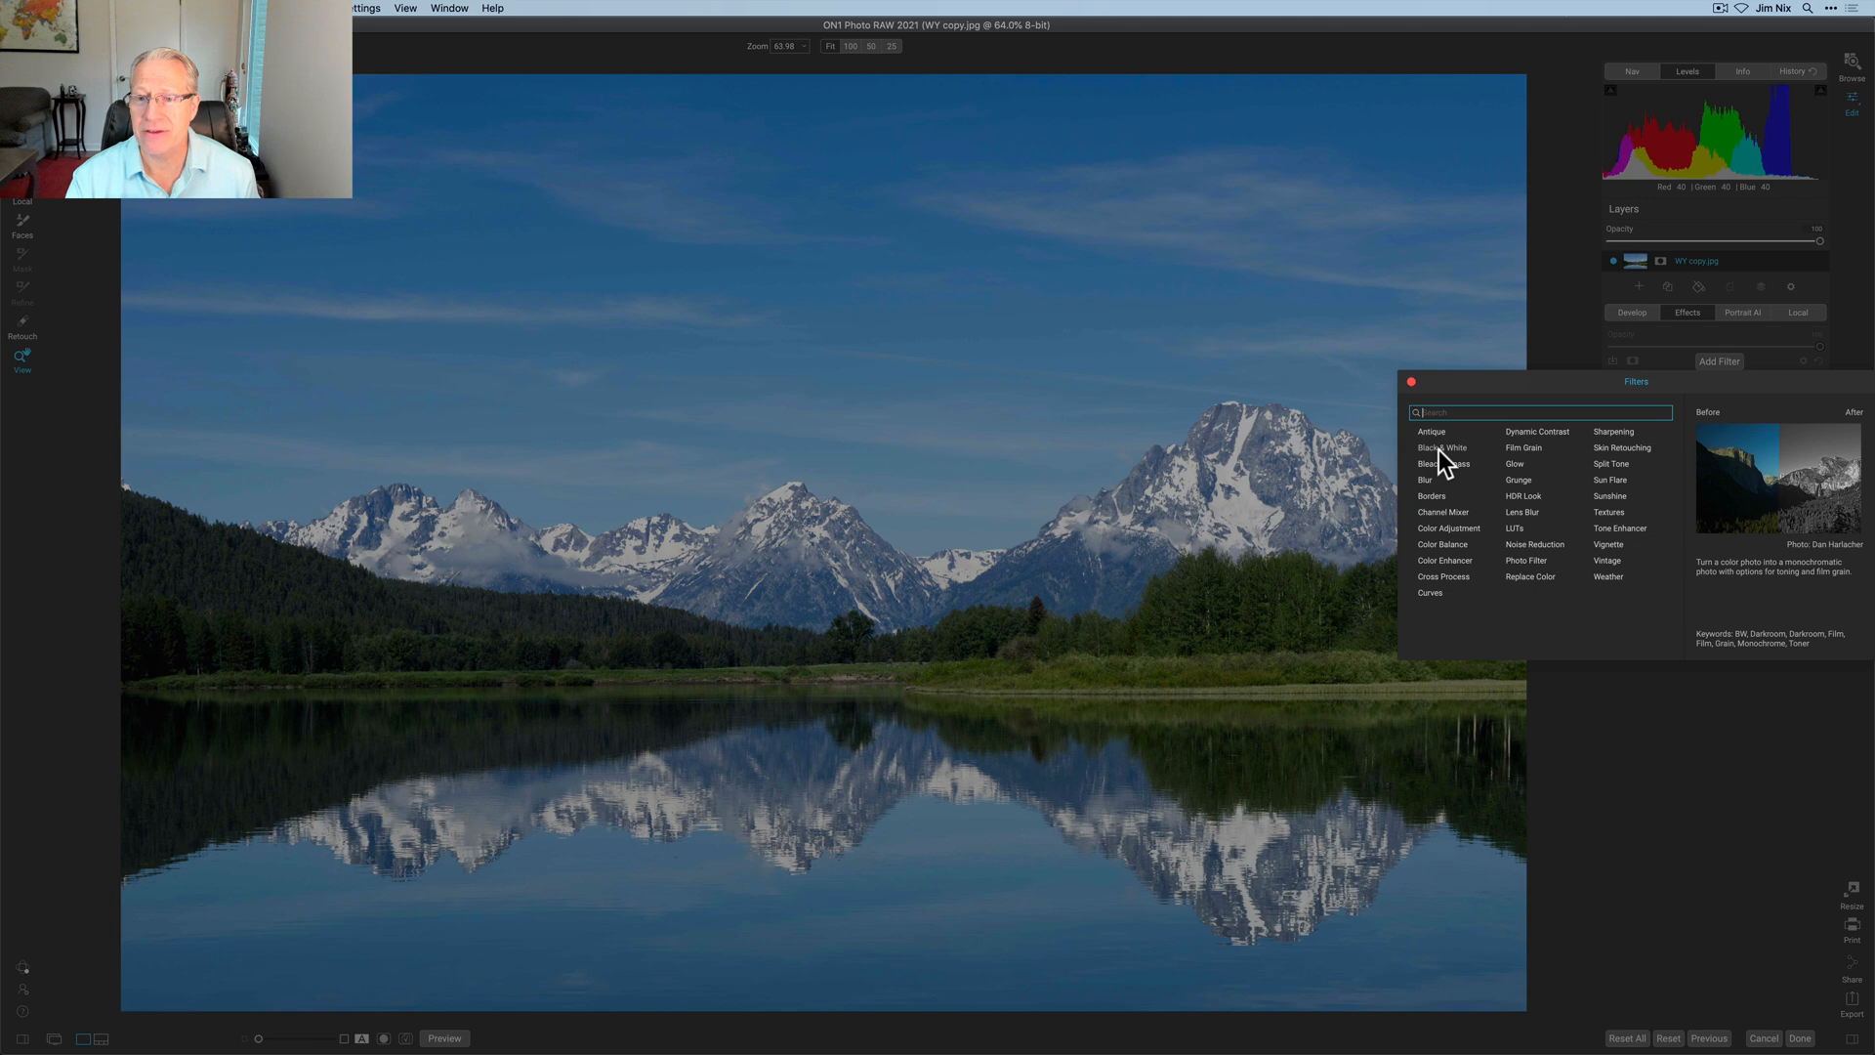
click(1442, 447)
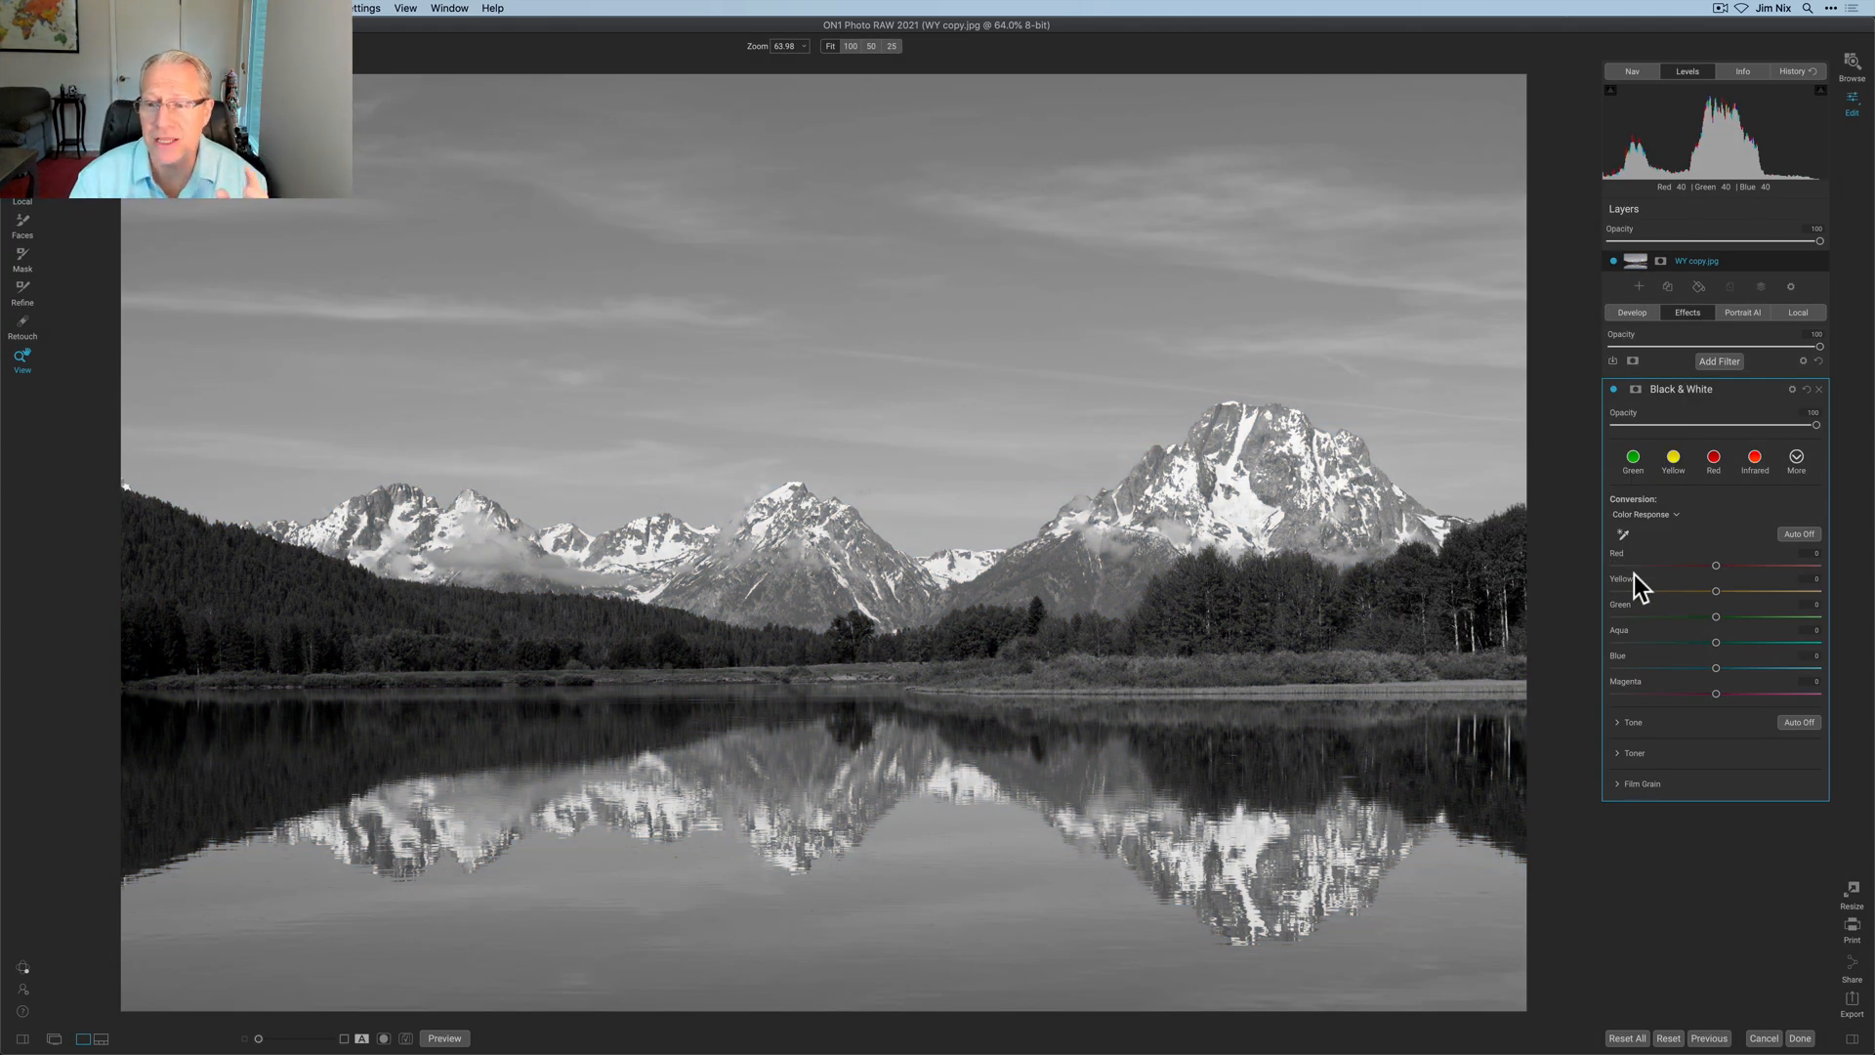
mouse_move(1693, 448)
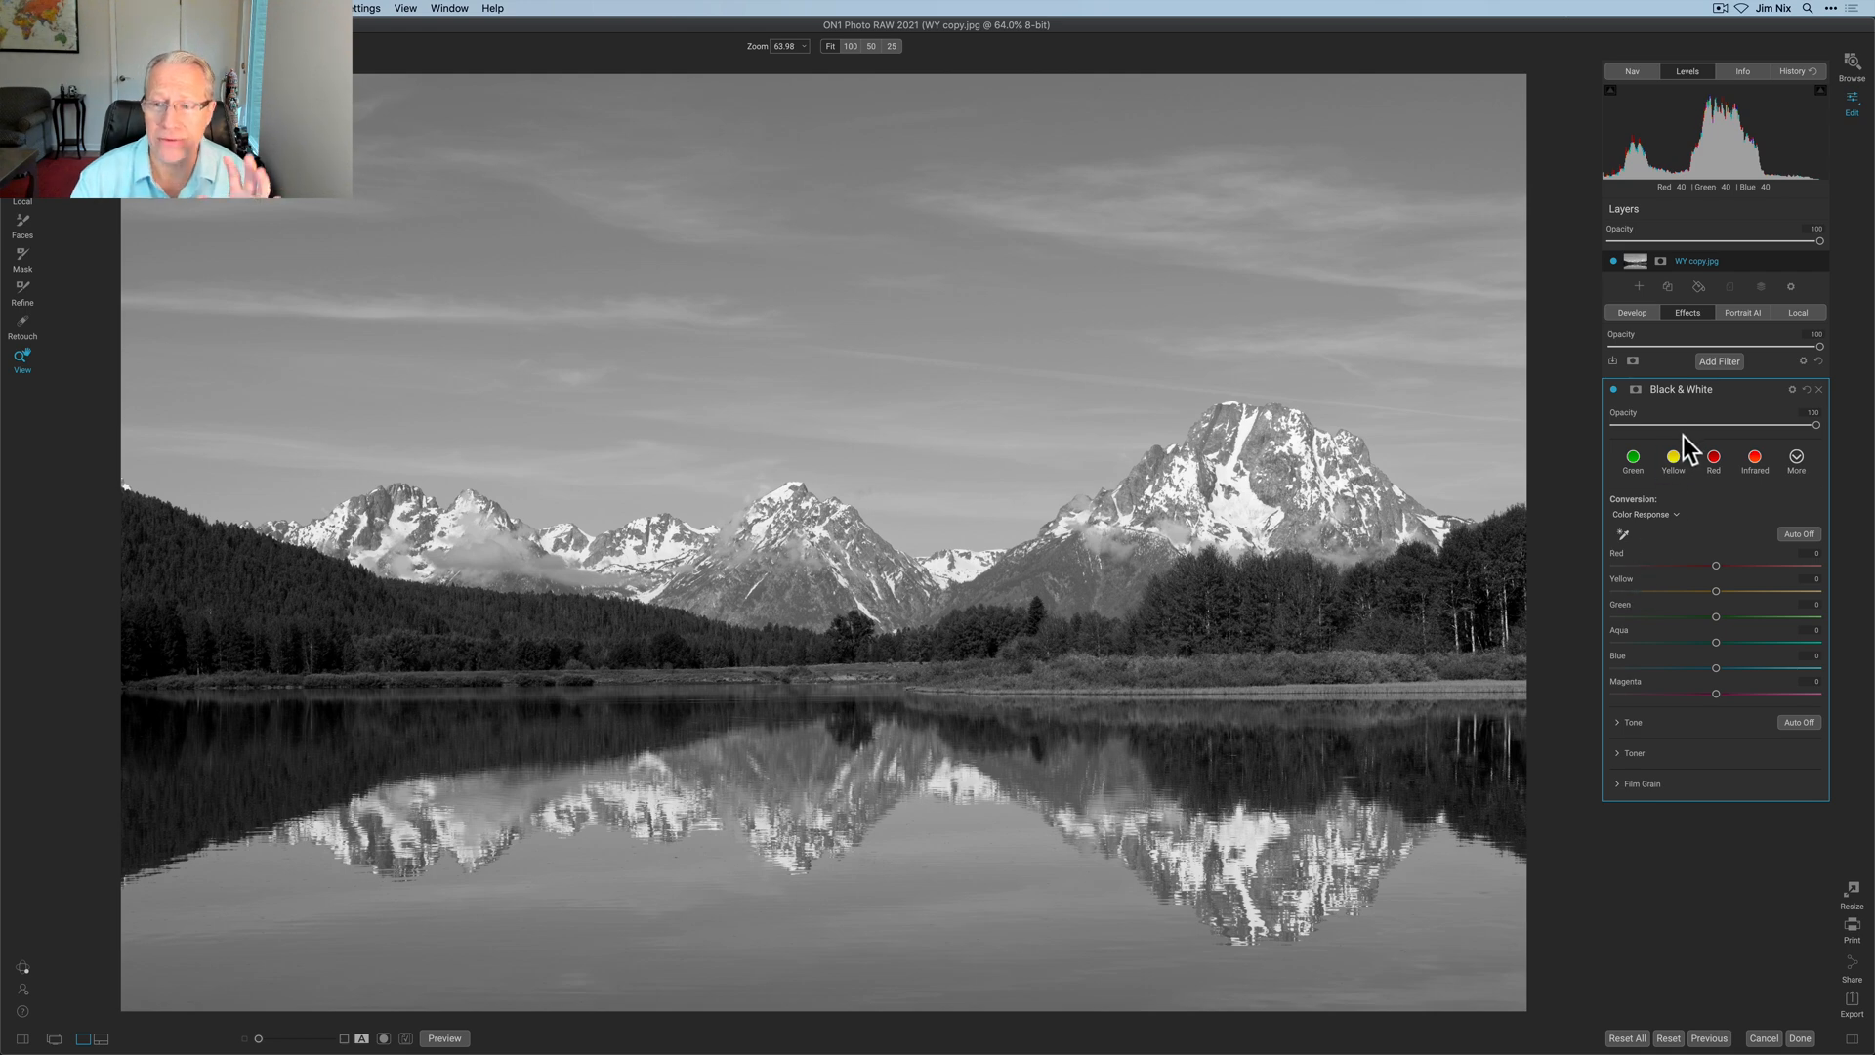
mouse_move(1712, 607)
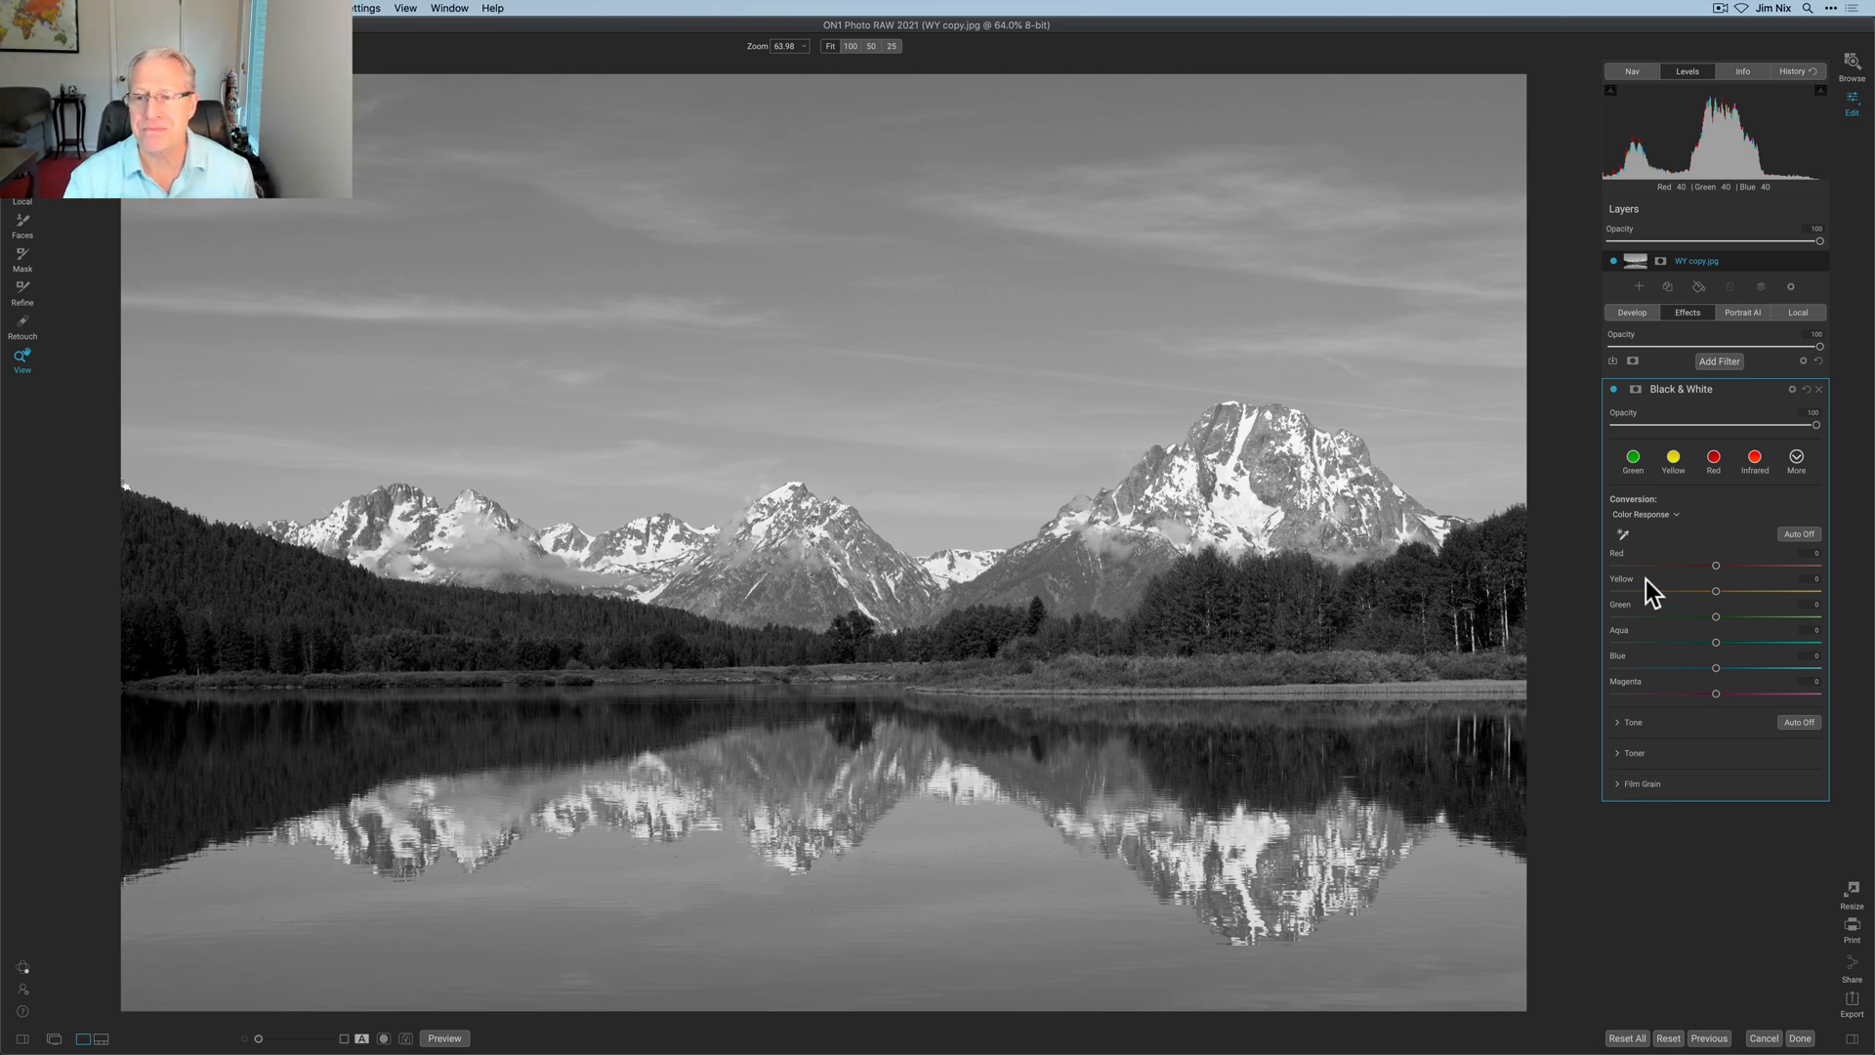
click(1632, 457)
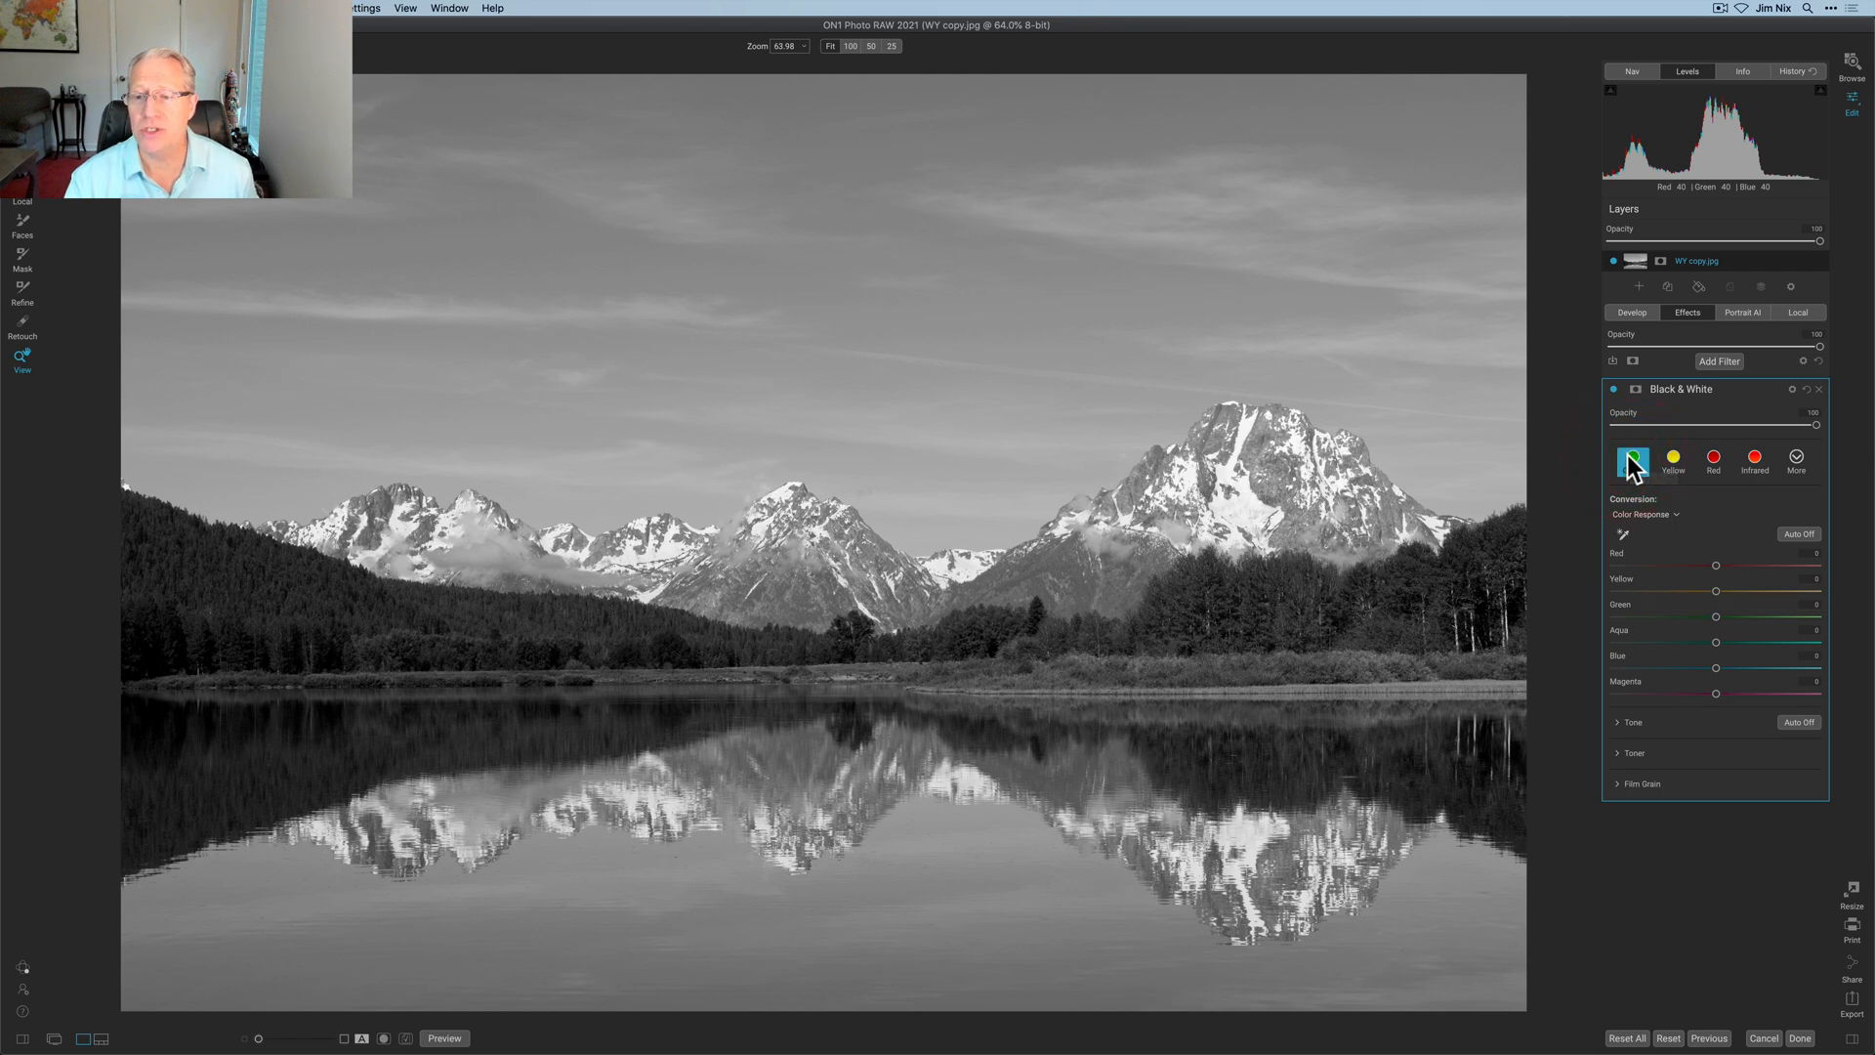
click(1672, 457)
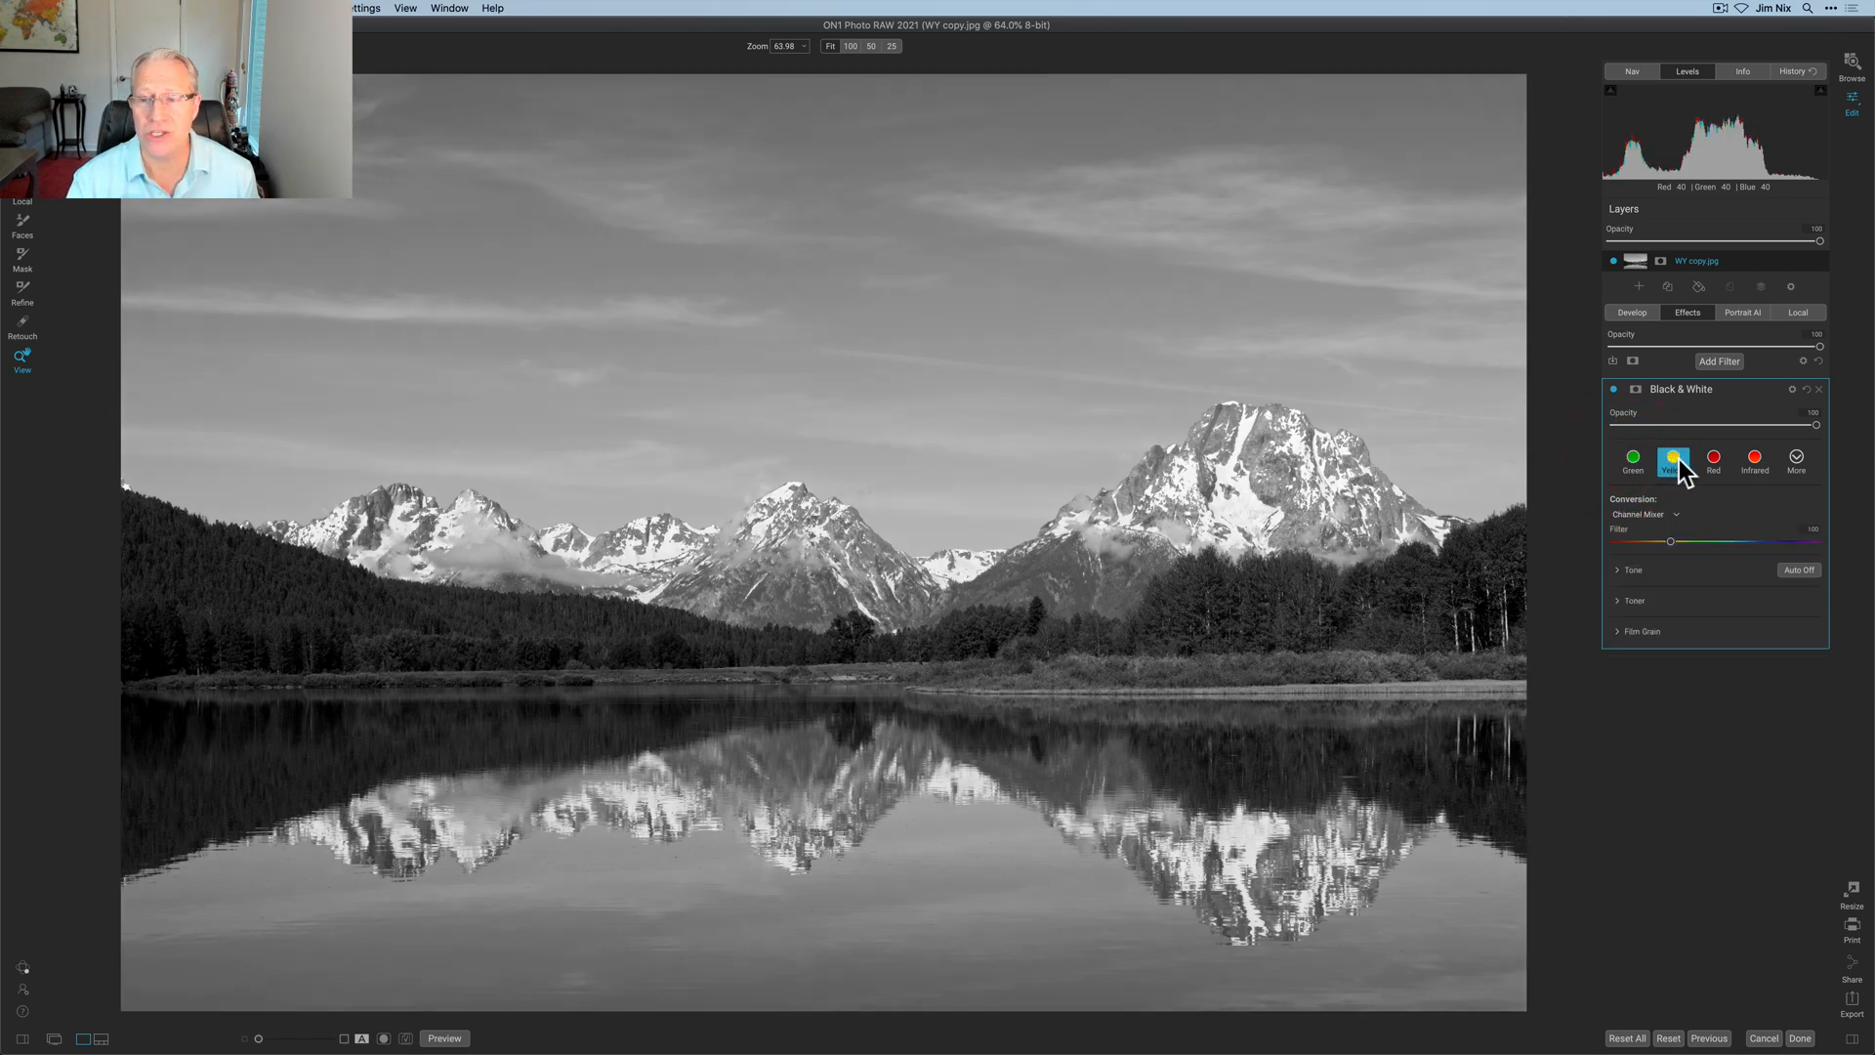
click(1754, 457)
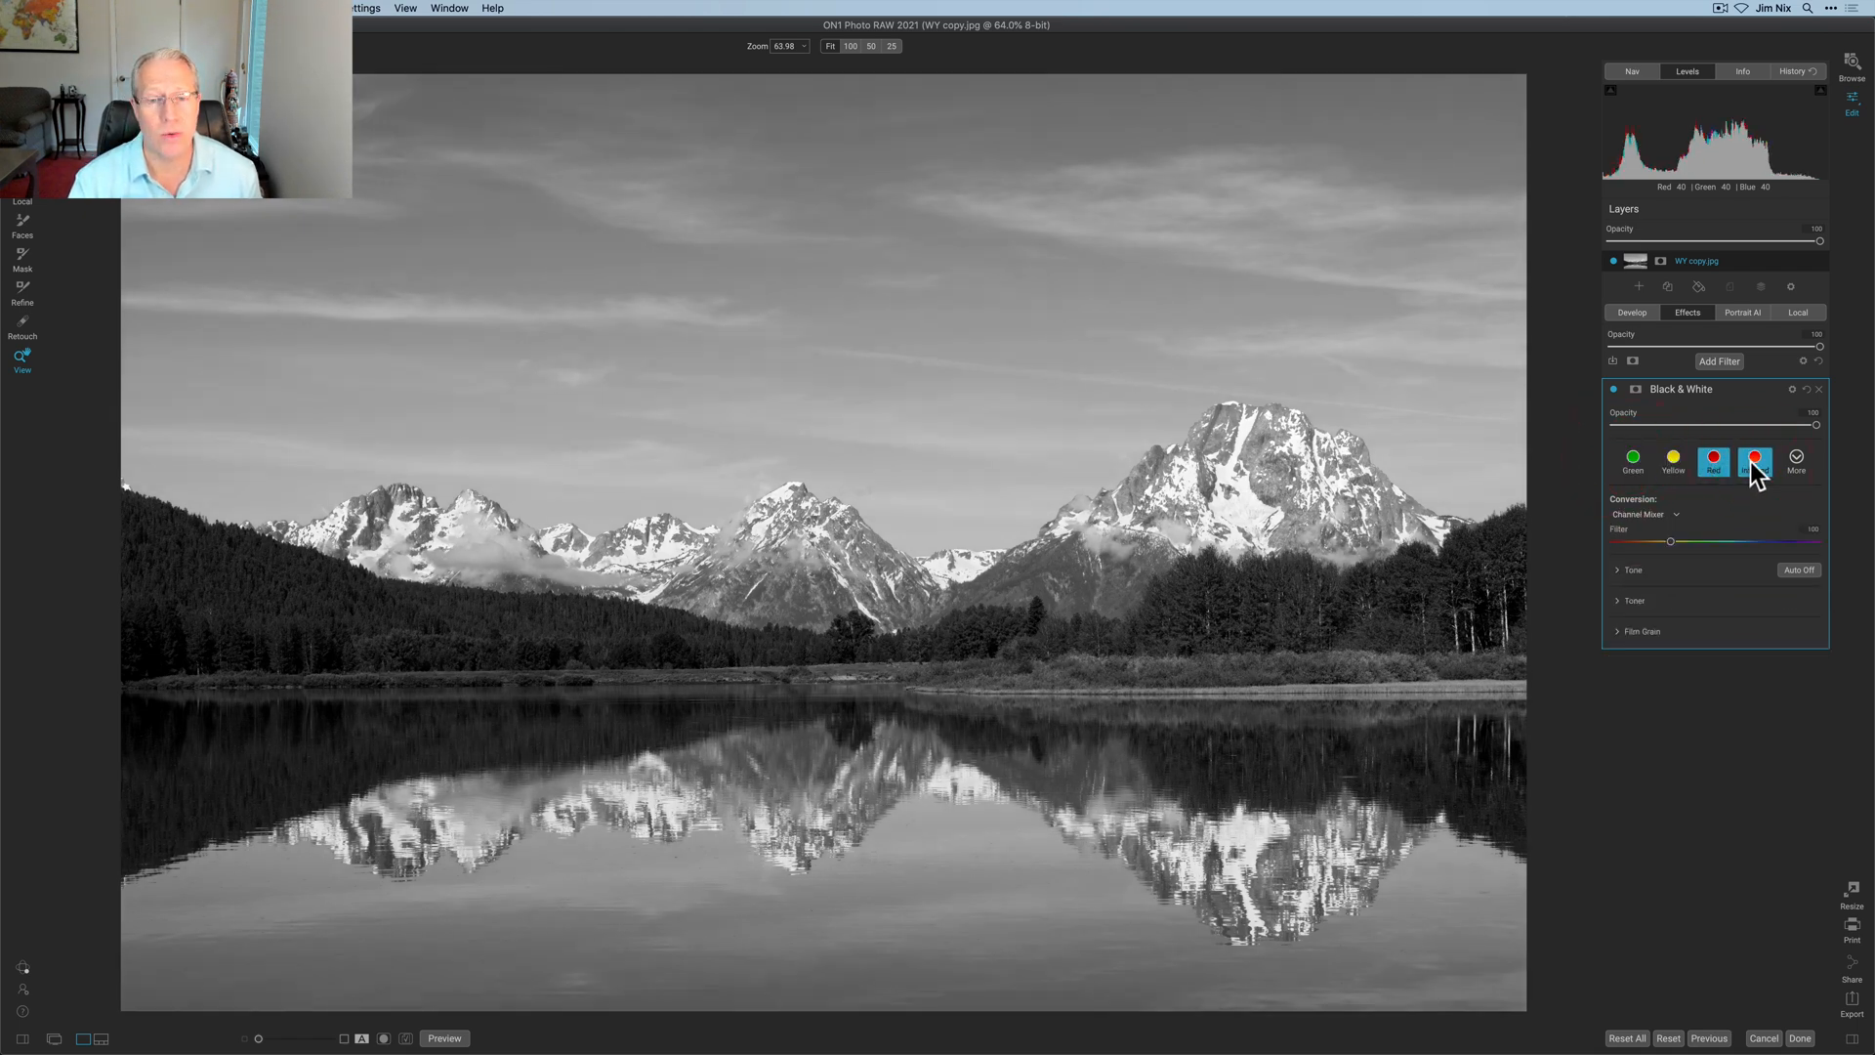
click(1795, 460)
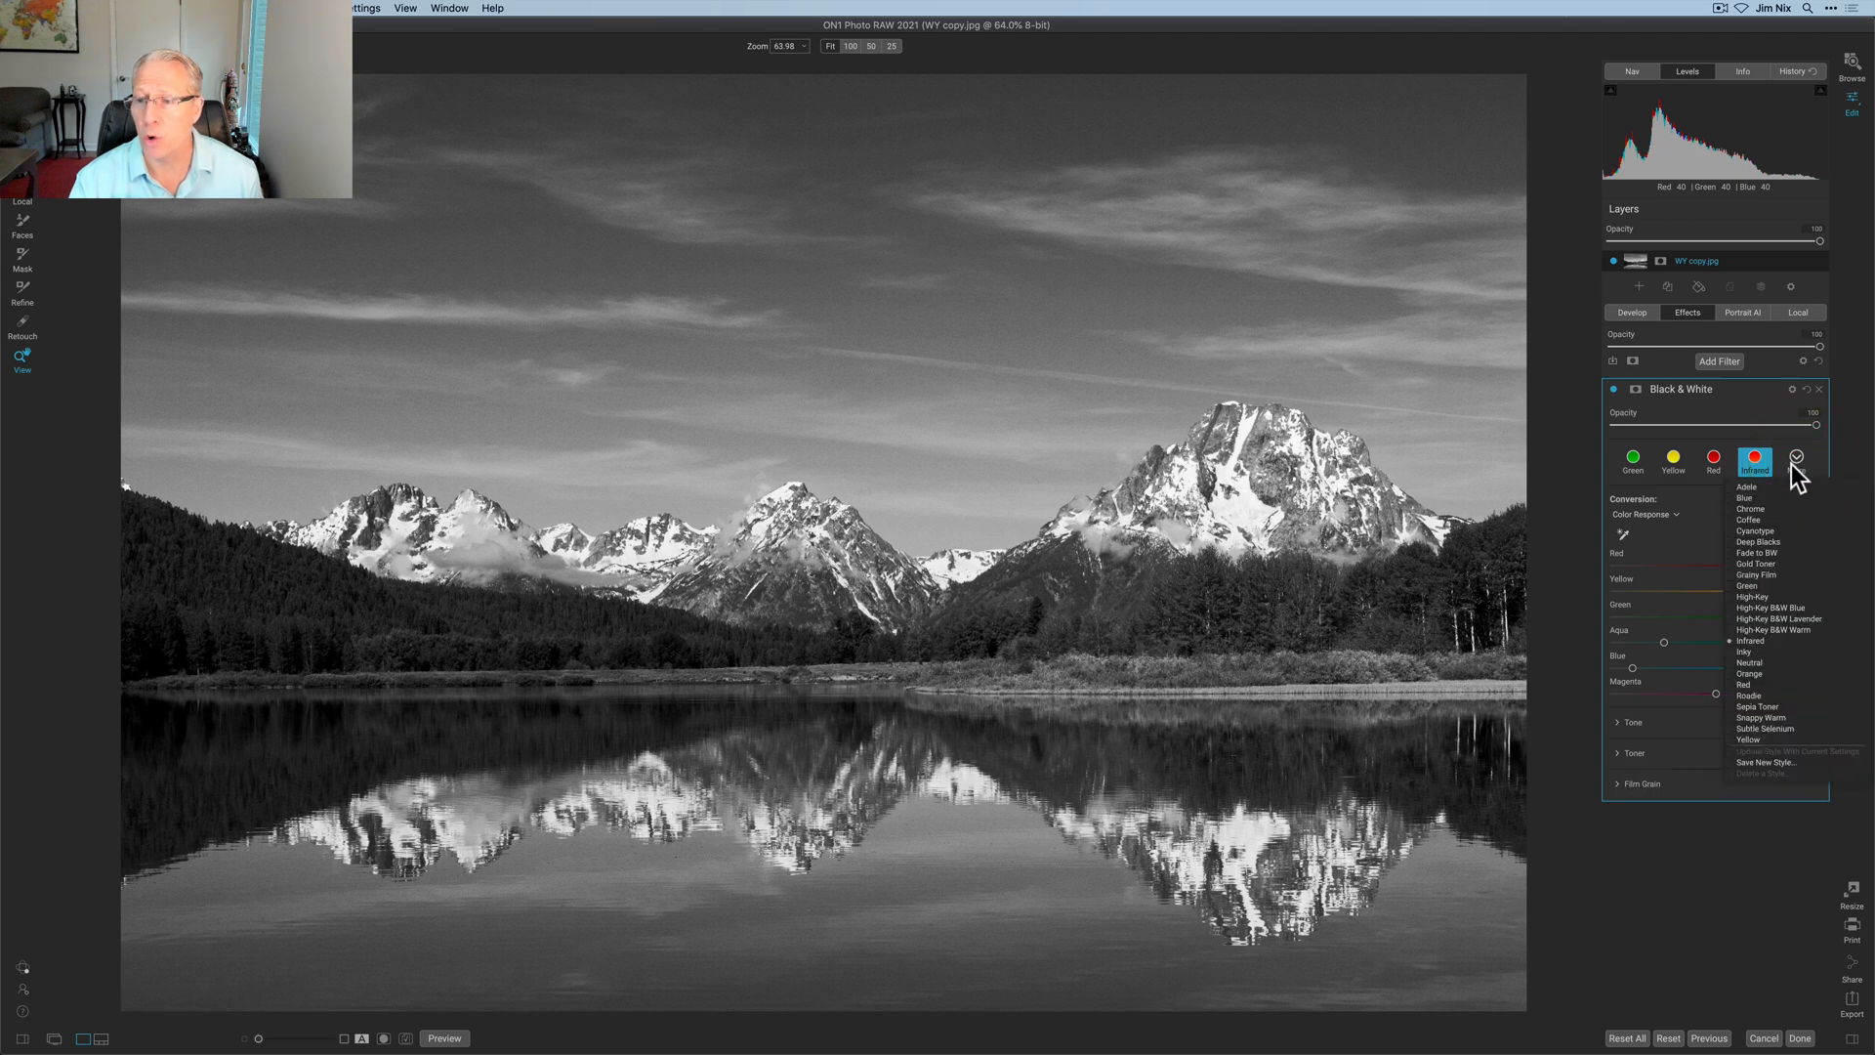
mouse_move(1754, 508)
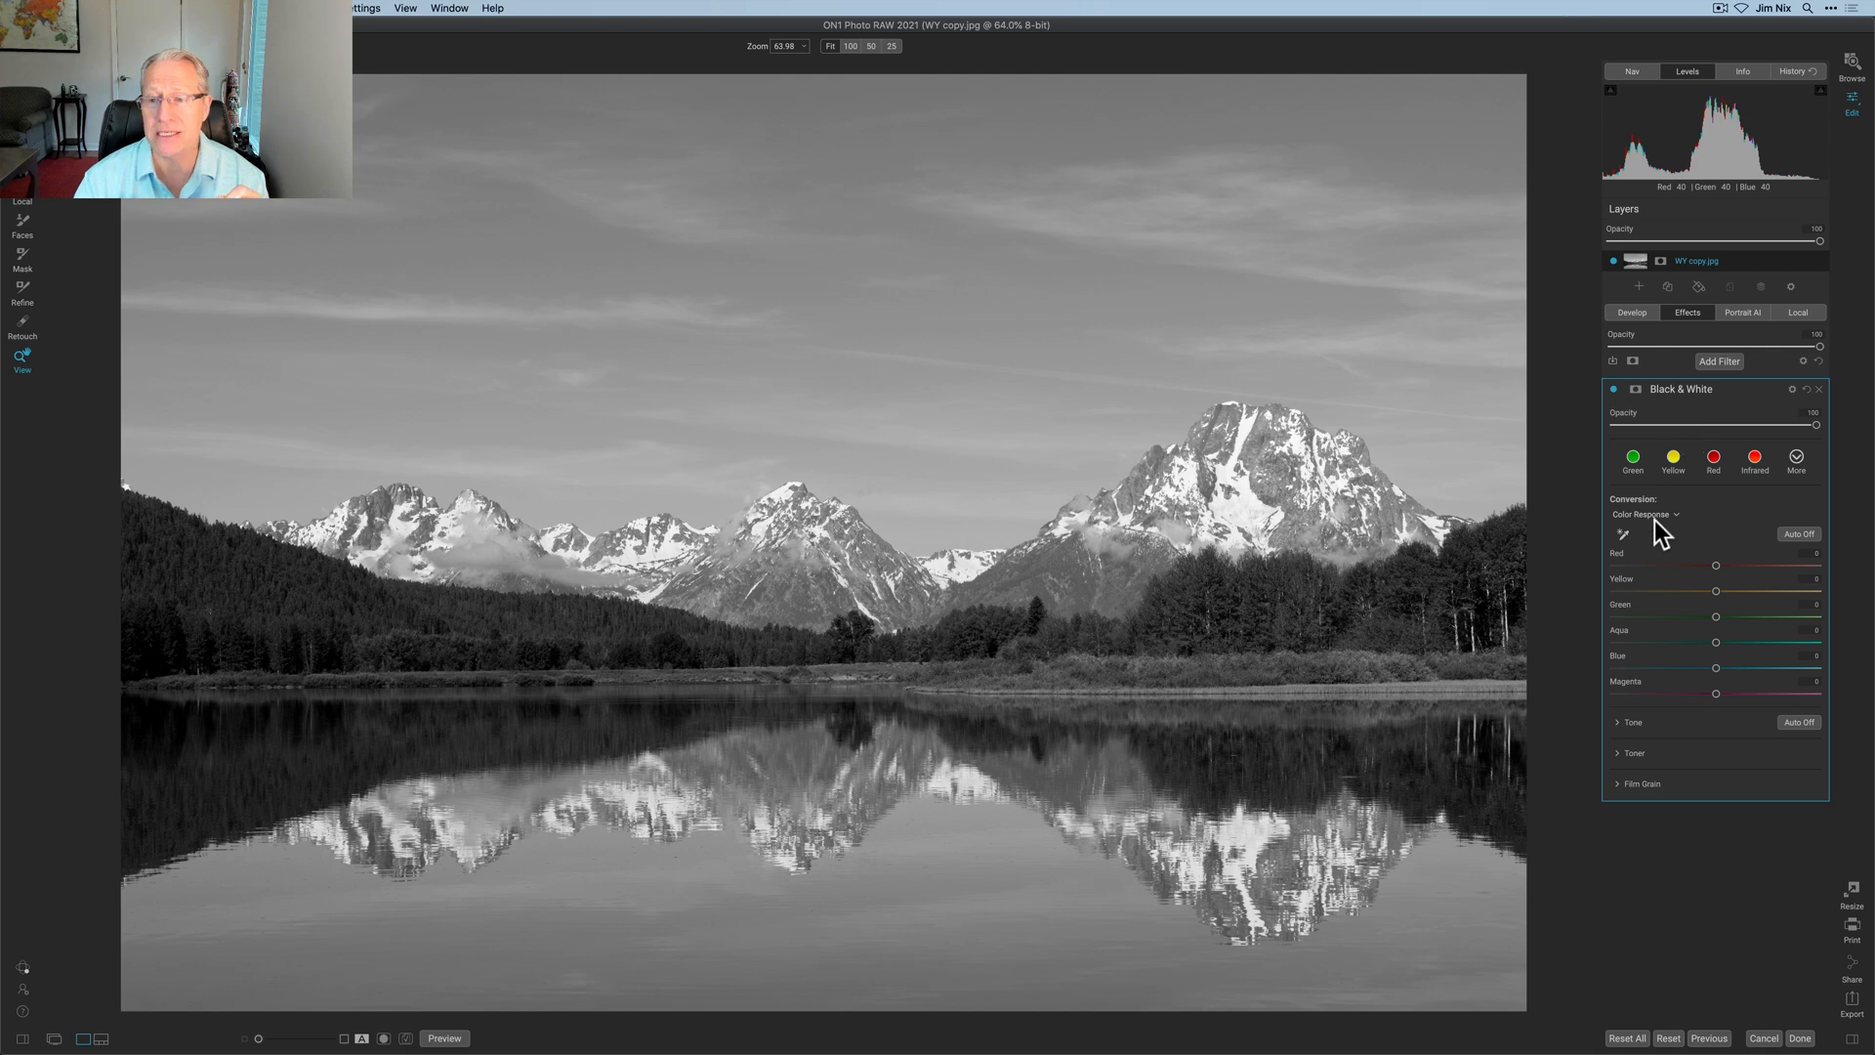
mouse_move(1670, 693)
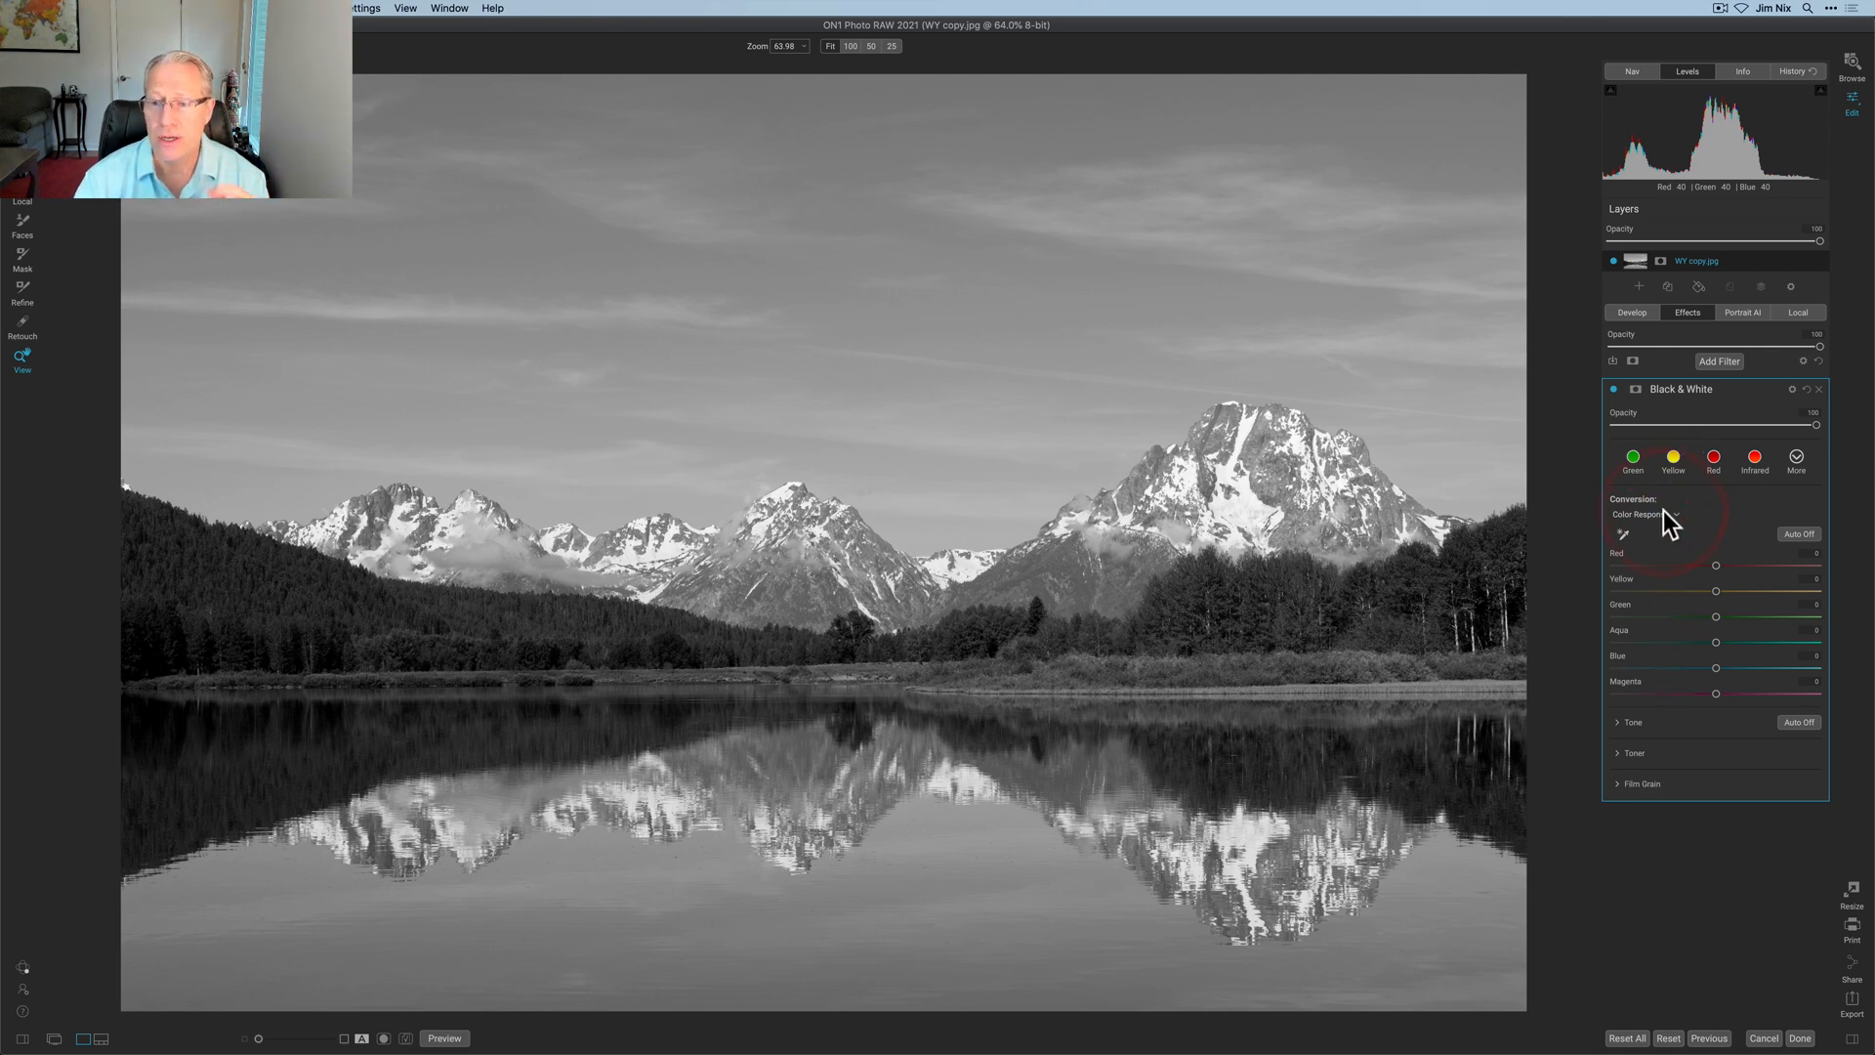
click(1644, 513)
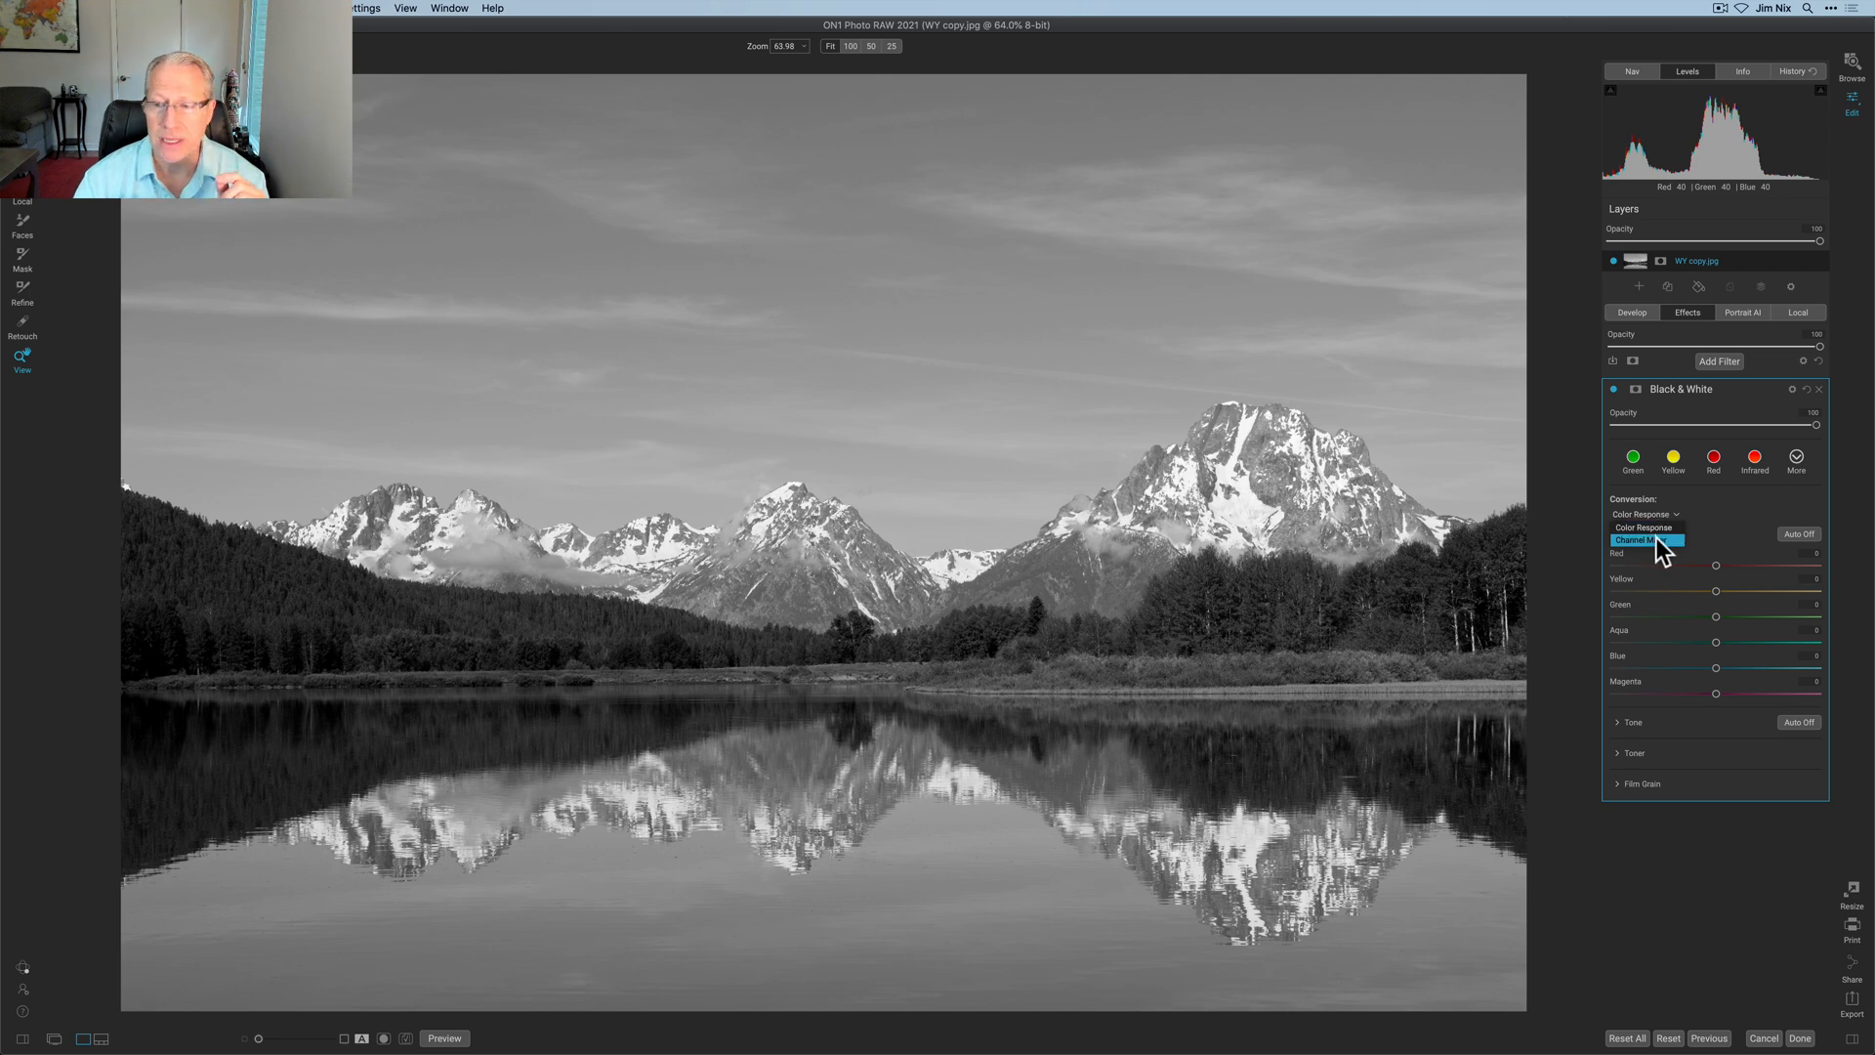
click(1647, 540)
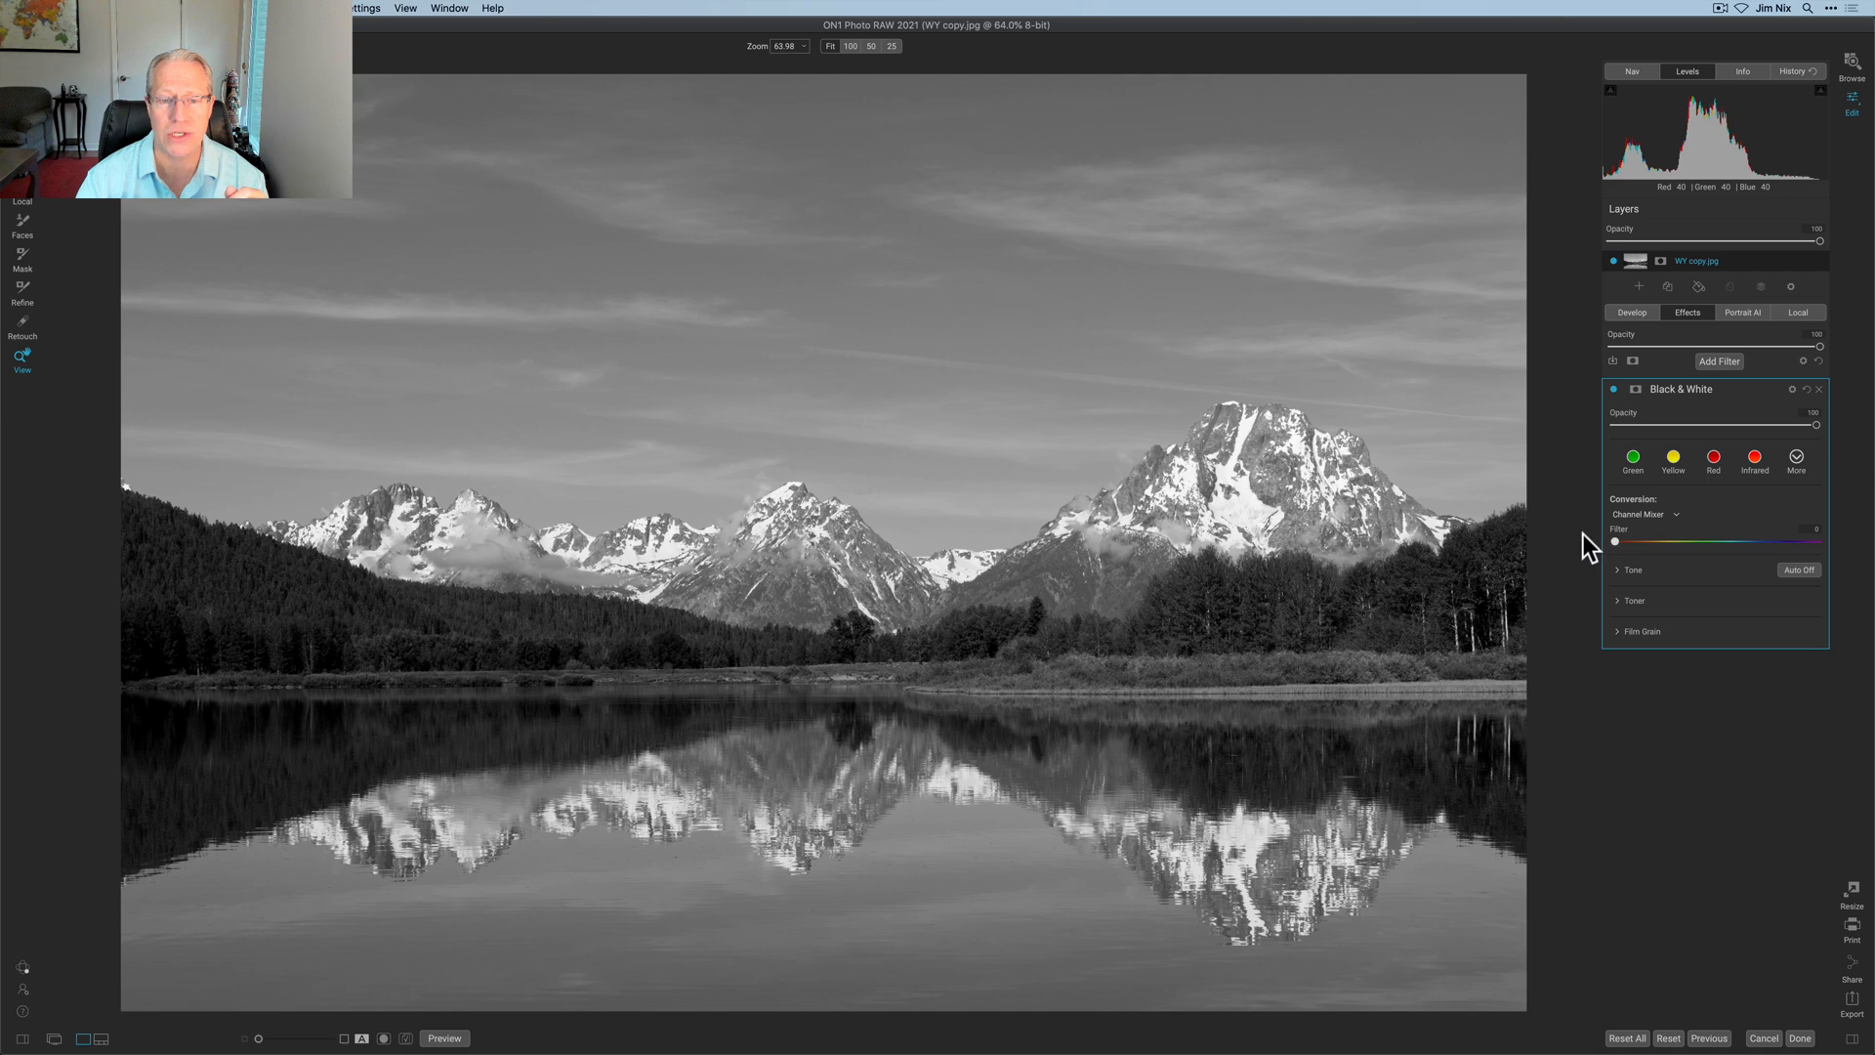
drag(1615, 540, 1708, 540)
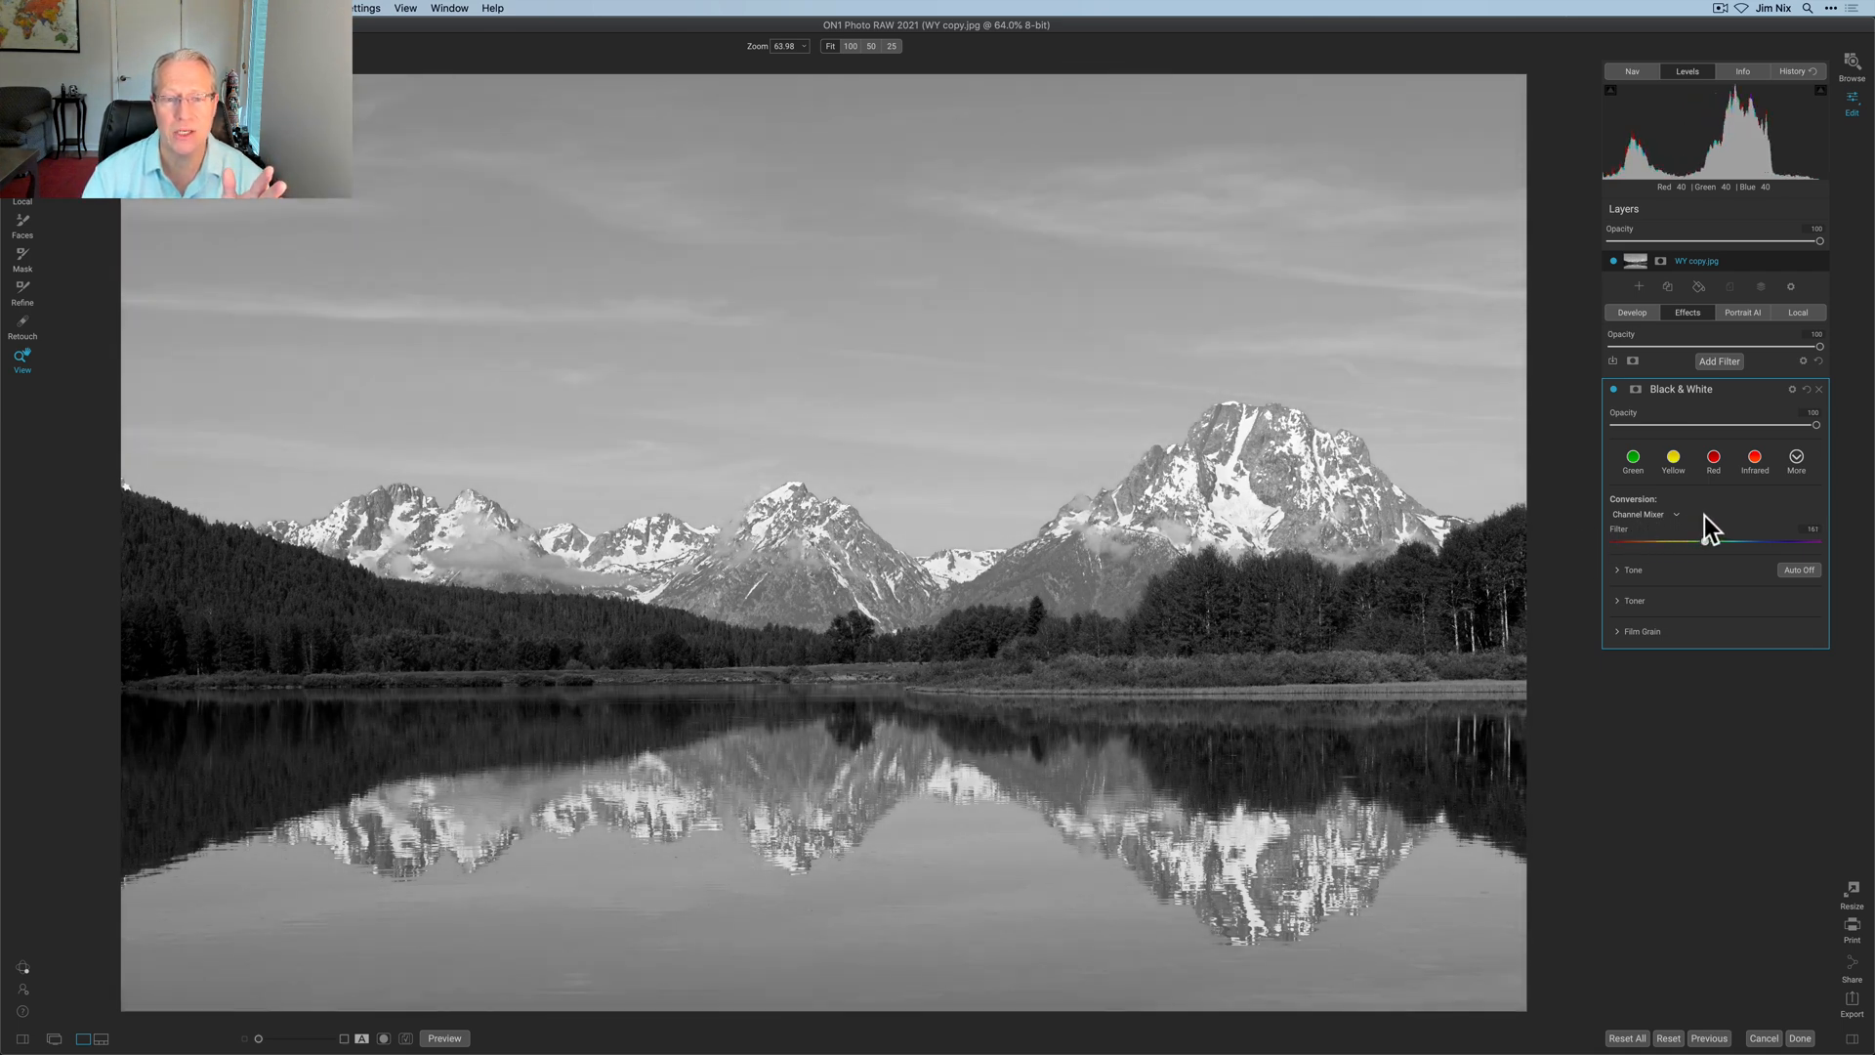
drag(1710, 539, 1779, 539)
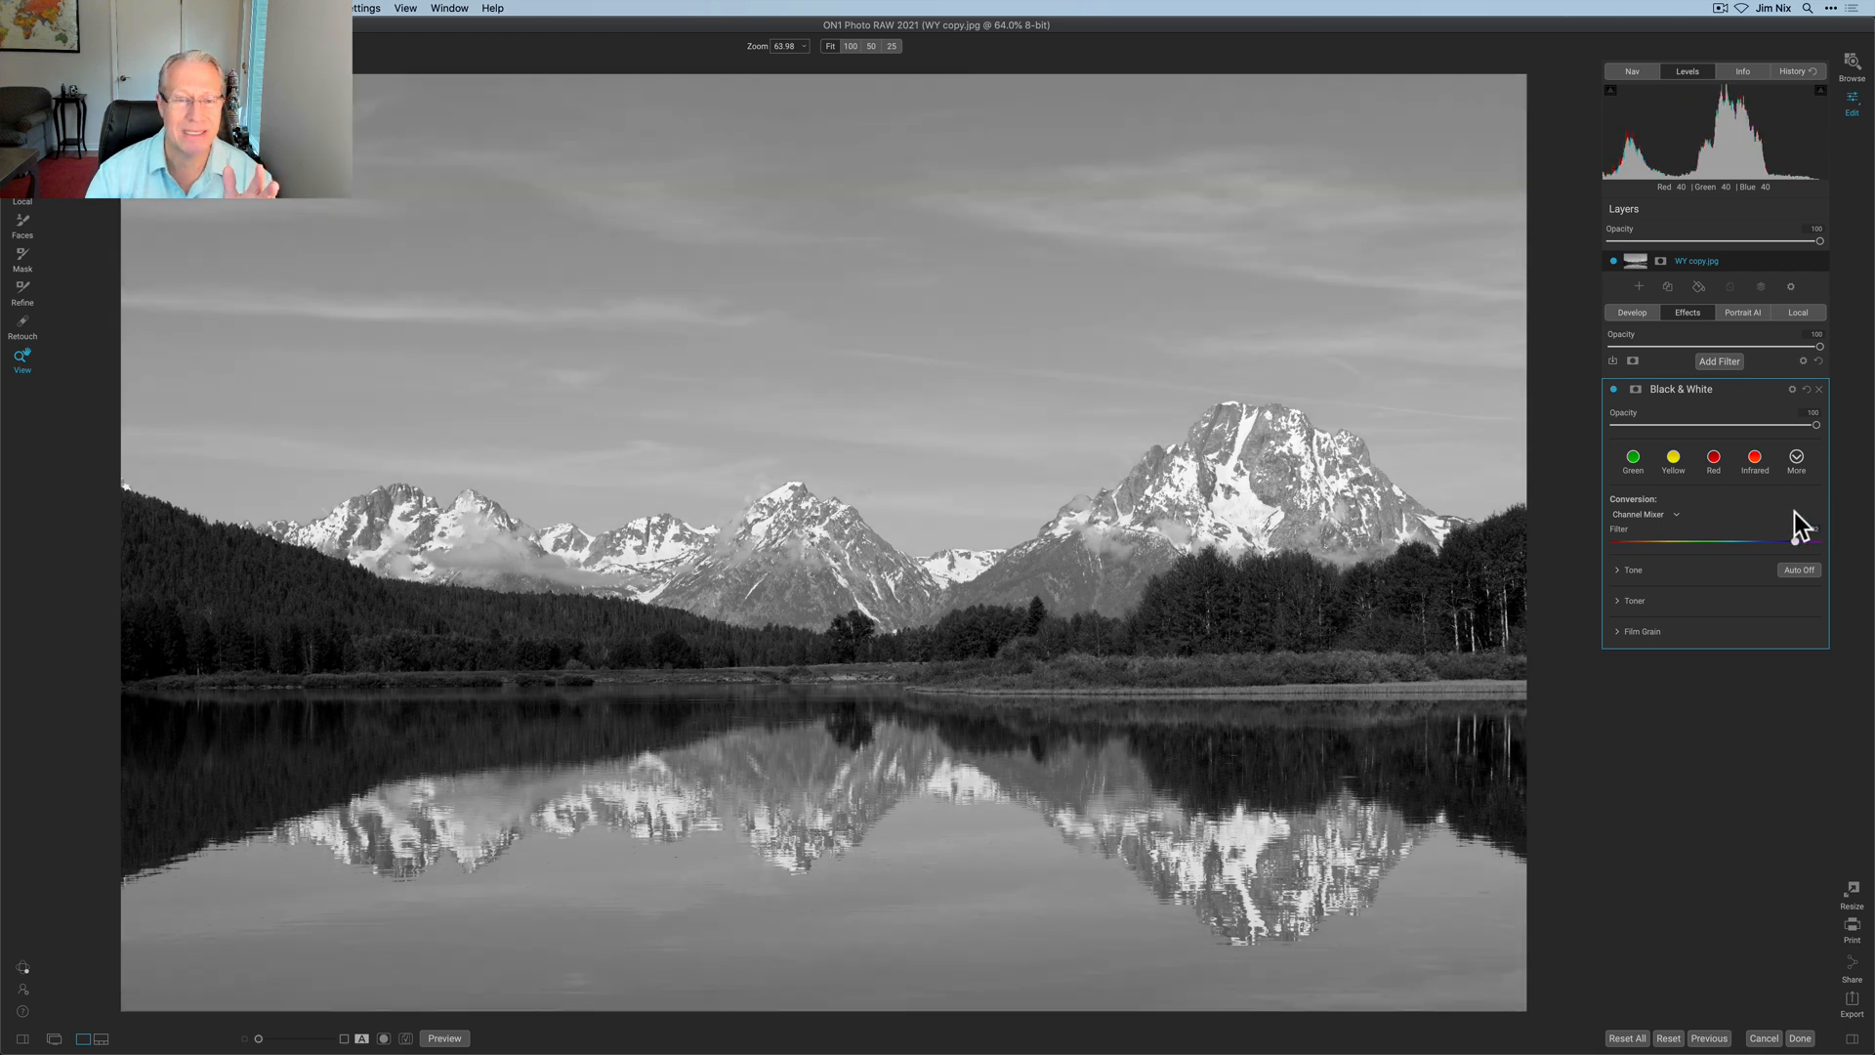
click(1754, 456)
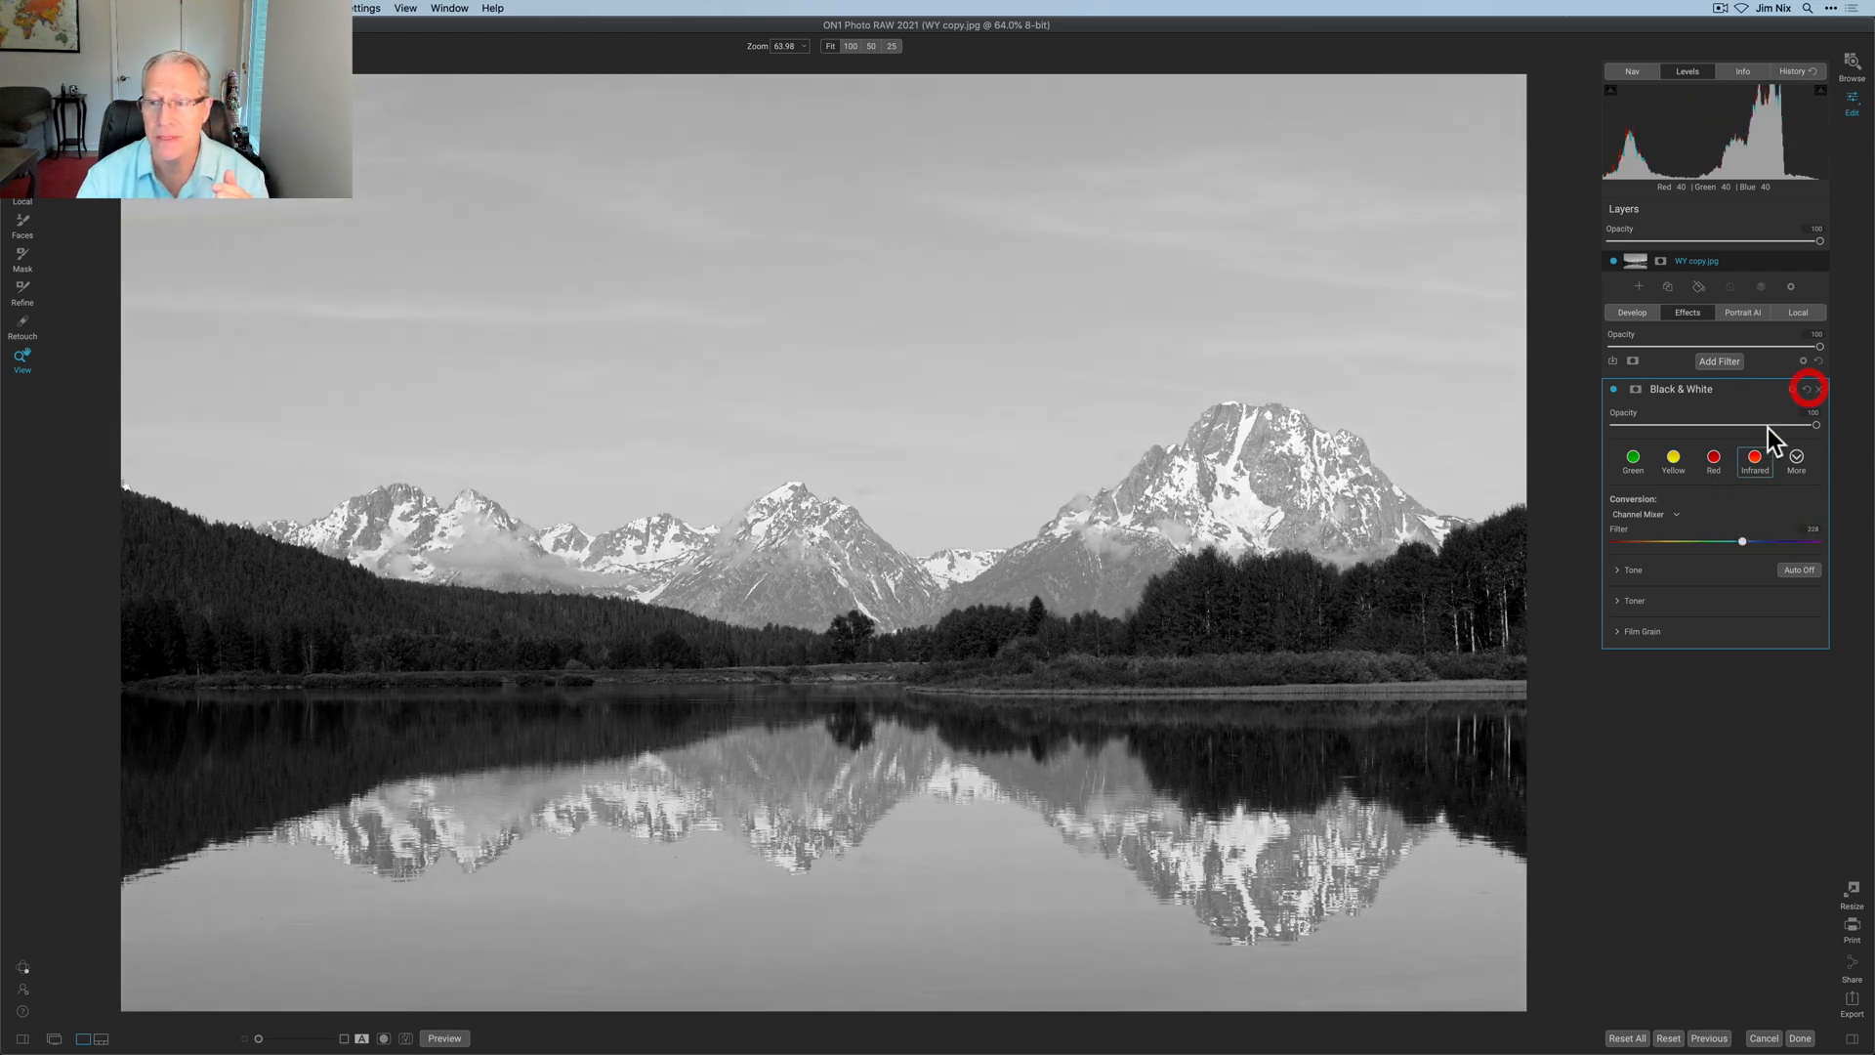
click(1644, 513)
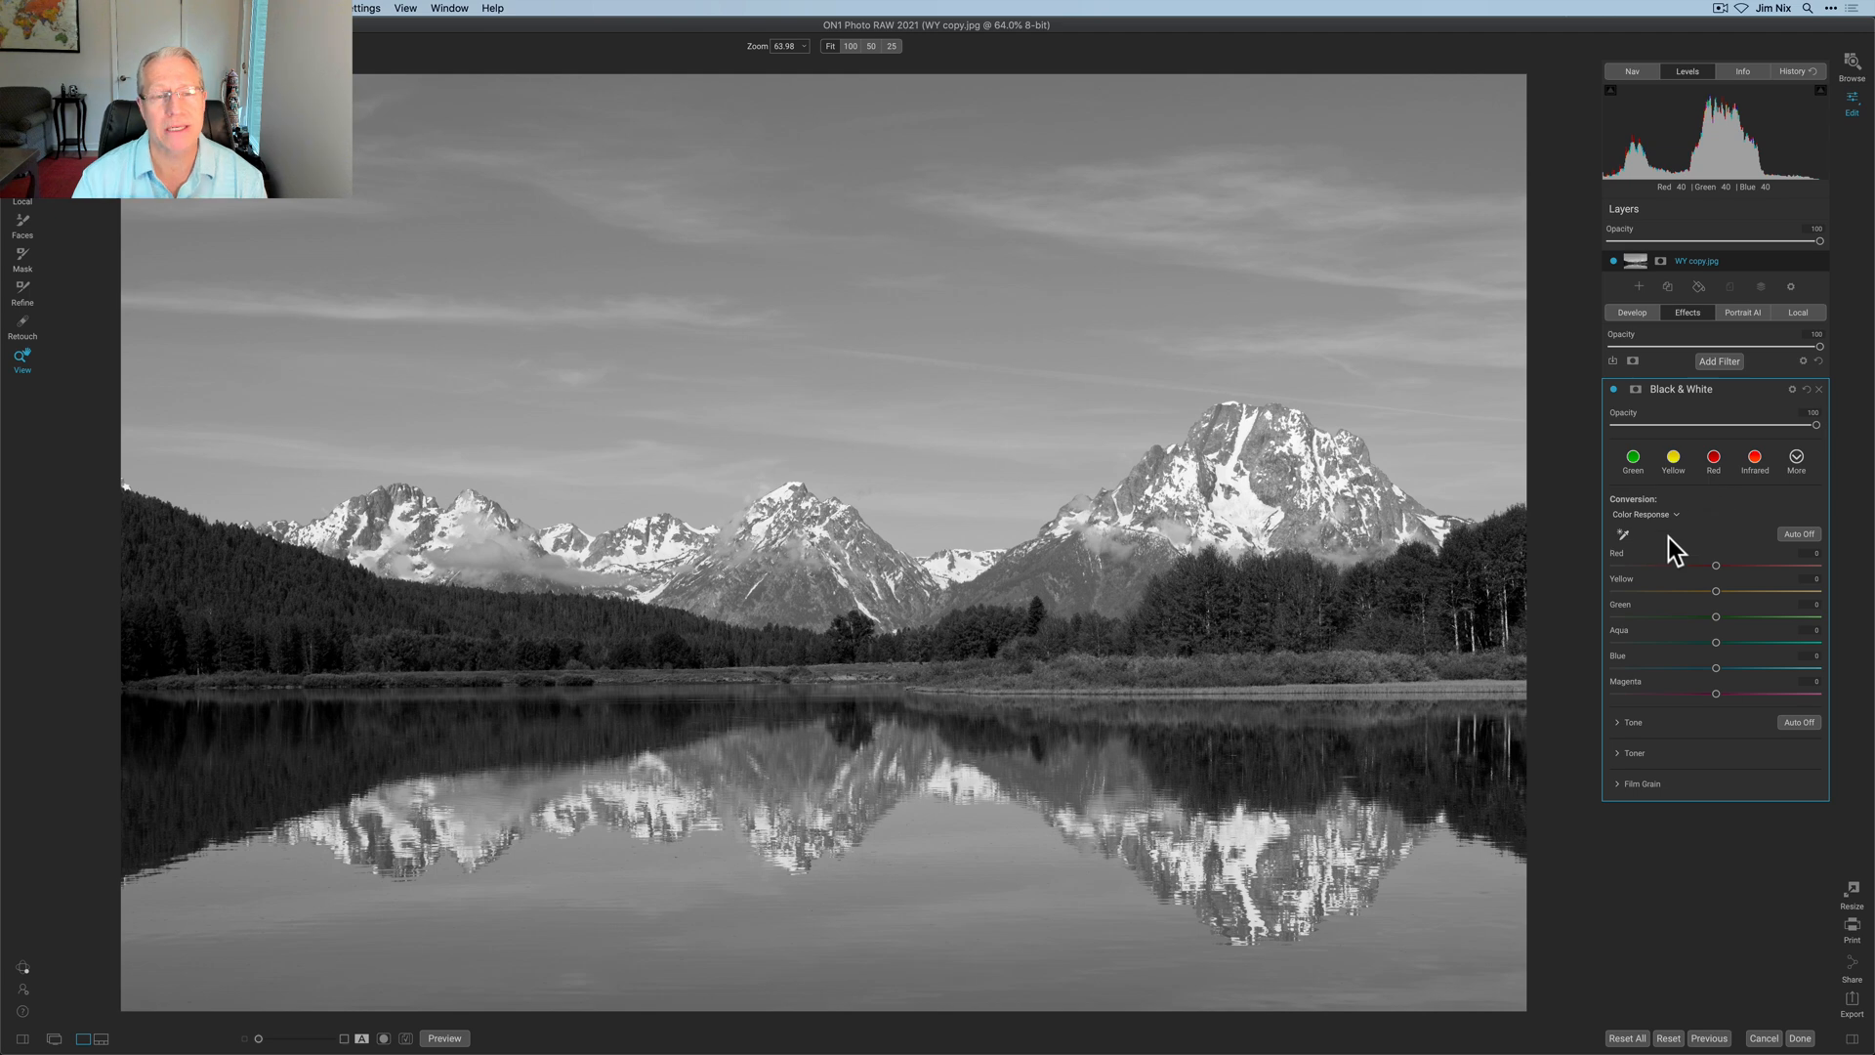
mouse_move(1618, 607)
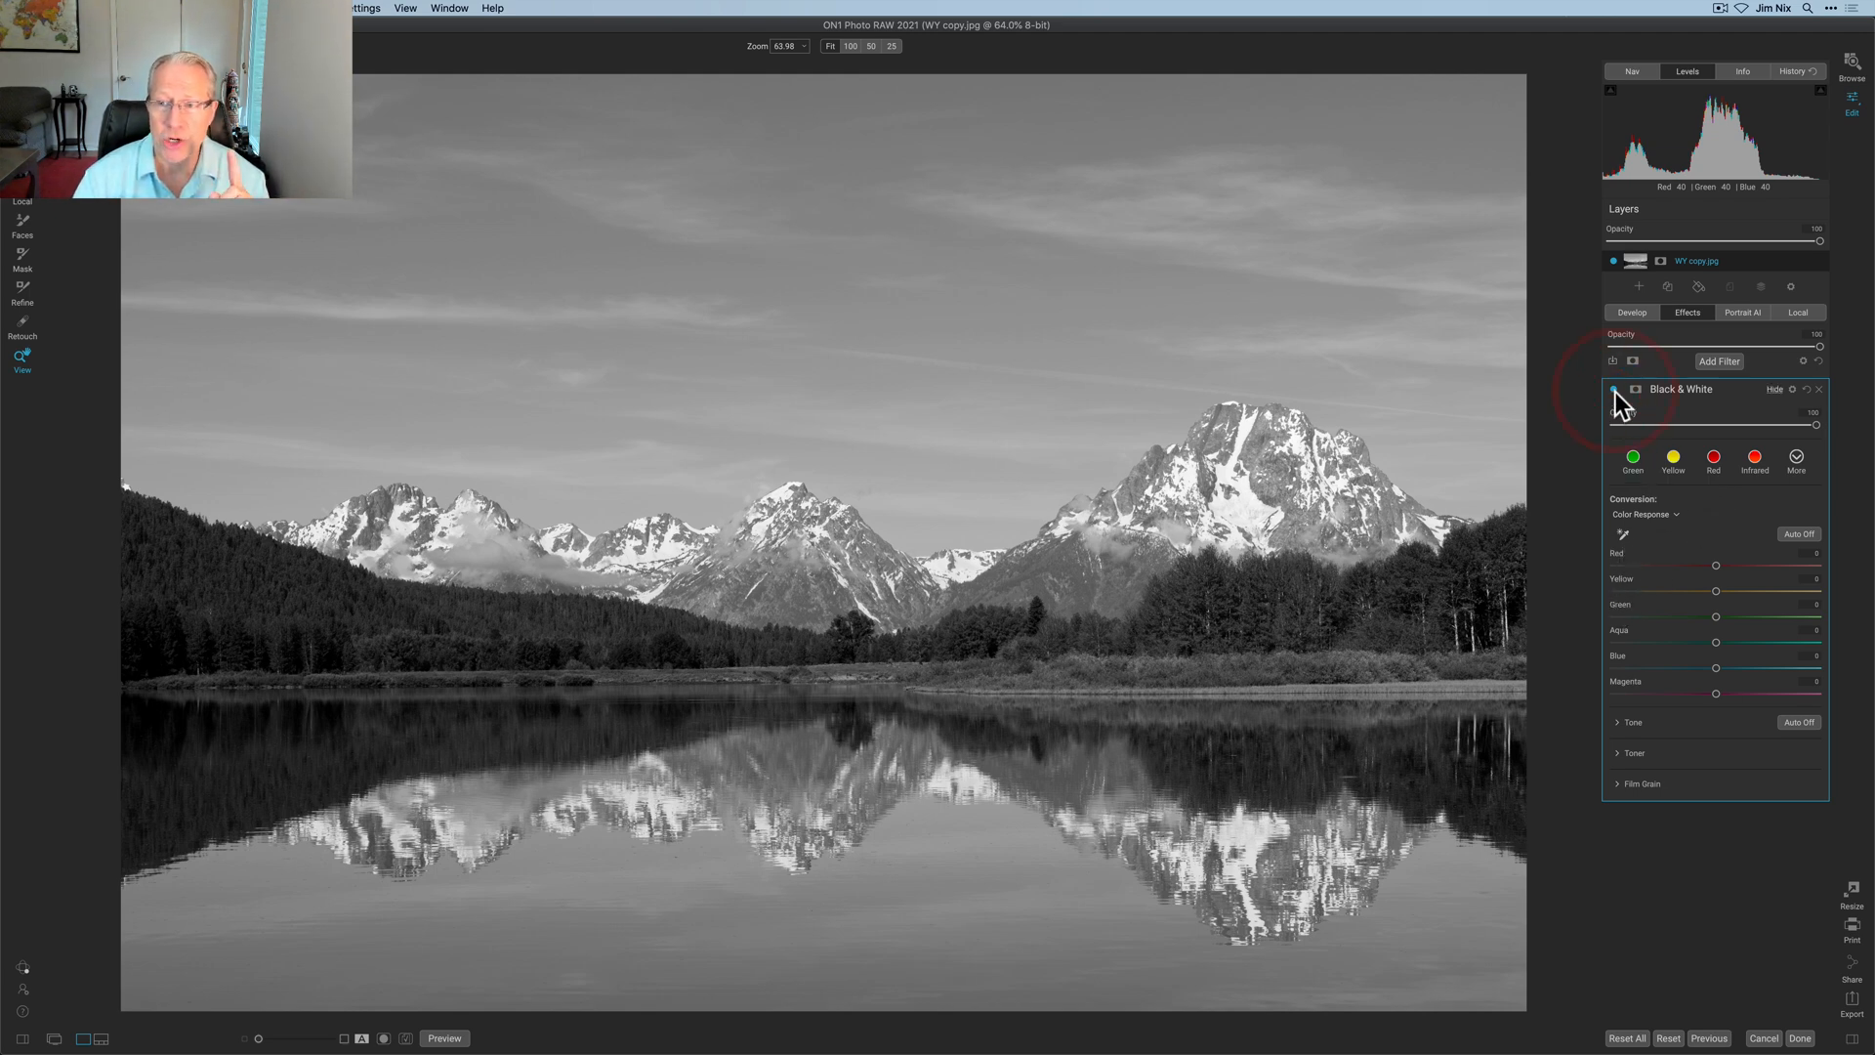
Compare the Black & White filter on and off, then adjust the Green and Blue Color Response sliders.
click(1616, 388)
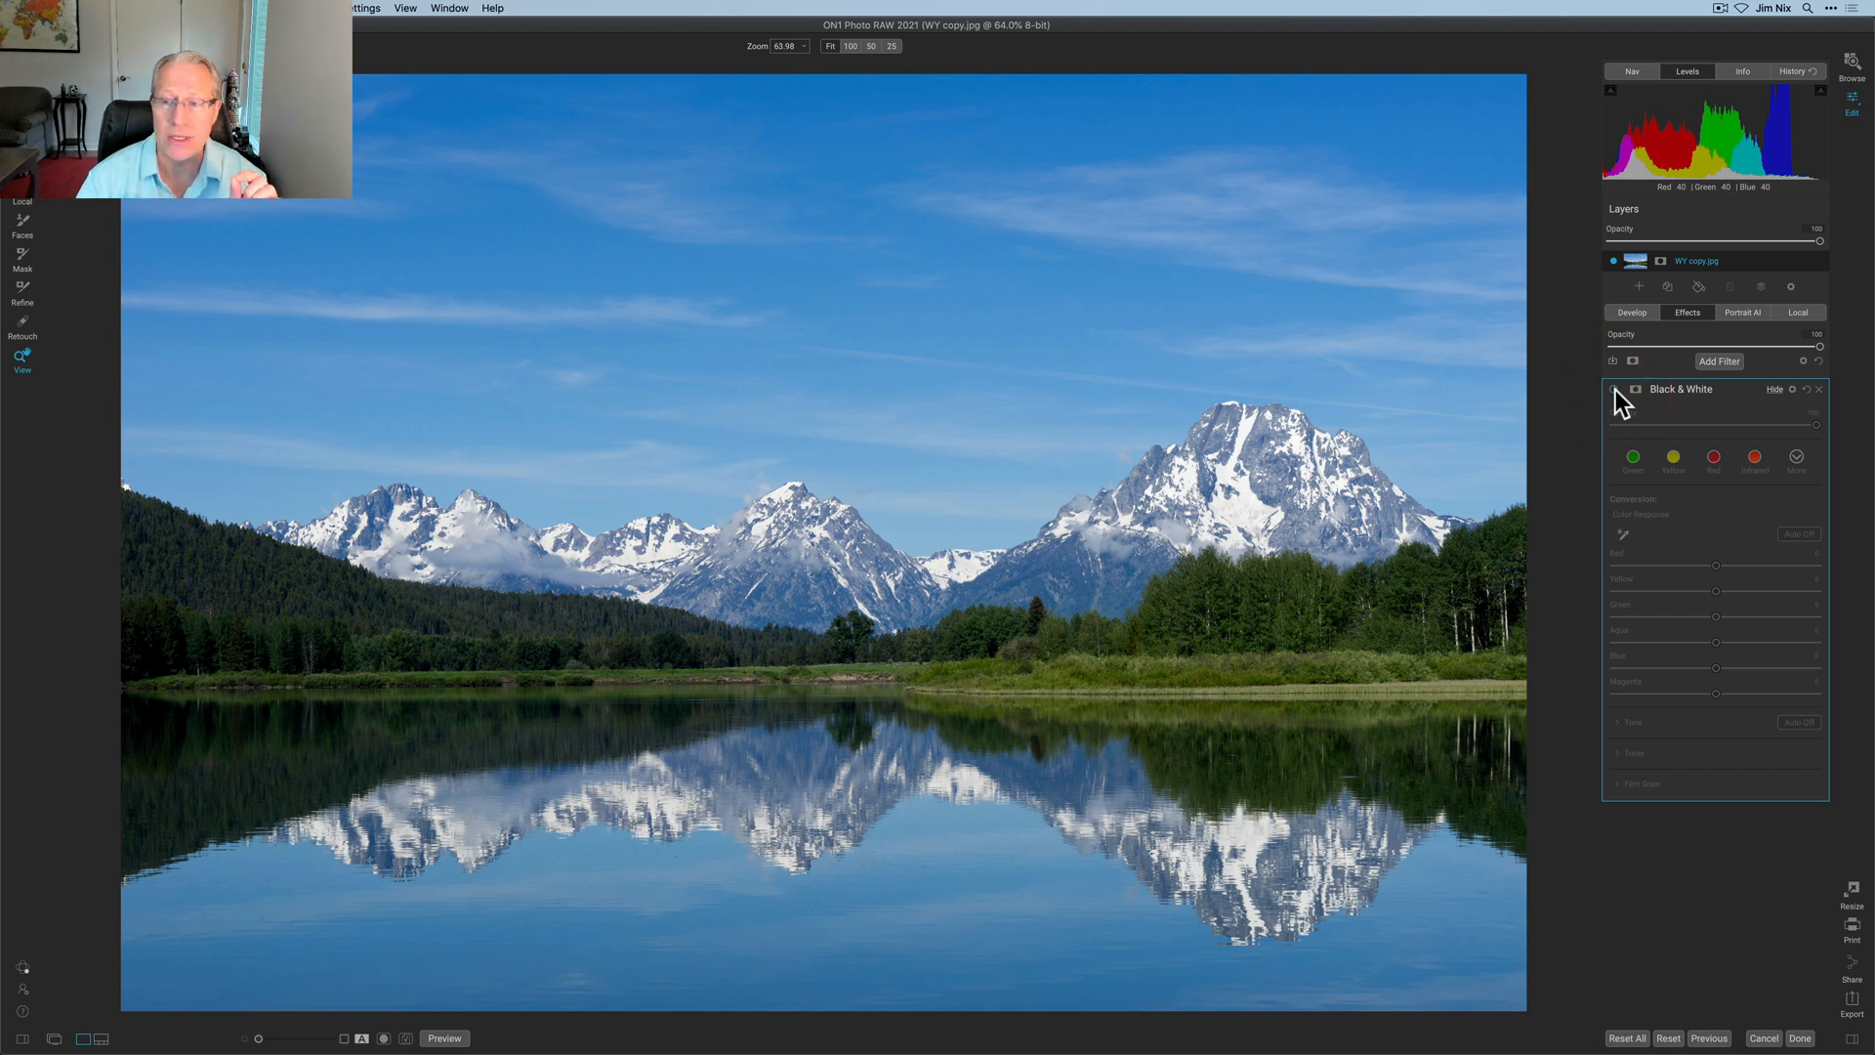
click(1614, 388)
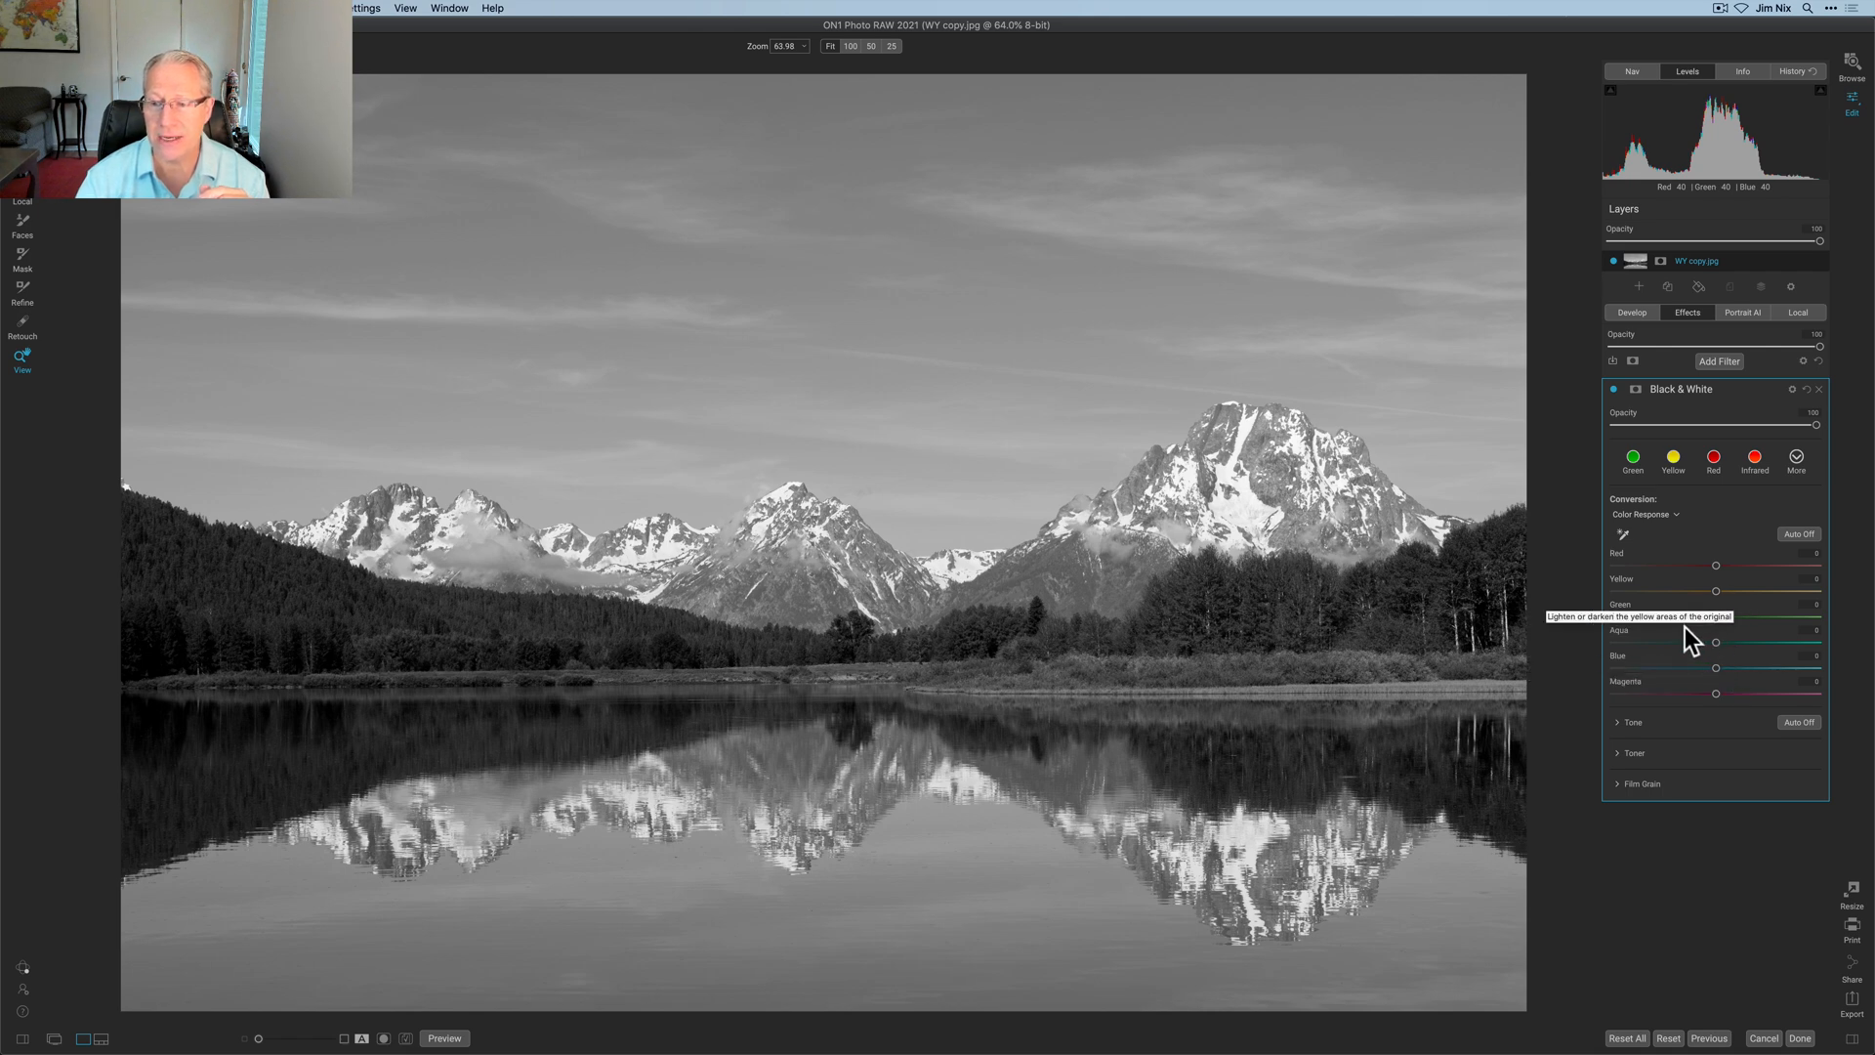
mouse_move(1716, 627)
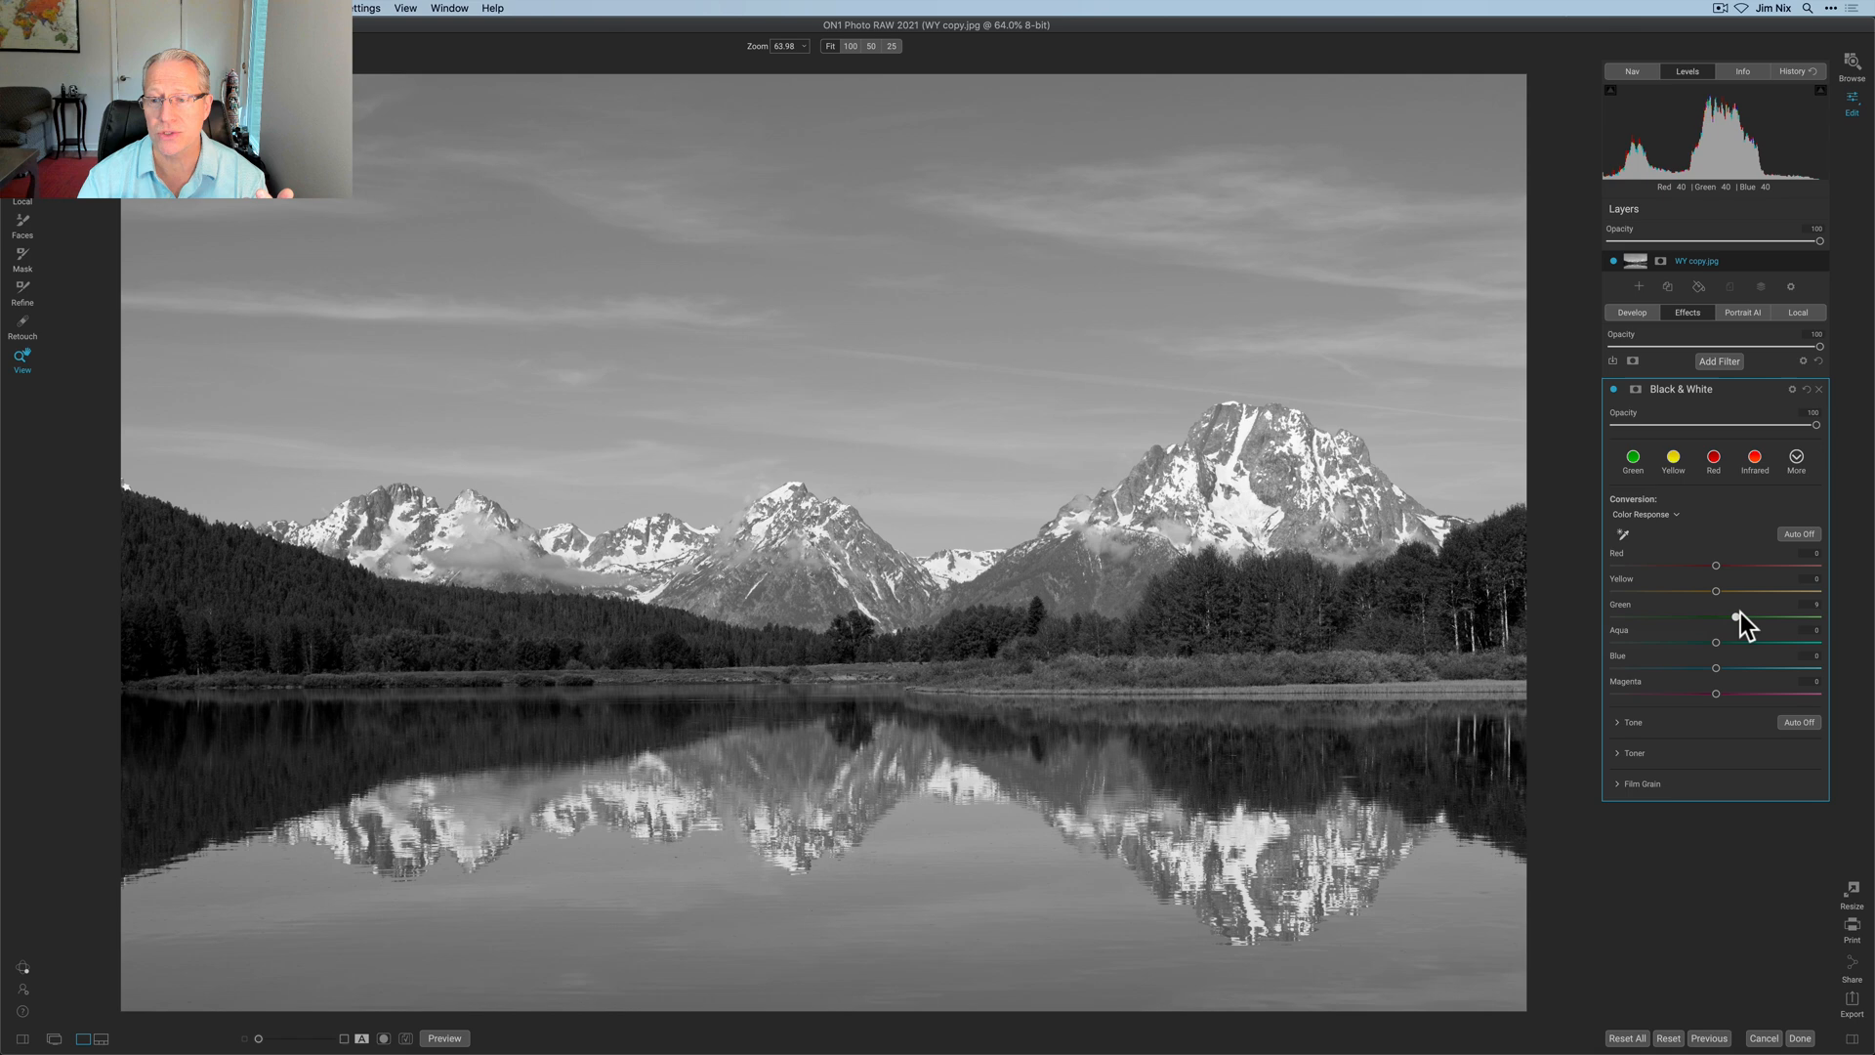
drag(1716, 616, 1816, 616)
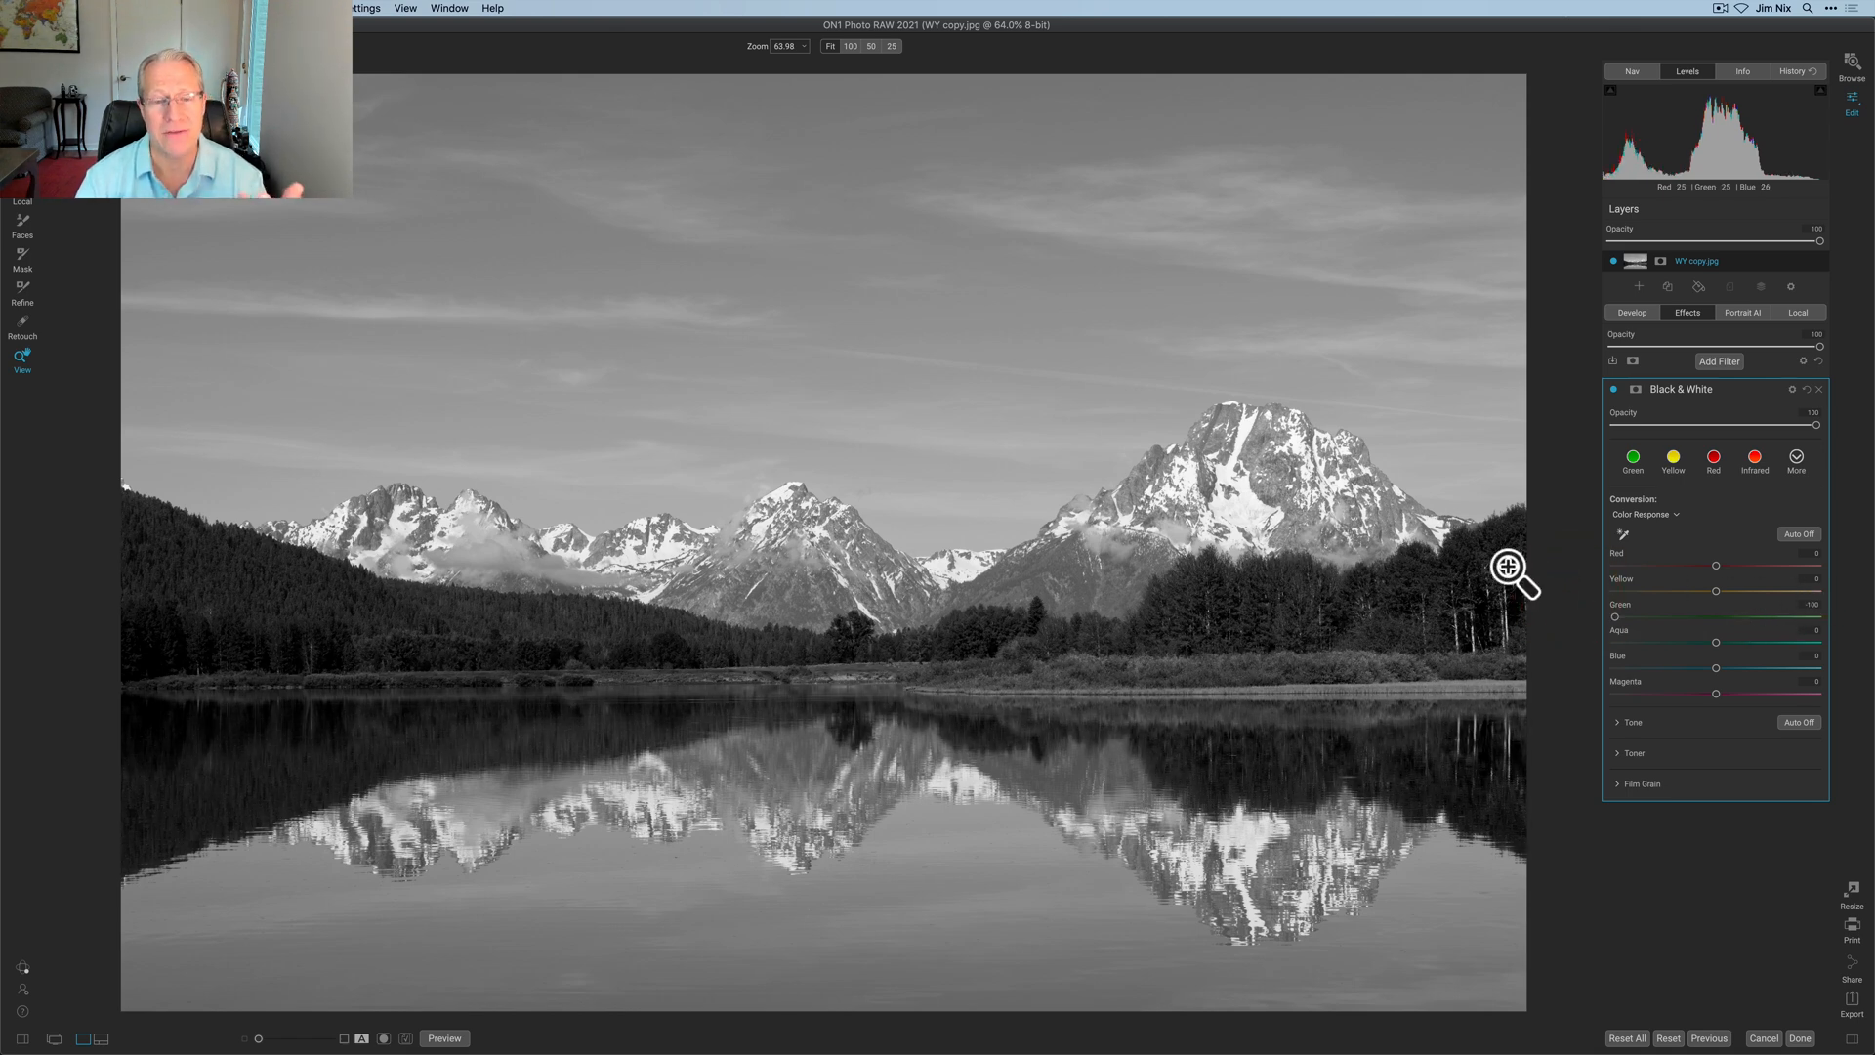
drag(1714, 667, 1753, 667)
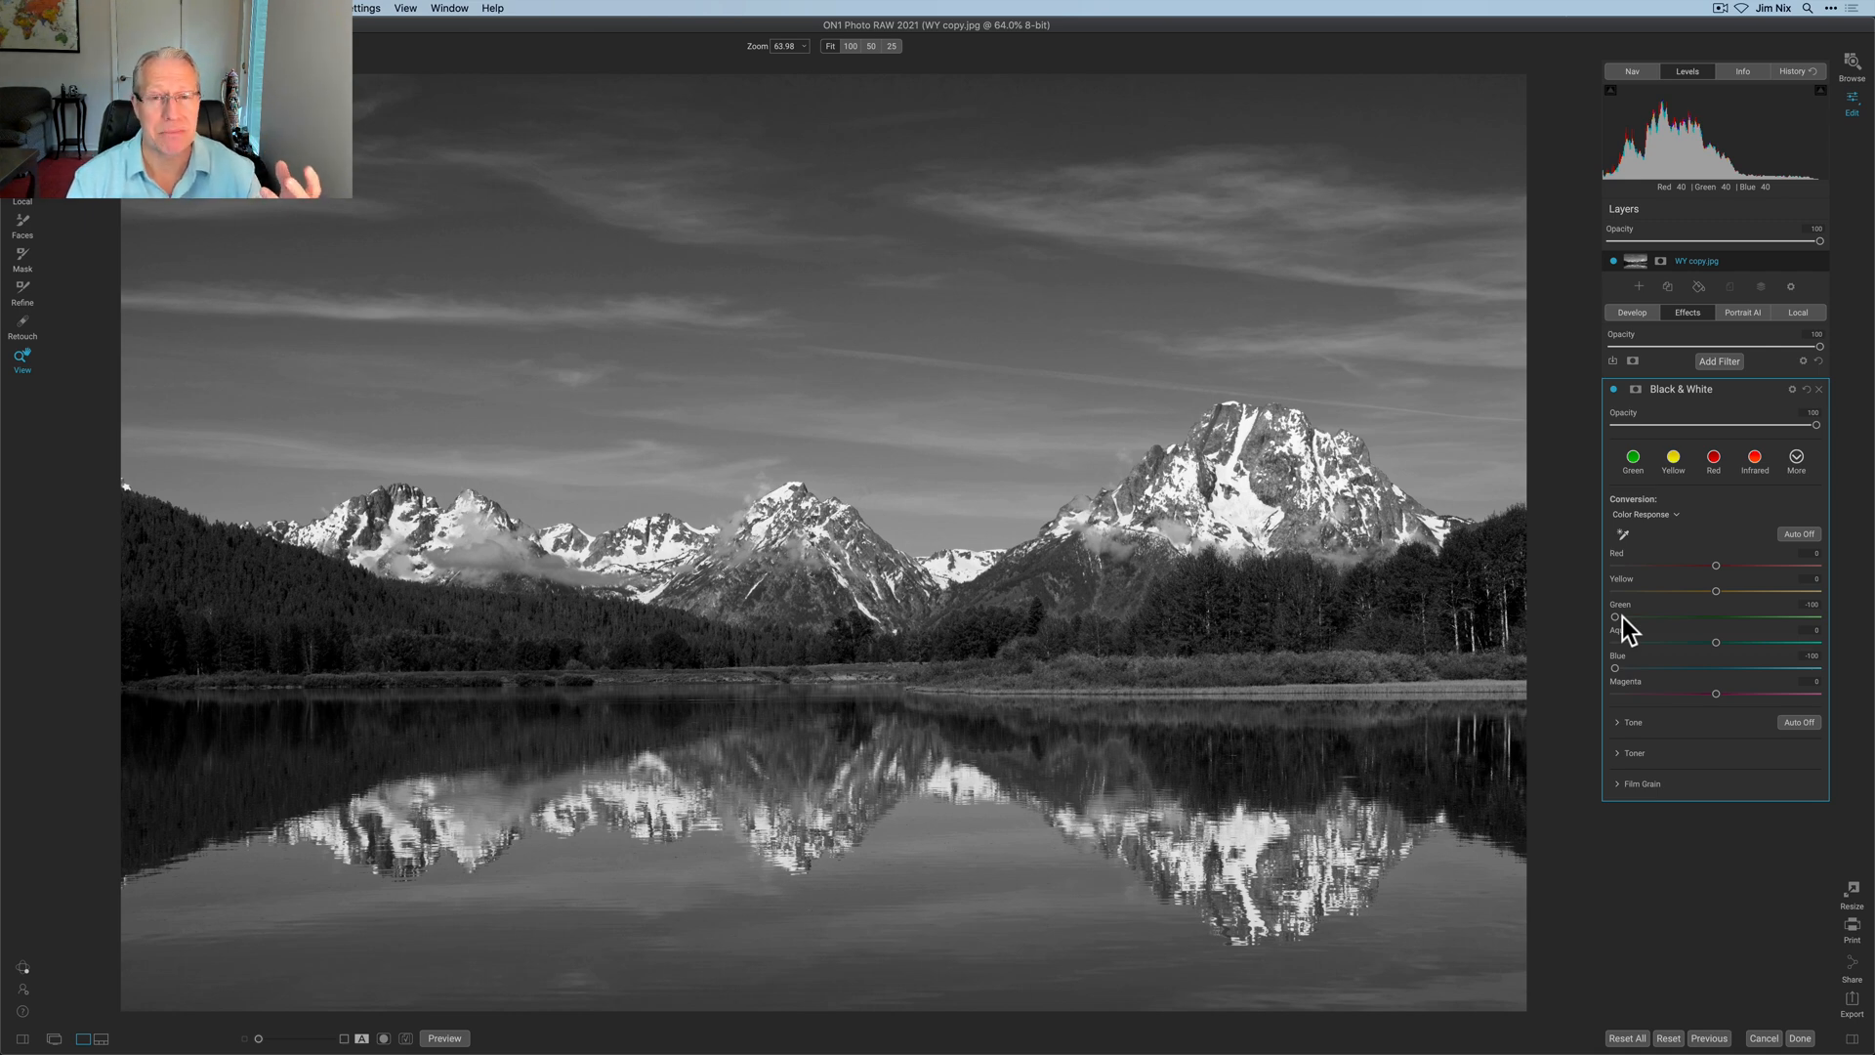
mouse_move(1634, 671)
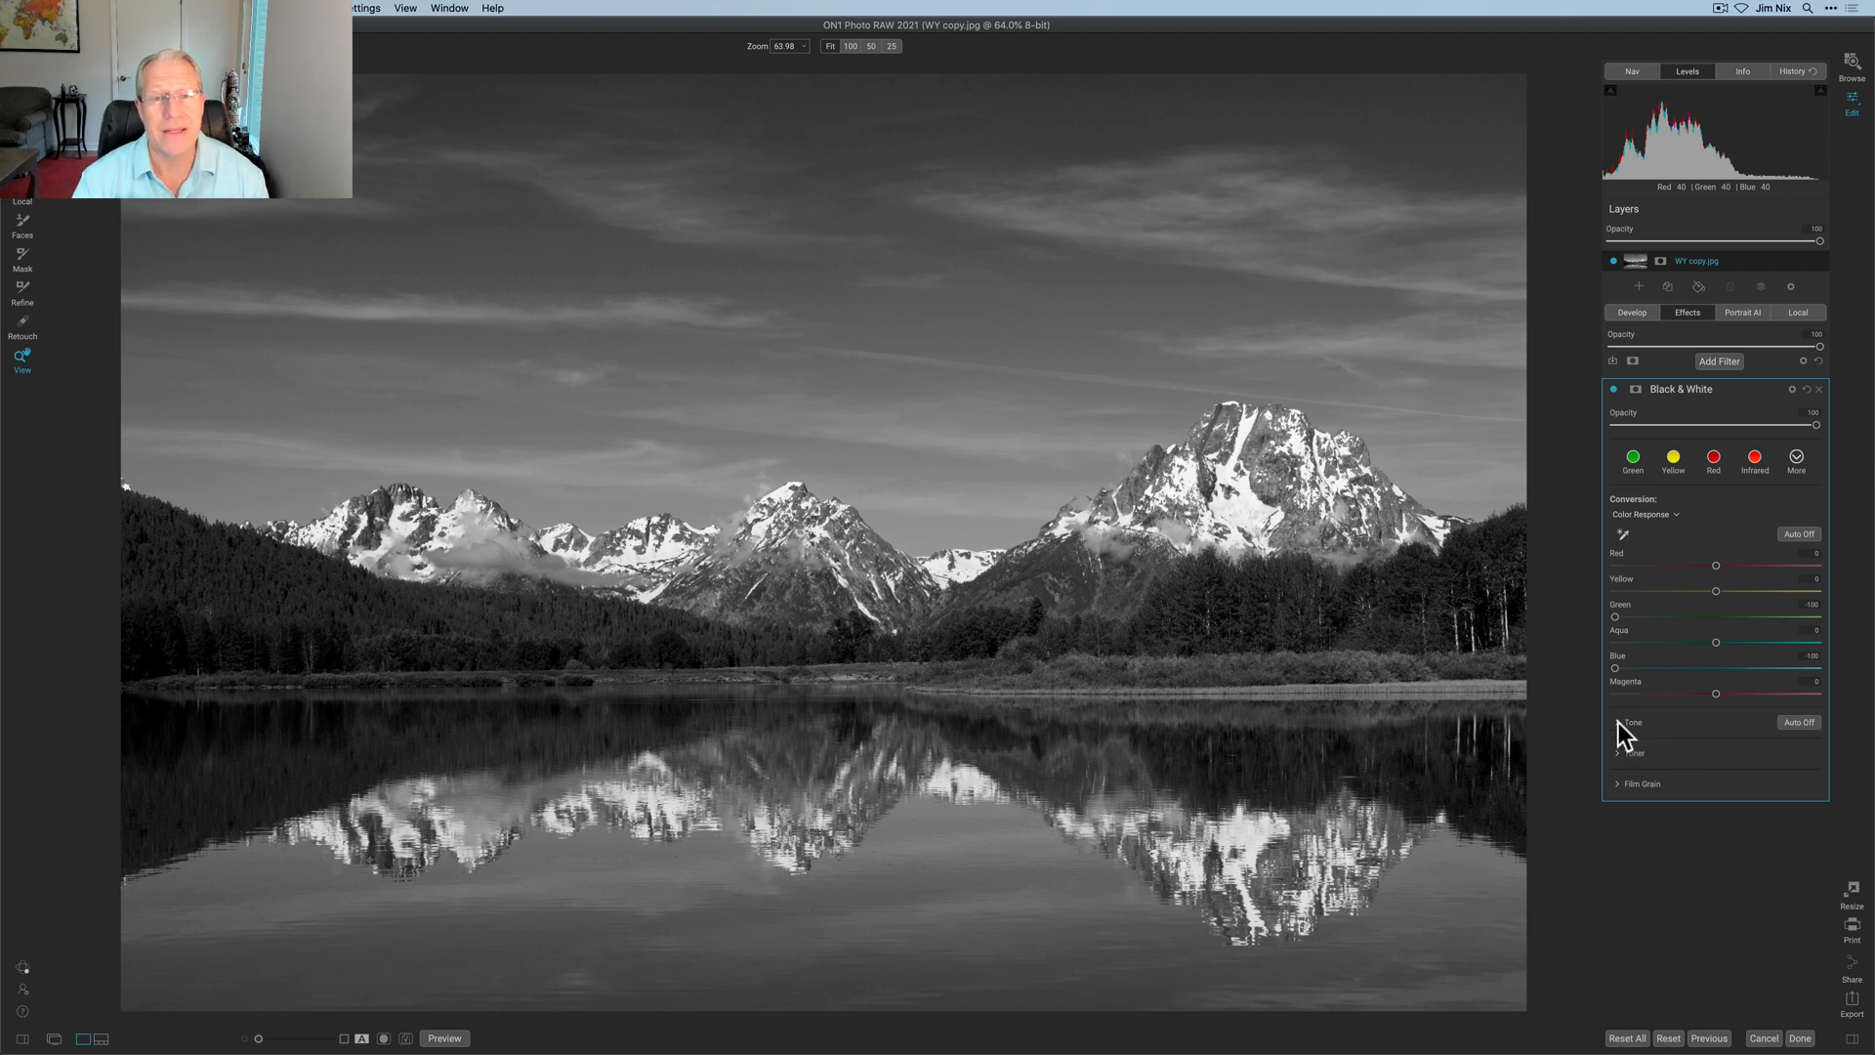
In the Tone section, nudge Brightness up, set Contrast 40 and Highlights -46, lower Shadows and raise Whites.
click(1617, 721)
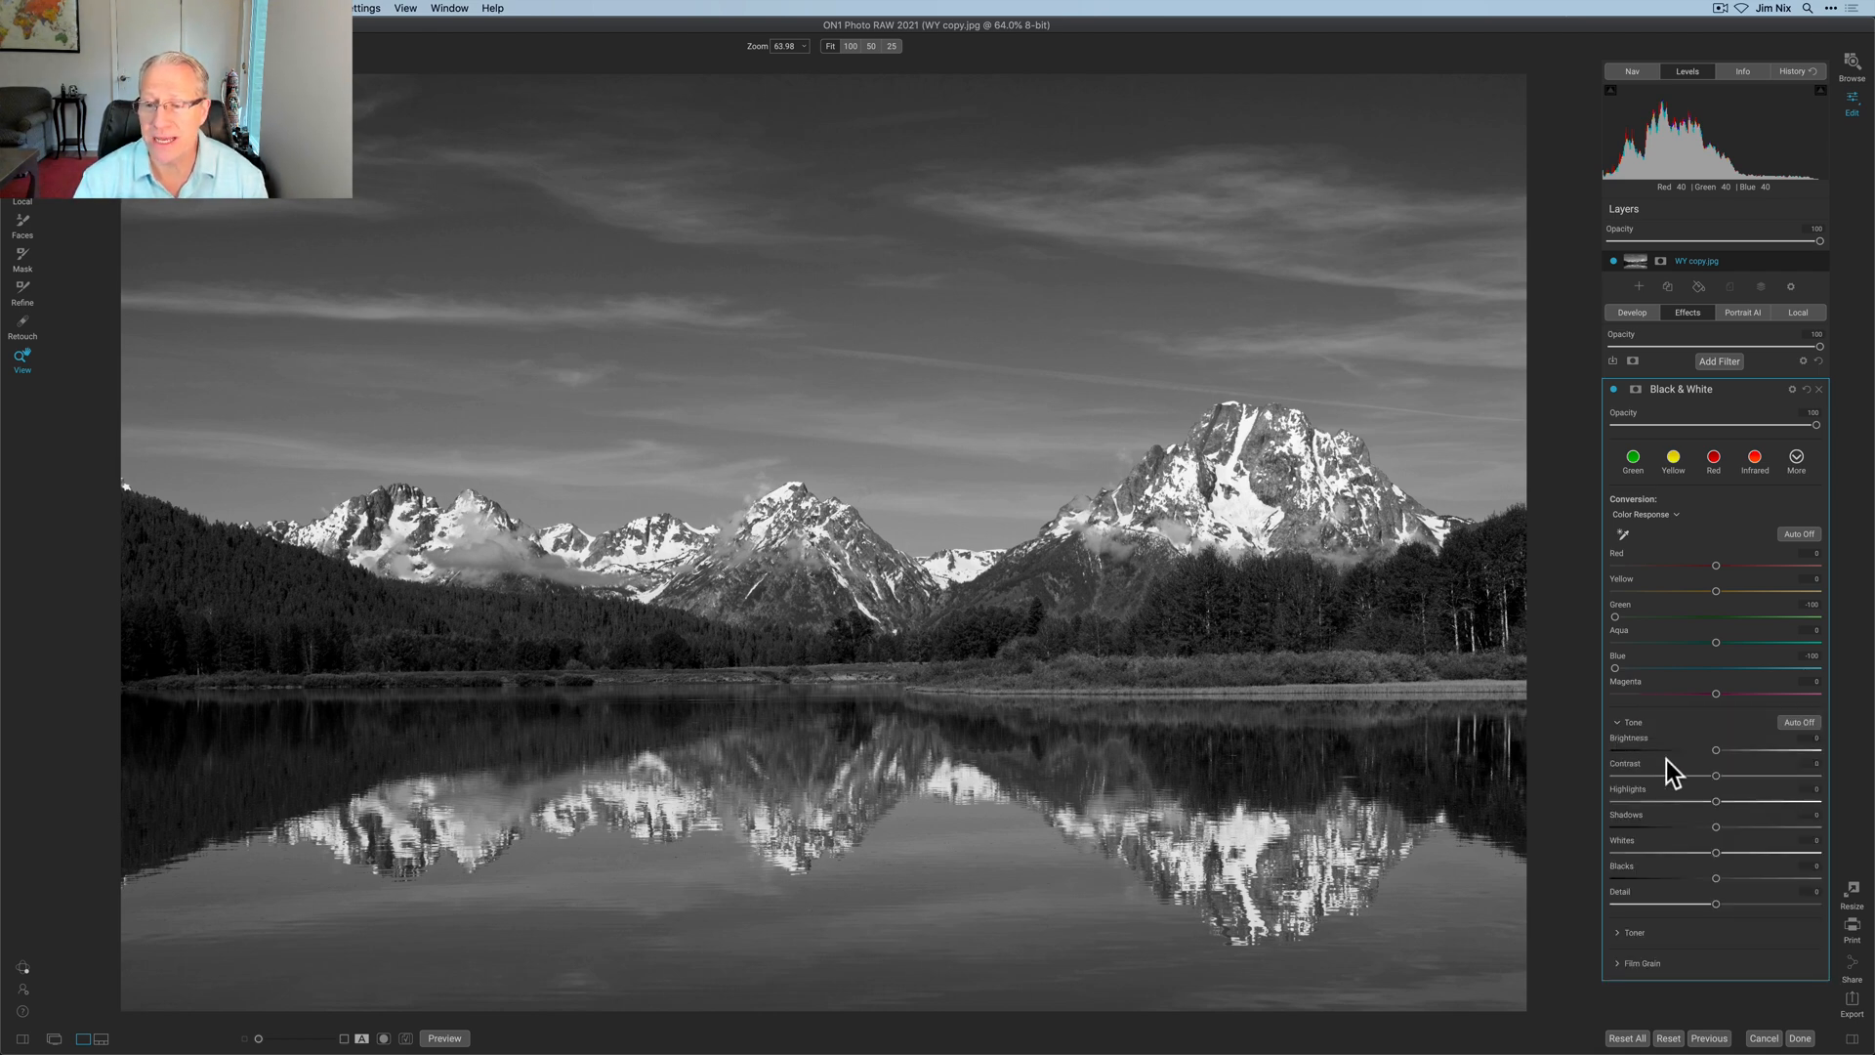
mouse_move(1706, 820)
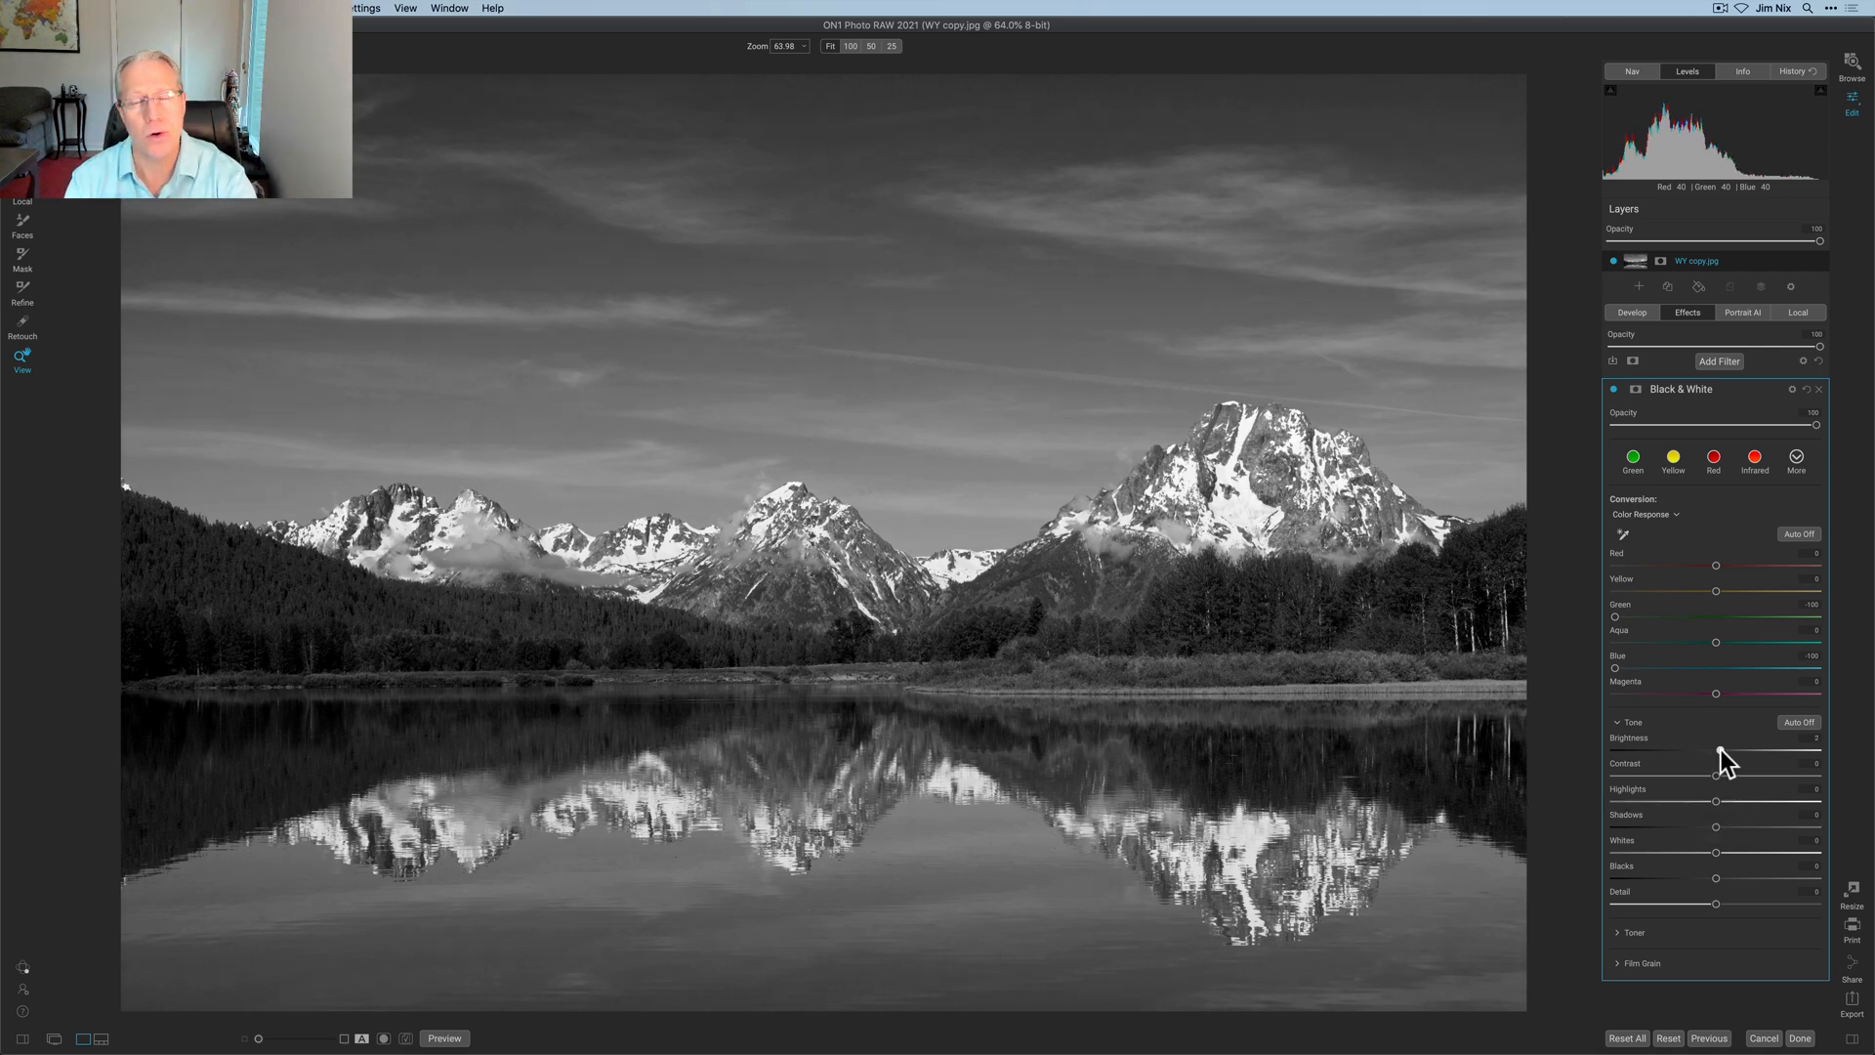
drag(1716, 751, 1723, 760)
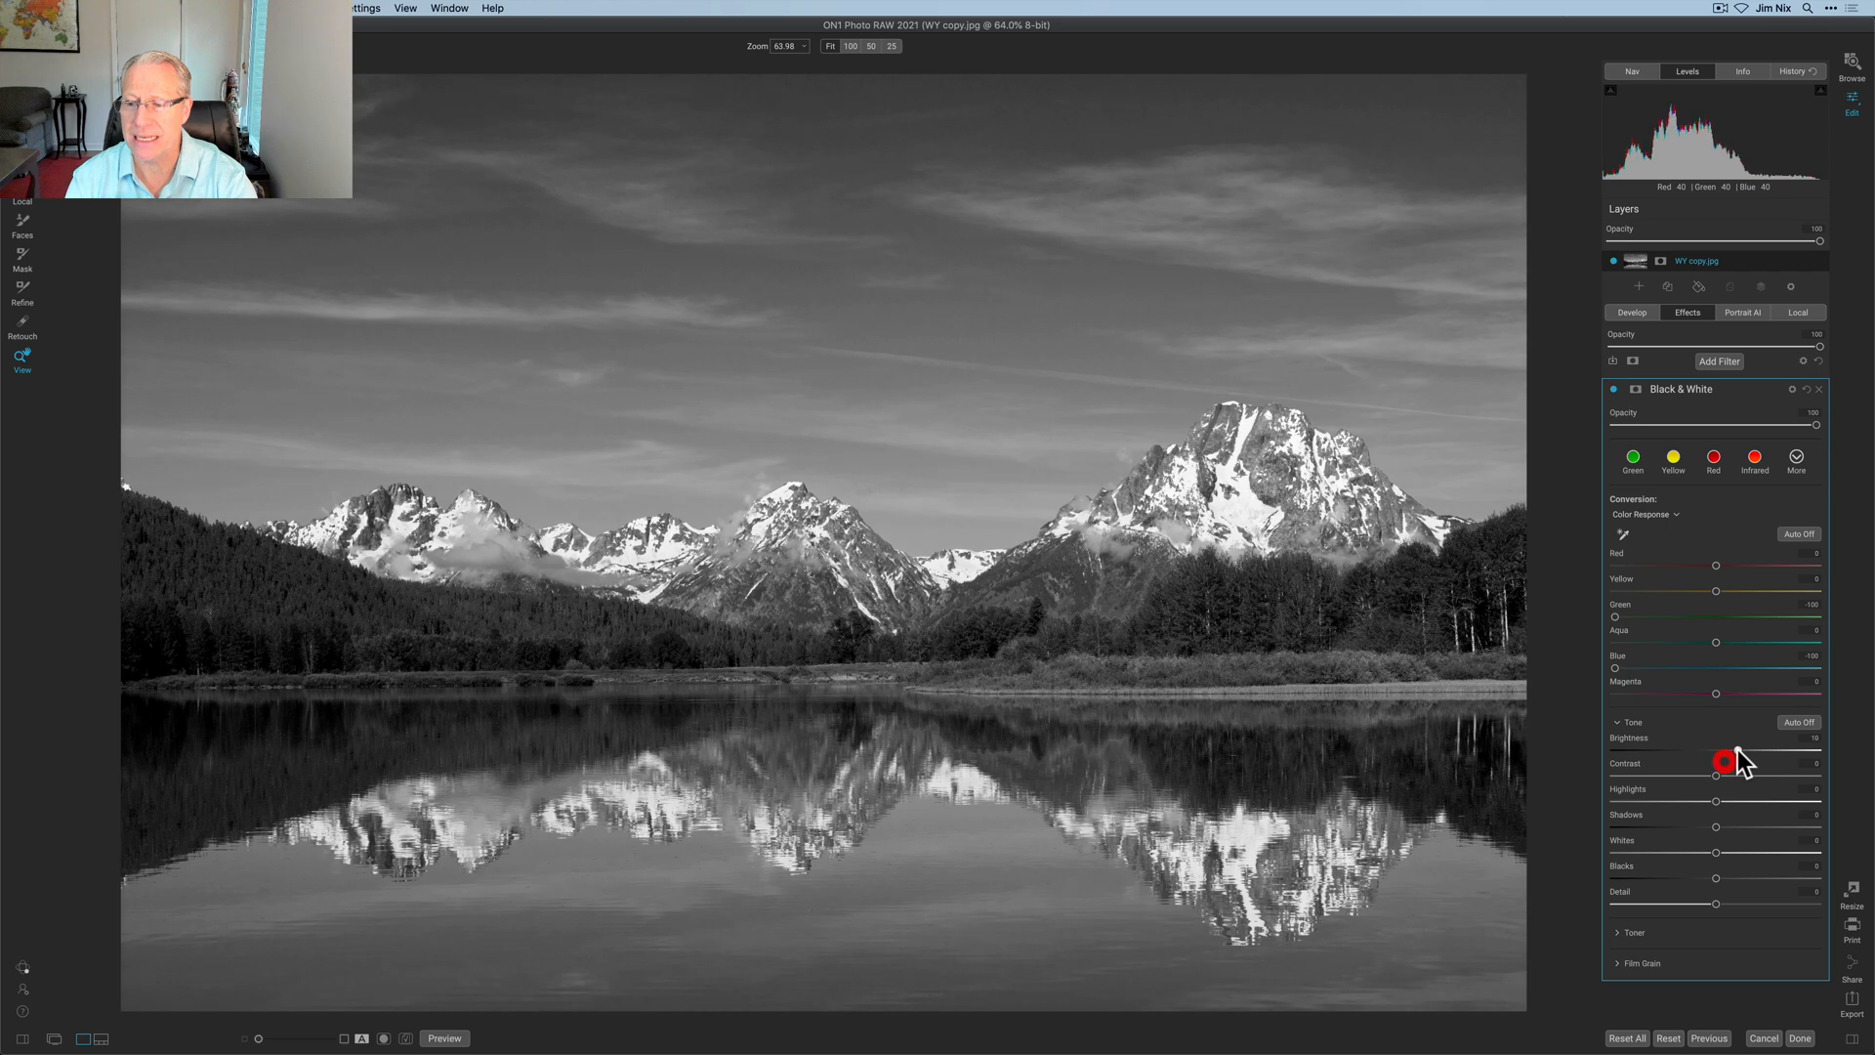
drag(1722, 750, 1716, 750)
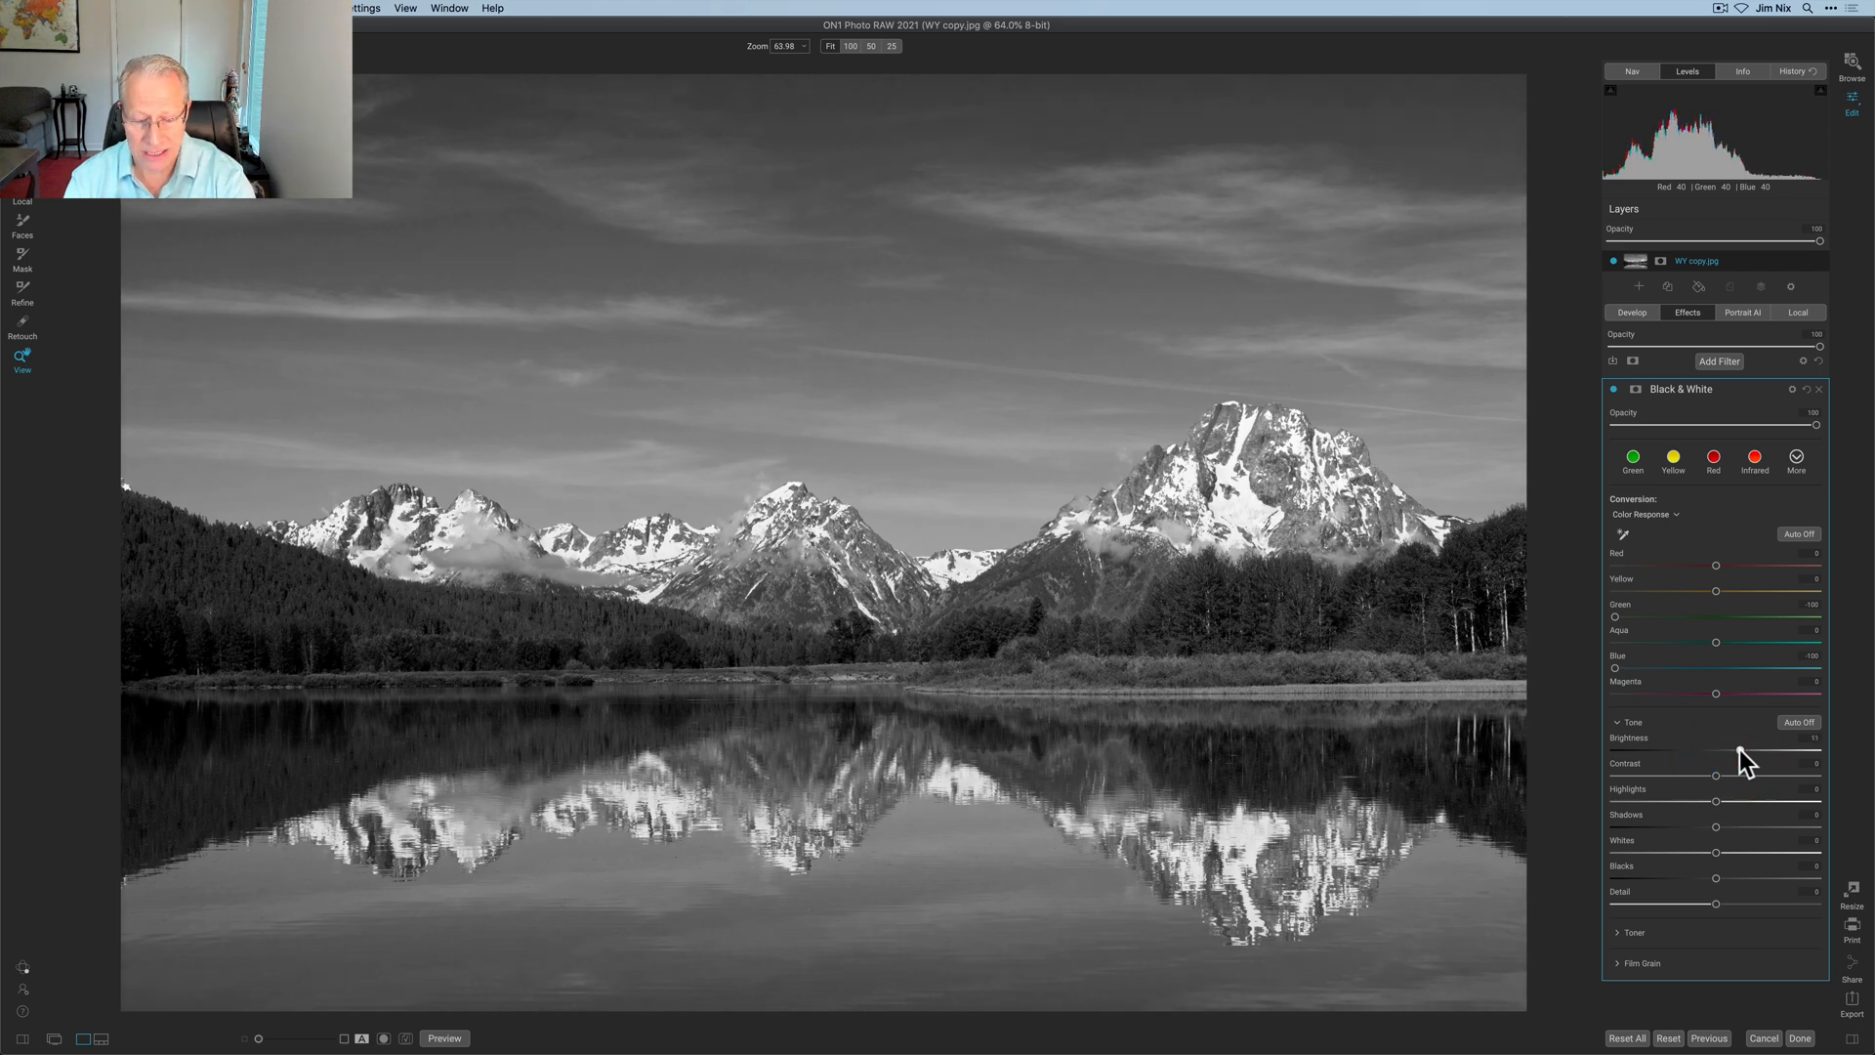
drag(1715, 775, 1740, 775)
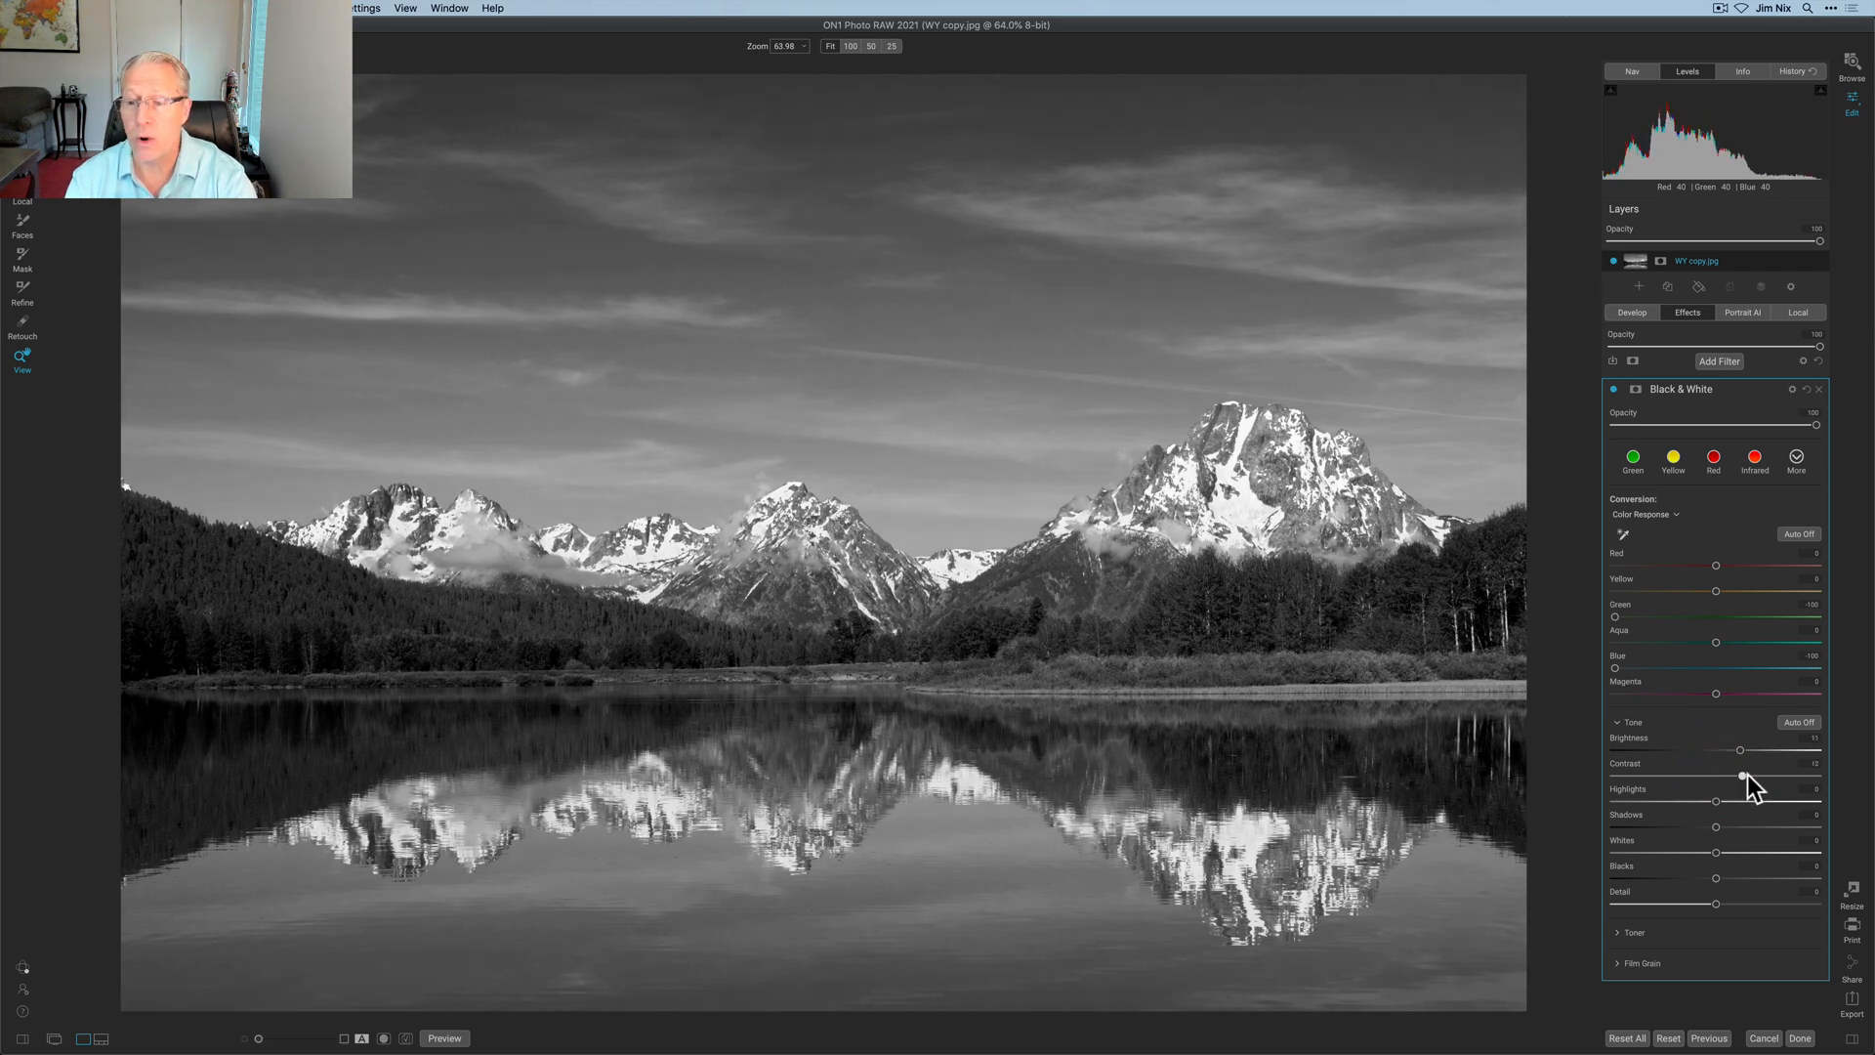
drag(1740, 776, 1781, 777)
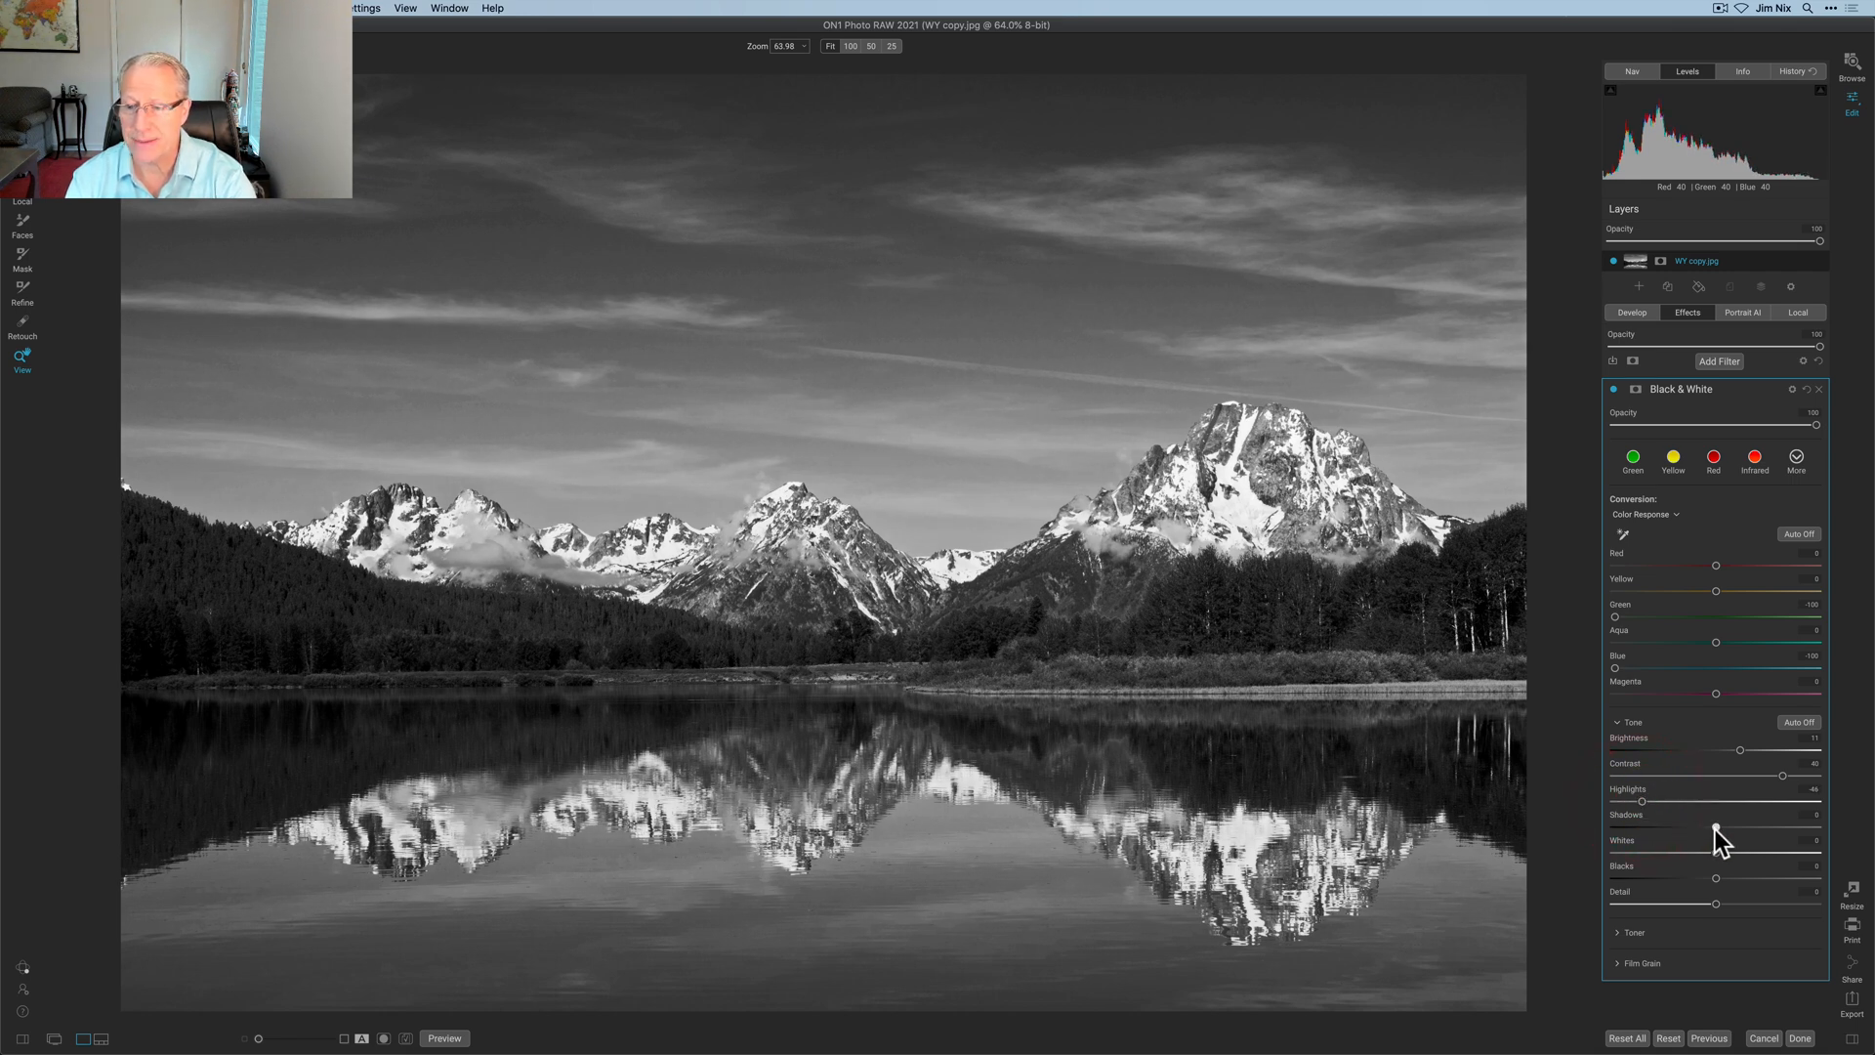
drag(1716, 829, 1710, 829)
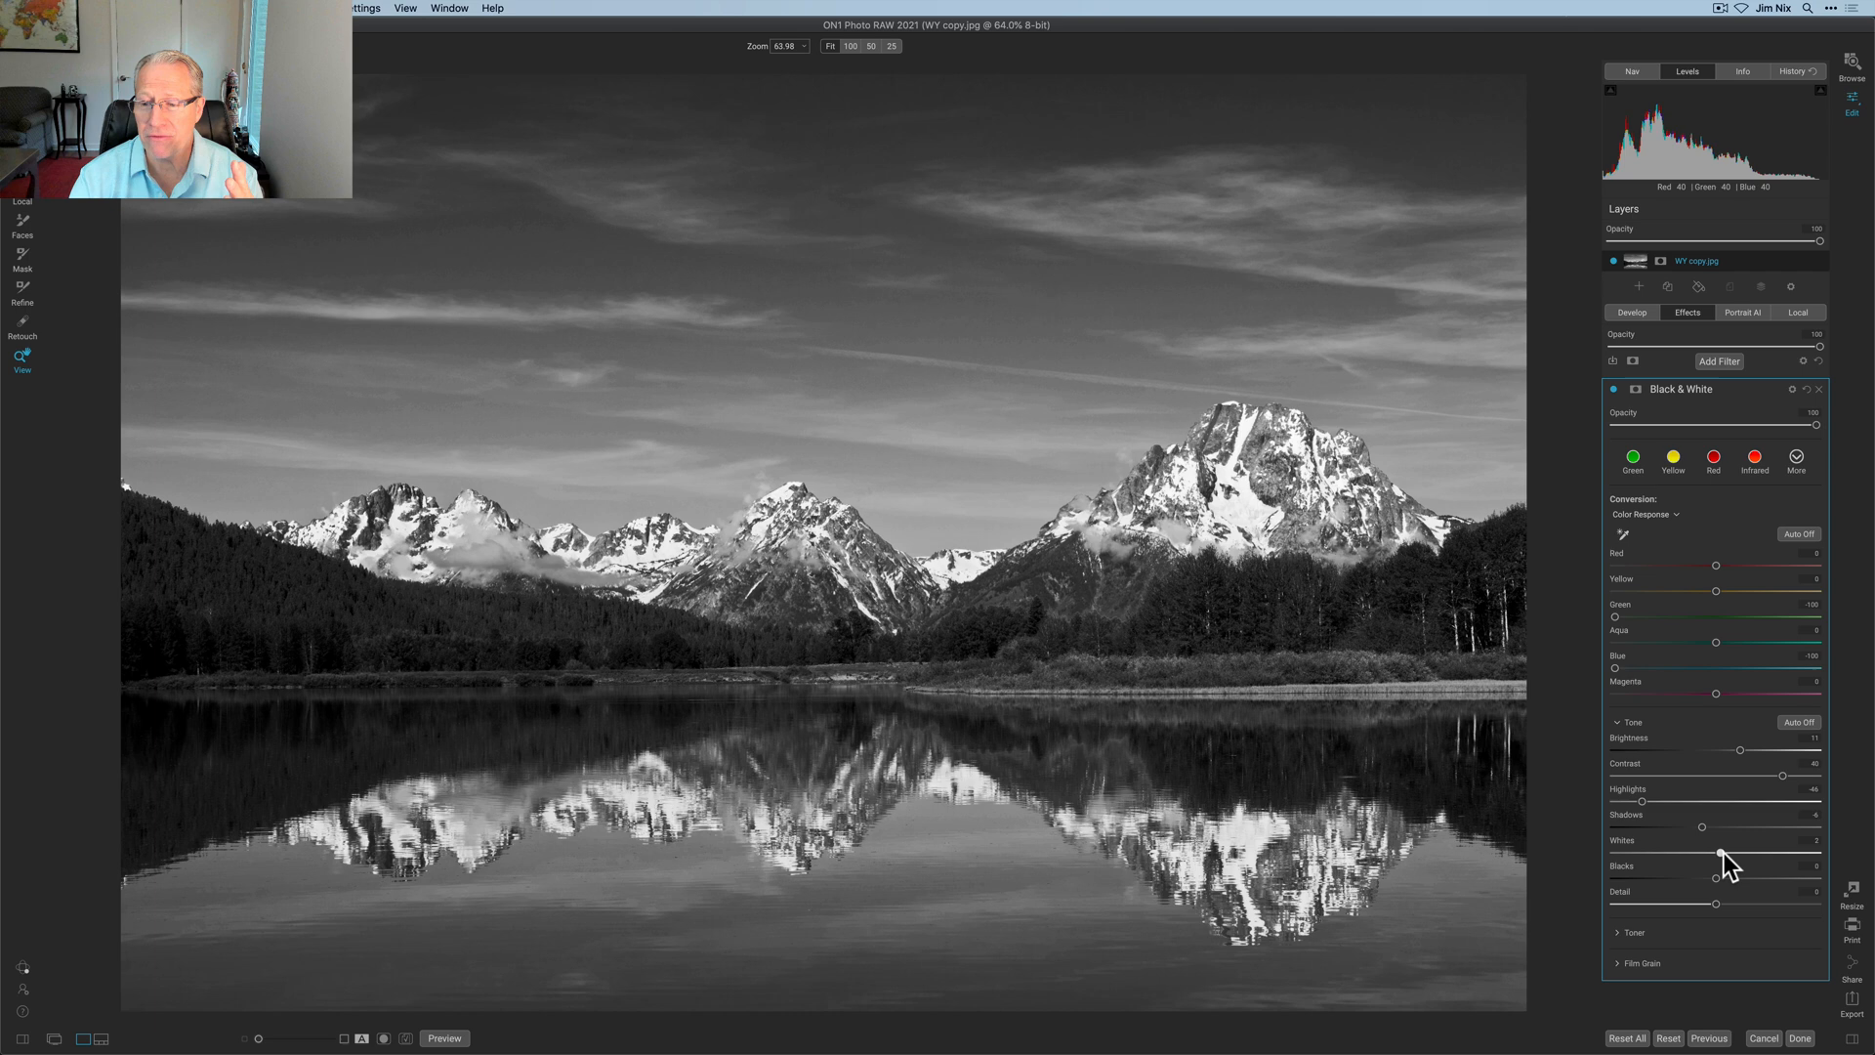
drag(1701, 826, 1725, 825)
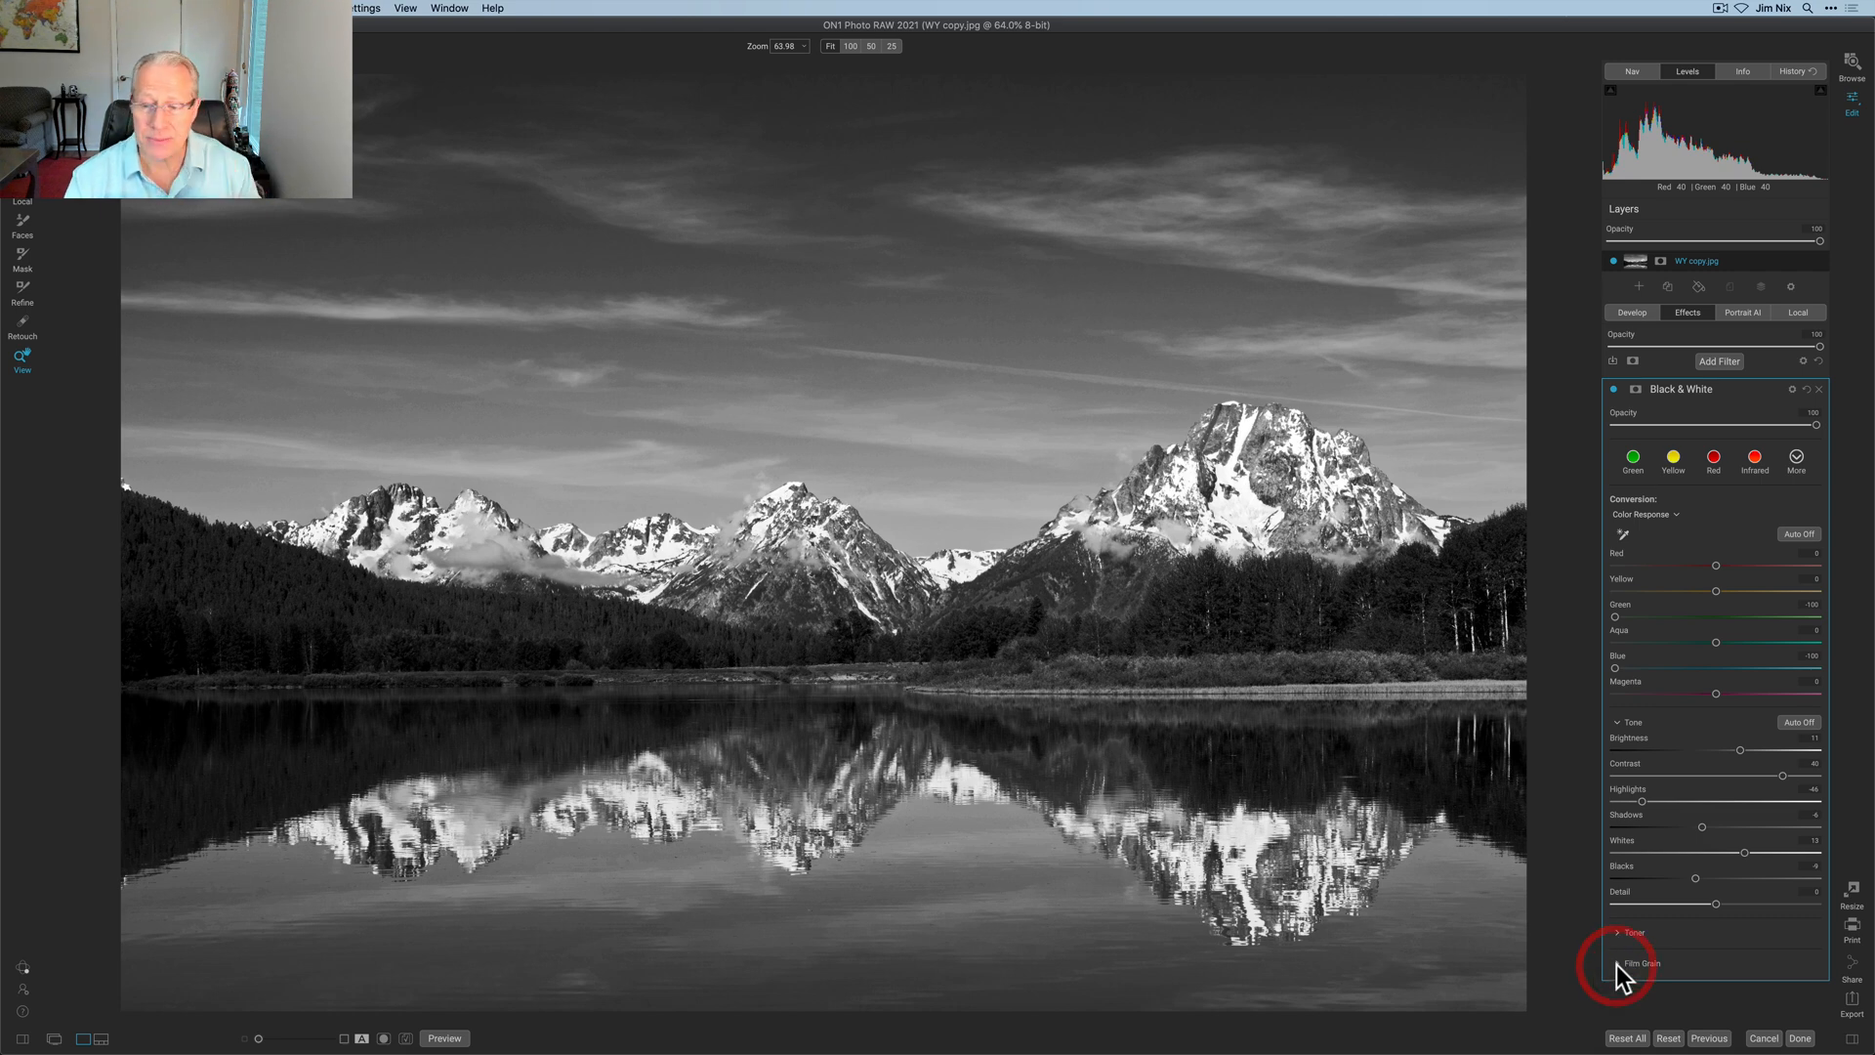
click(1640, 964)
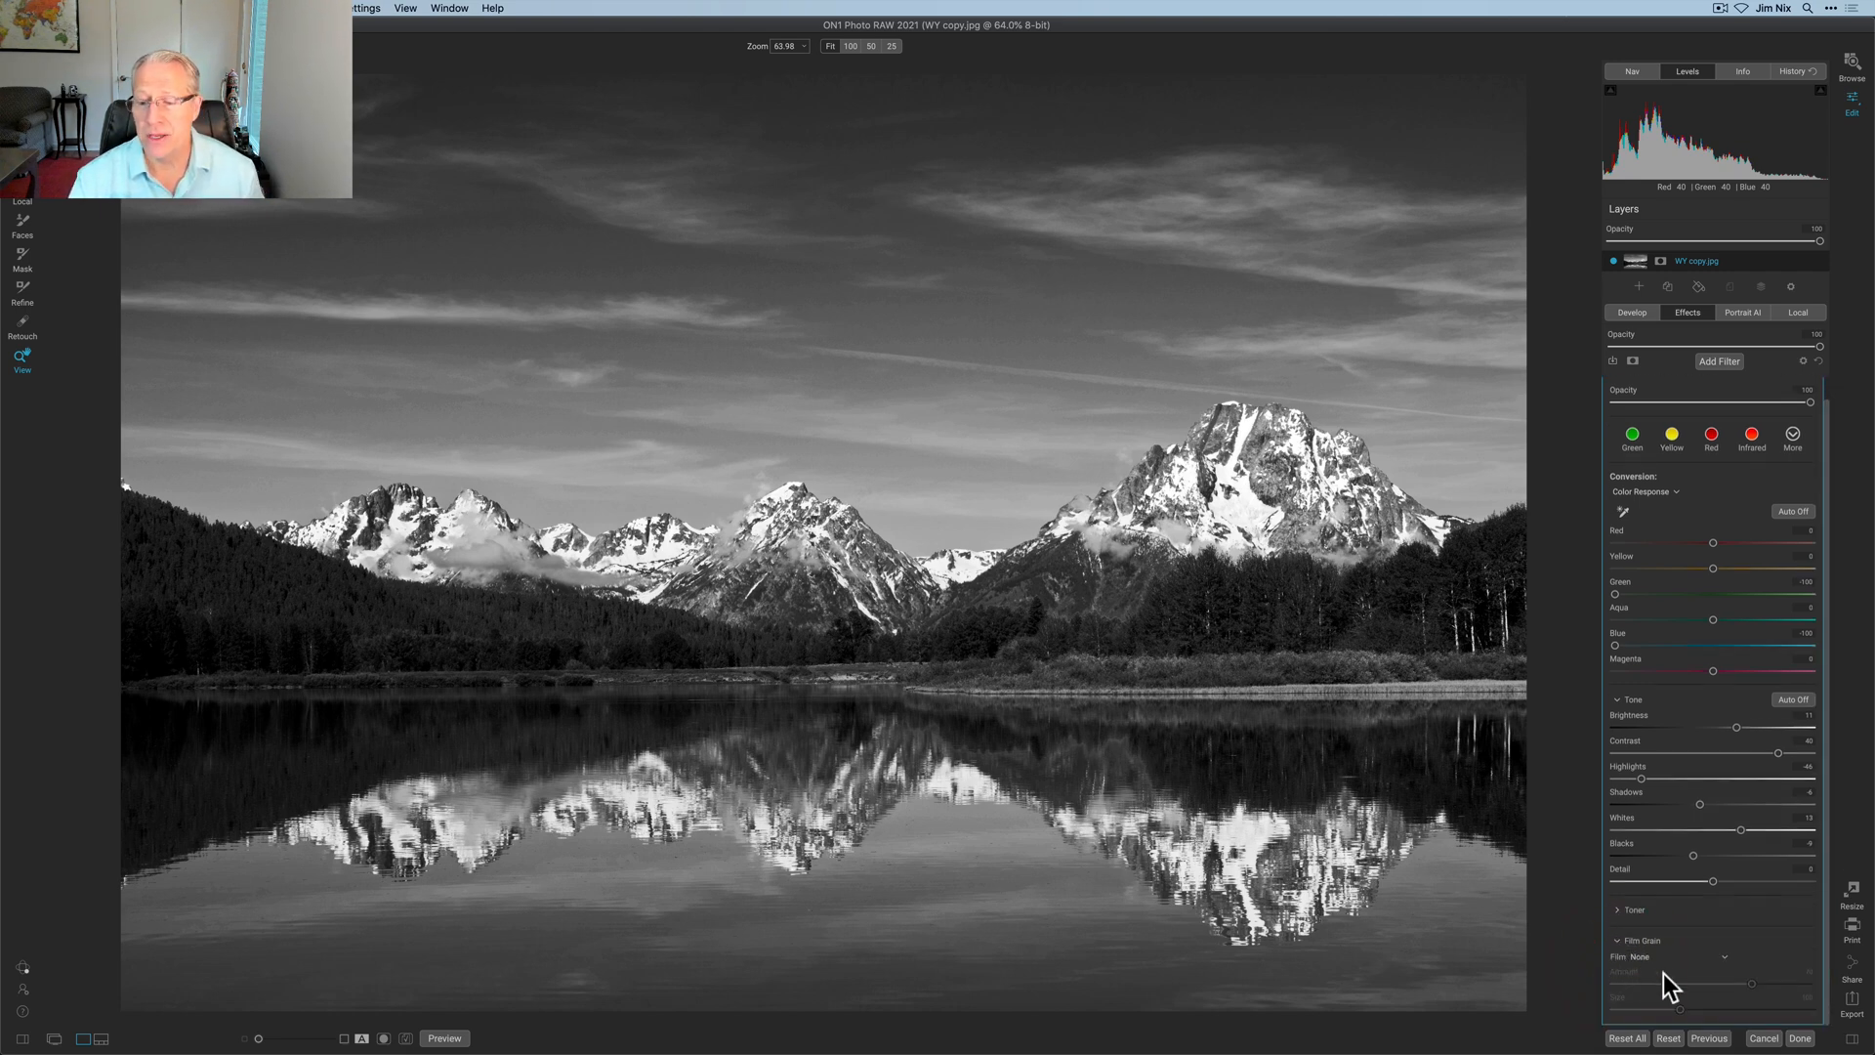
click(1680, 957)
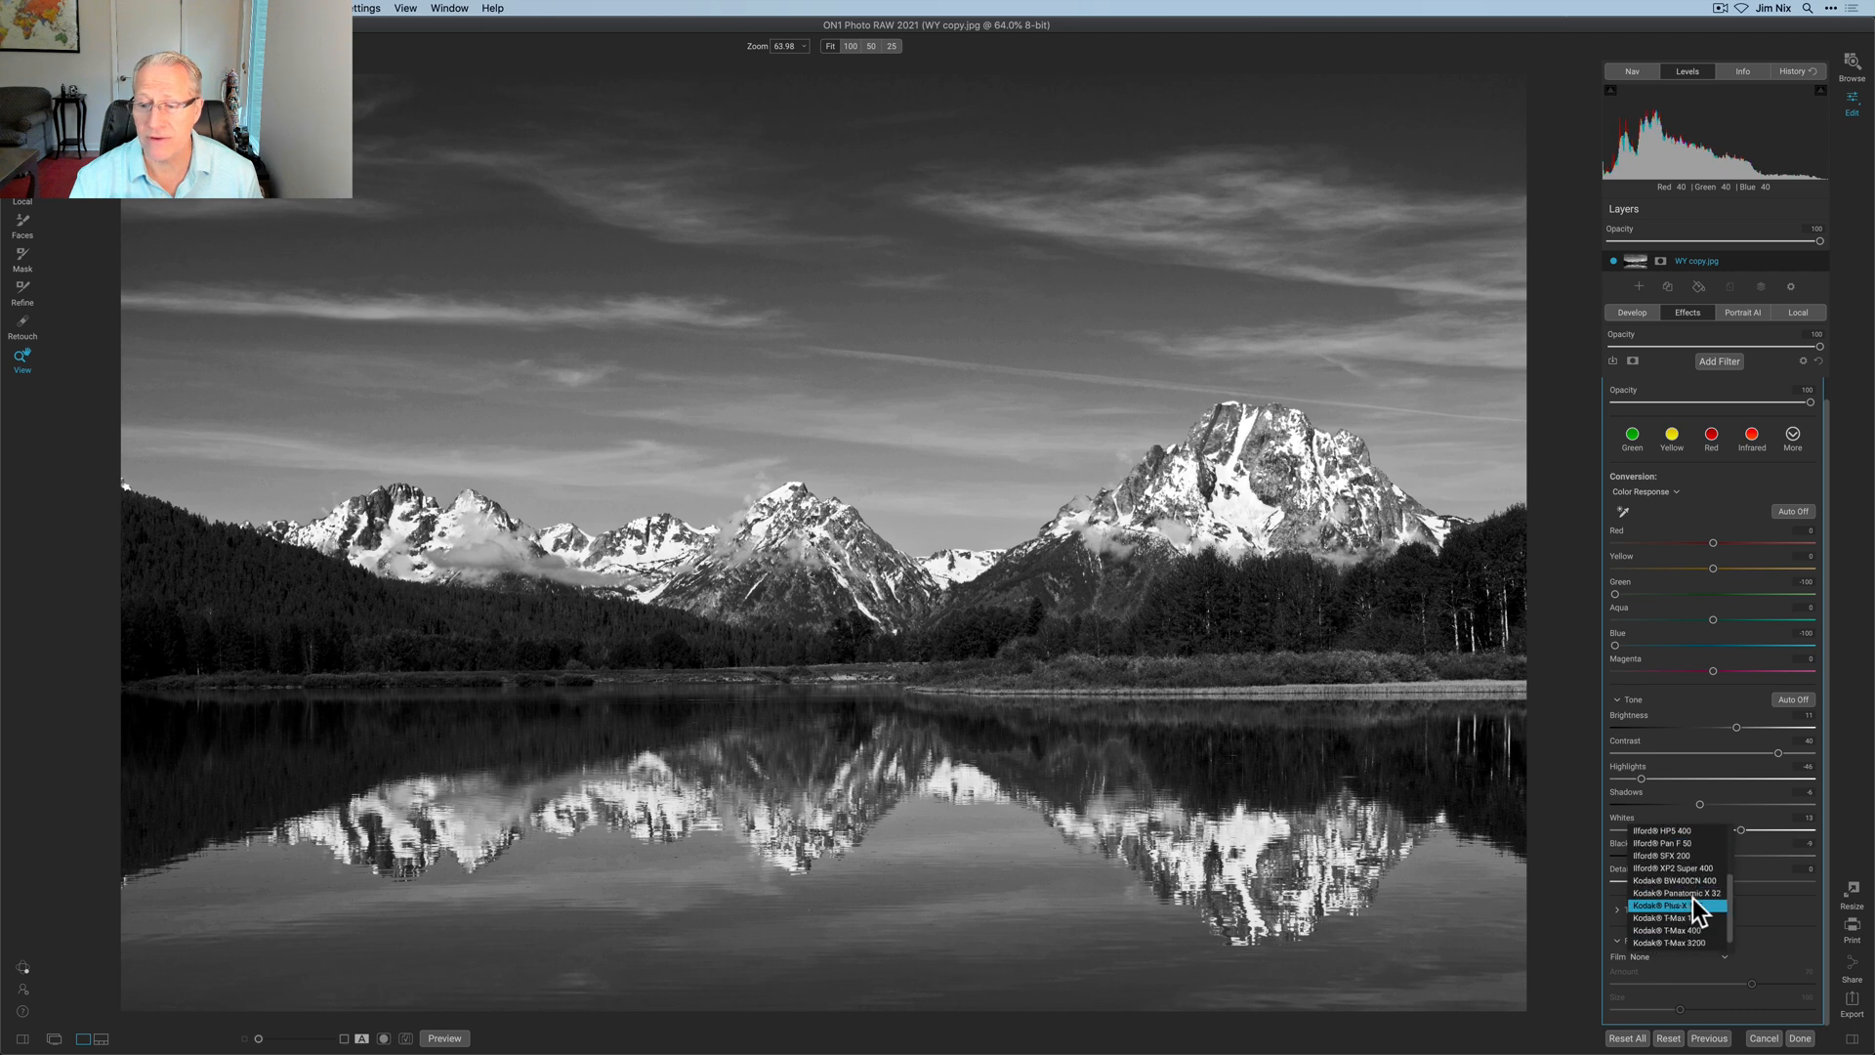
click(1674, 906)
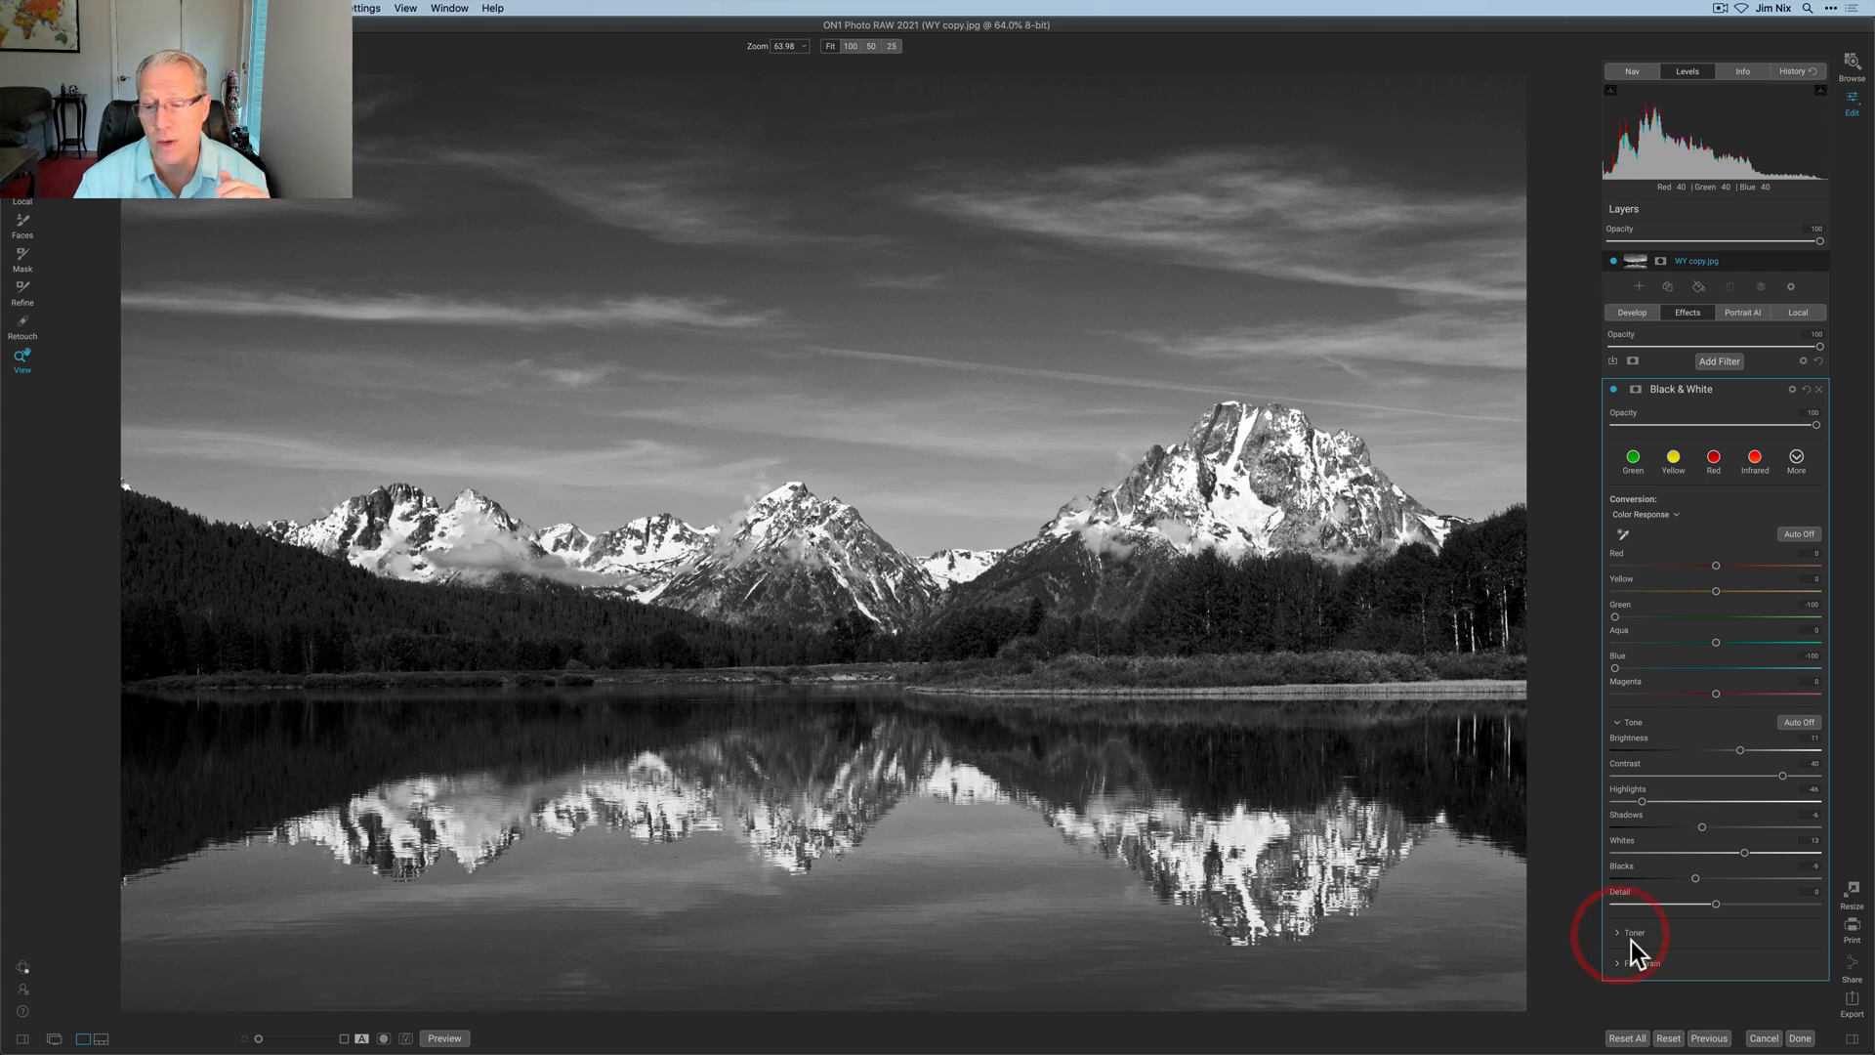
Preview the toning presets, then apply the Cyanotype 1 toner.
click(1631, 932)
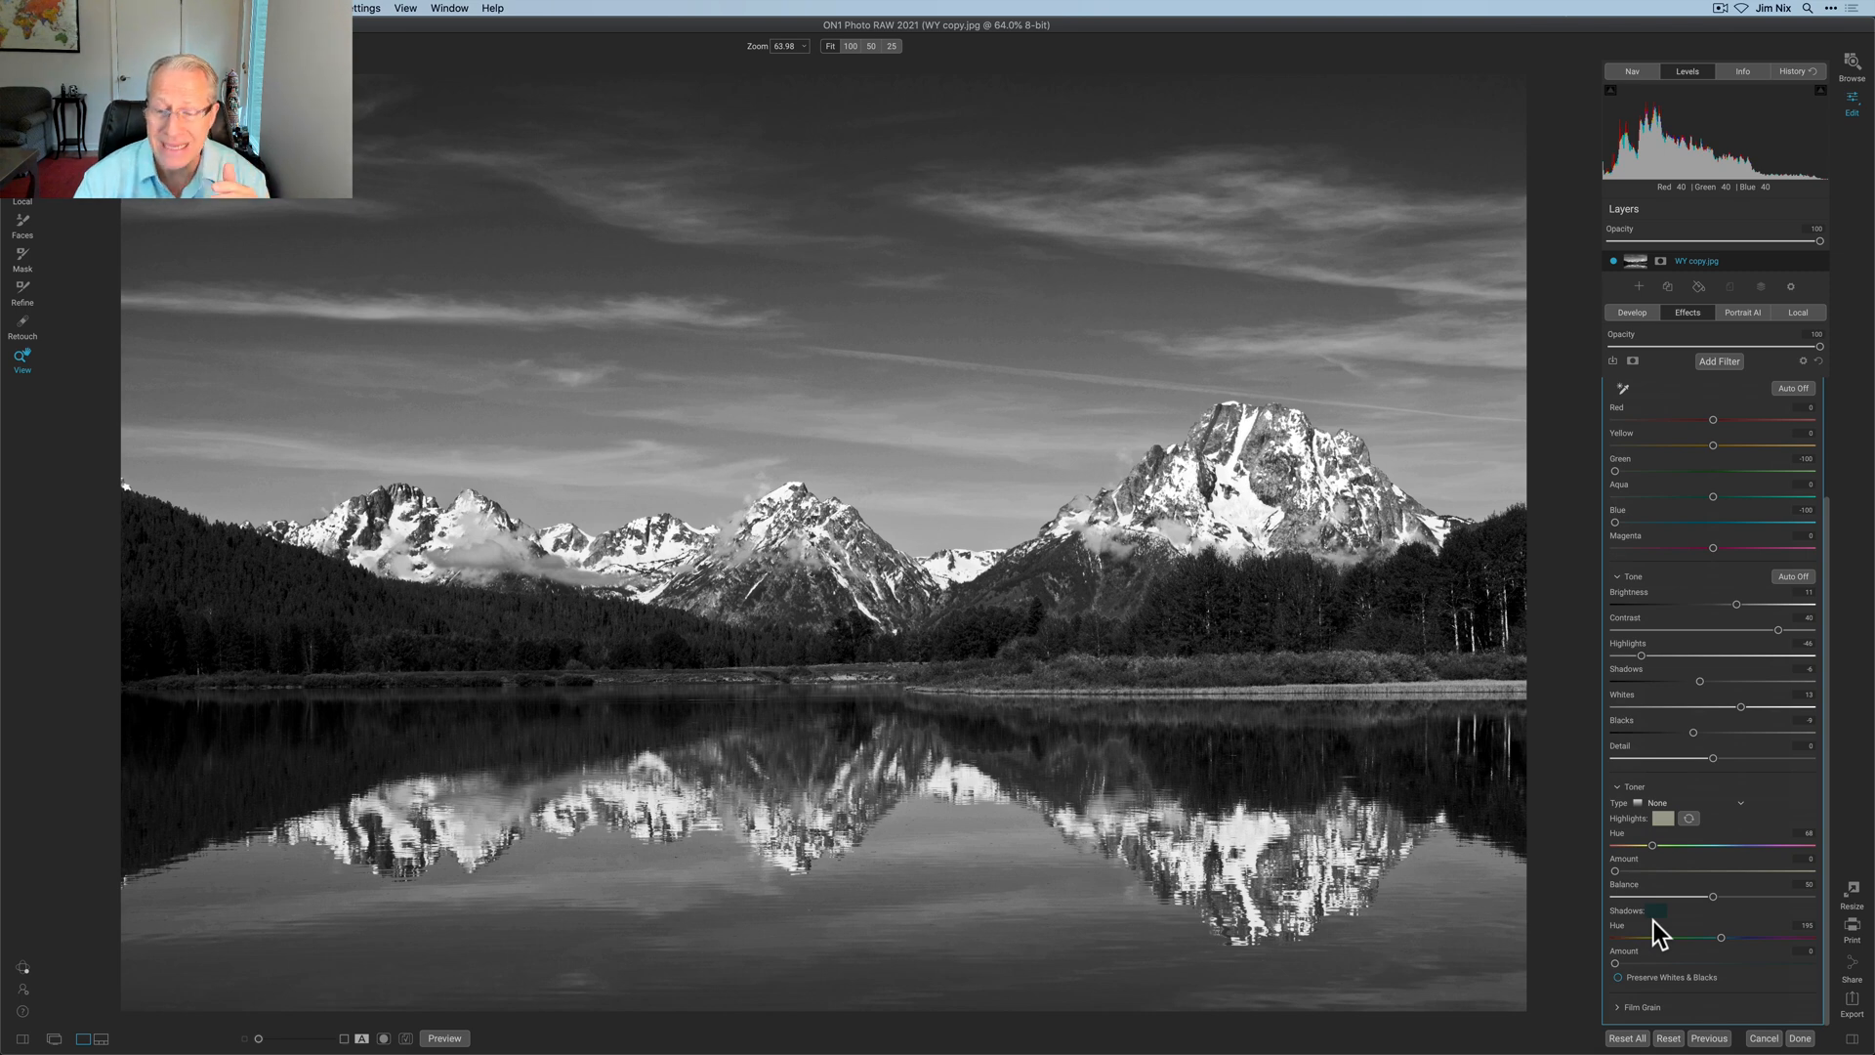
mouse_move(1687, 864)
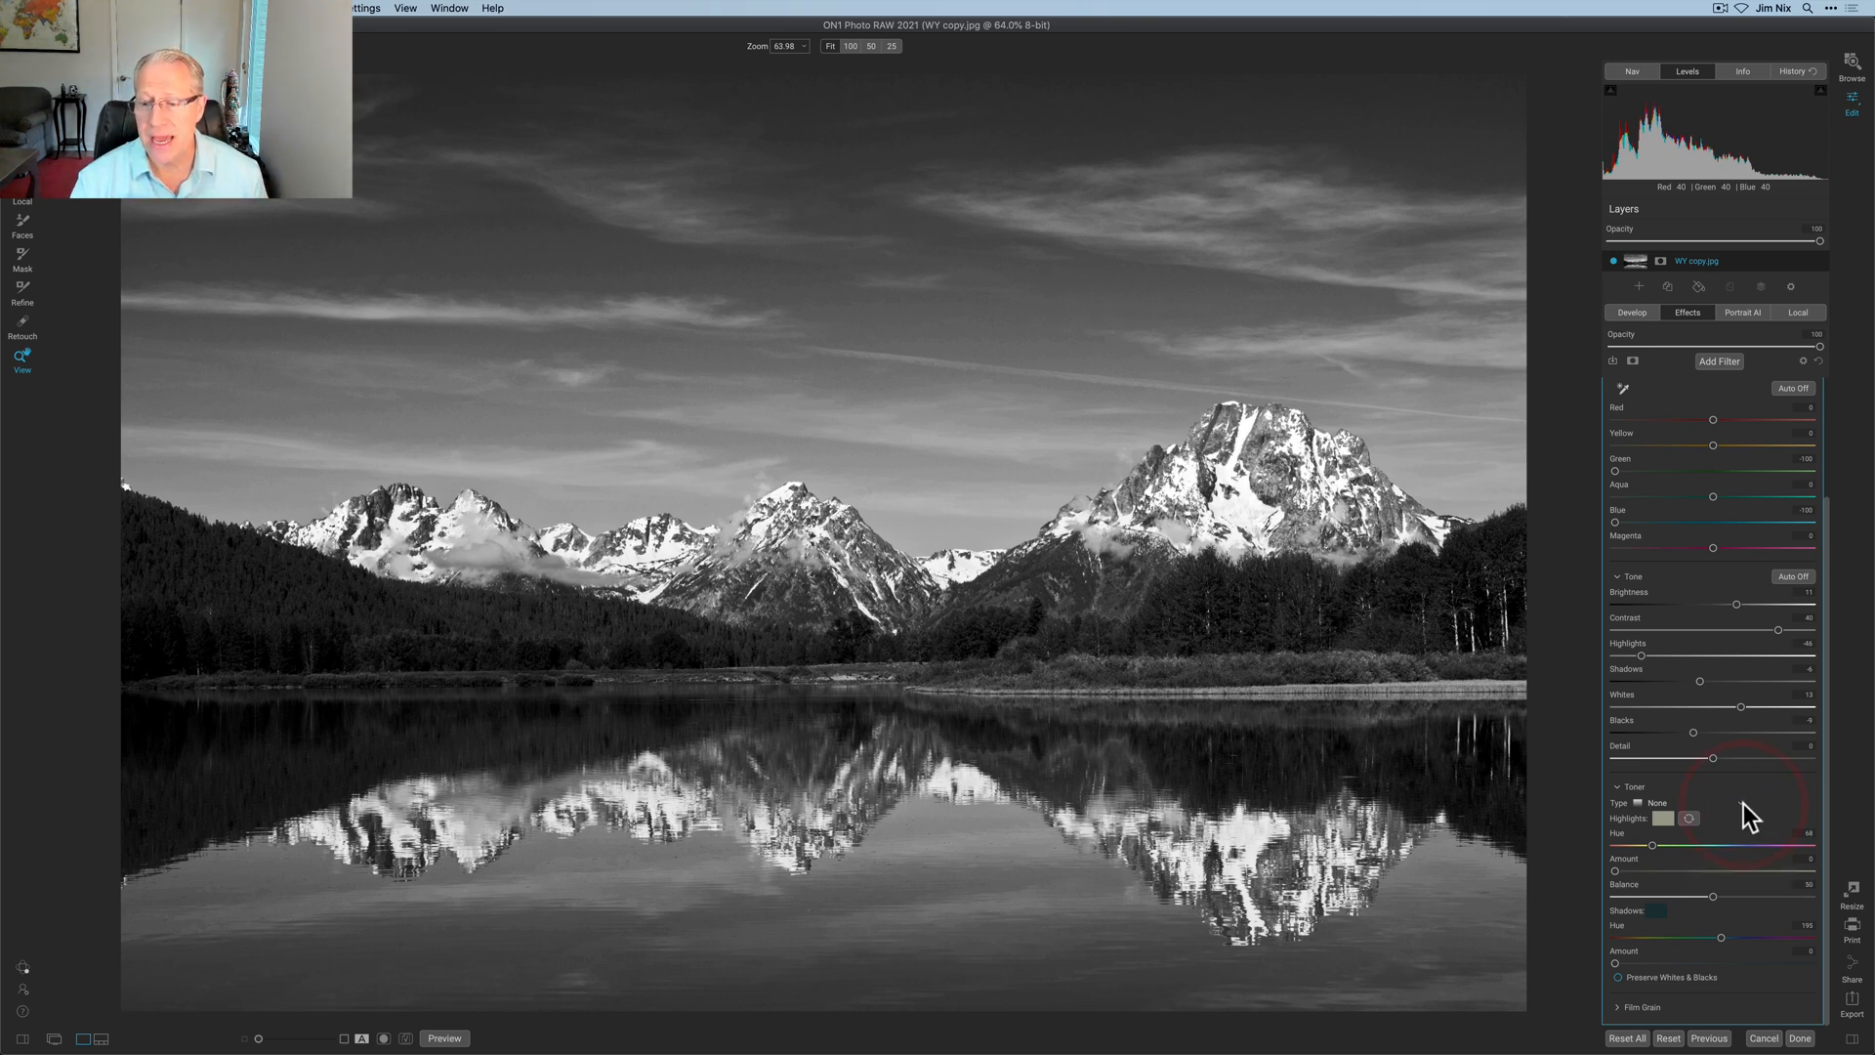
click(1656, 803)
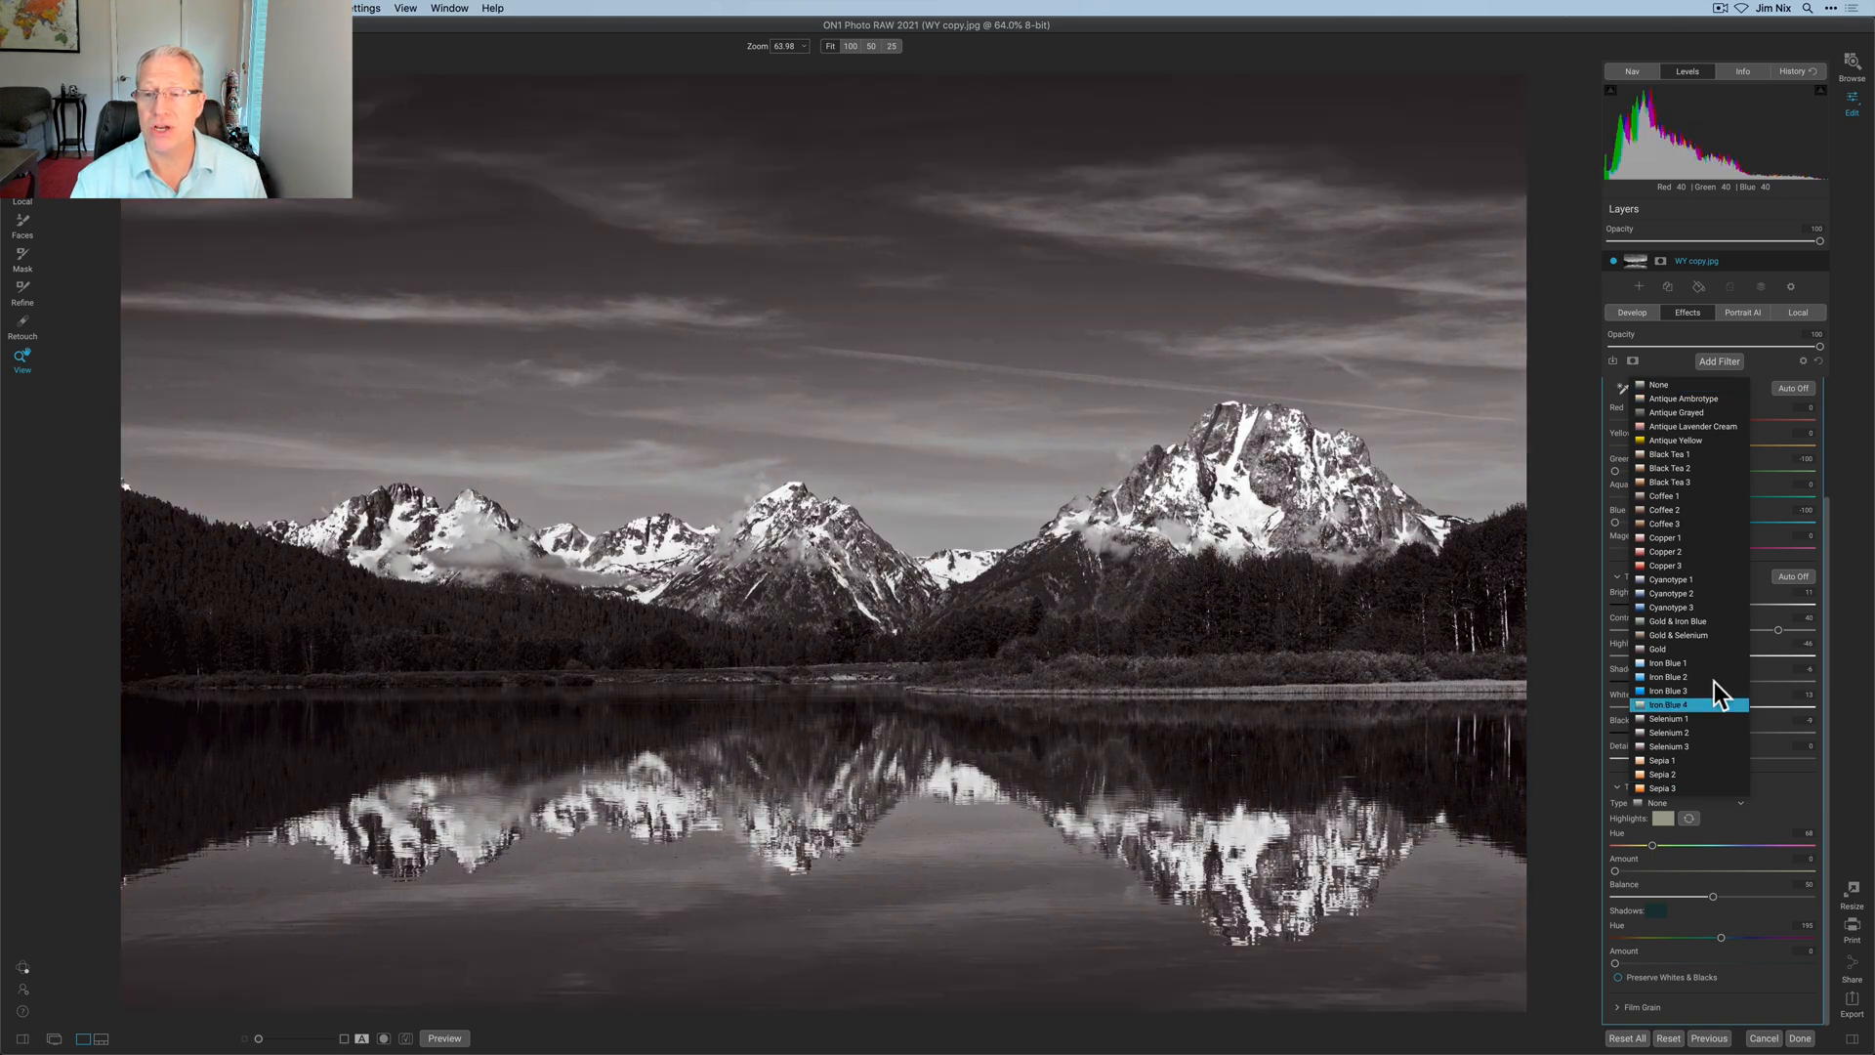
click(1687, 398)
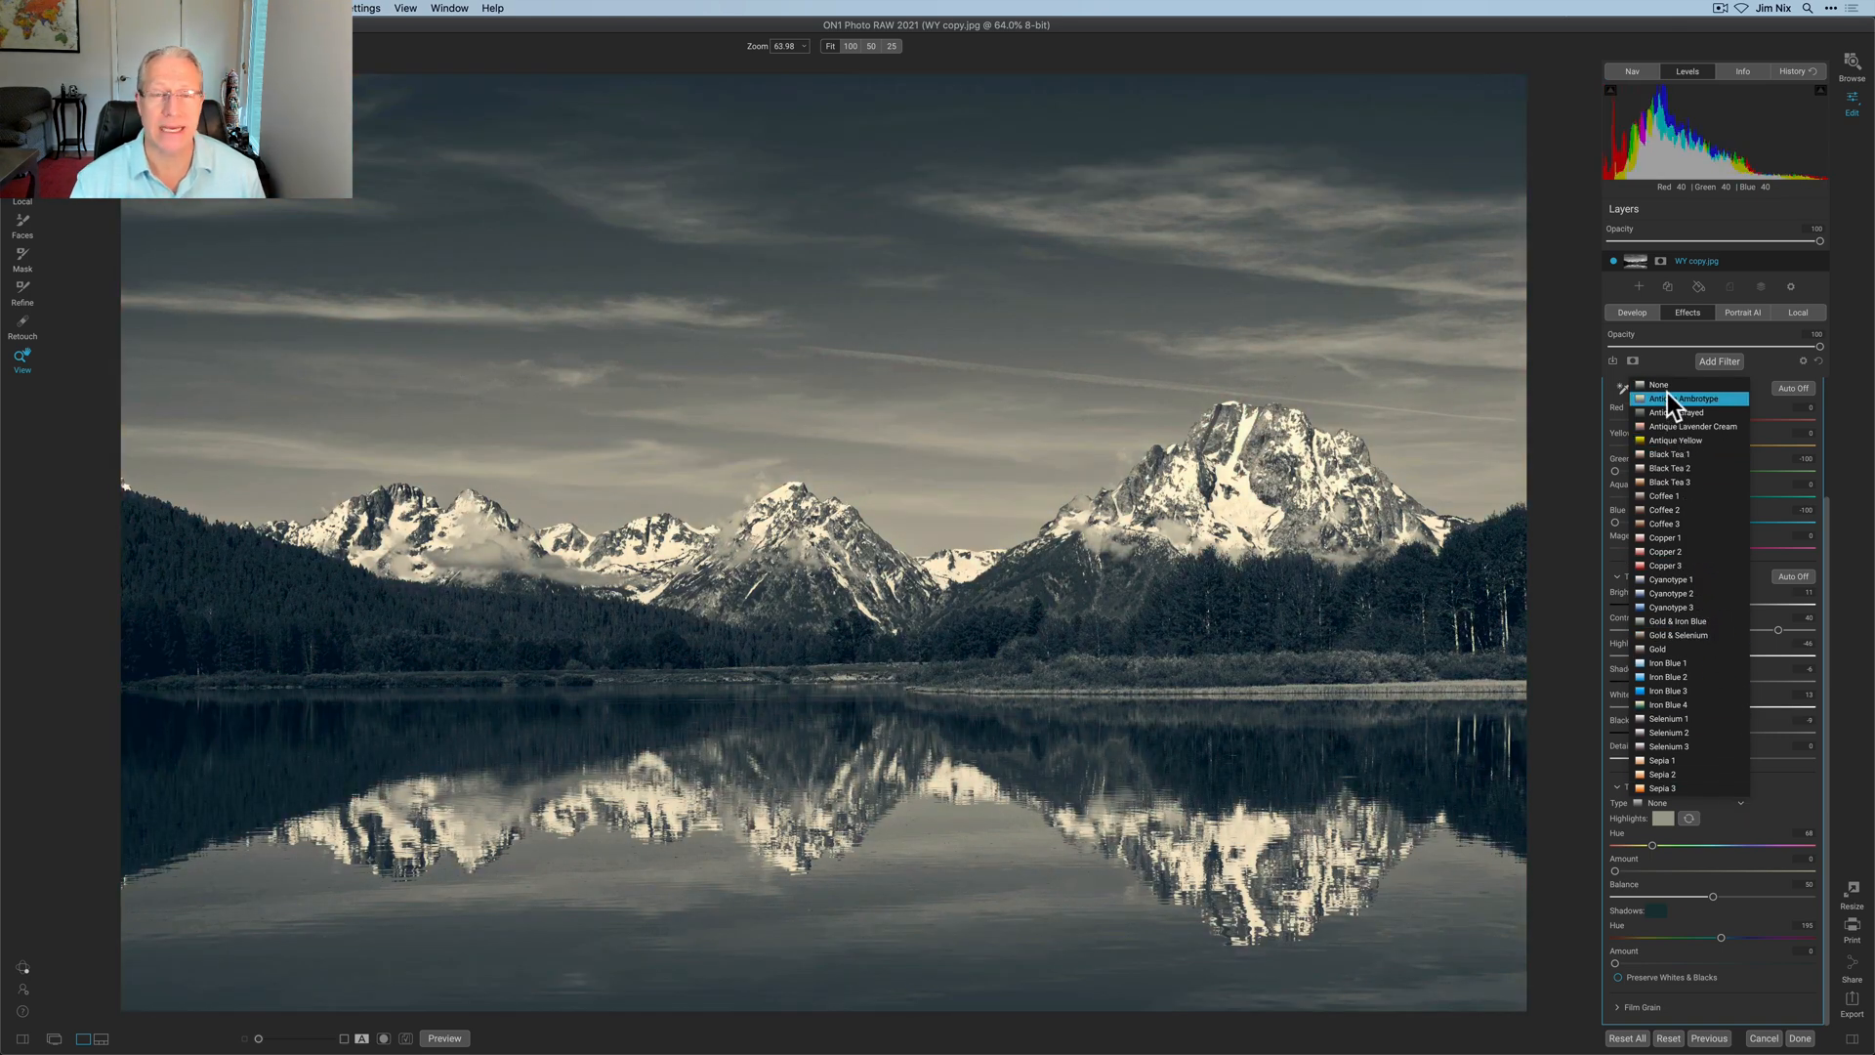
click(1673, 440)
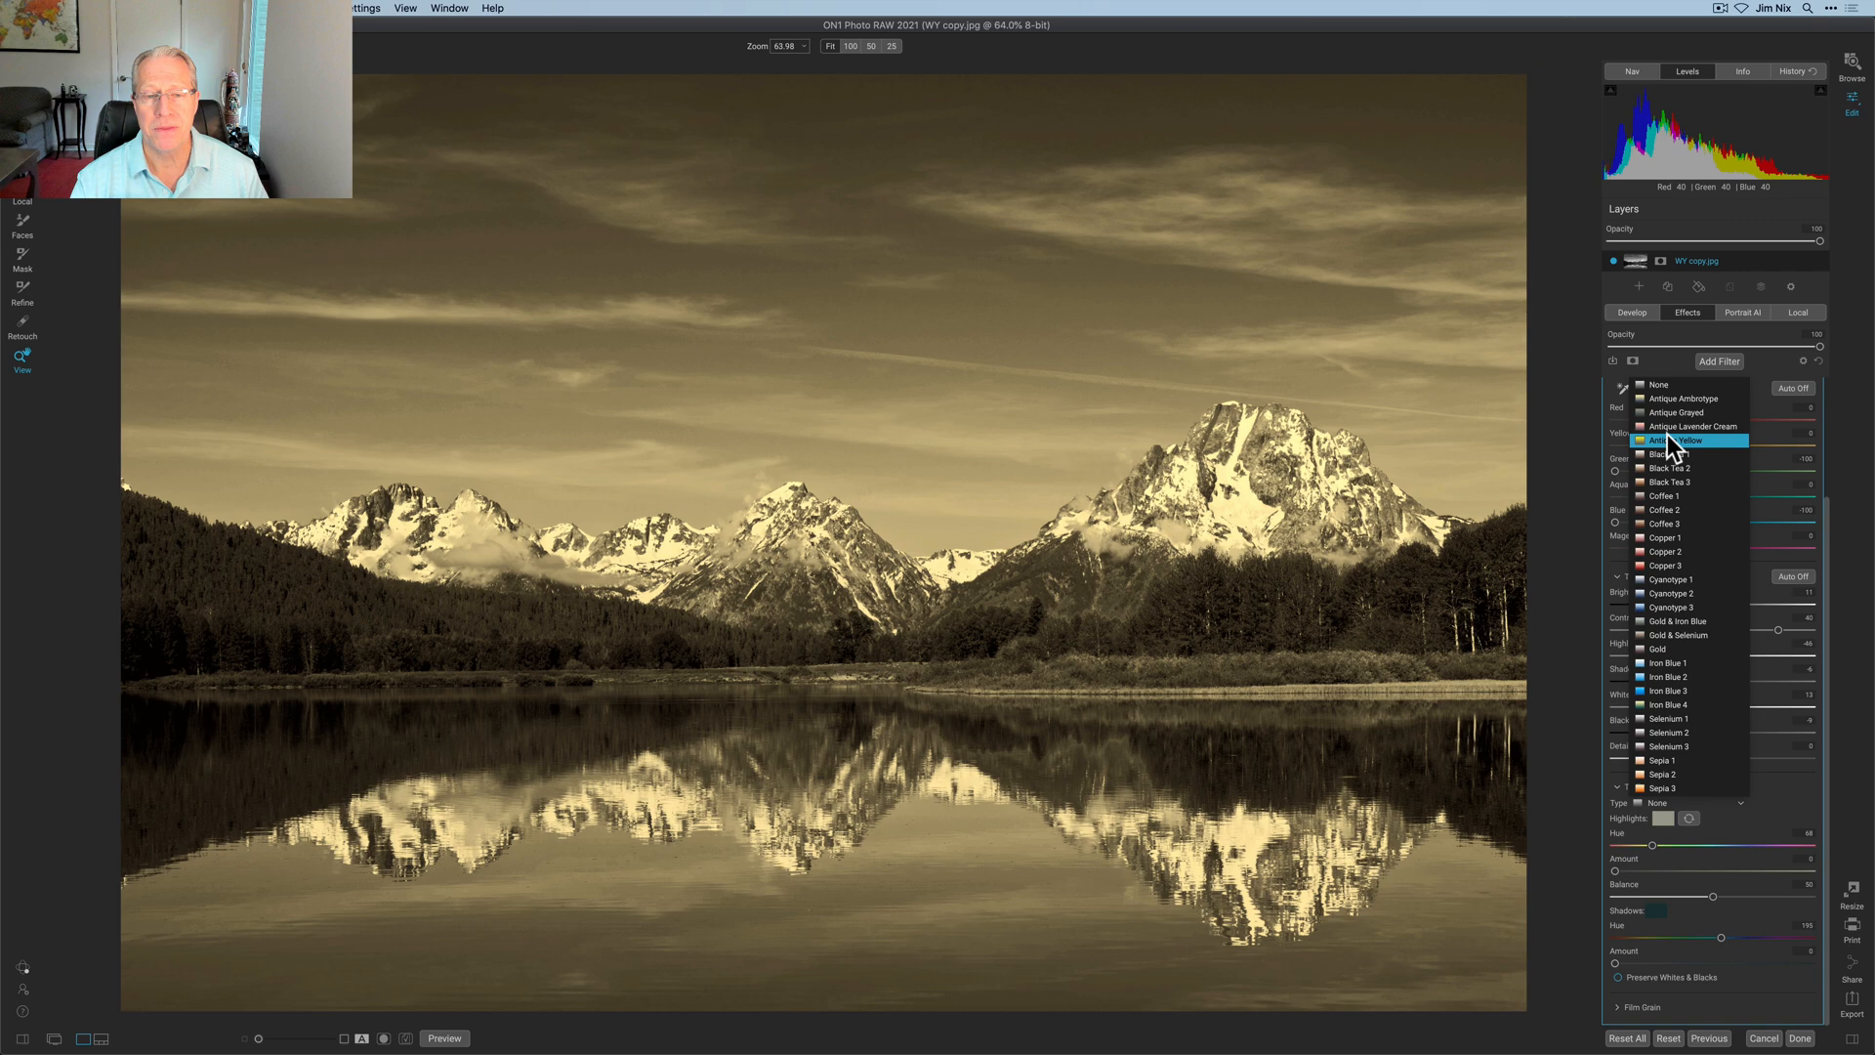
click(1668, 481)
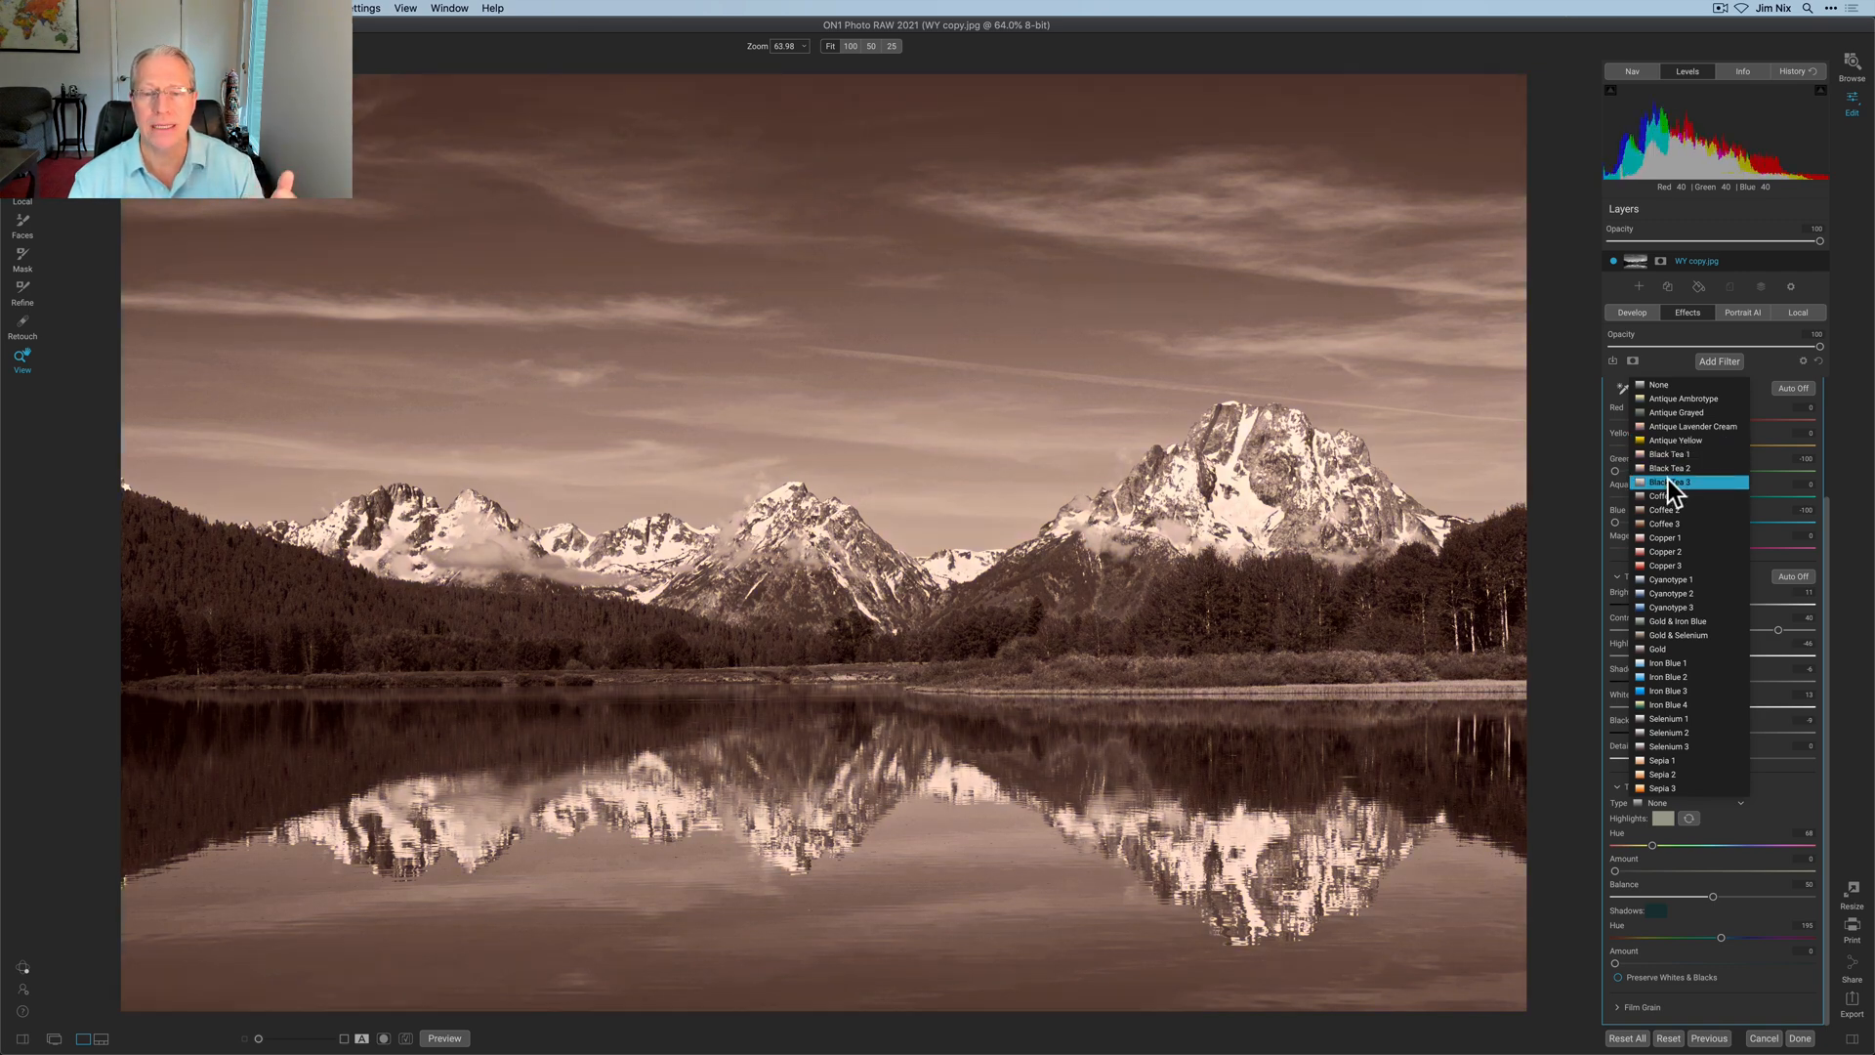
click(1673, 579)
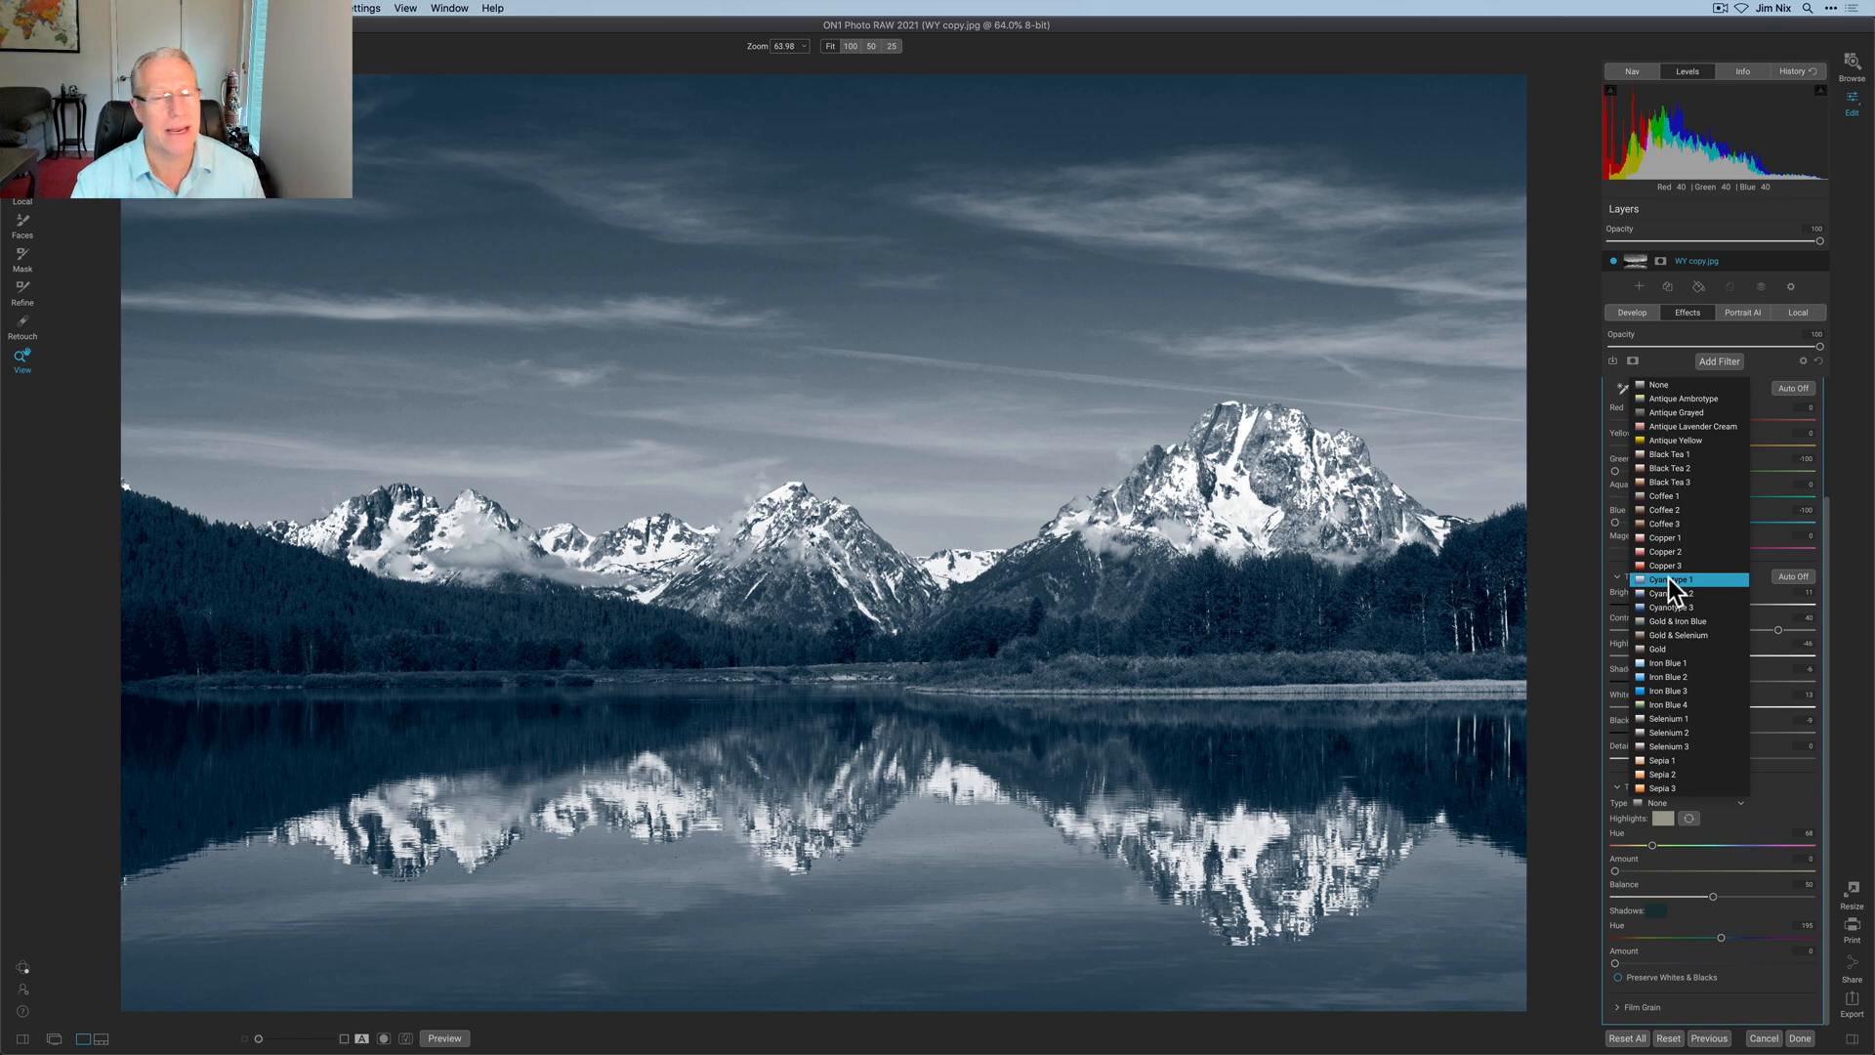
click(1663, 592)
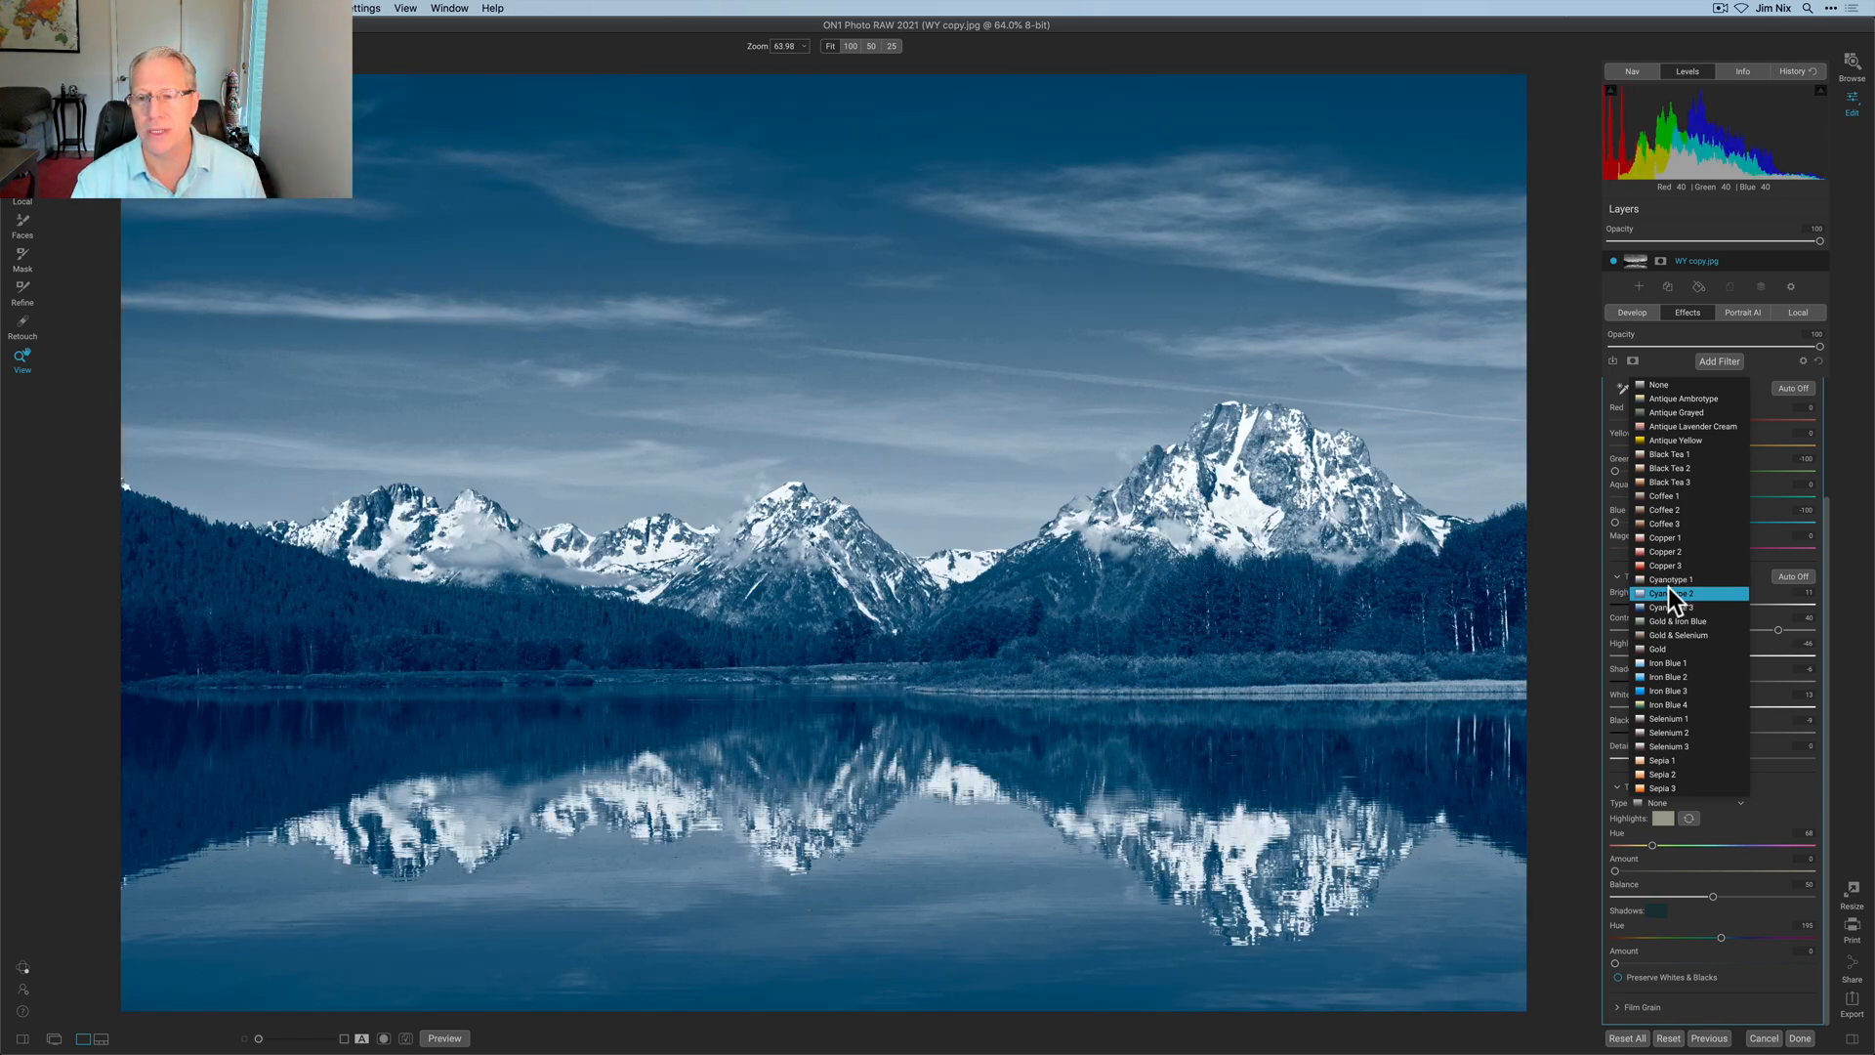
click(1686, 635)
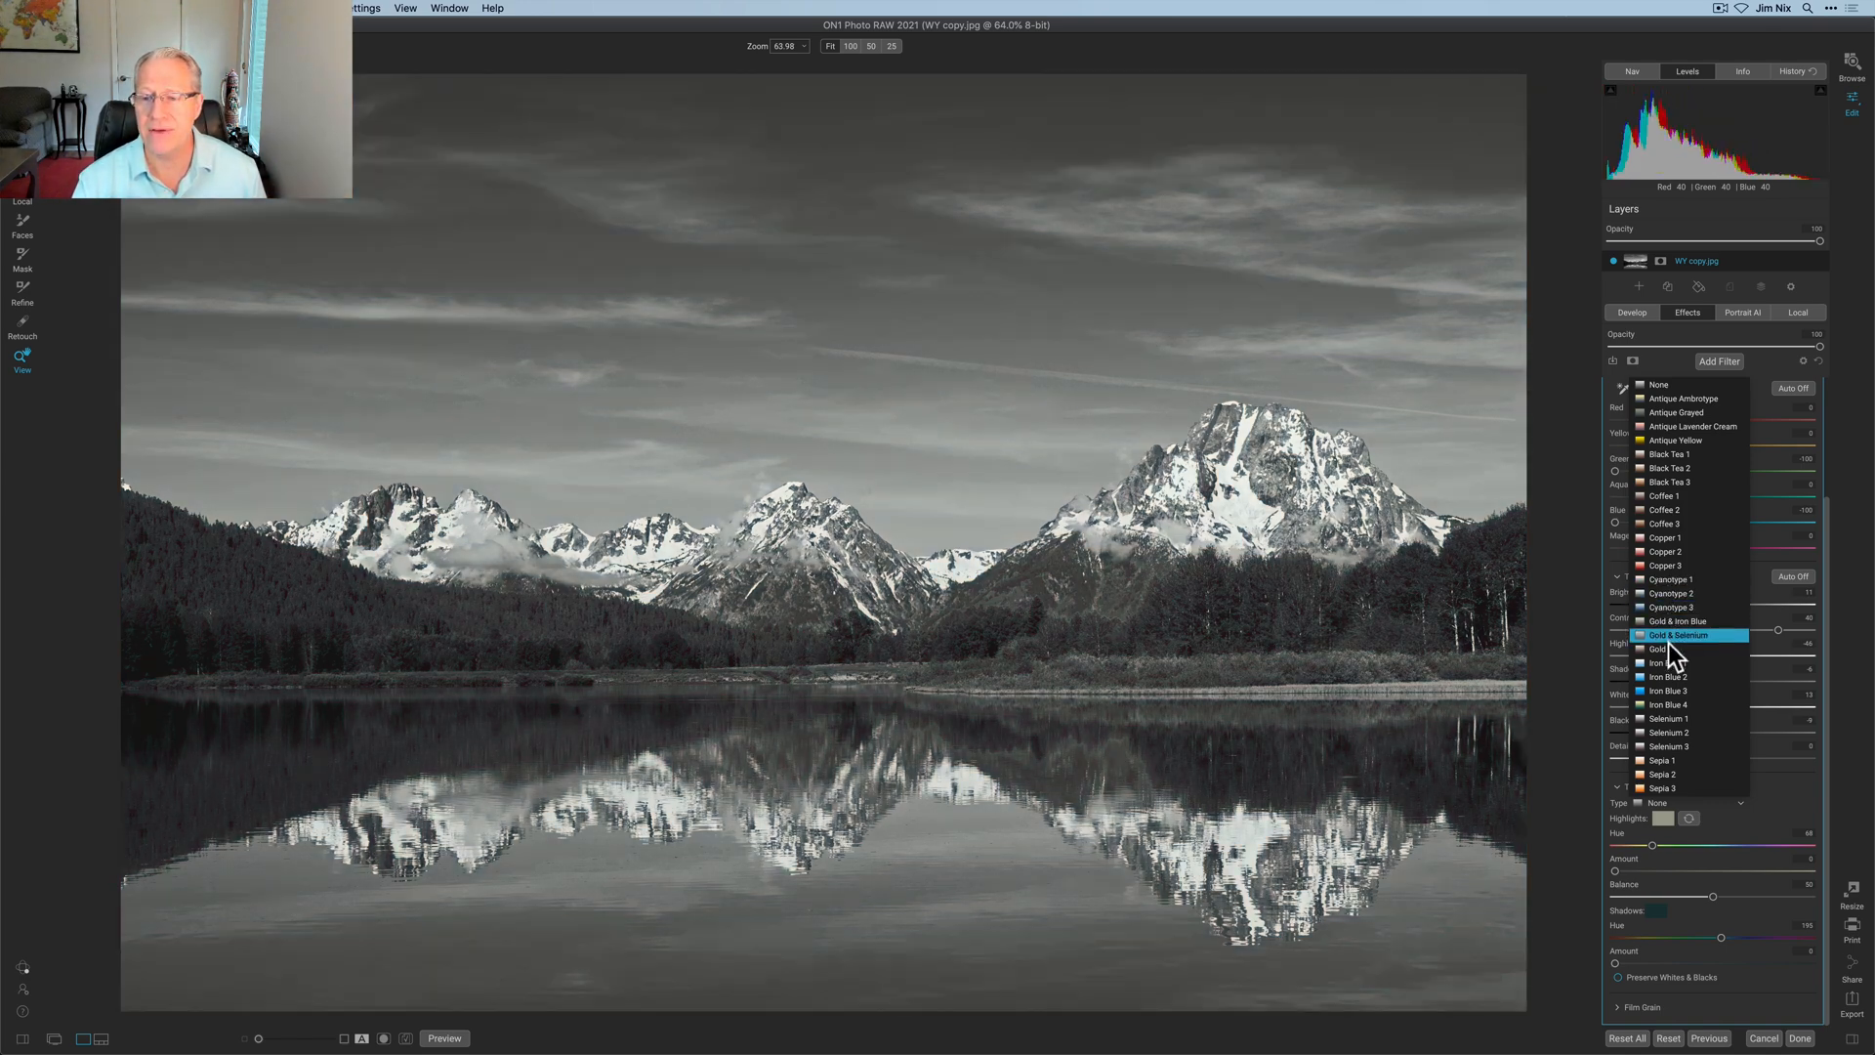
click(1664, 662)
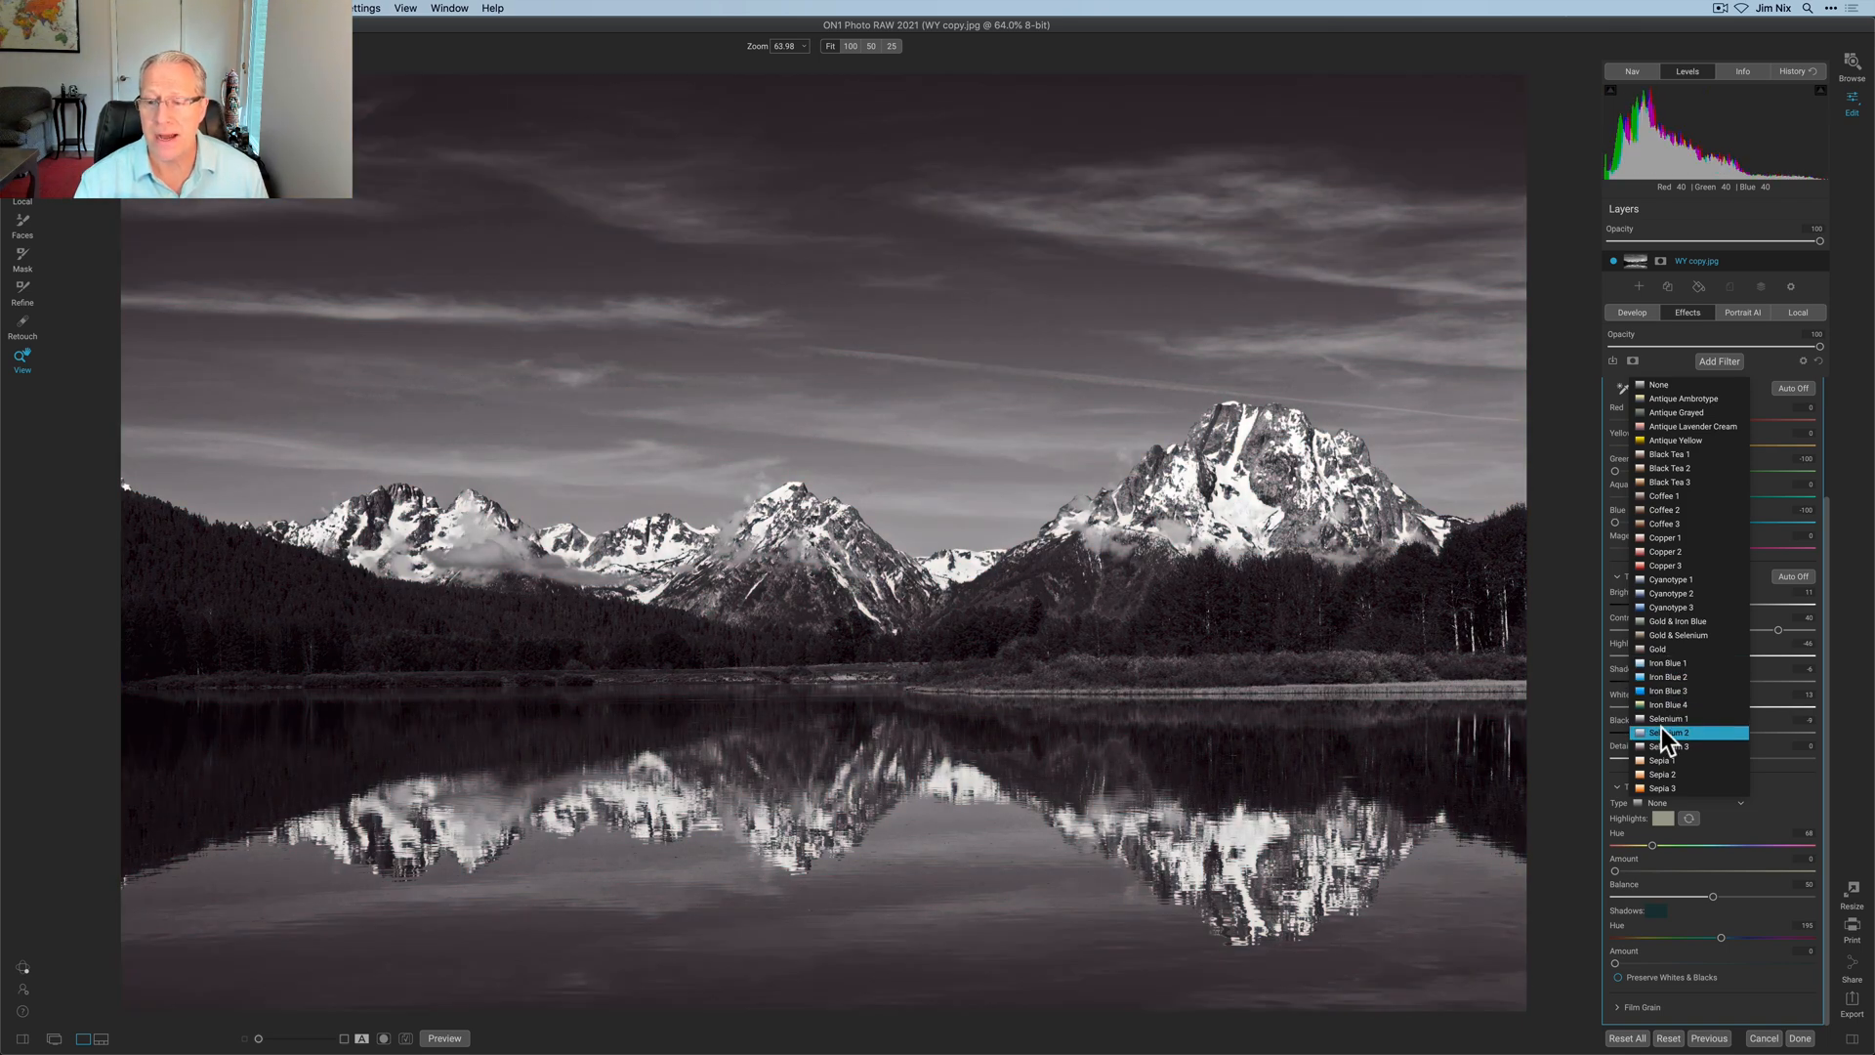
click(1662, 773)
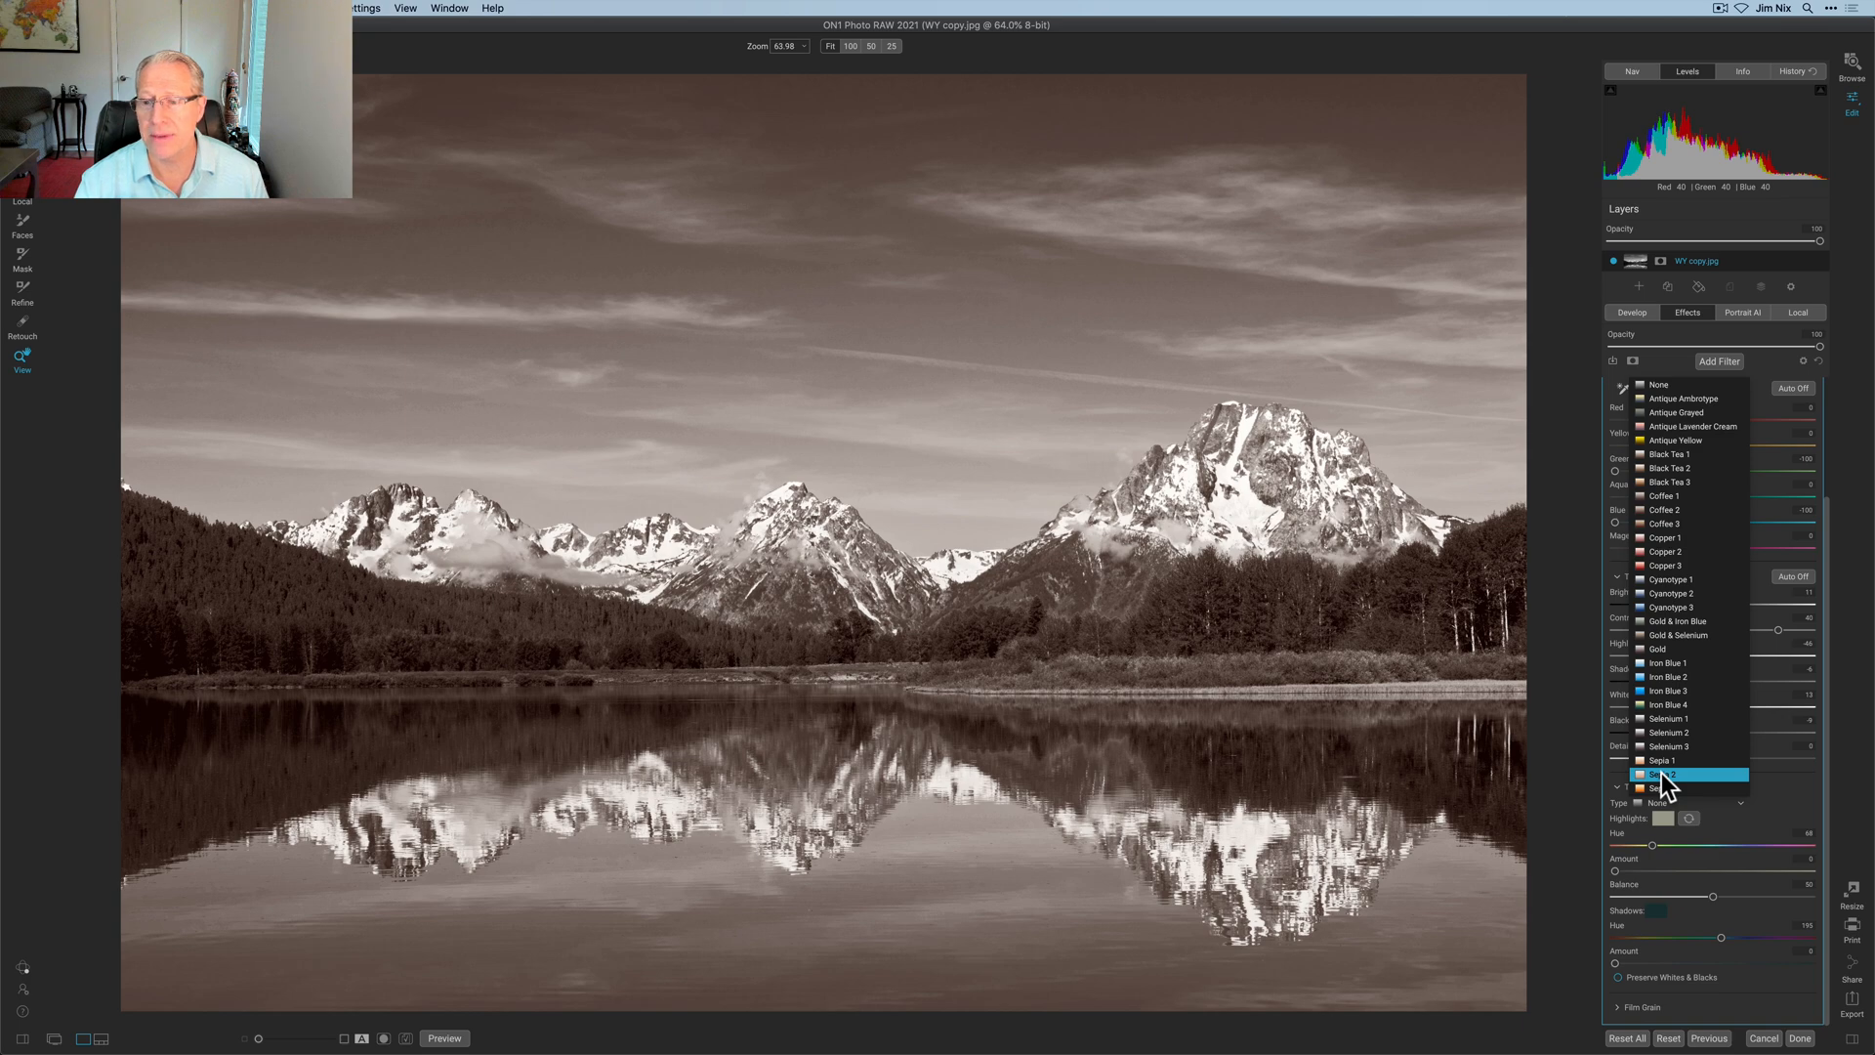
click(1674, 579)
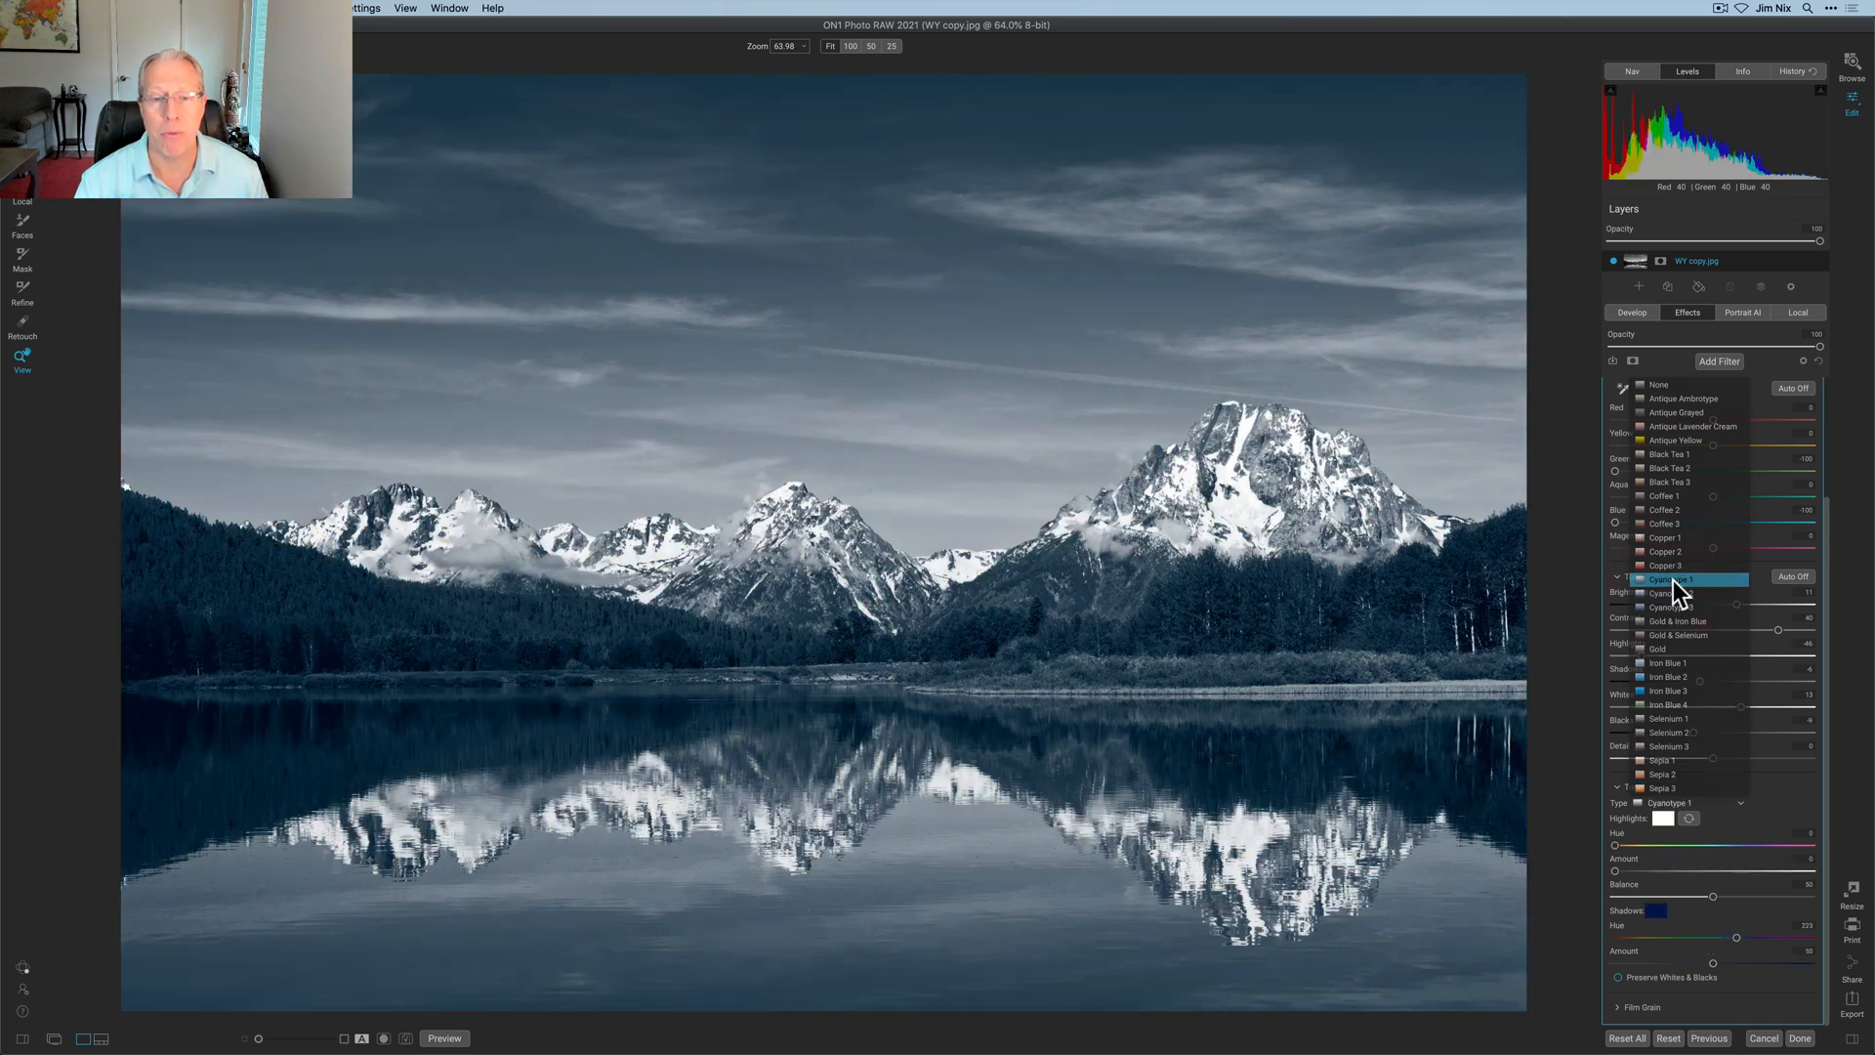
click(1678, 579)
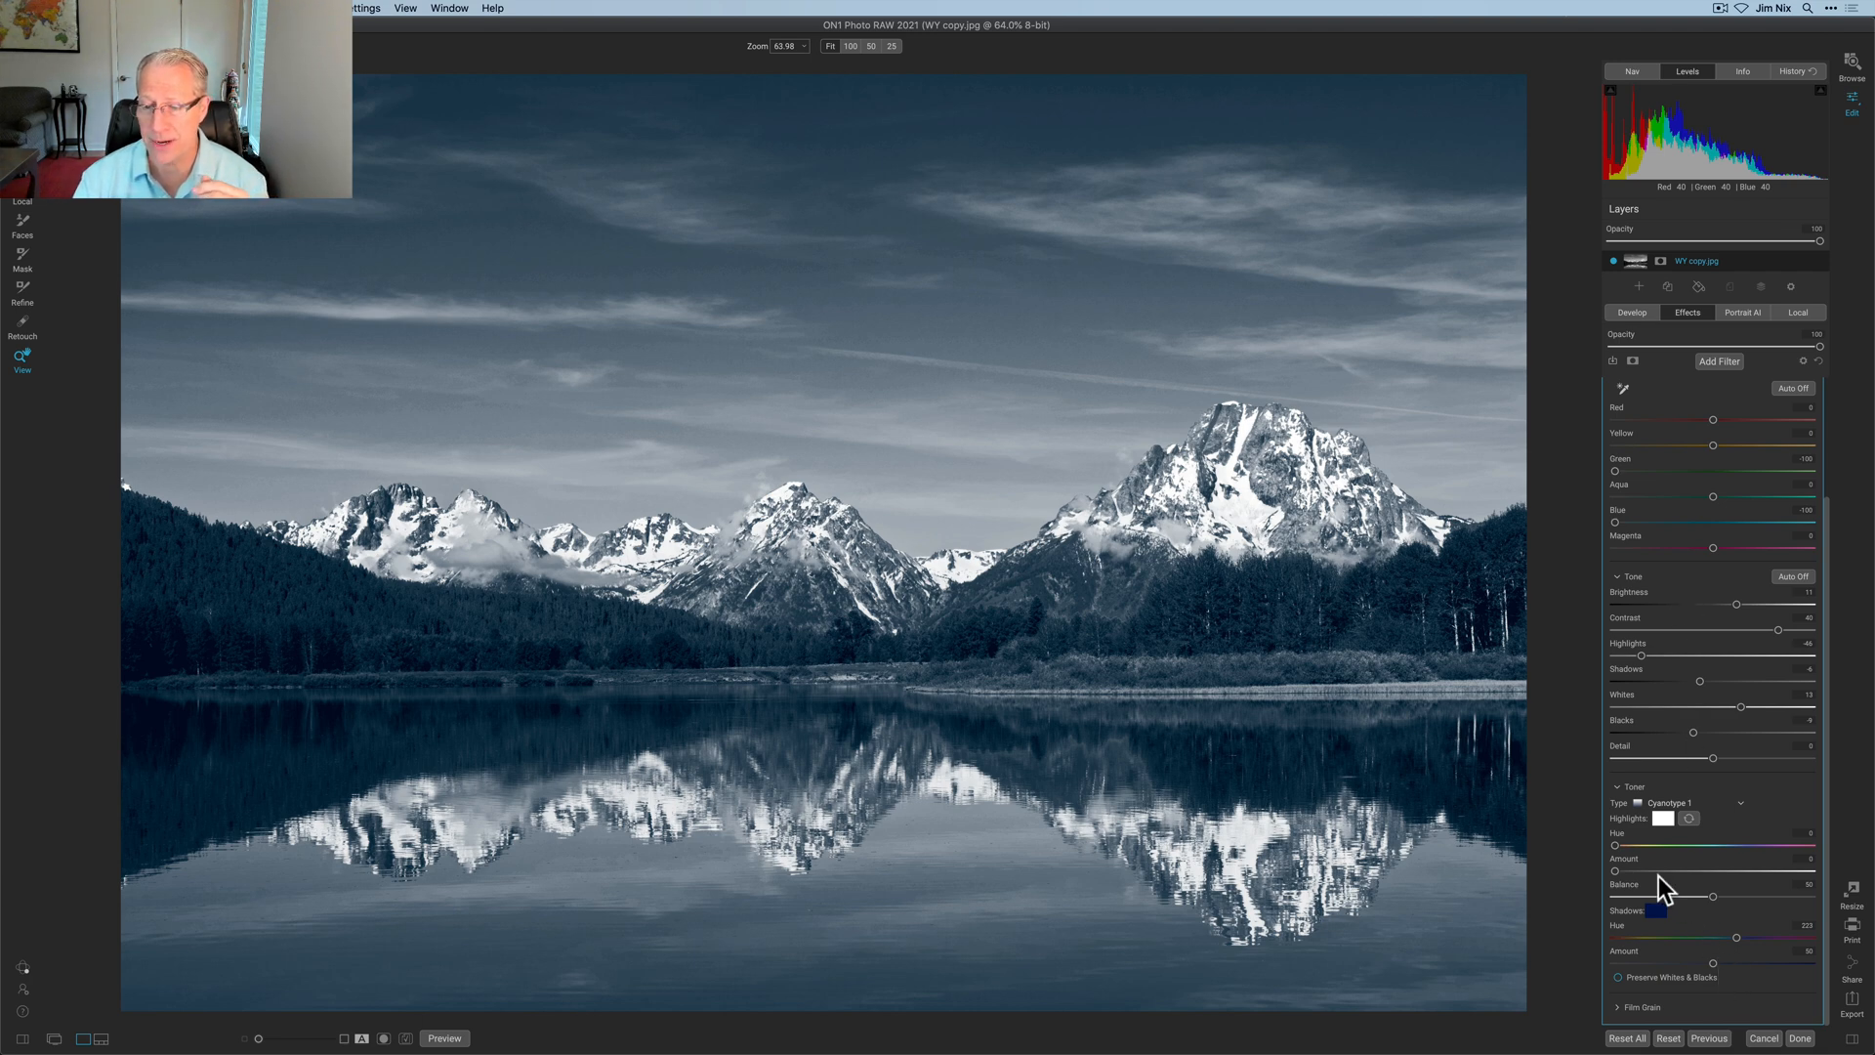
mouse_move(1720, 970)
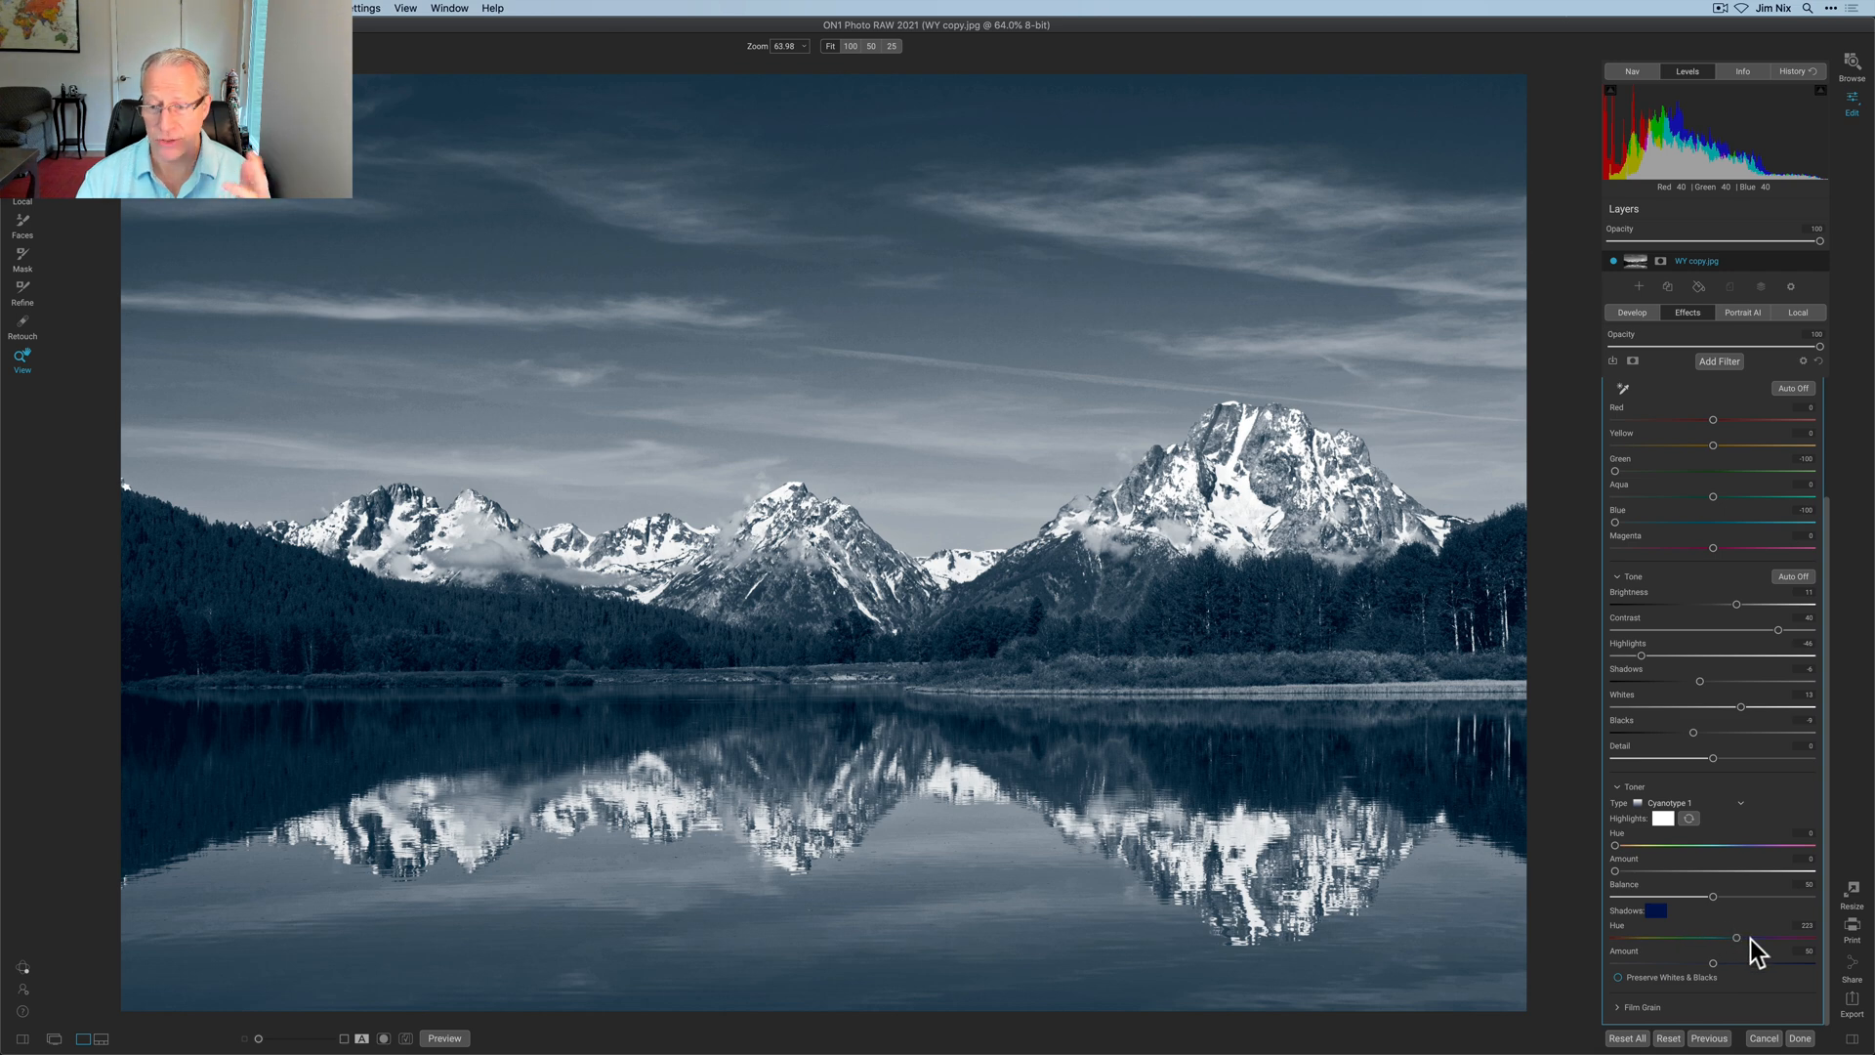
mouse_move(1734, 957)
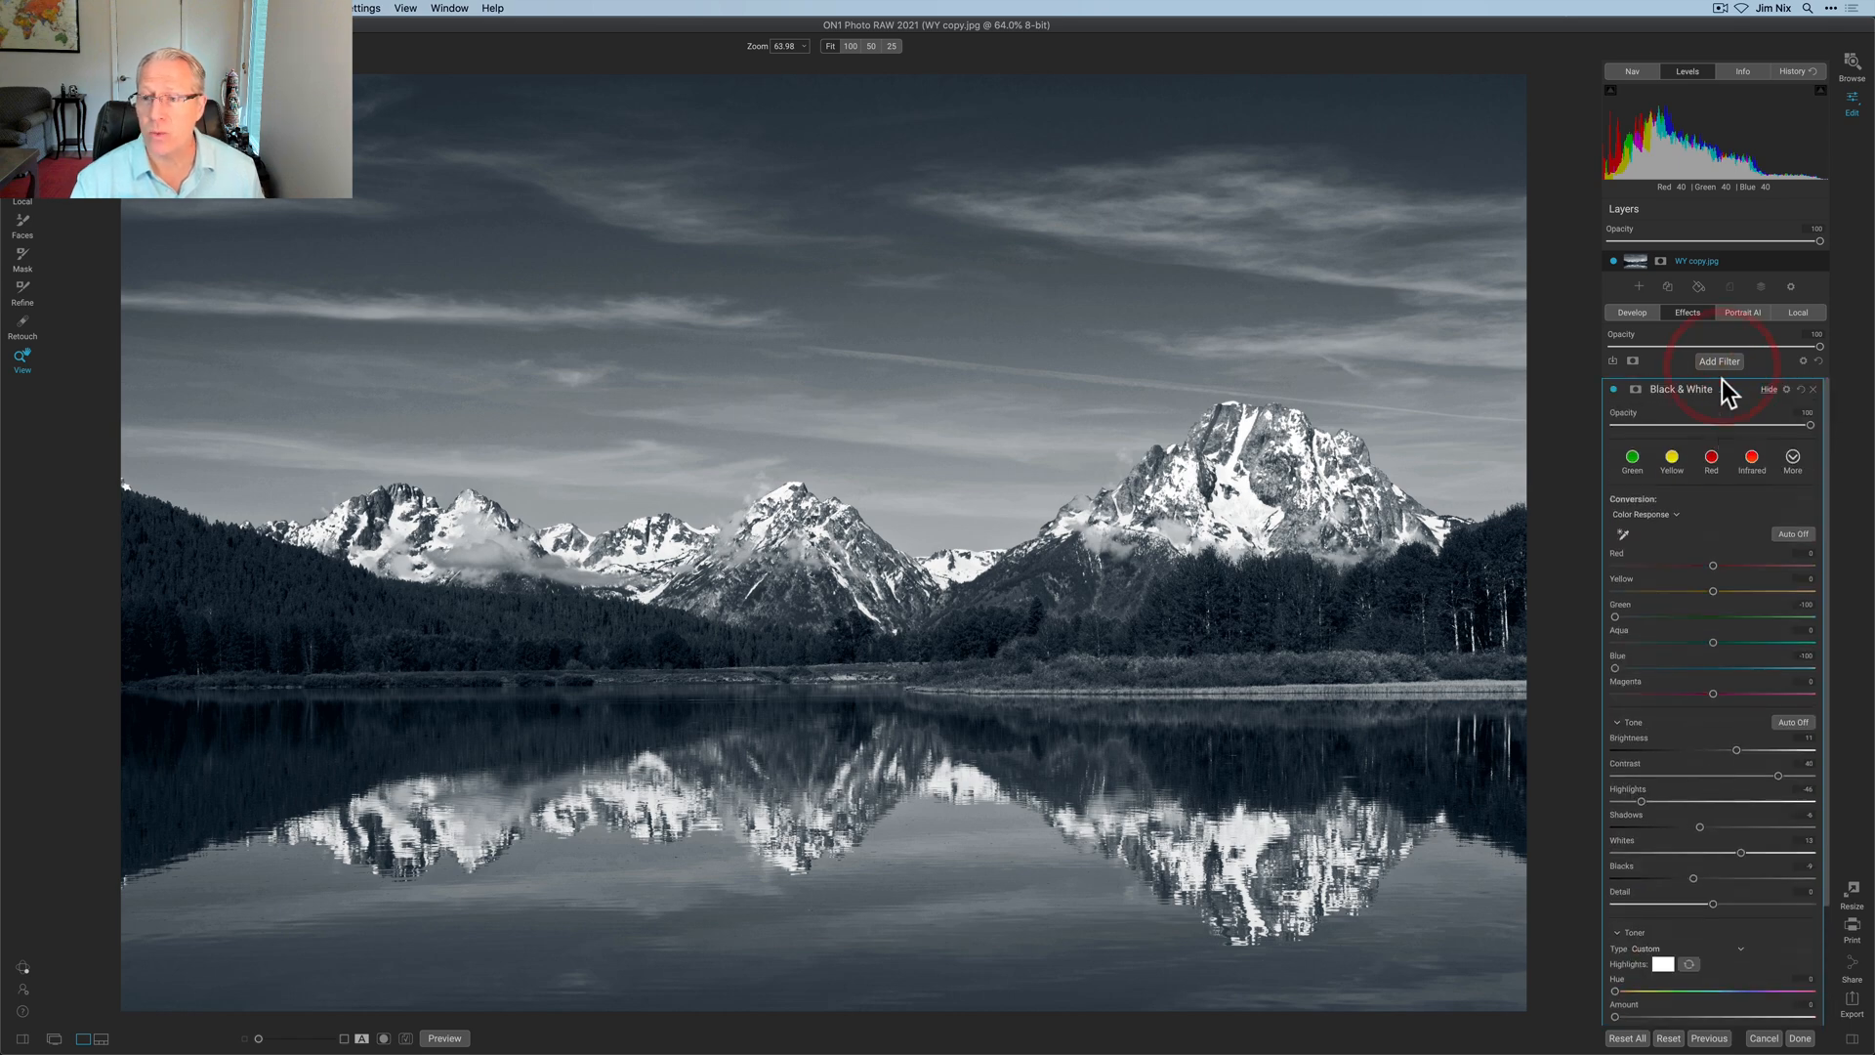
Add a Curves filter and place shadow and midtone points on the All curve.
click(1718, 361)
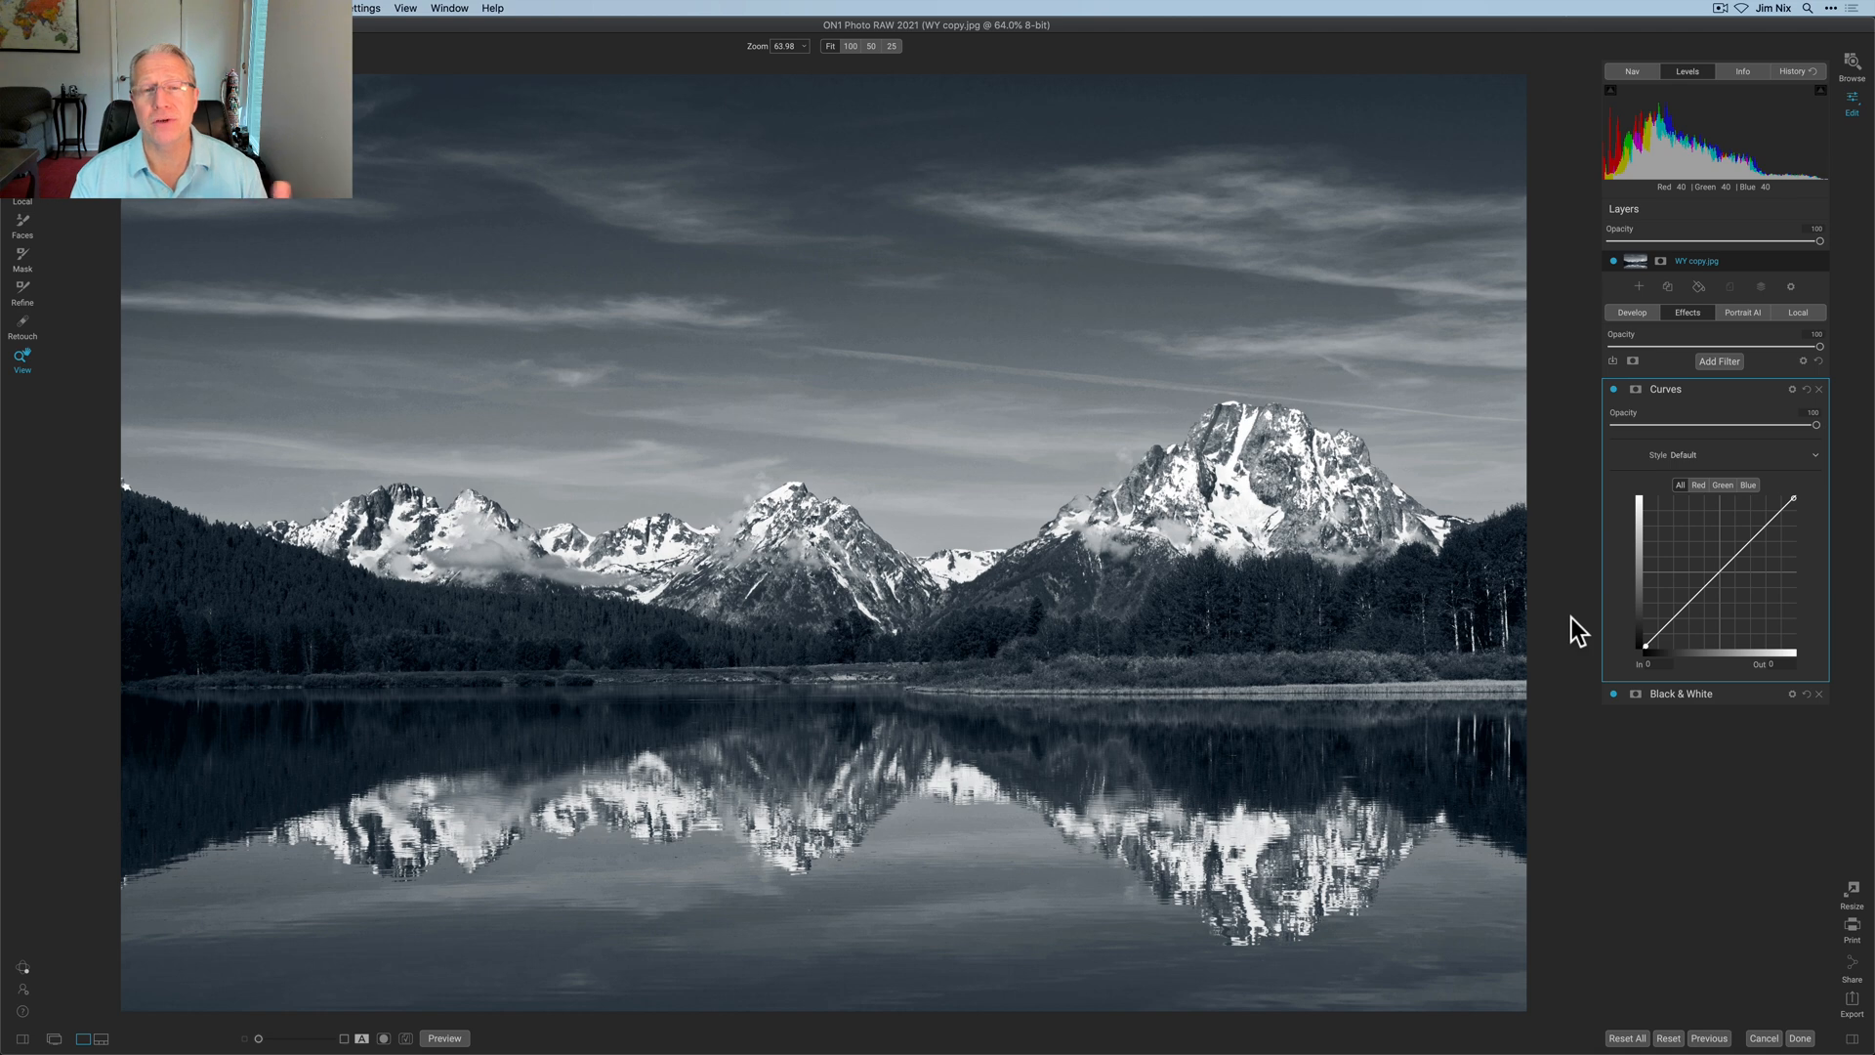
mouse_move(1758, 532)
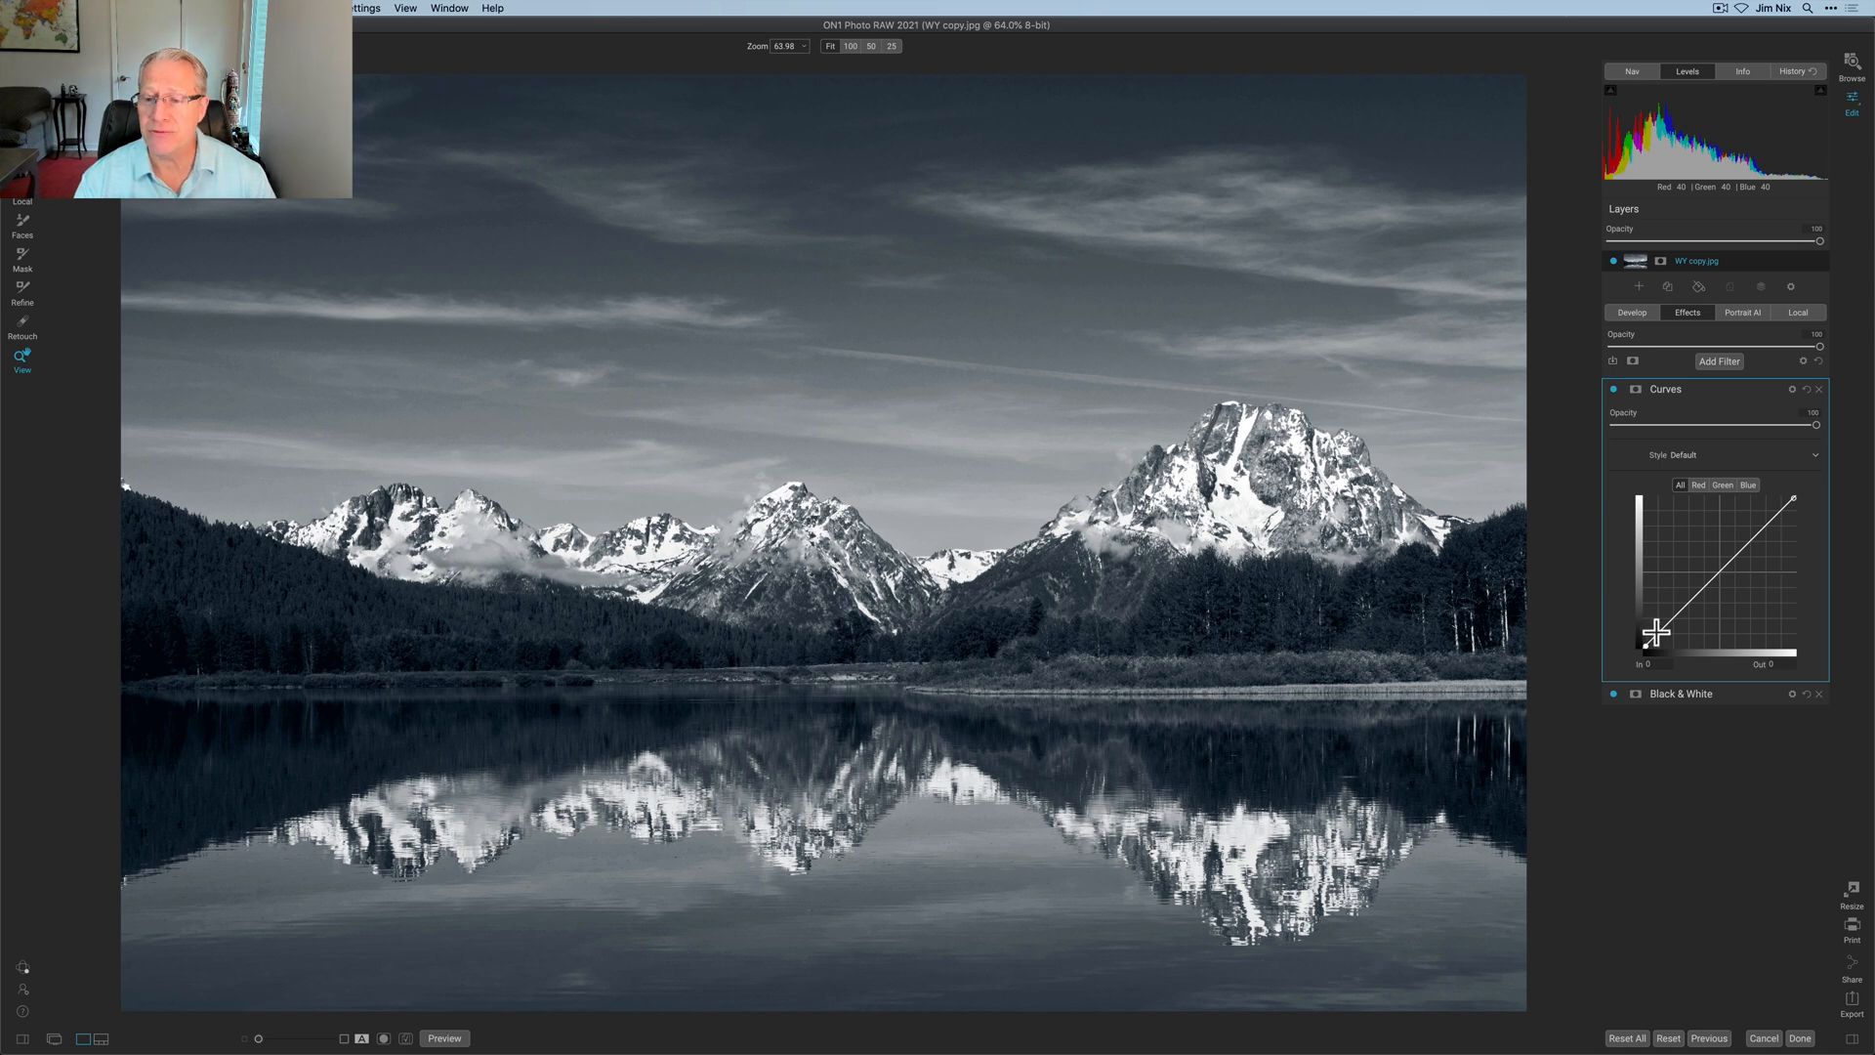
drag(1644, 638, 1674, 622)
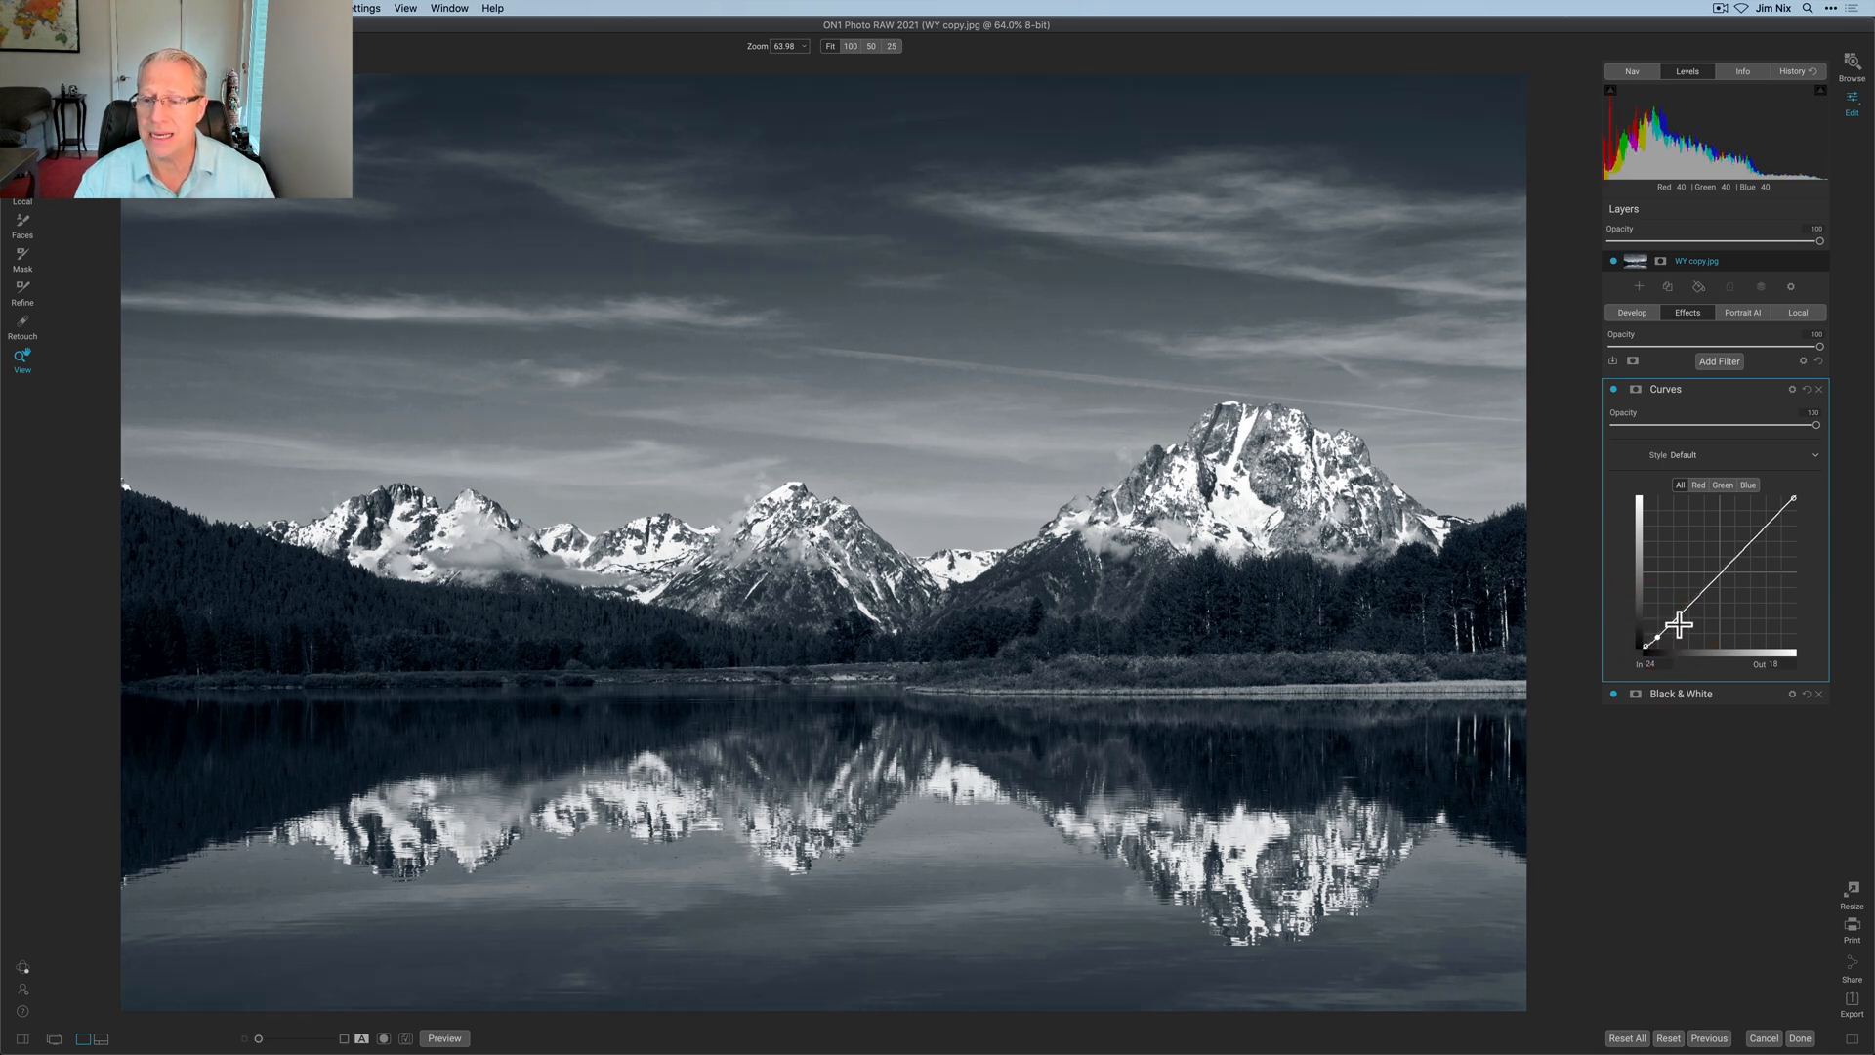
drag(1676, 630, 1683, 617)
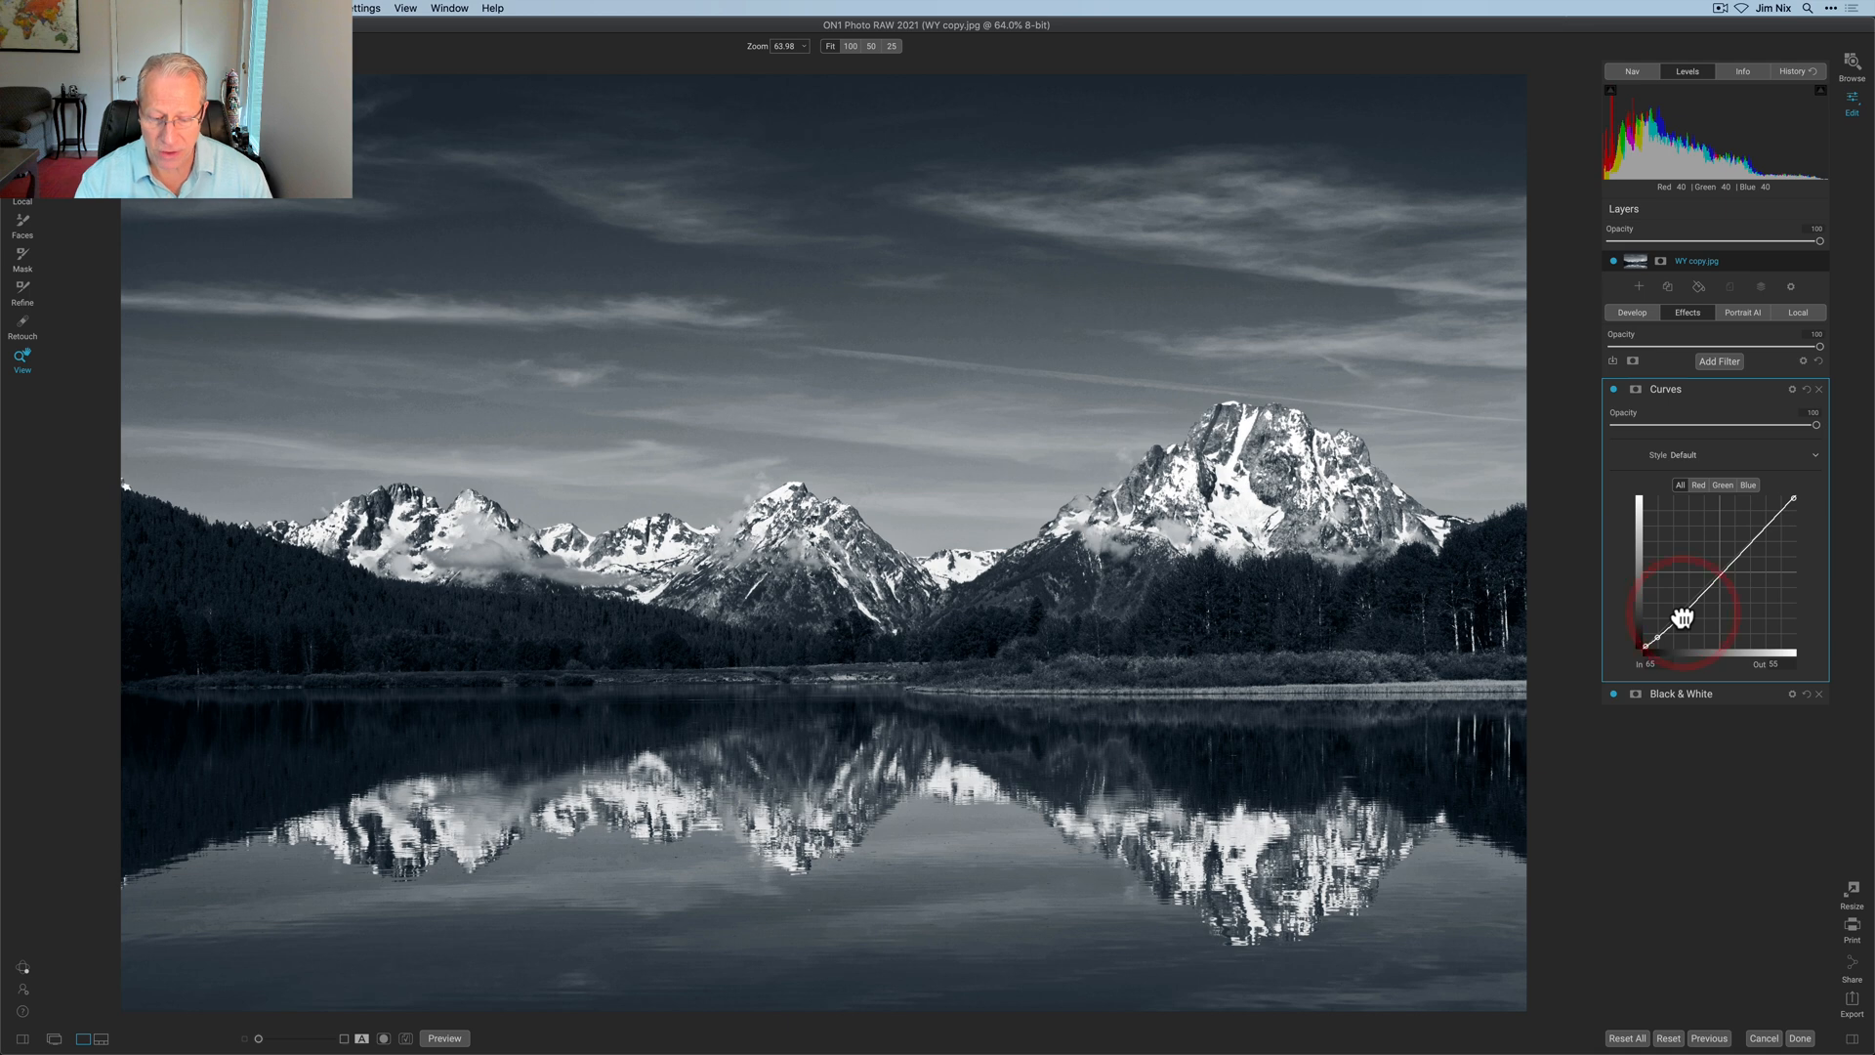
drag(1674, 616, 1720, 577)
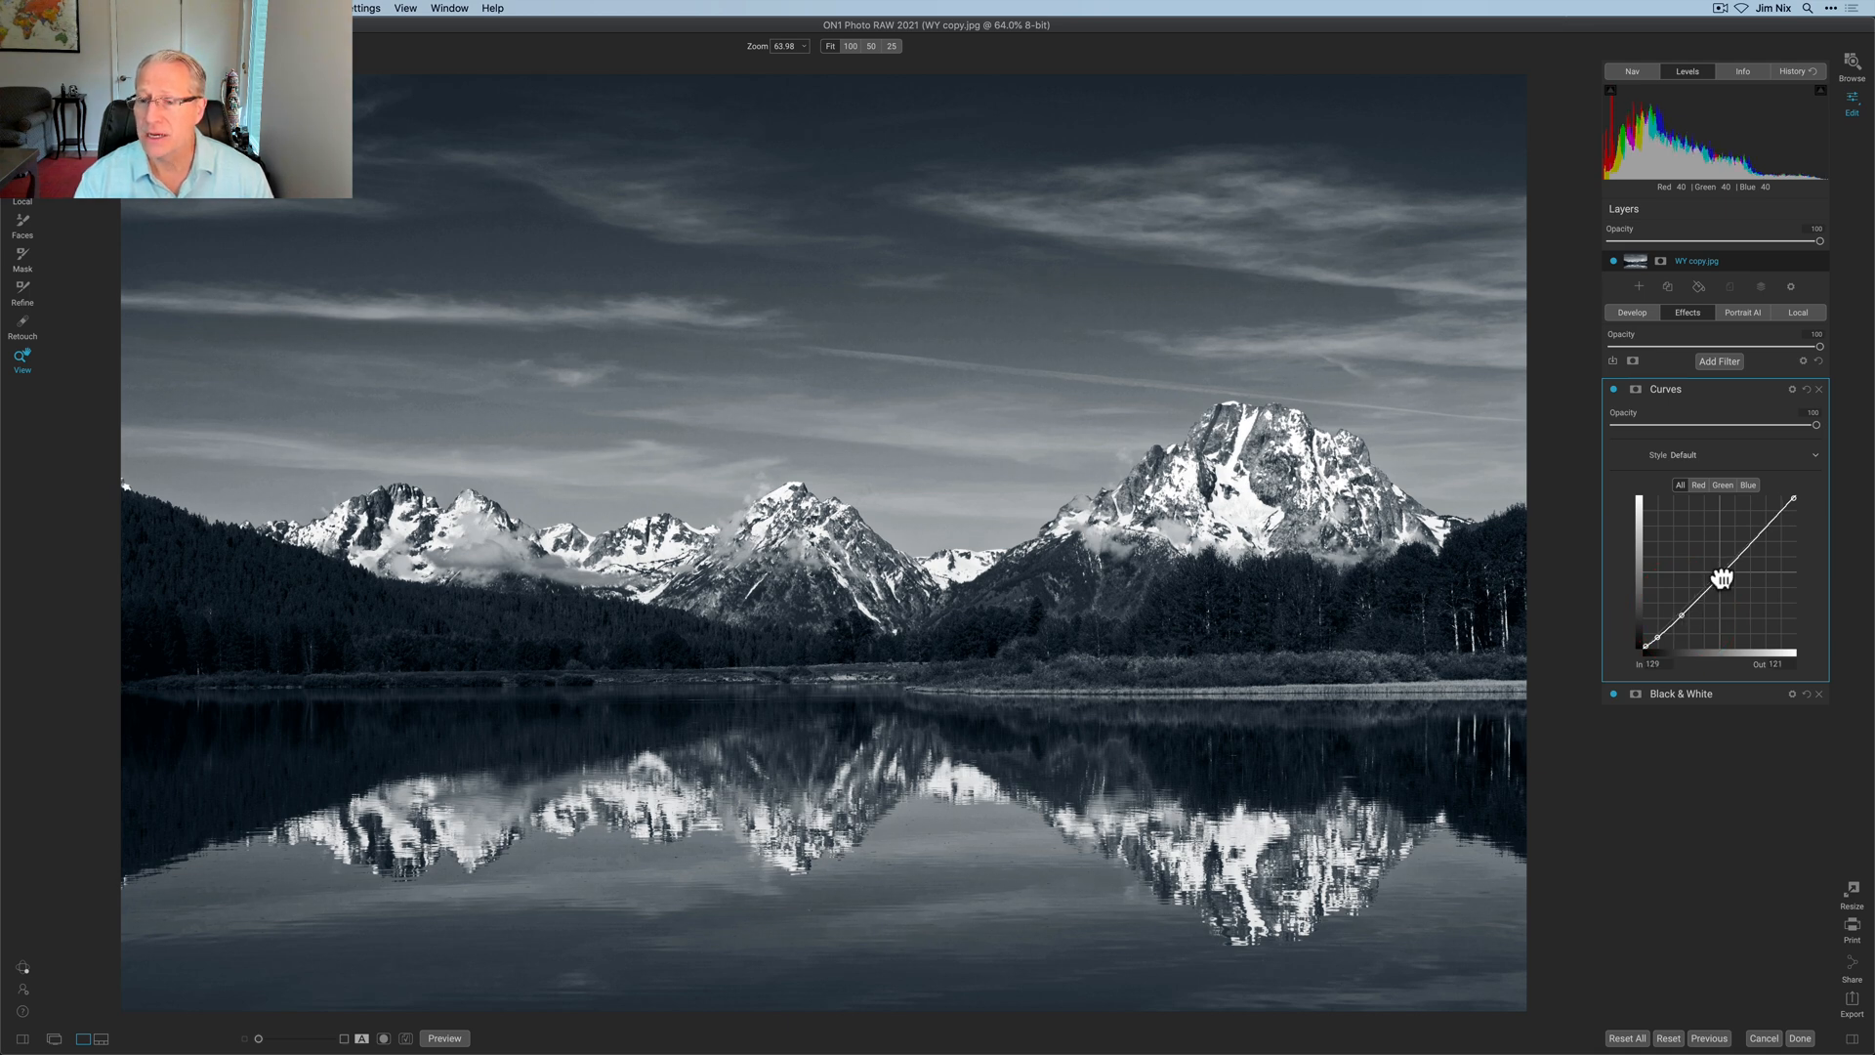
drag(1722, 581, 1758, 544)
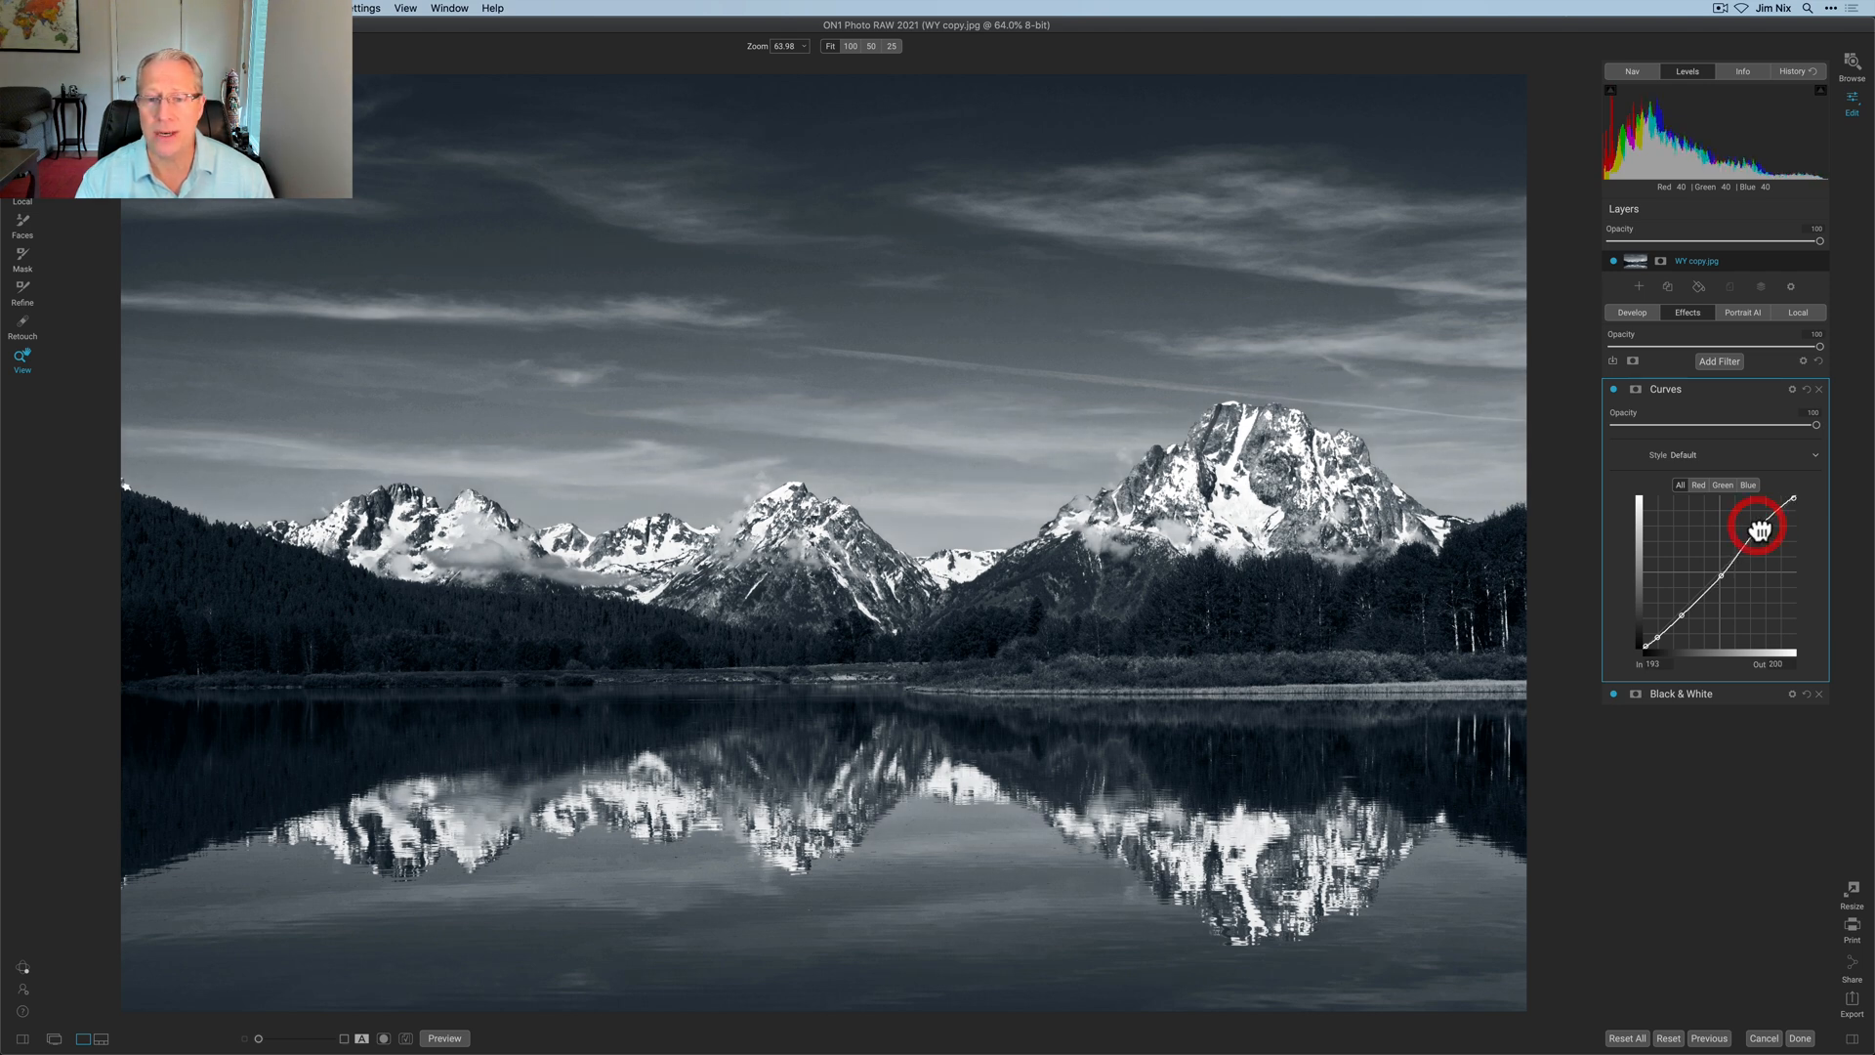
Refine the curve points into an S-shape that deepens the shadows.
drag(1758, 529, 1727, 588)
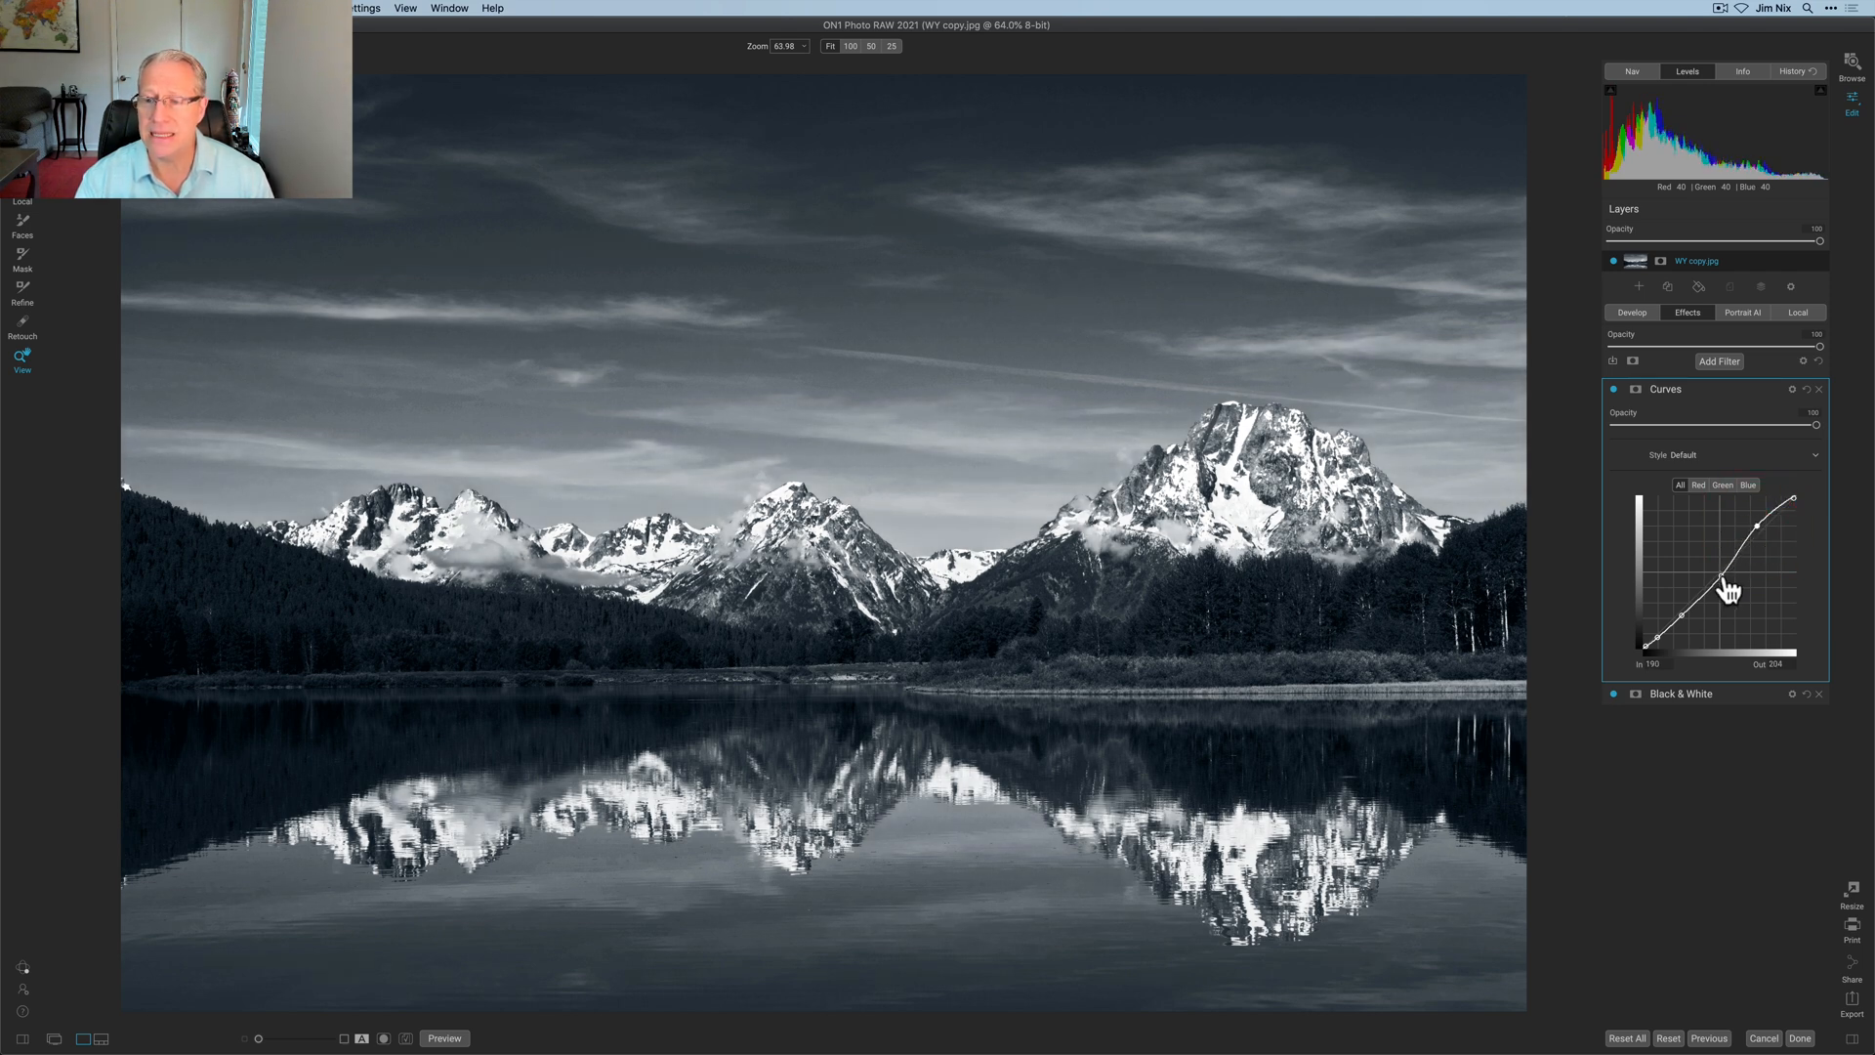
drag(1730, 590, 1722, 575)
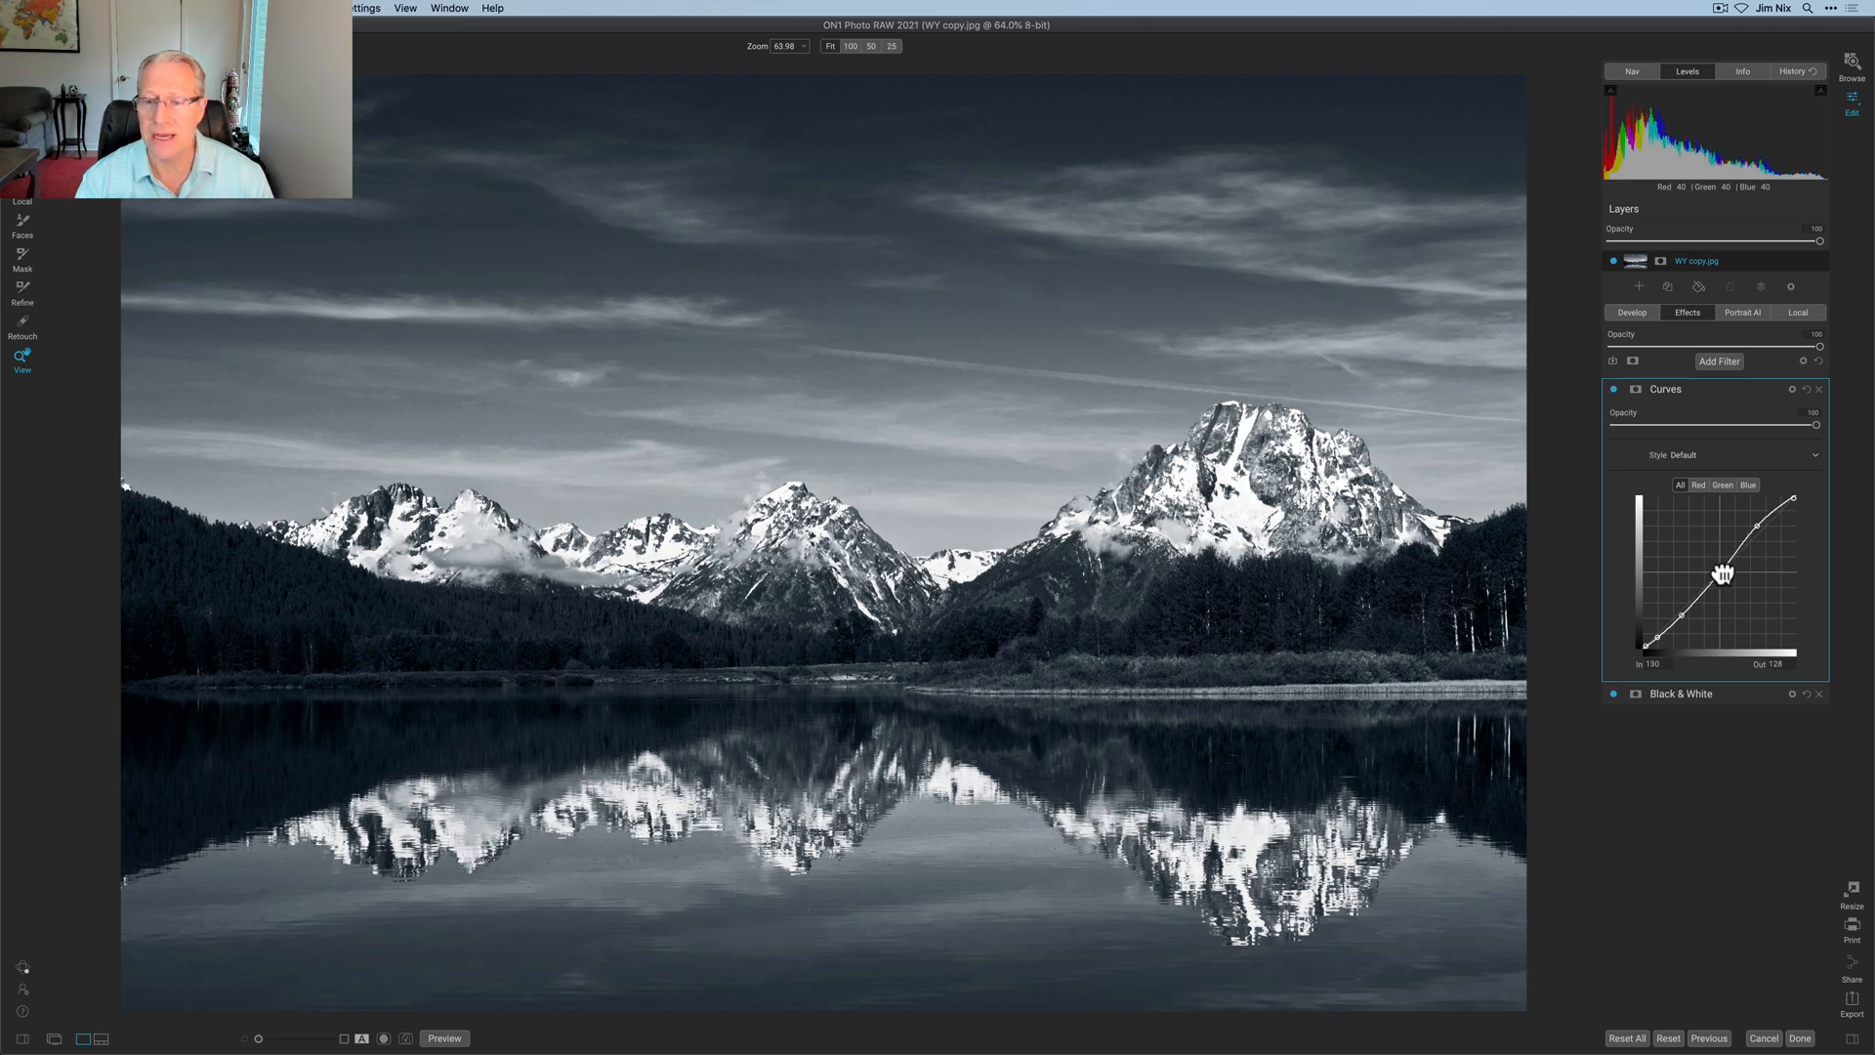
drag(1726, 575, 1720, 569)
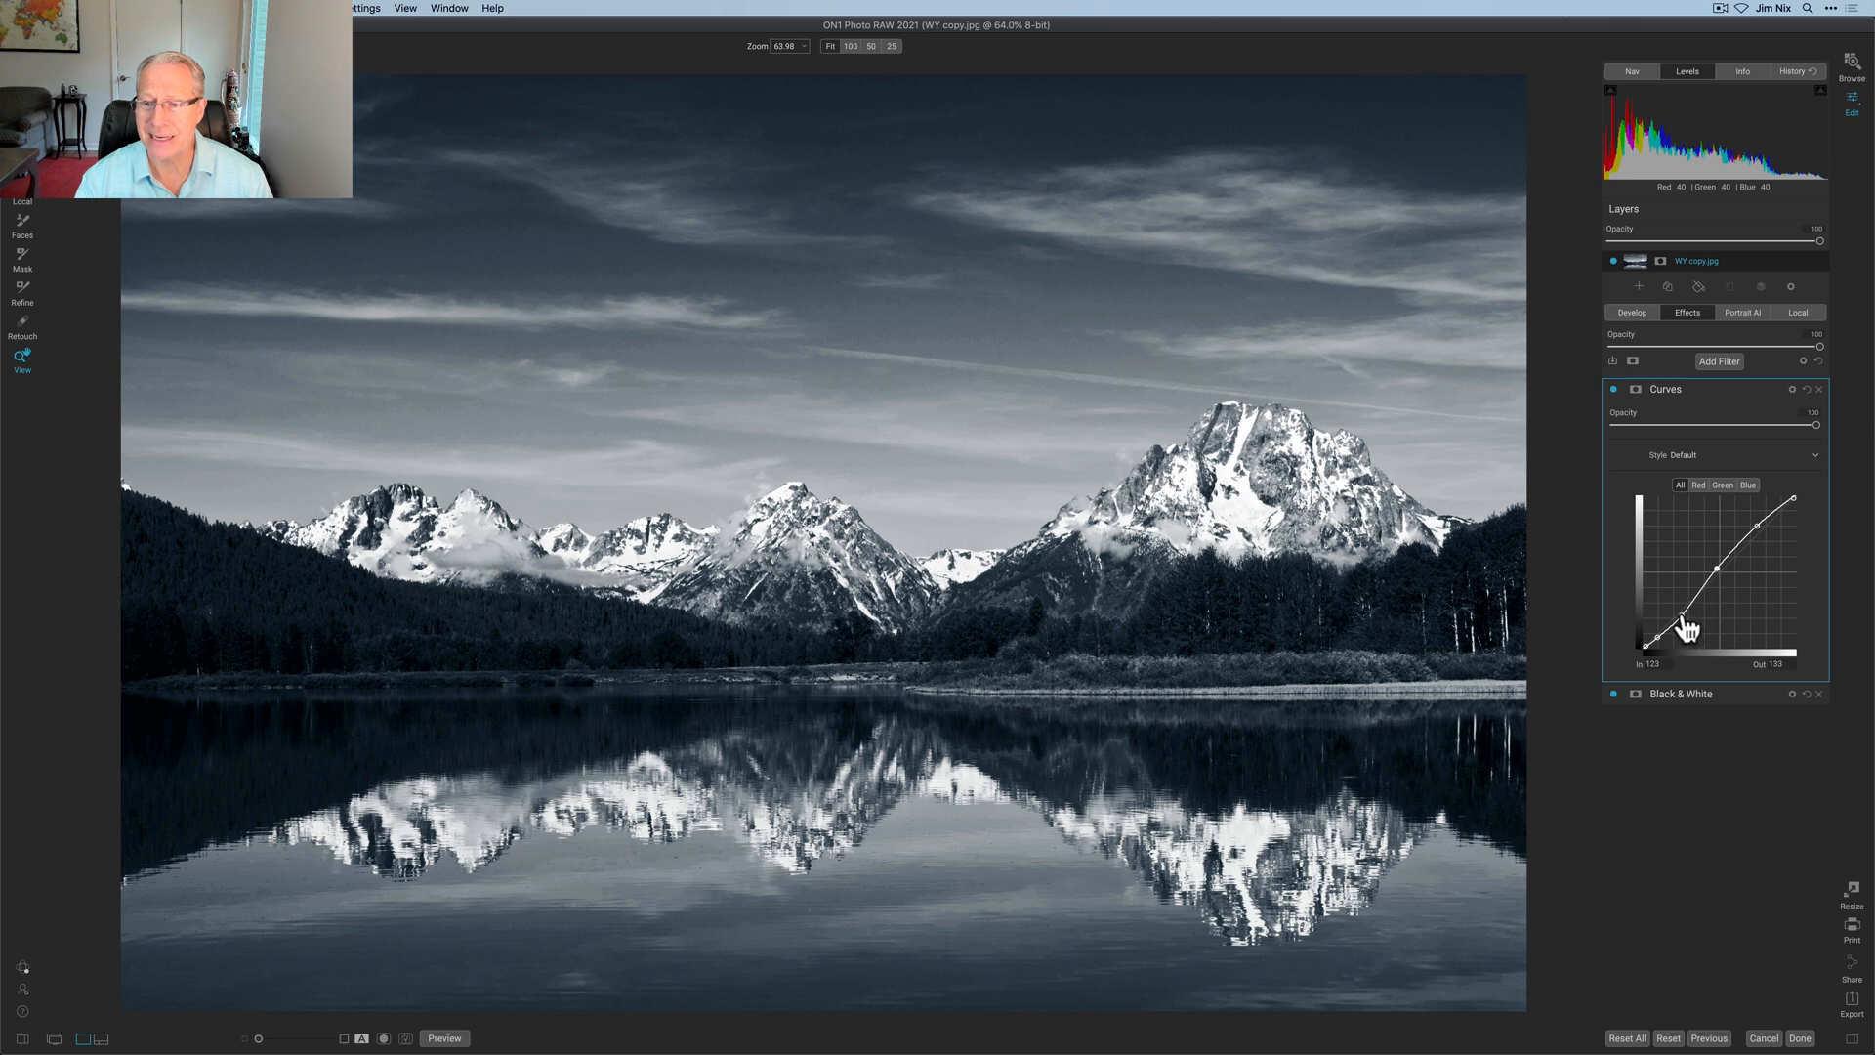
drag(1687, 628, 1696, 613)
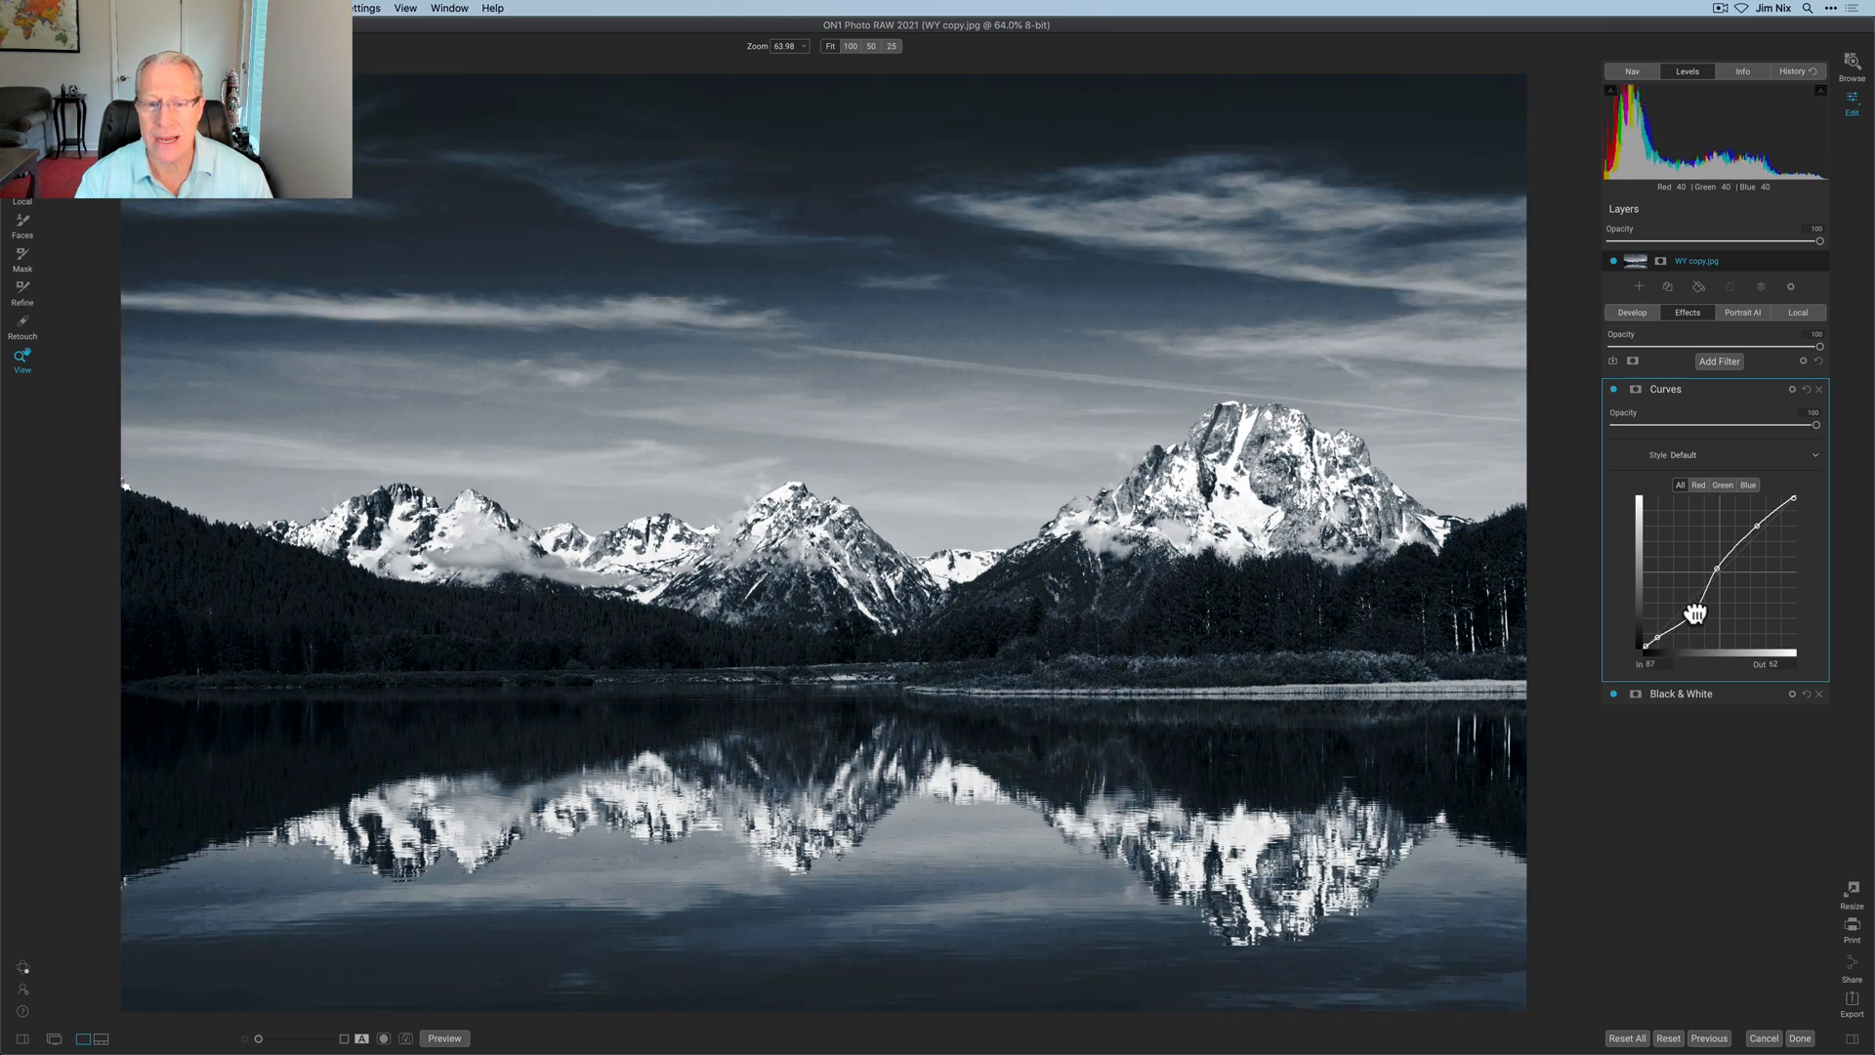
drag(1695, 613, 1687, 607)
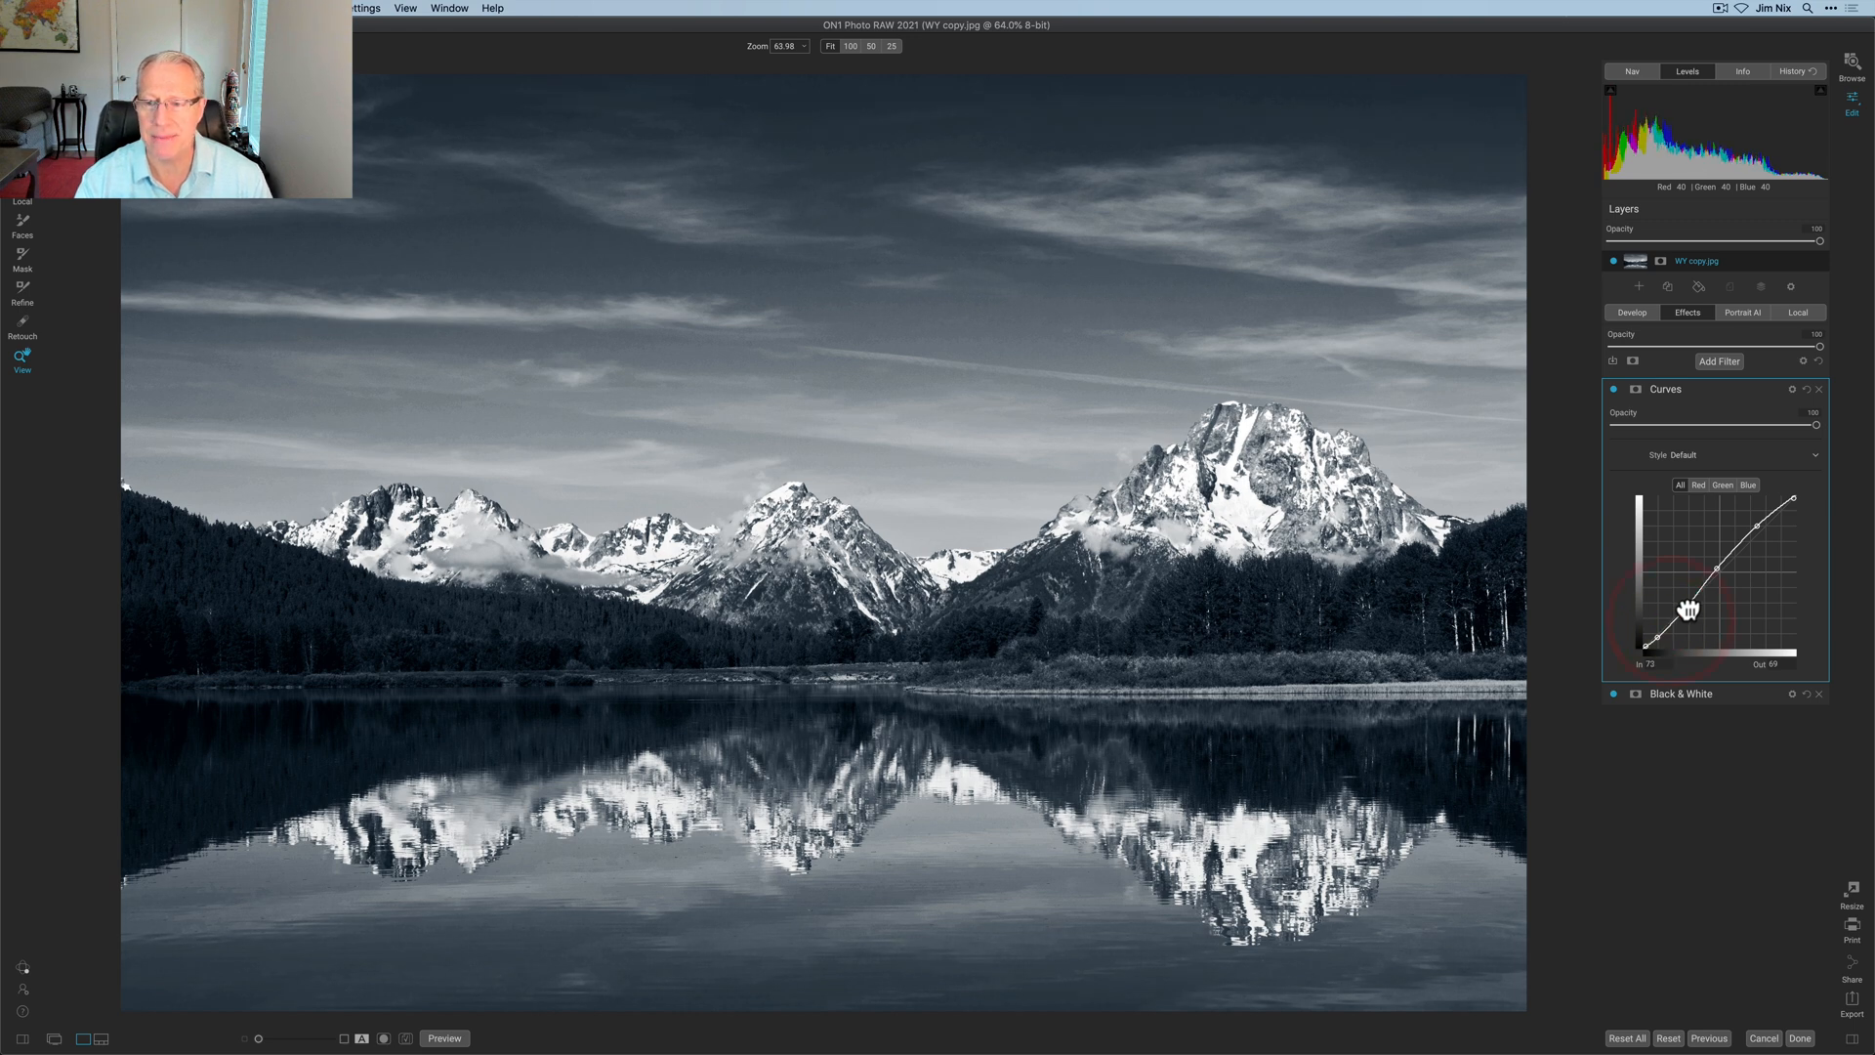
drag(1689, 609, 1662, 646)
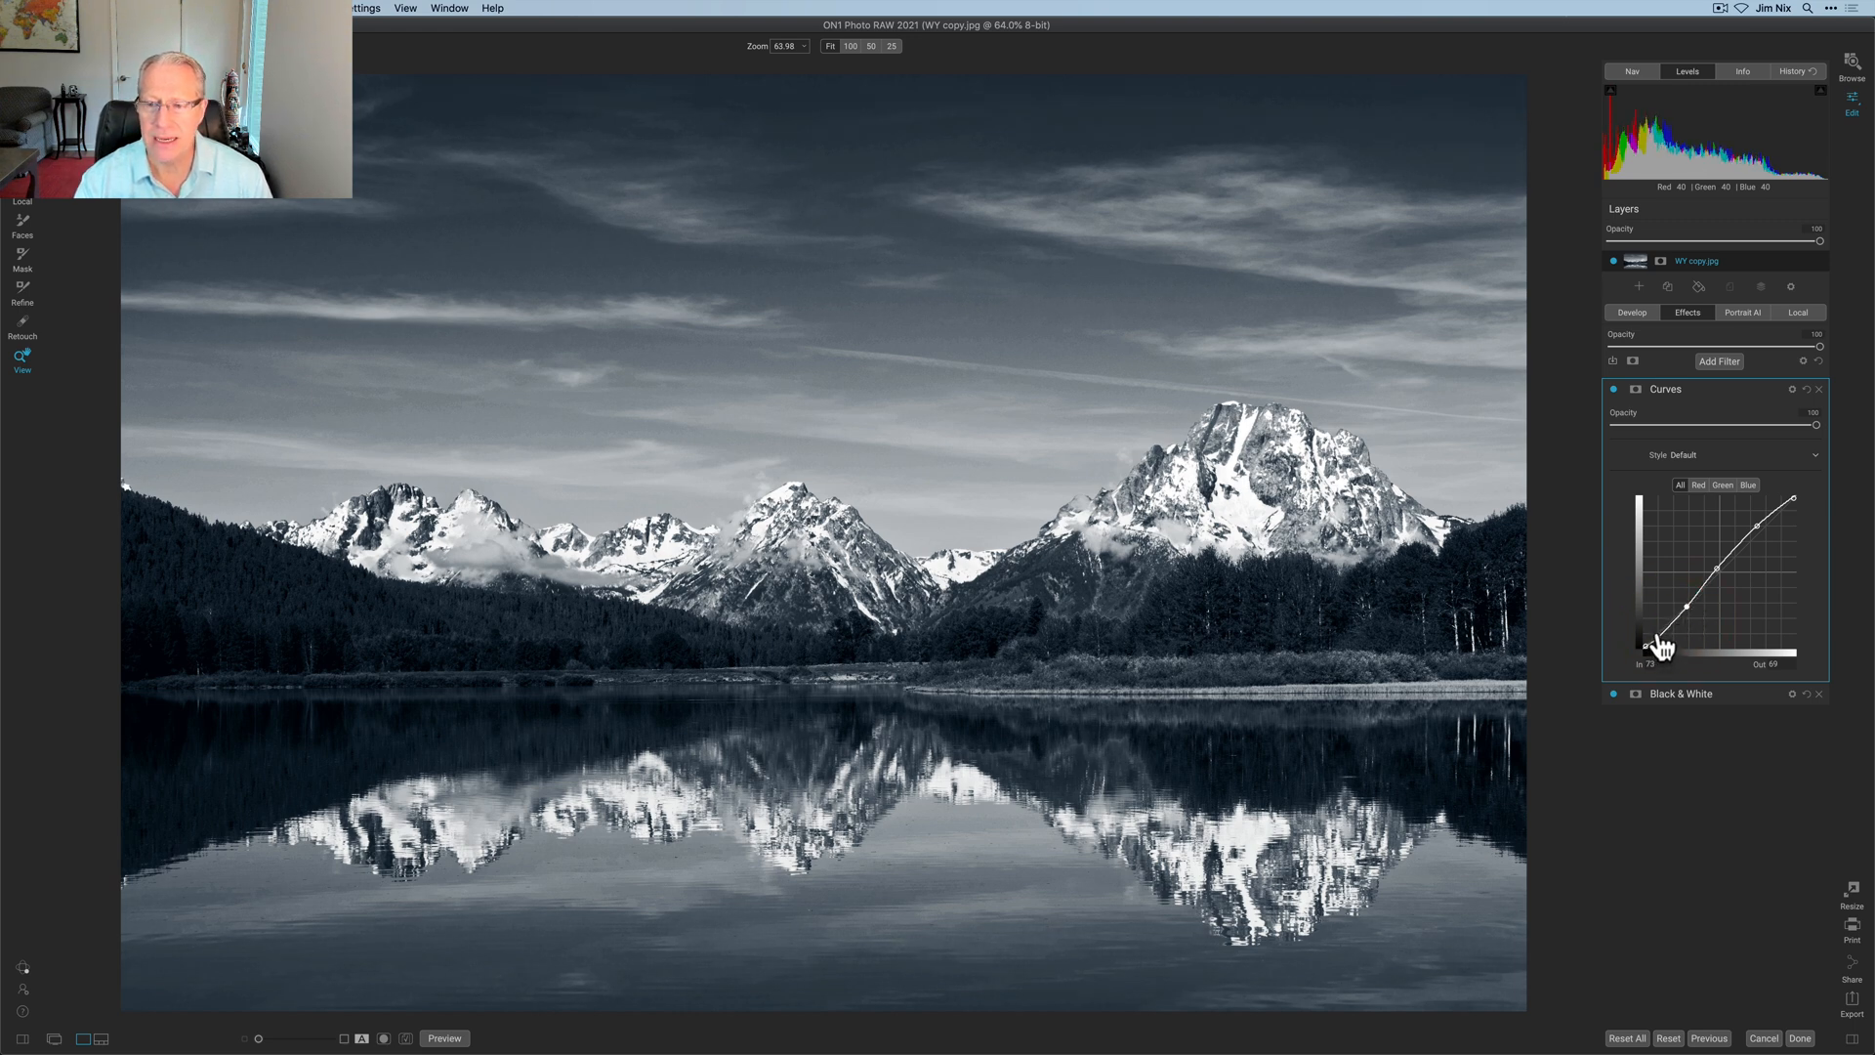
drag(1668, 622, 1662, 639)
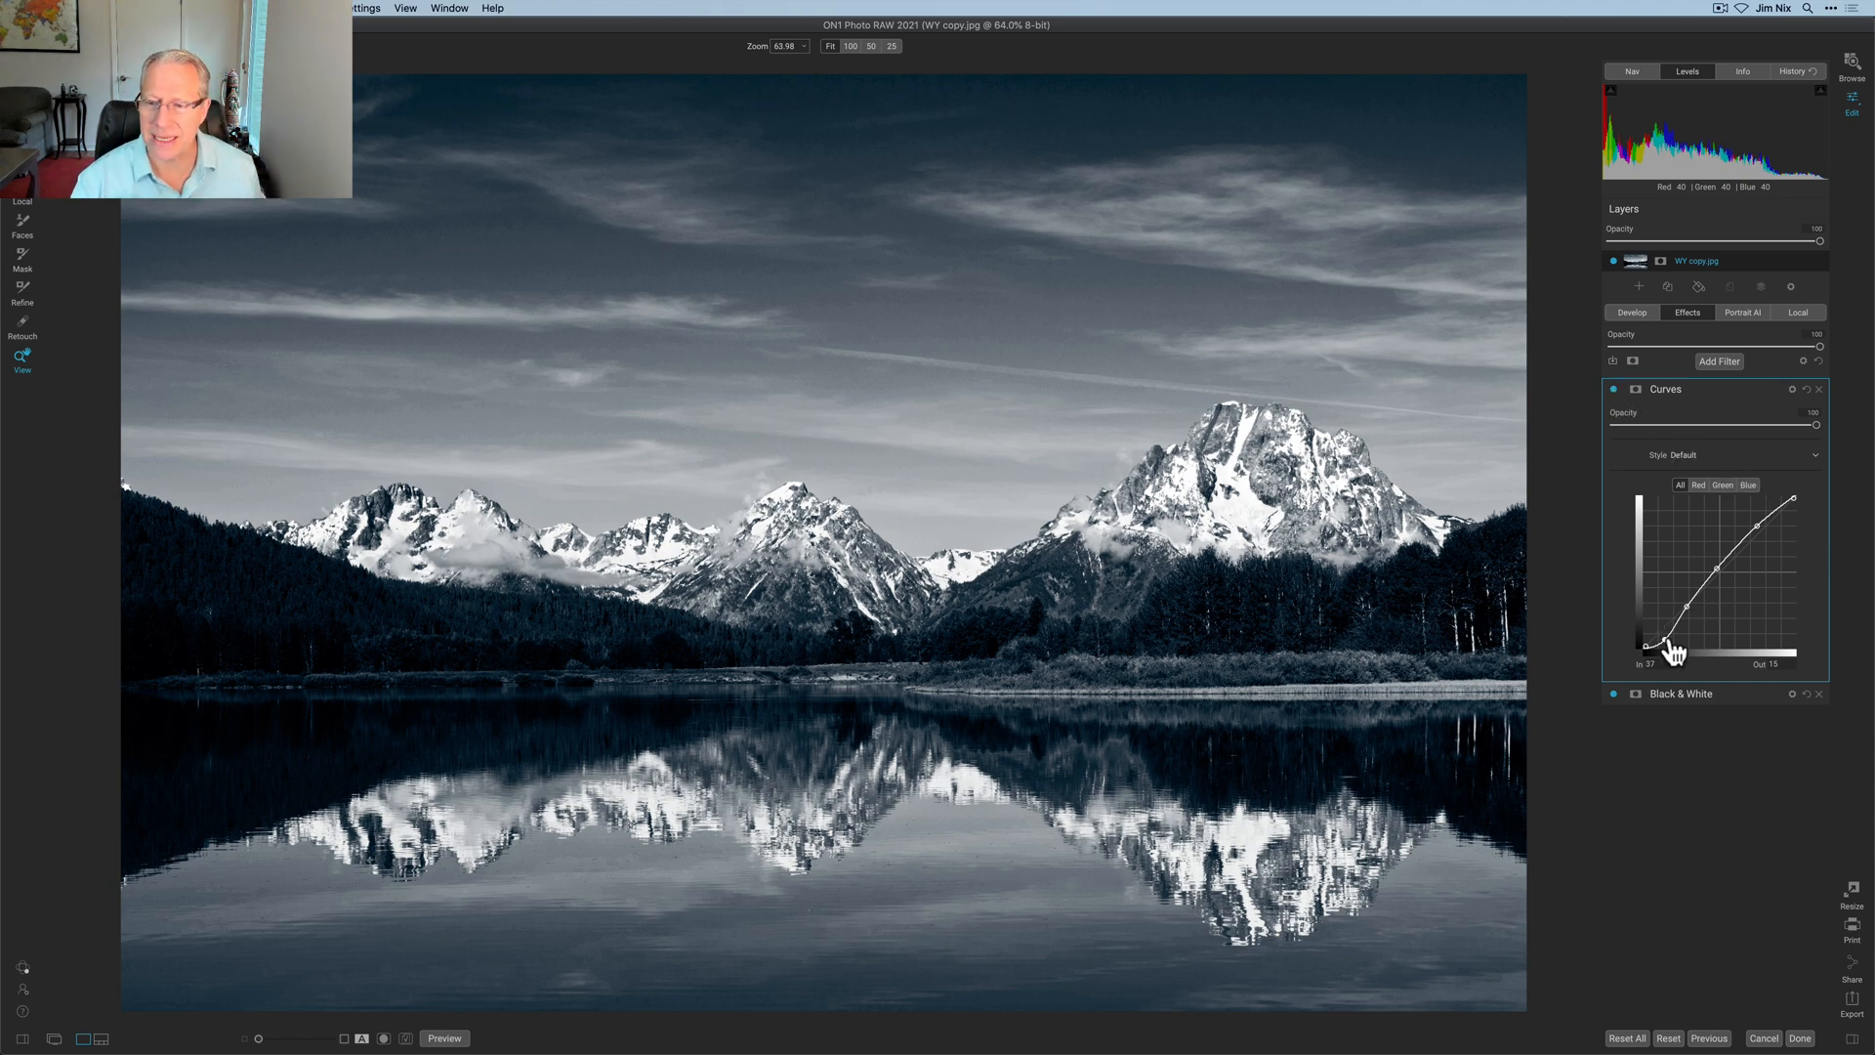
drag(1674, 652, 1666, 637)
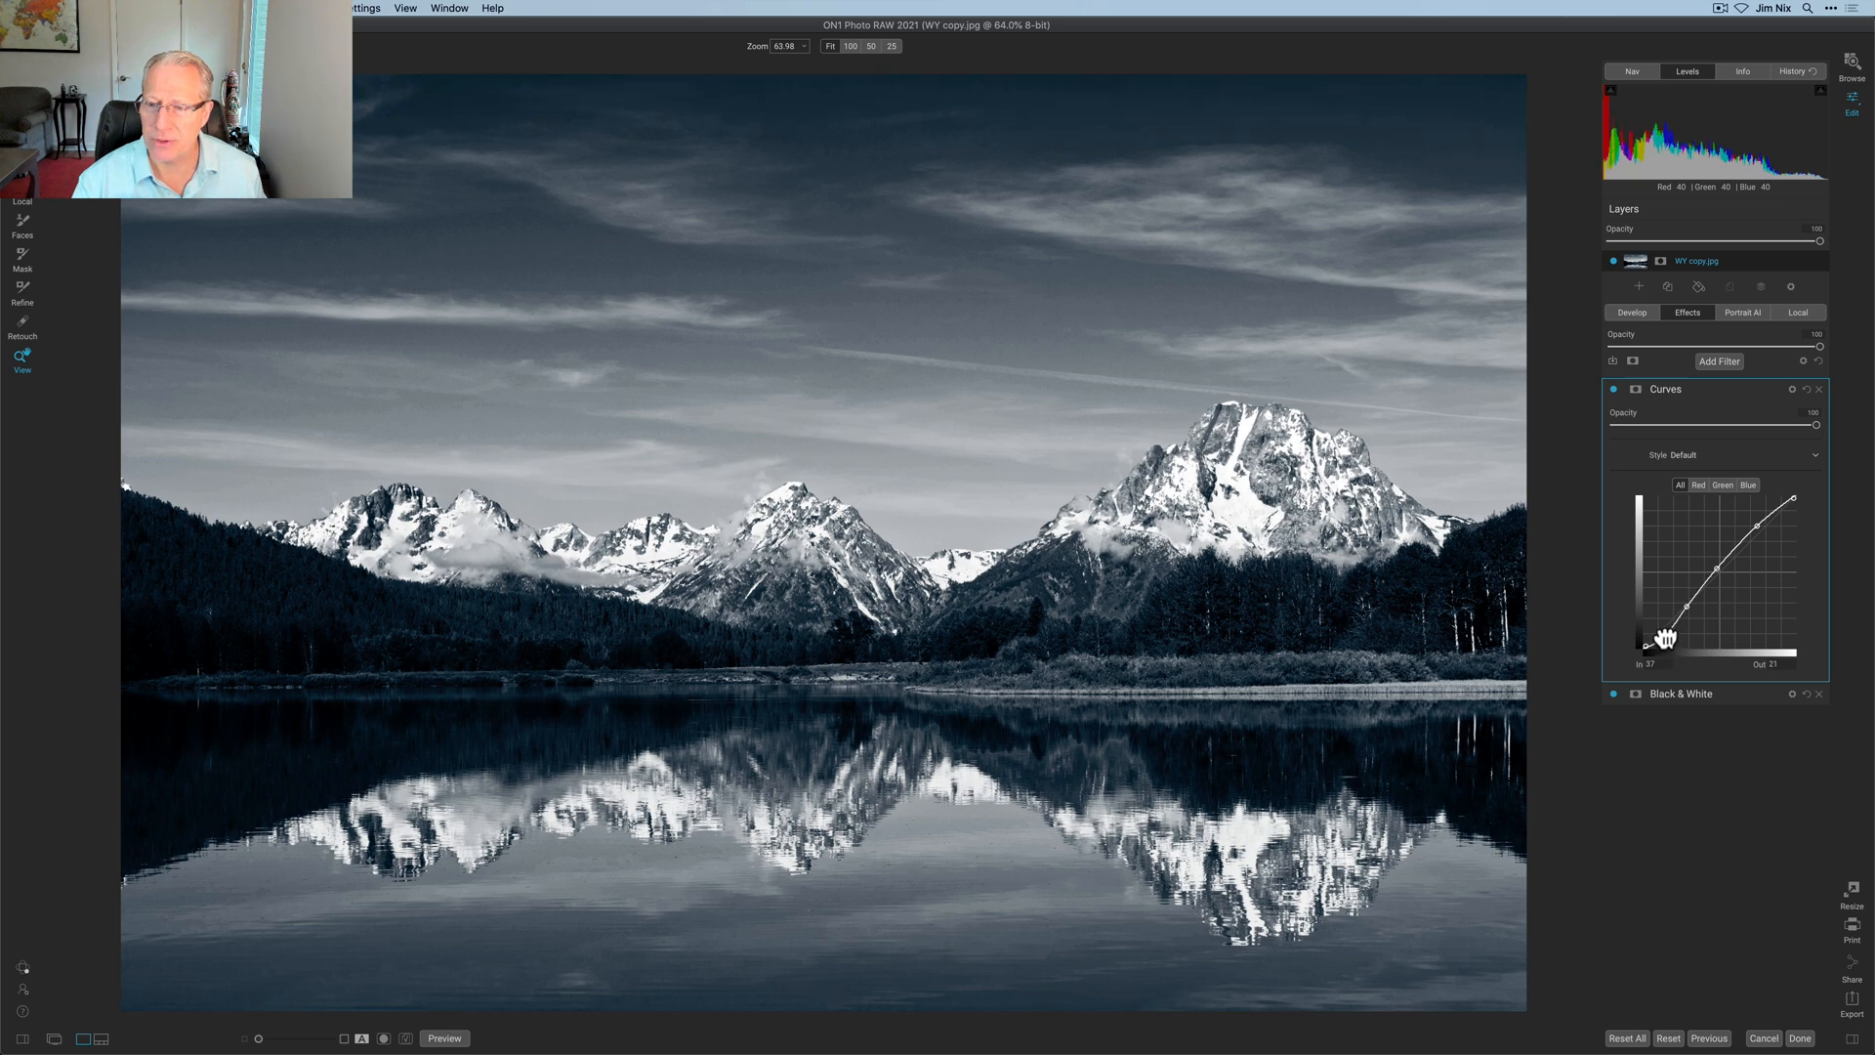
drag(1664, 638, 1660, 643)
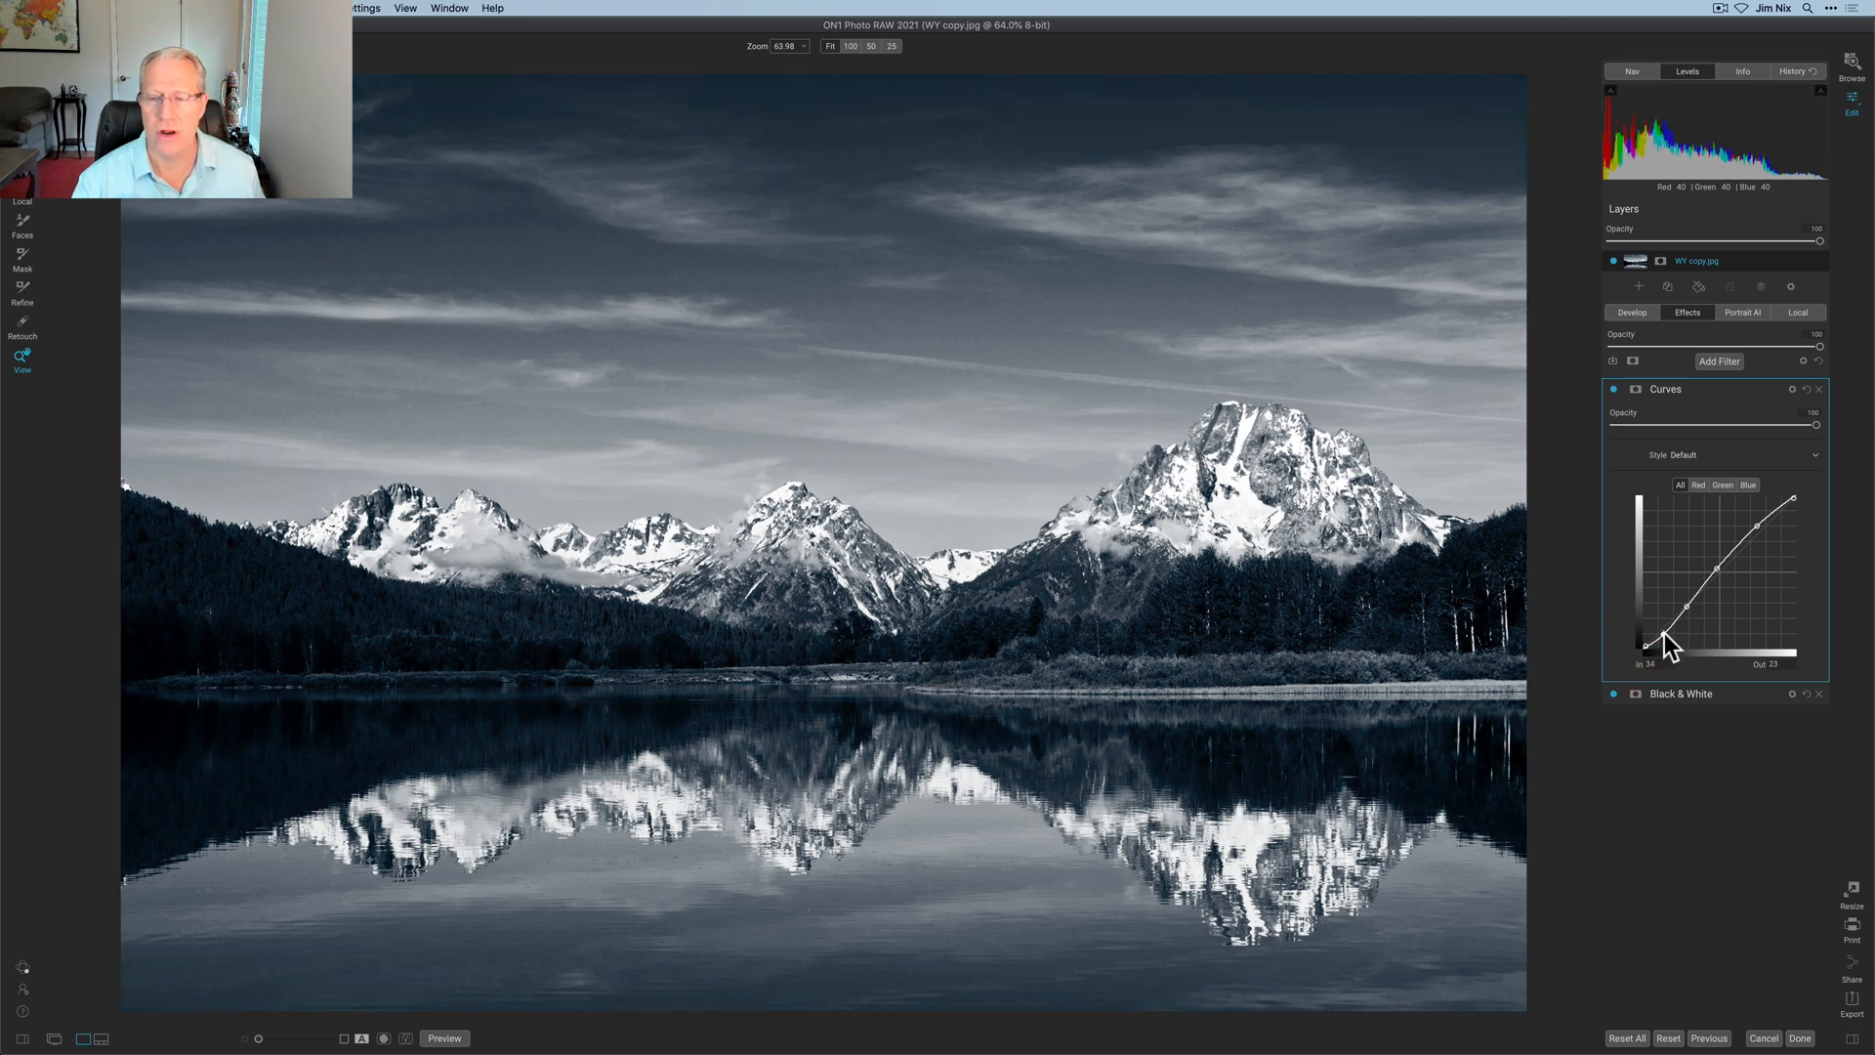
click(1613, 389)
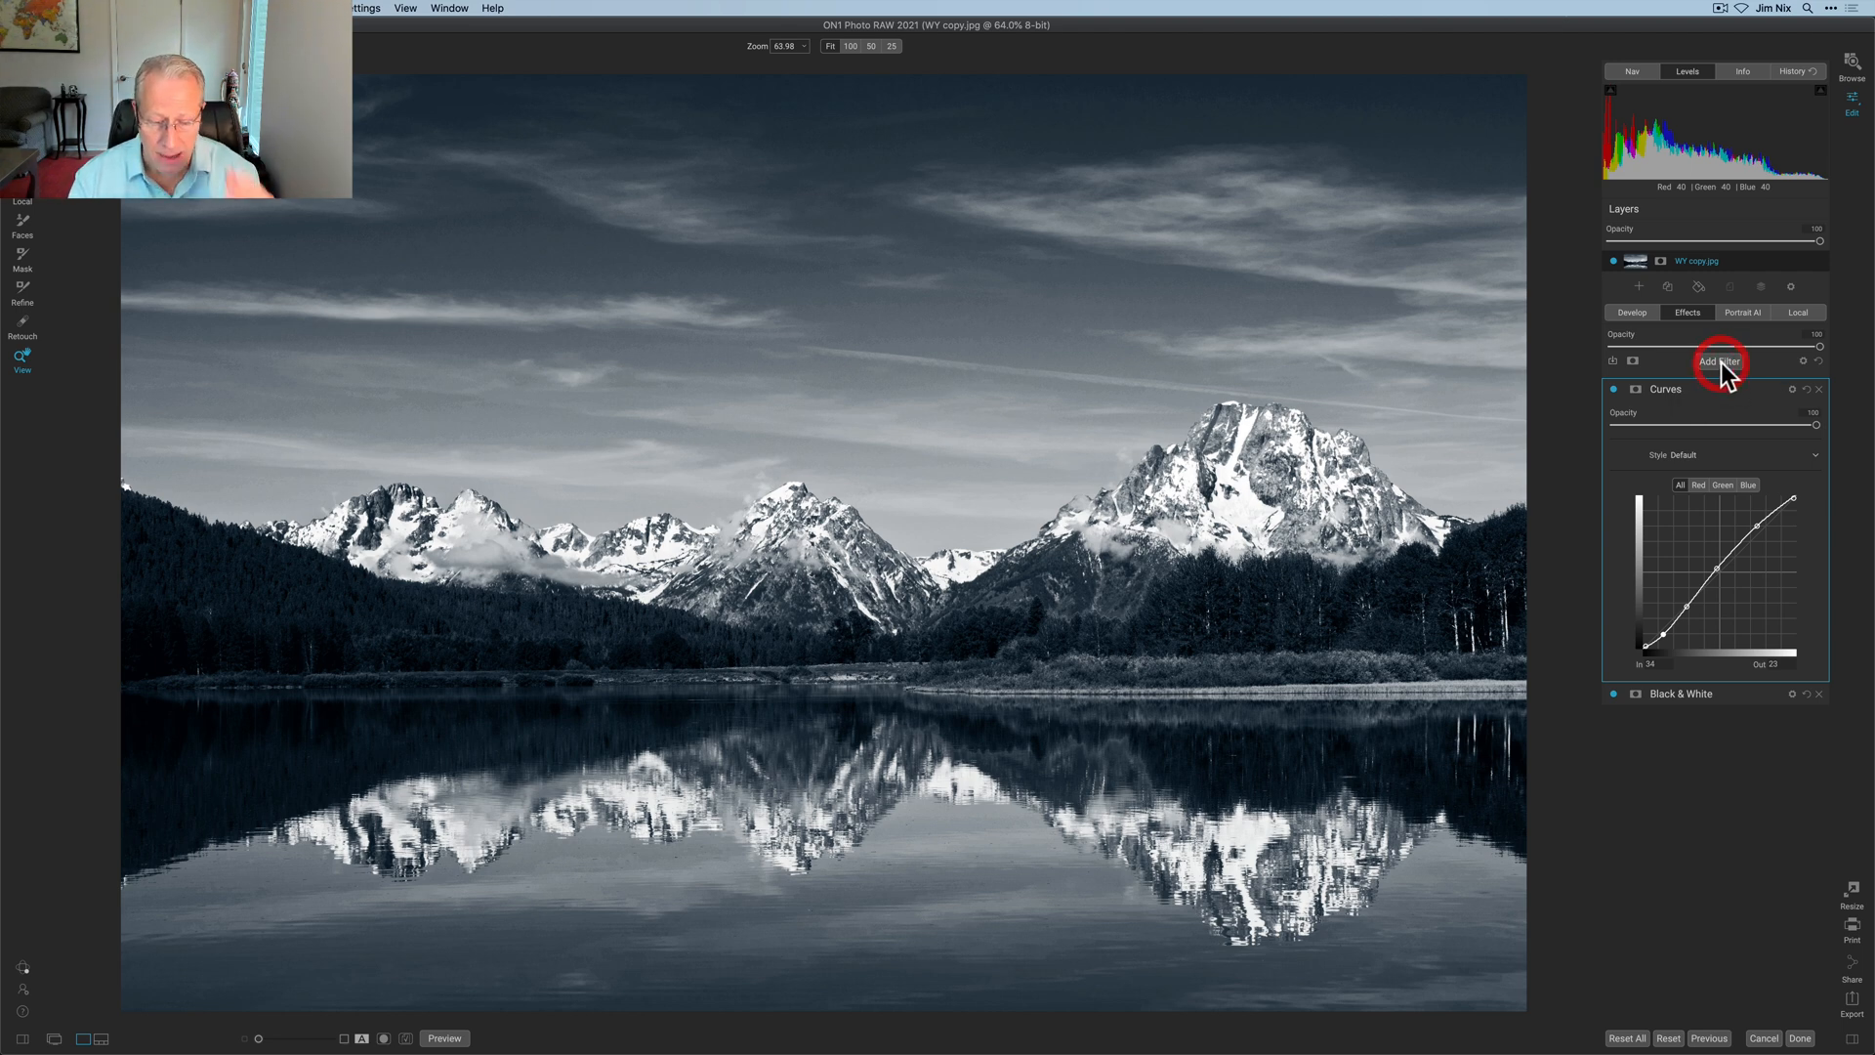
Add a Dynamic Contrast filter and activate its masking brush.
click(1718, 361)
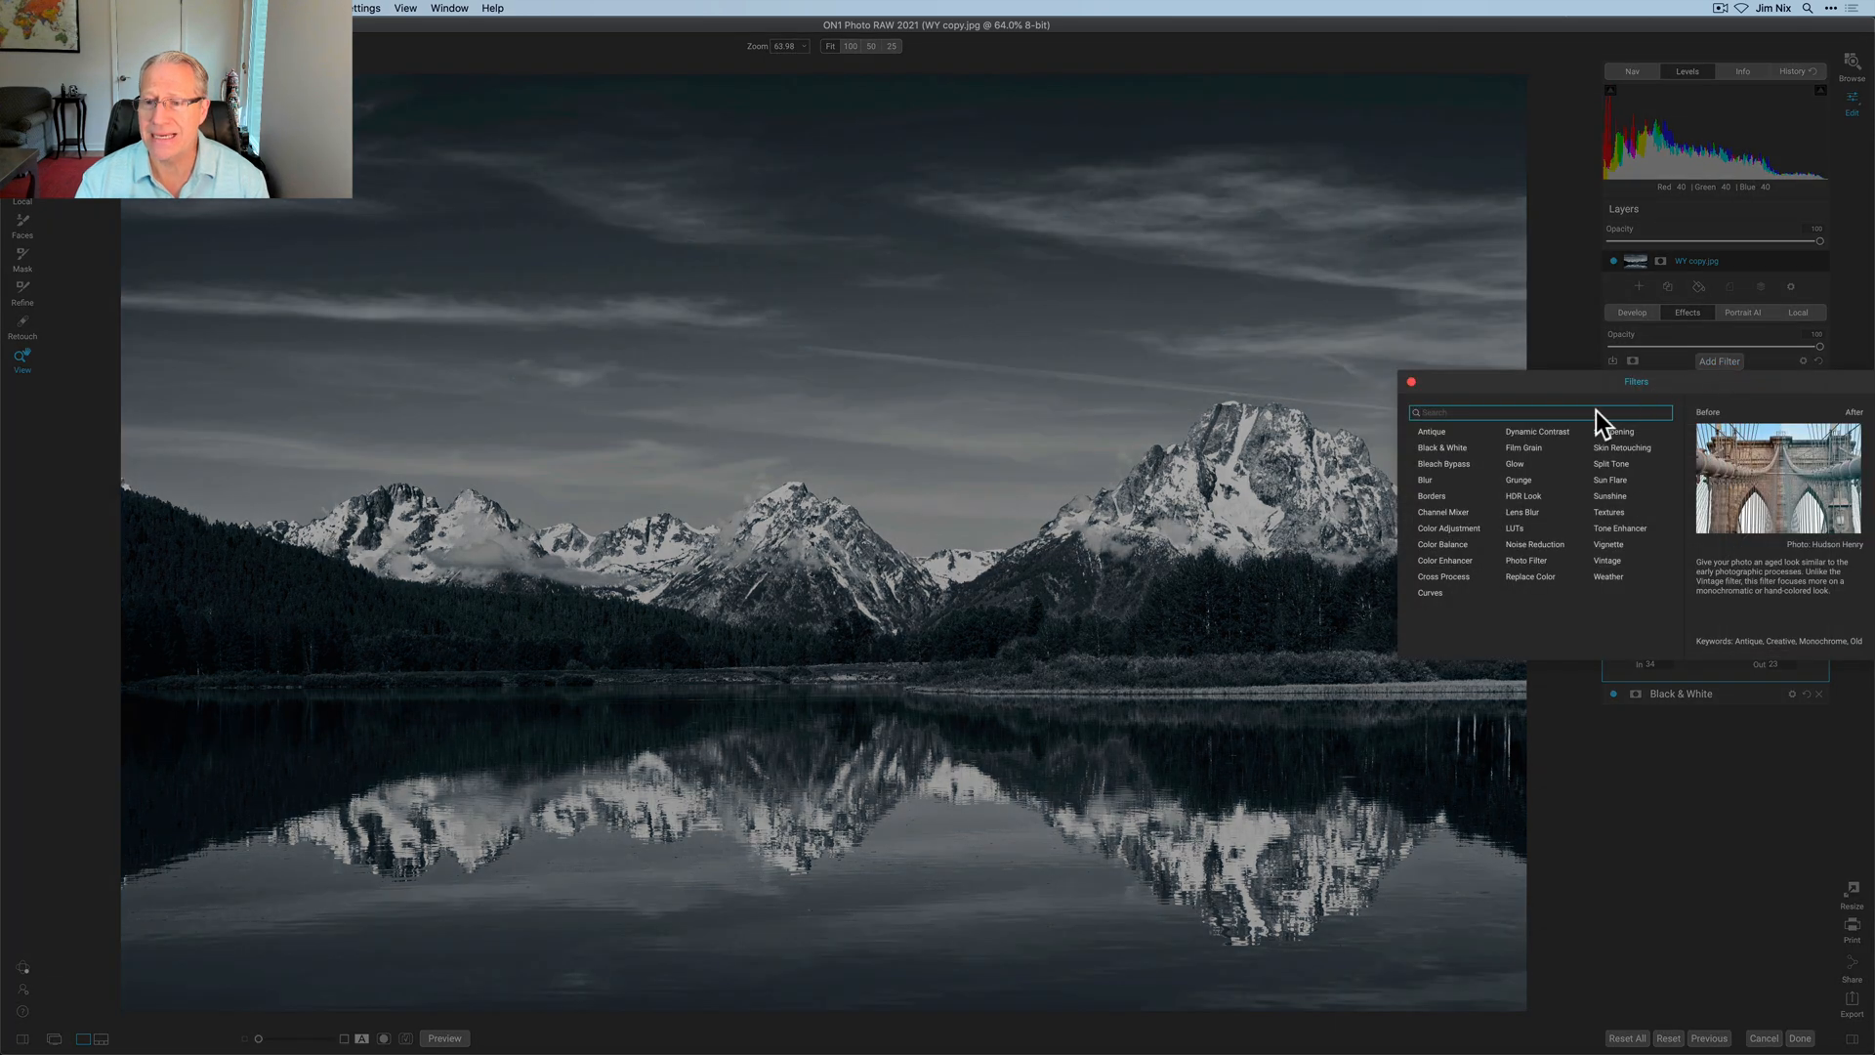
click(1536, 432)
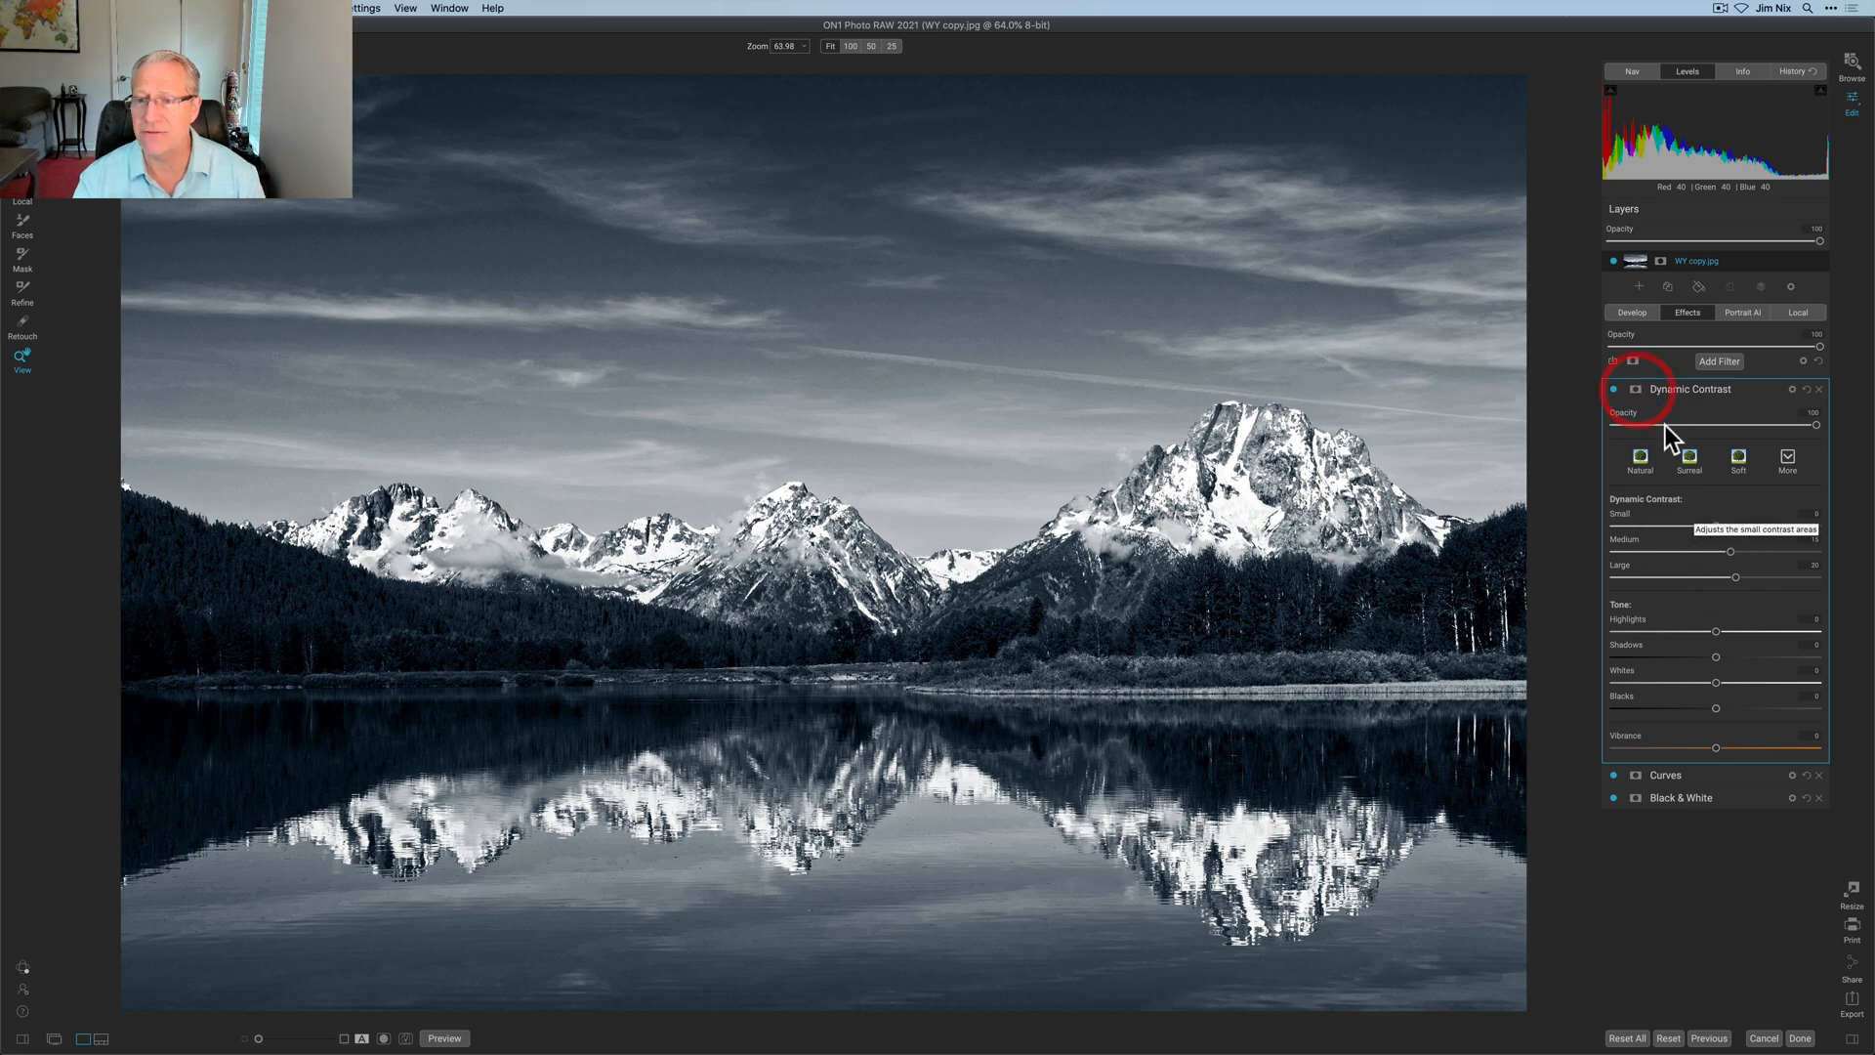
click(1633, 388)
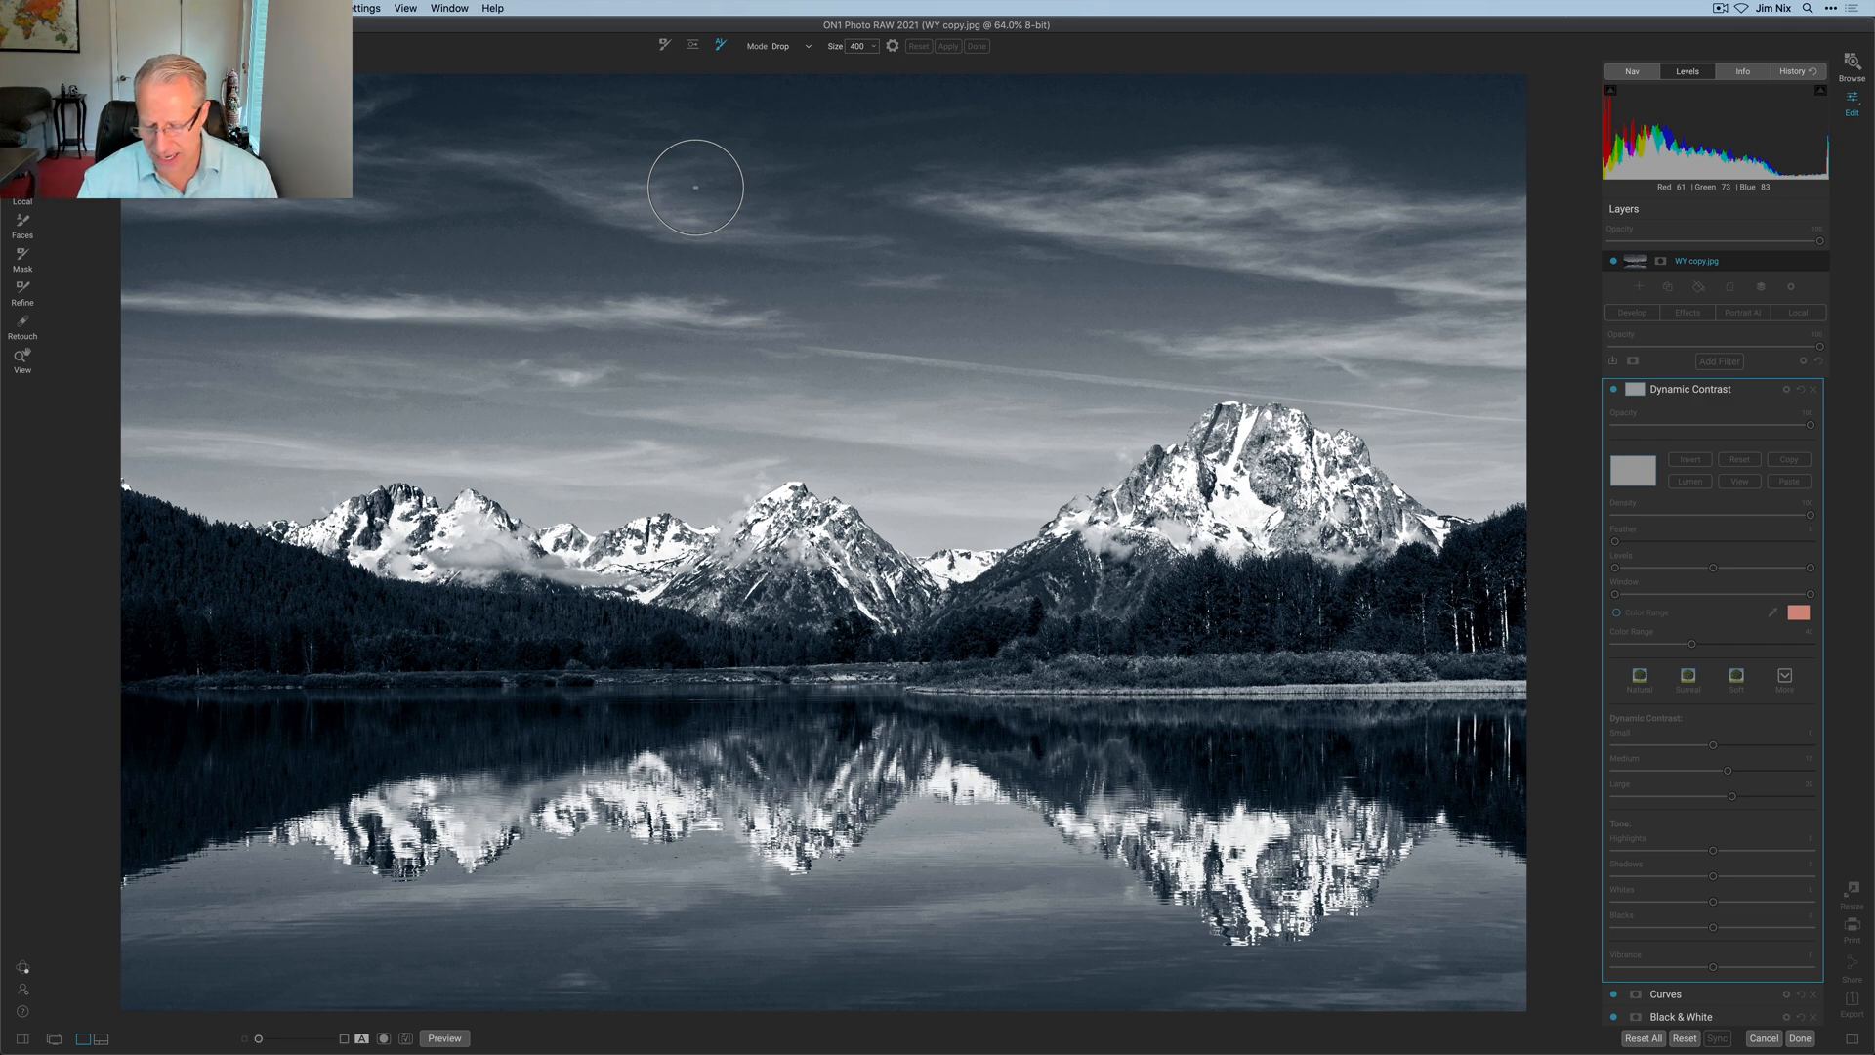
Paint Stop mask strokes across the left sky, upper sky and bottom foreground water.
click(873, 45)
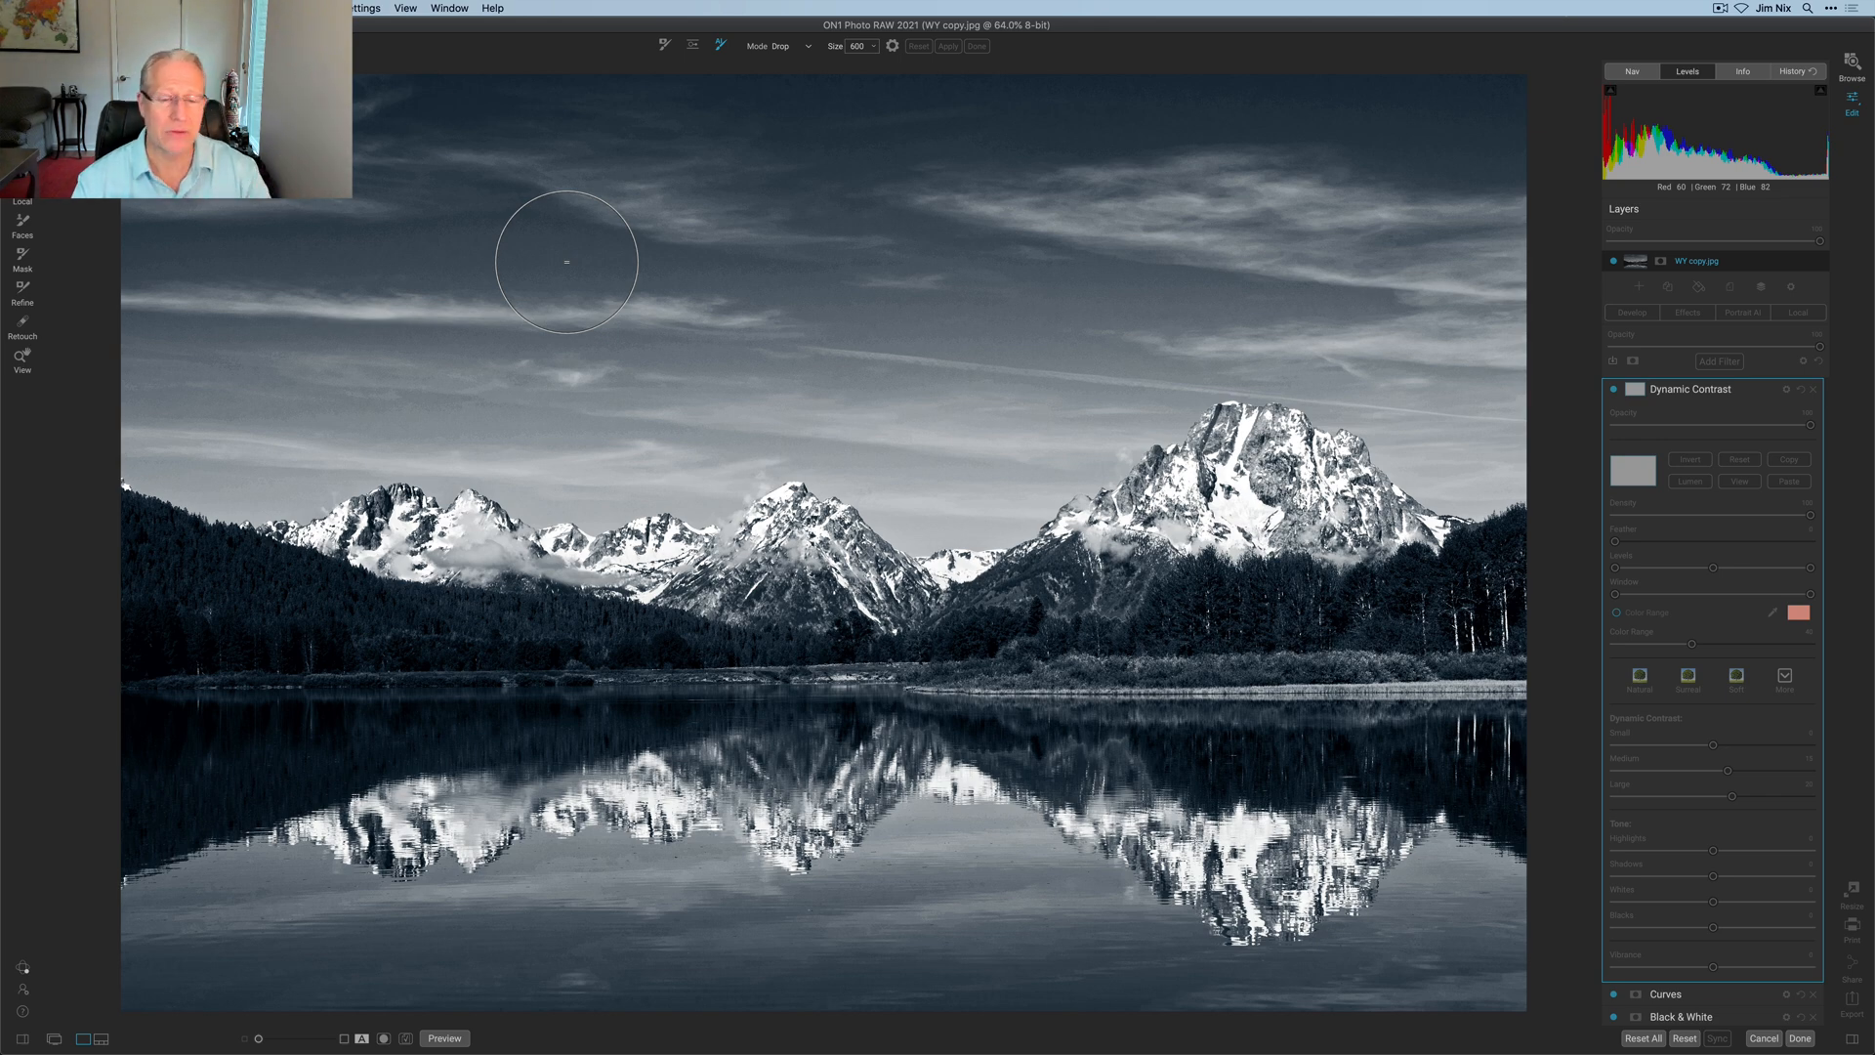
mouse_move(204, 398)
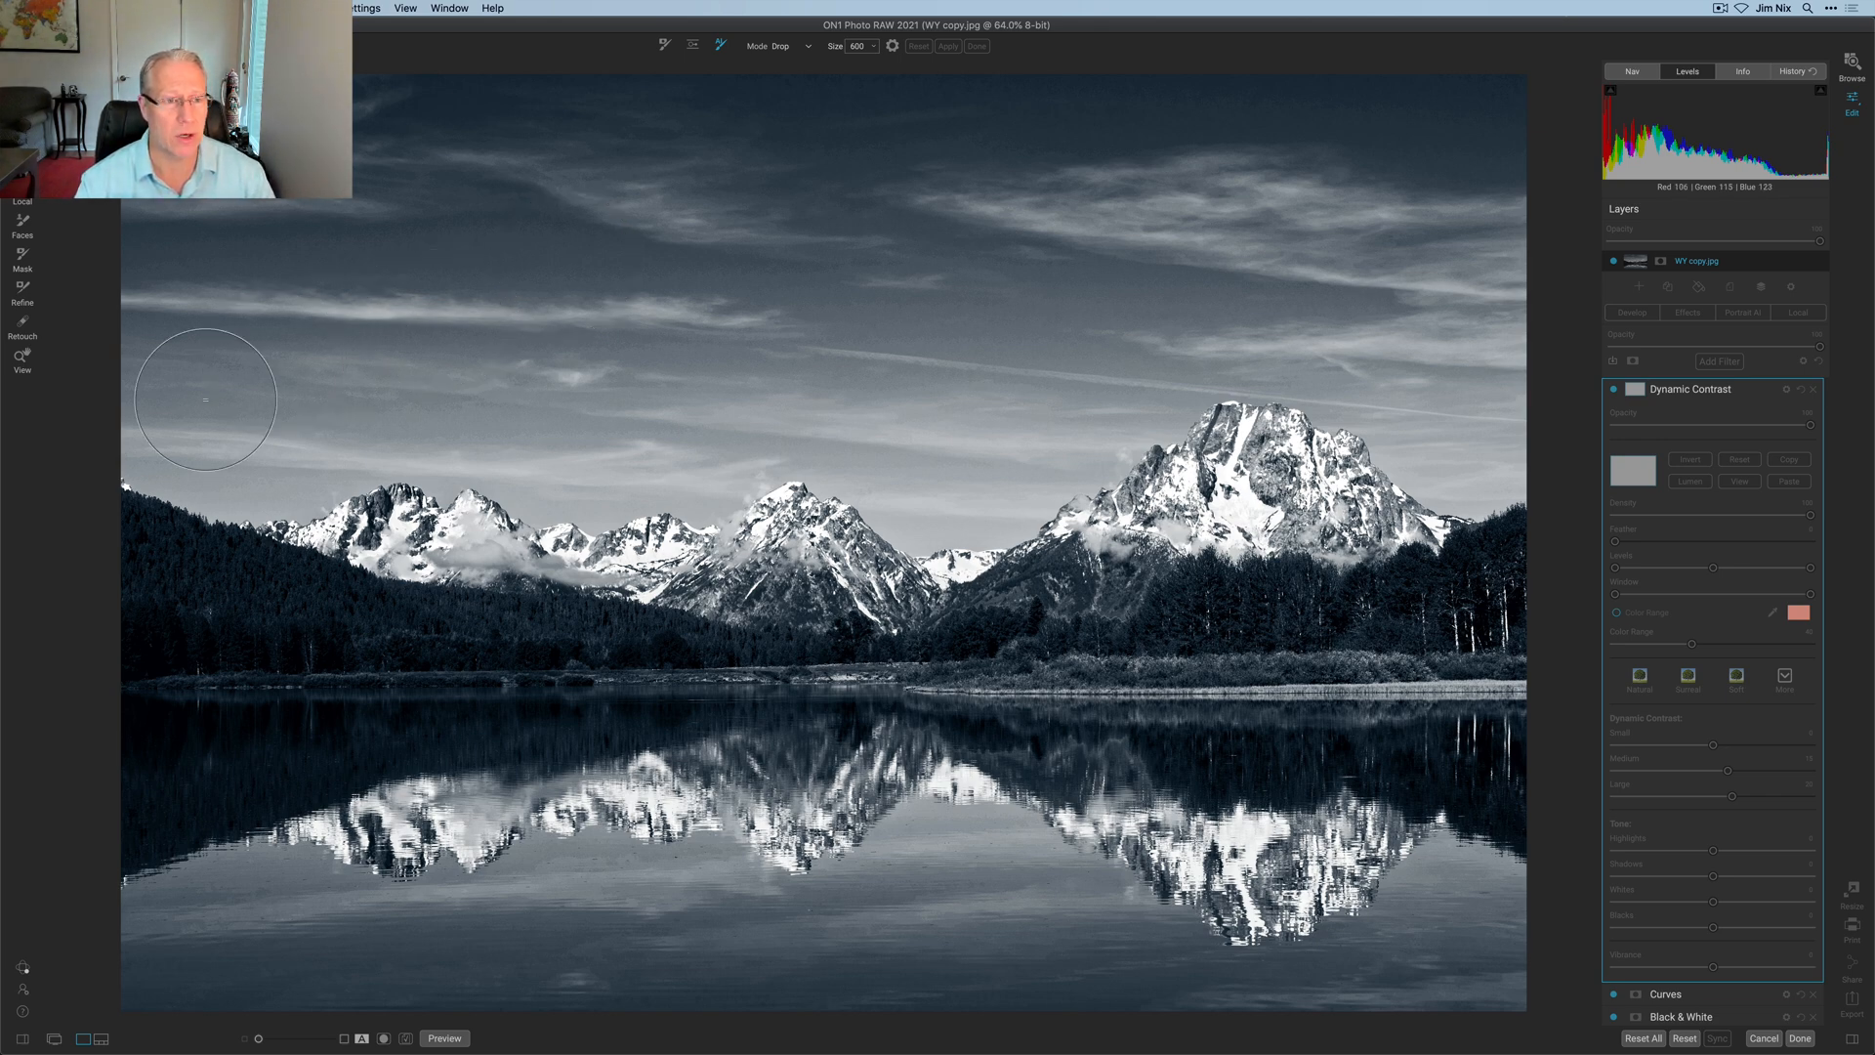
drag(203, 398, 634, 412)
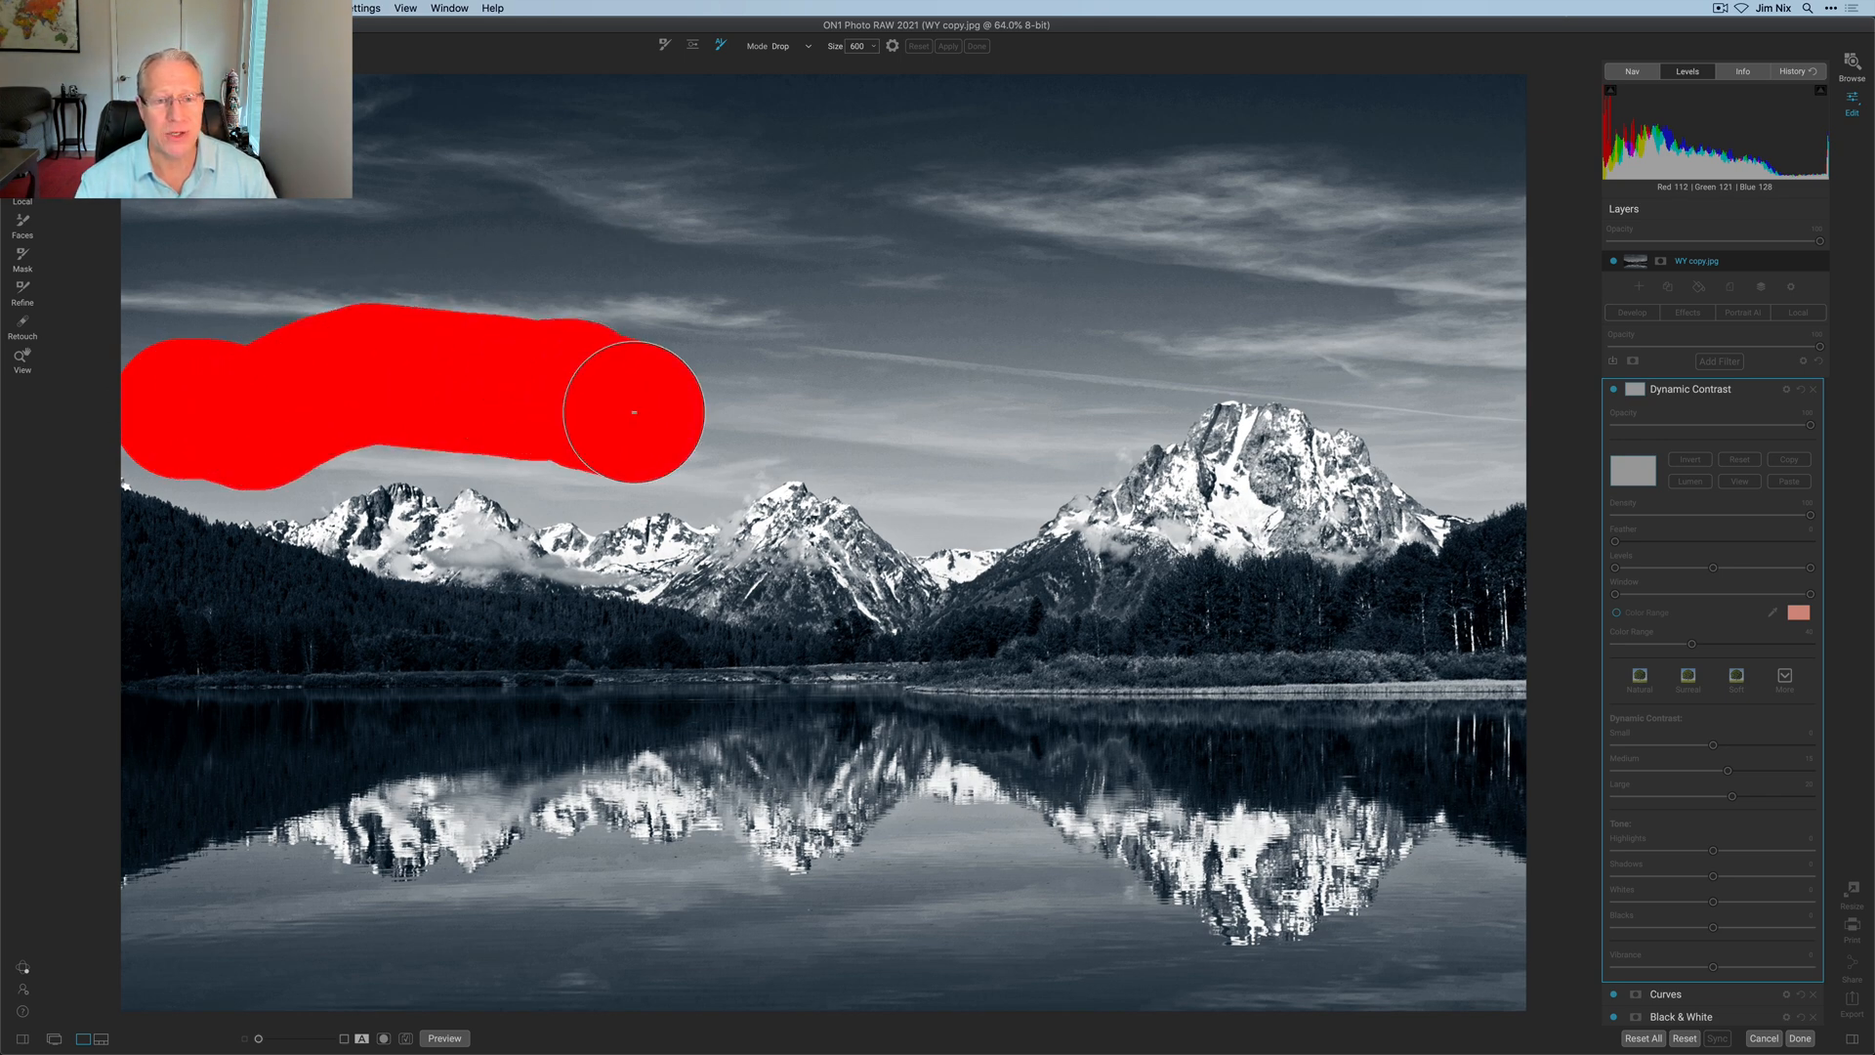
drag(634, 412, 1067, 385)
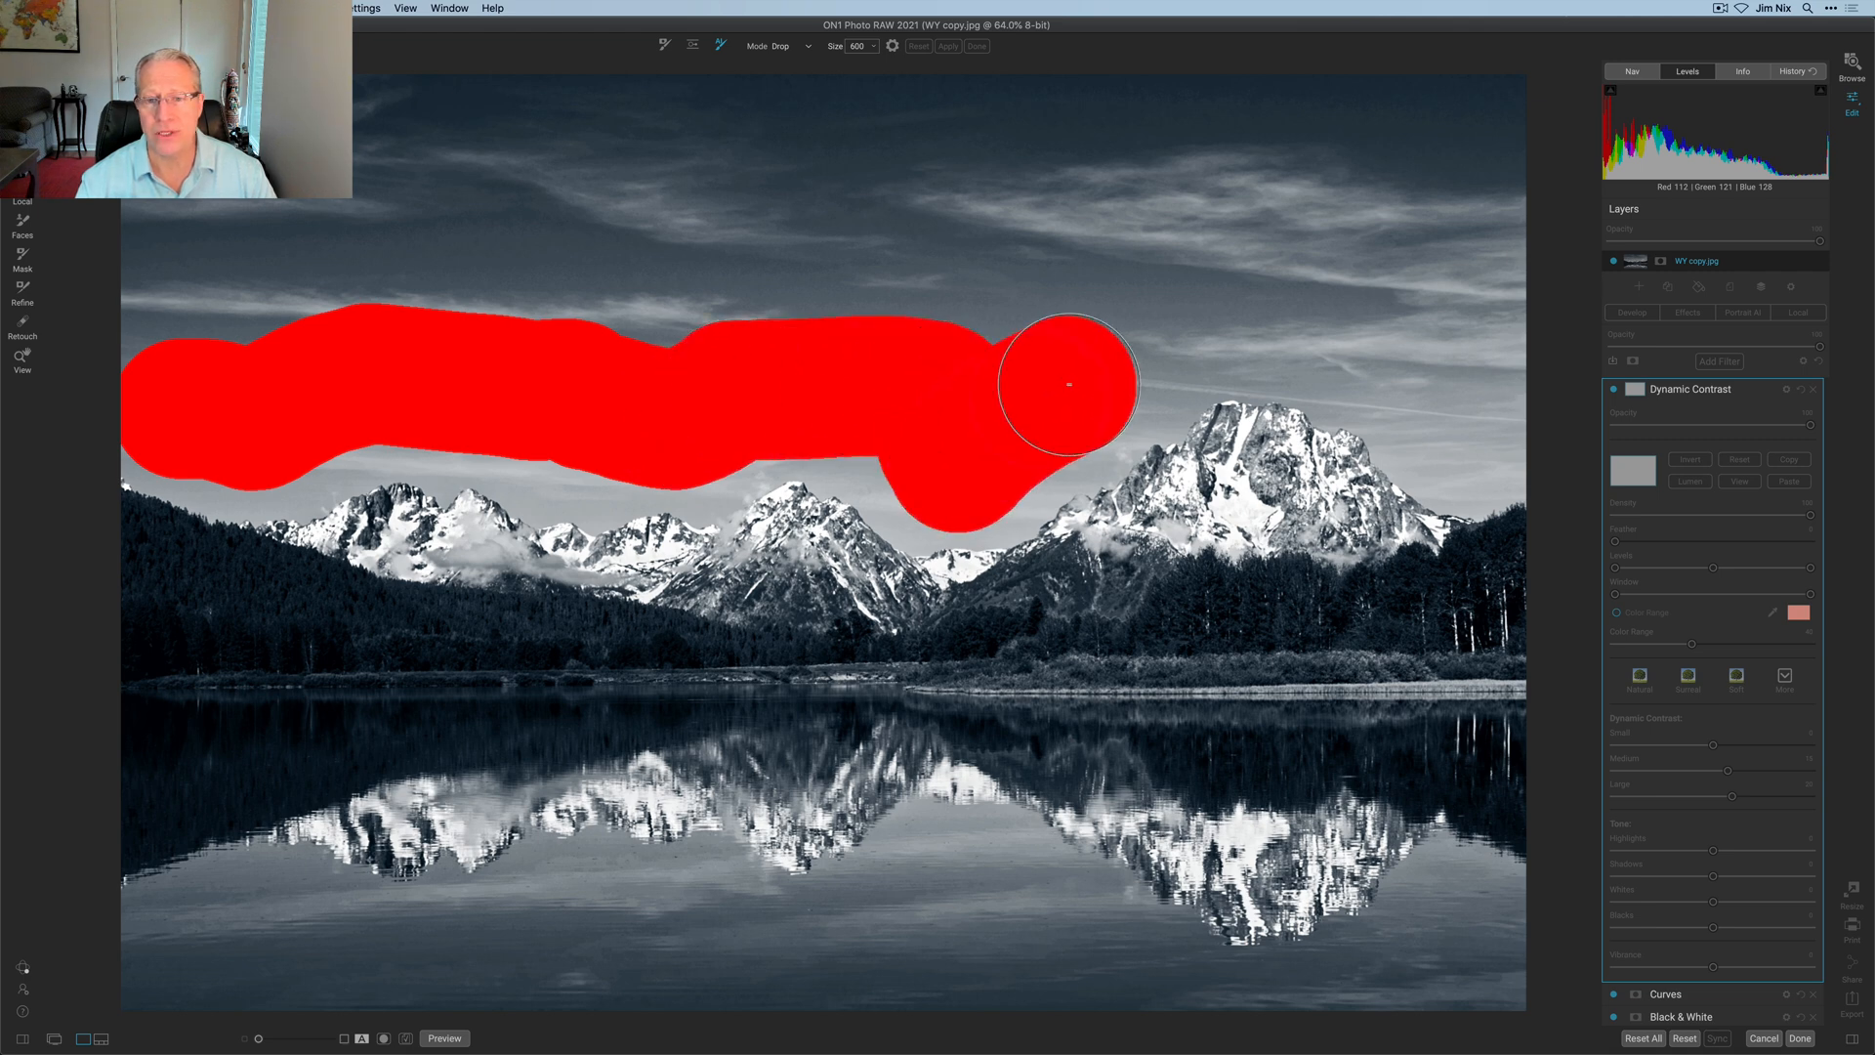
drag(1067, 384, 943, 185)
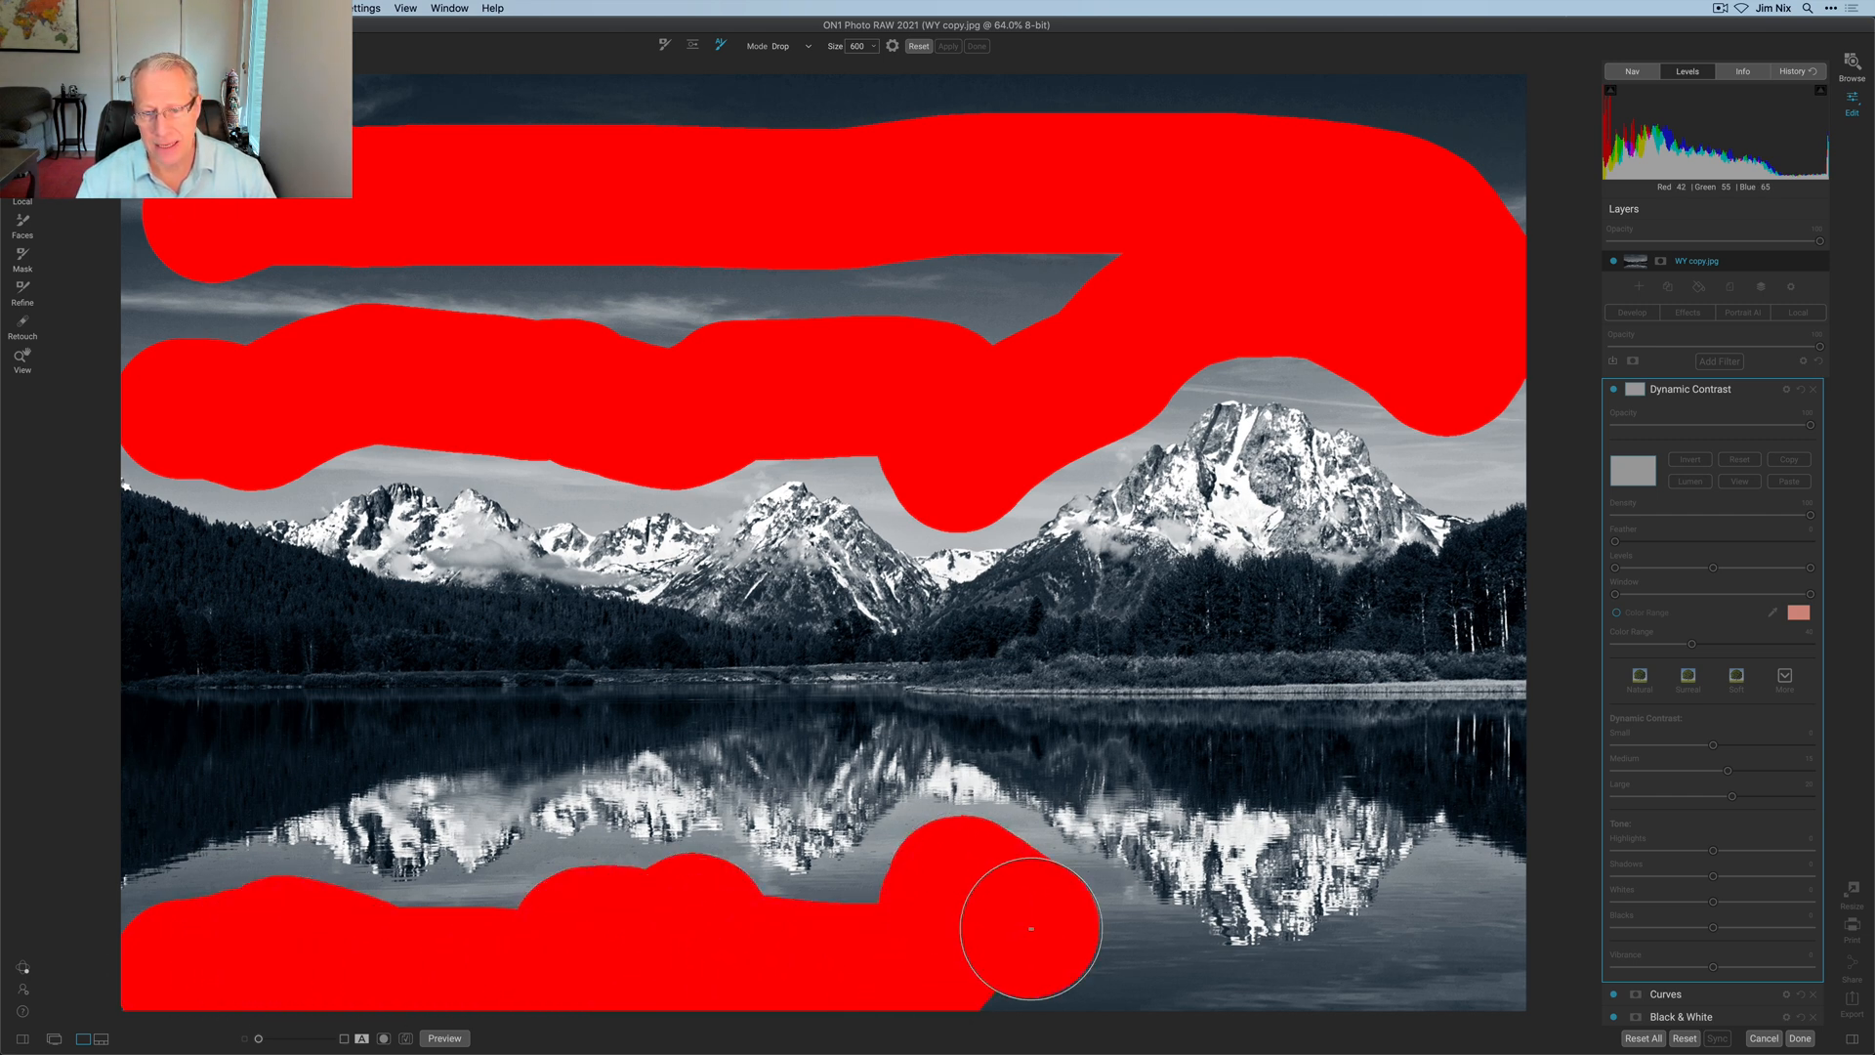
drag(1029, 929, 1456, 930)
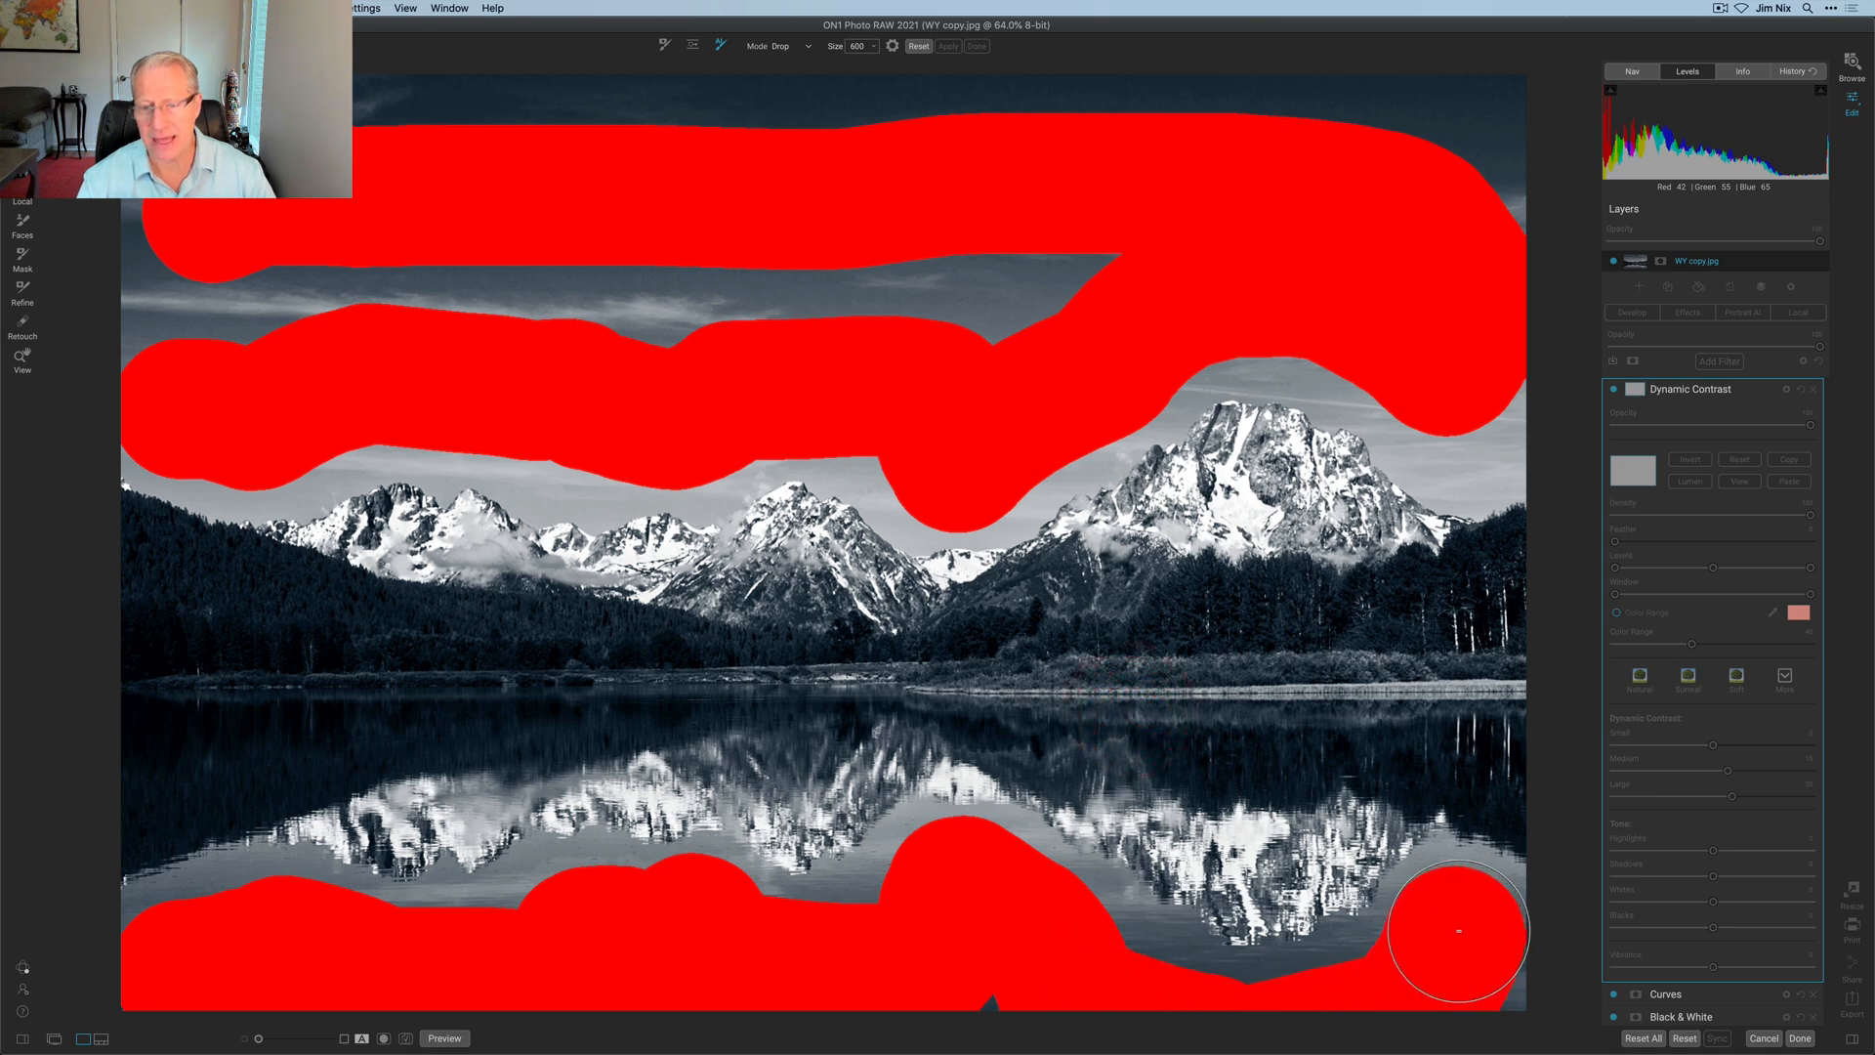
Switch the brush to Keep mode and paint over the peaks, forests and reflections.
click(789, 46)
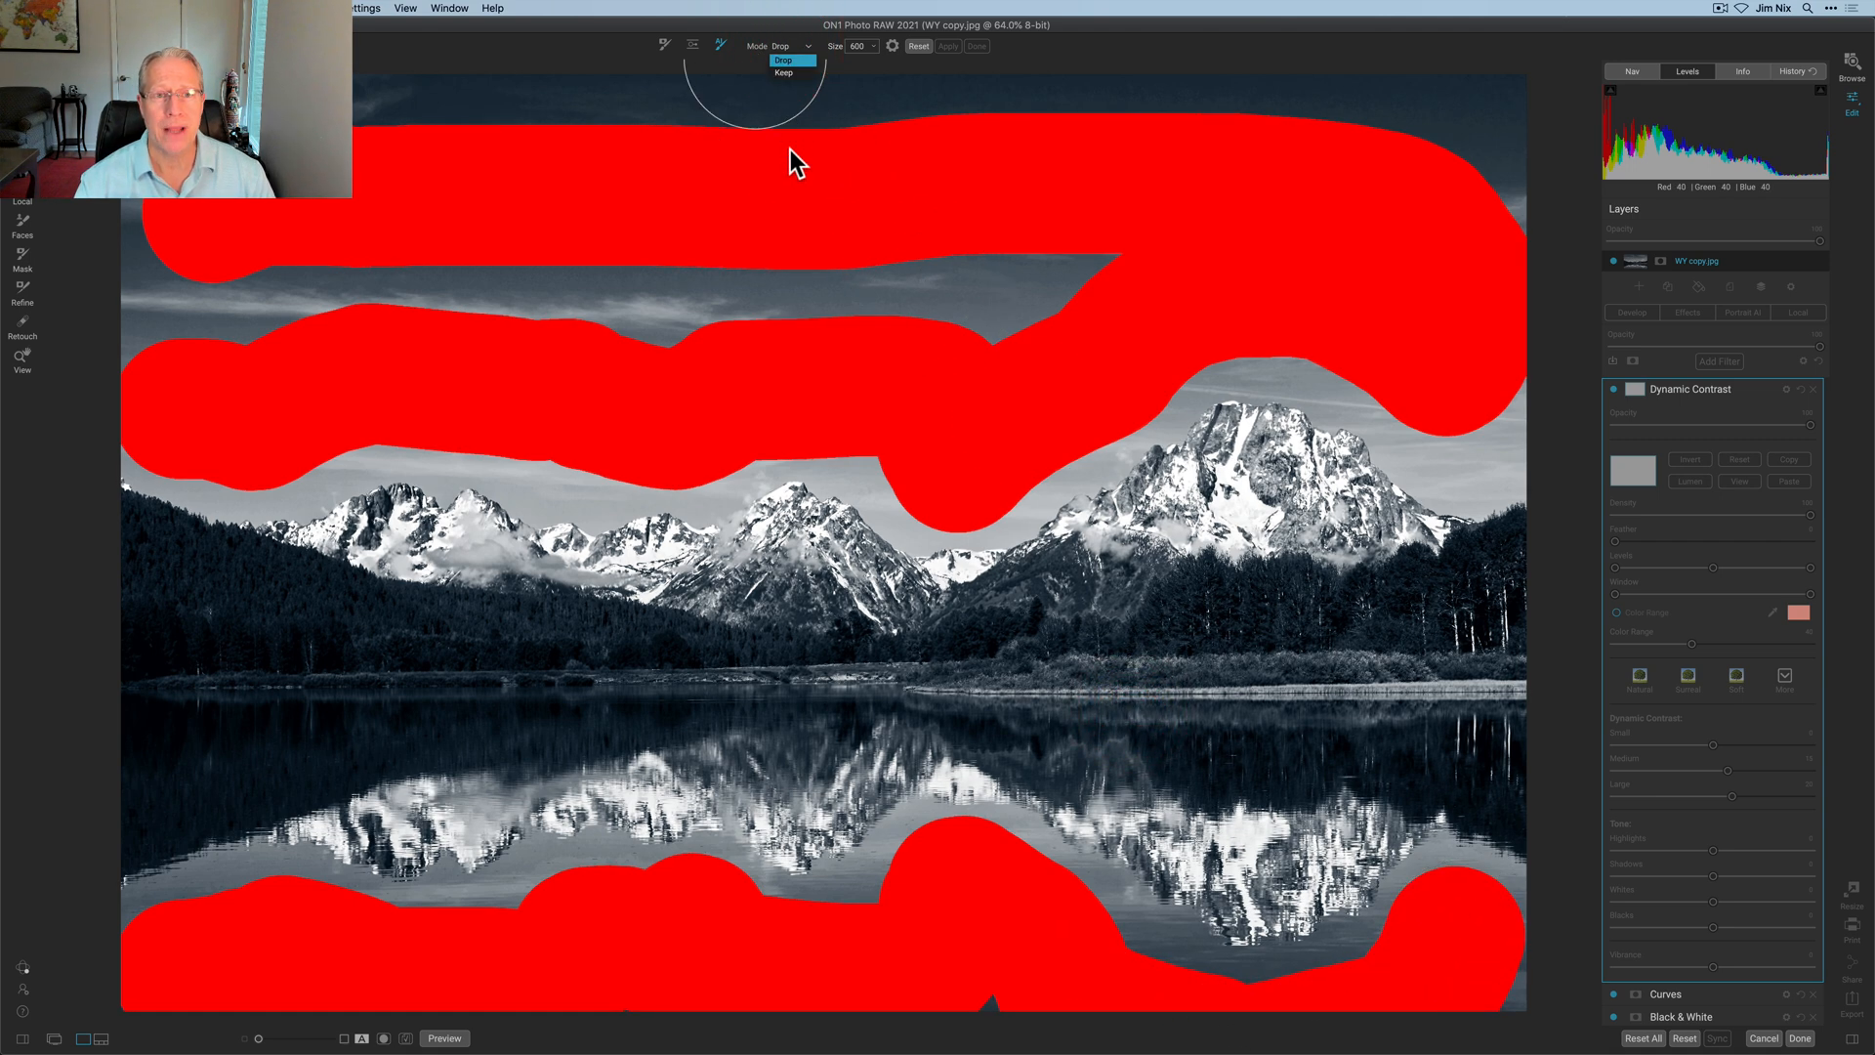
click(783, 71)
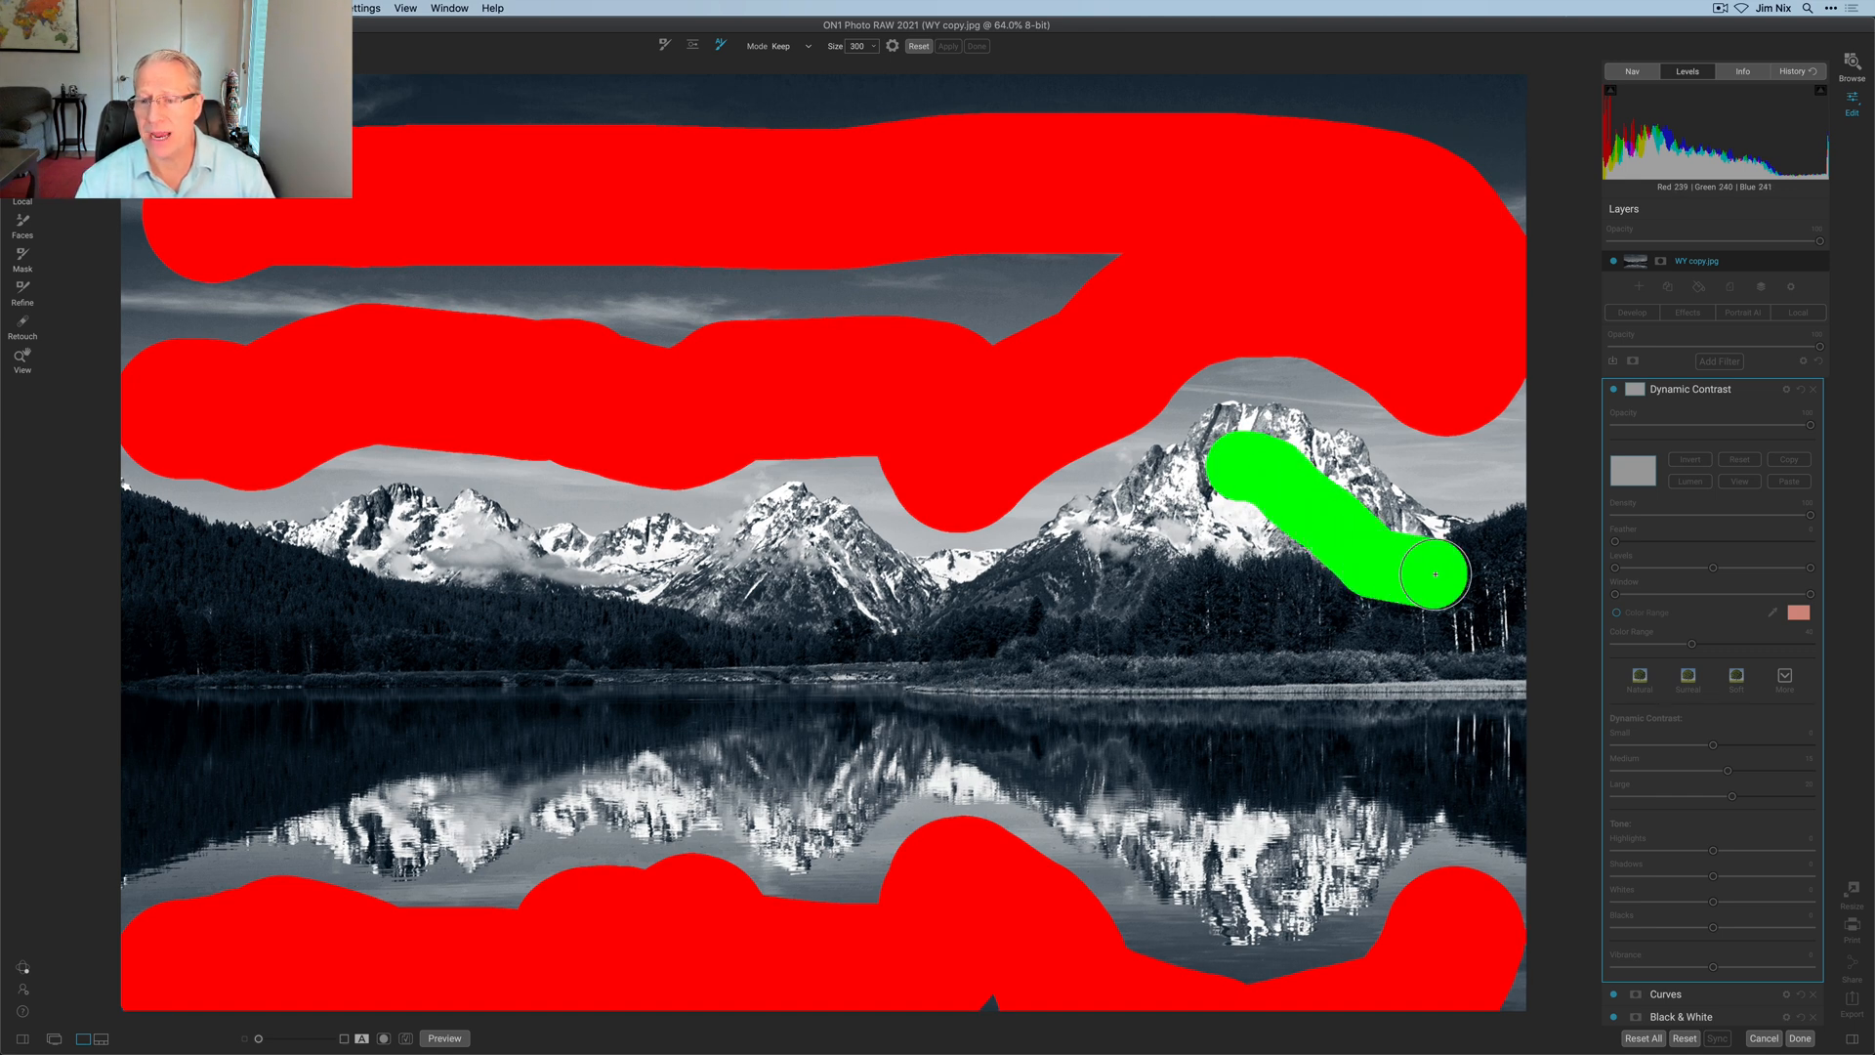
drag(1423, 575, 1130, 795)
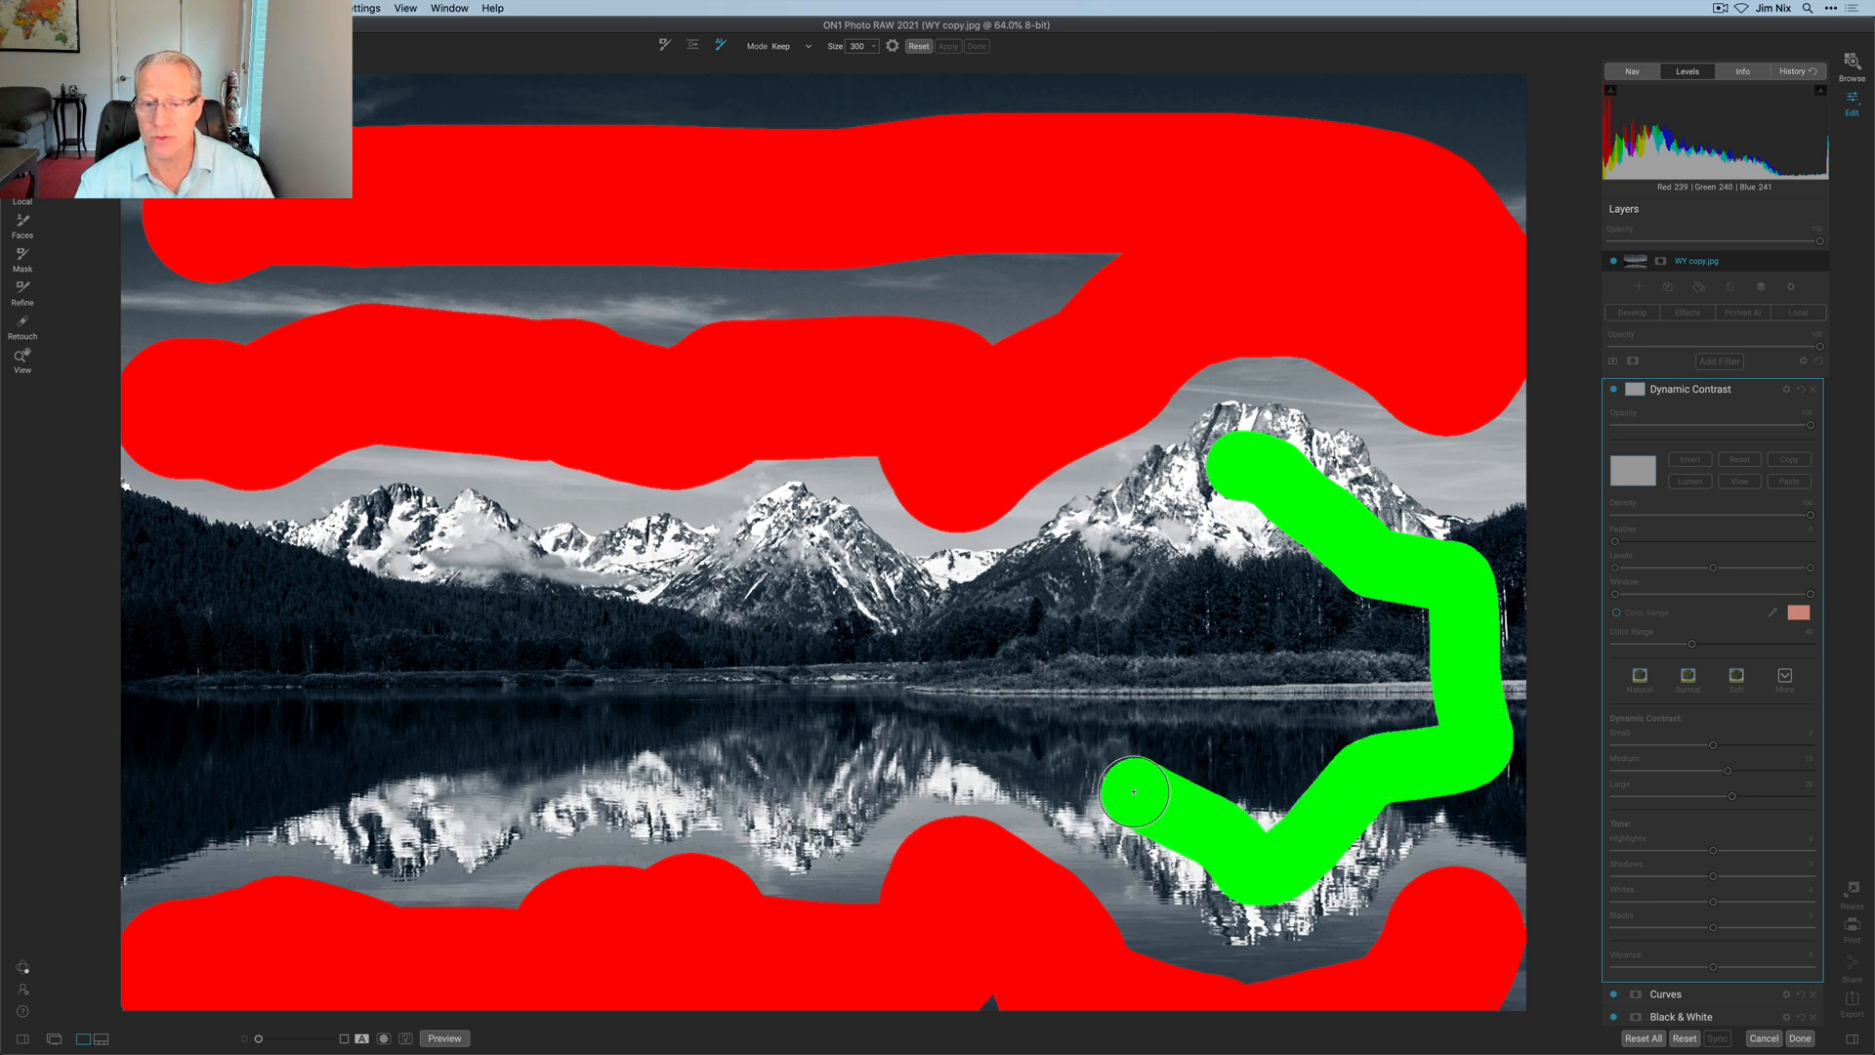
drag(1130, 795, 670, 753)
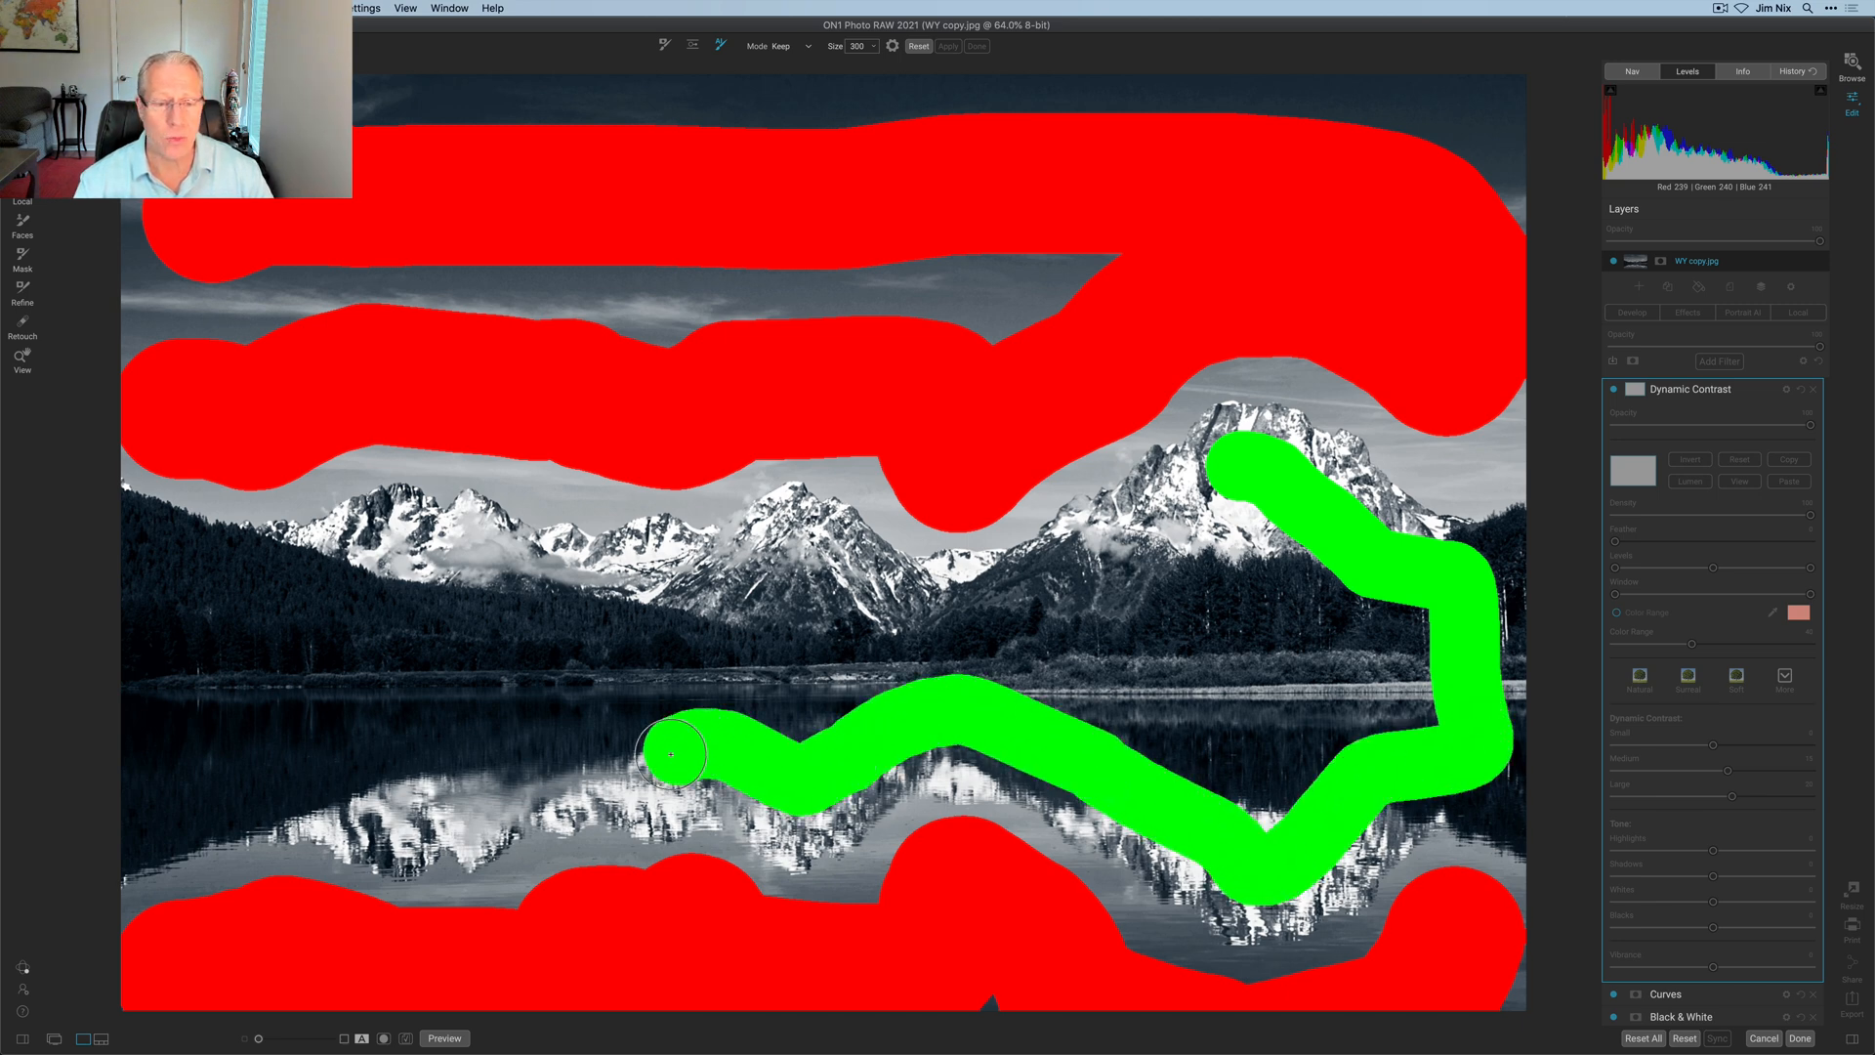
drag(670, 753, 261, 696)
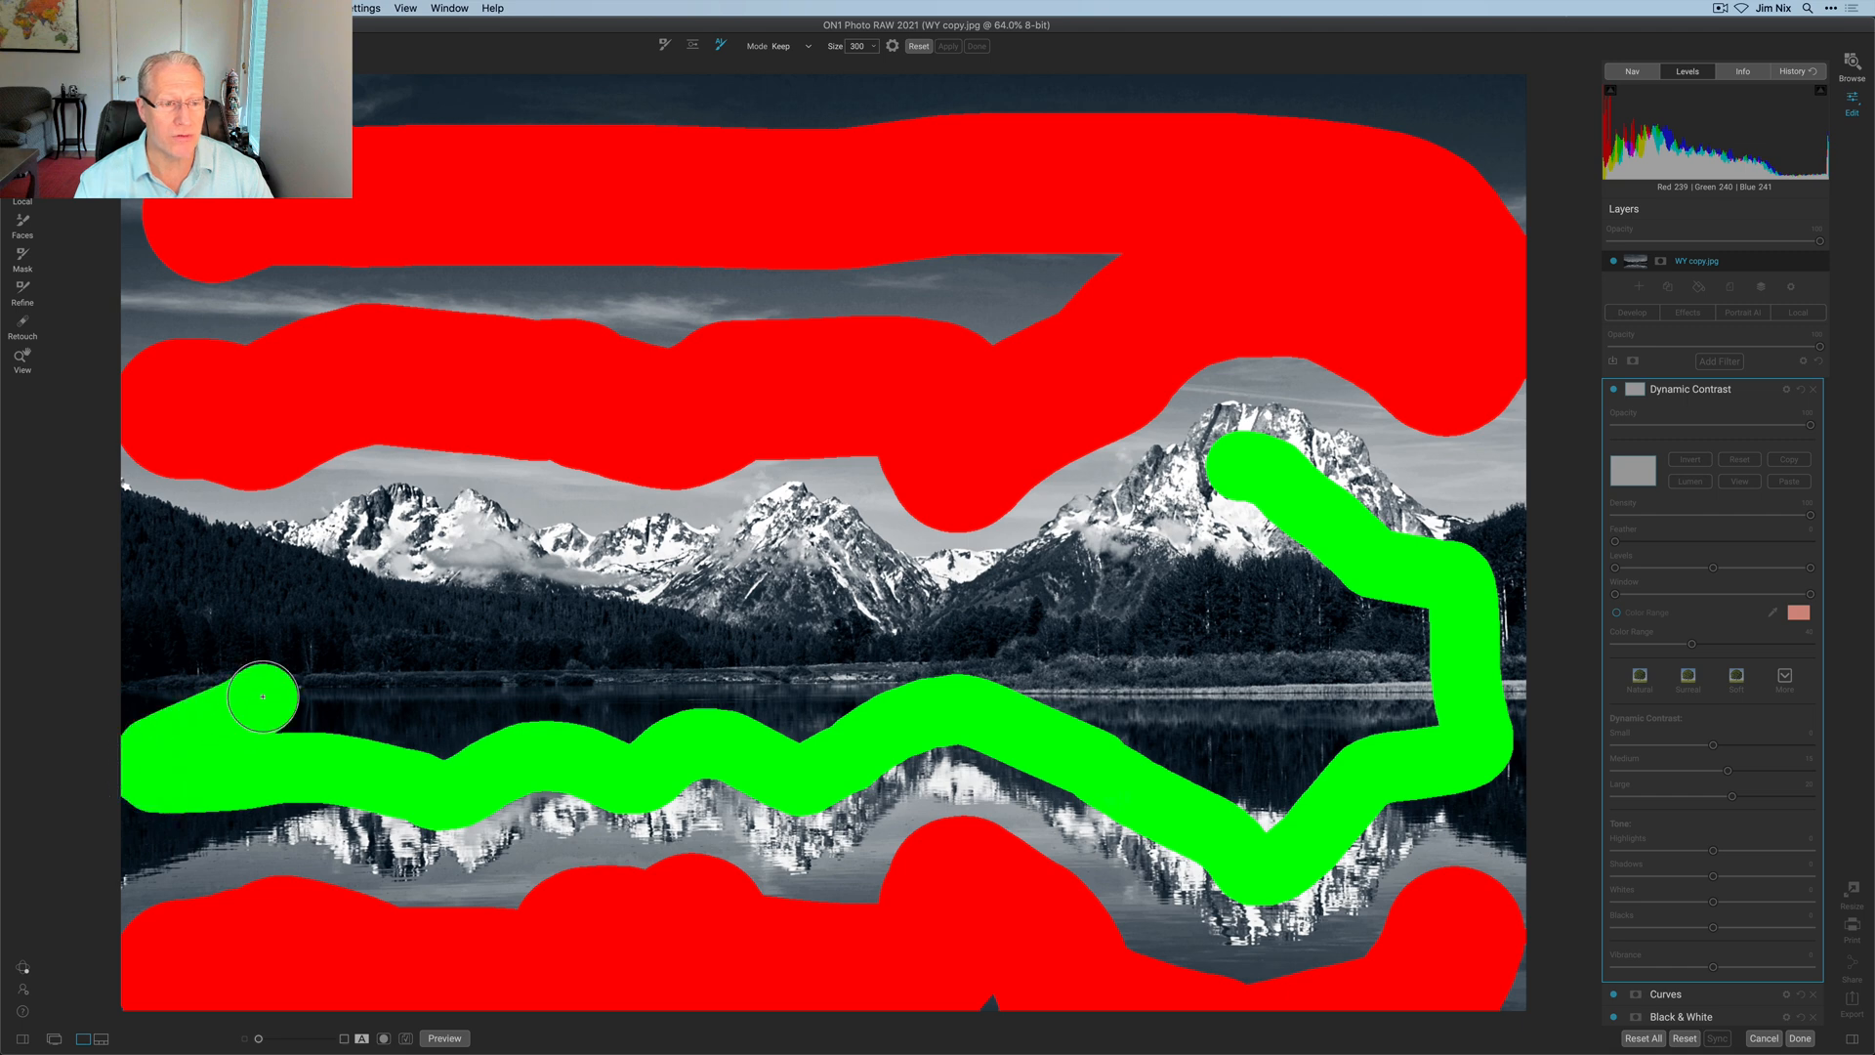
drag(260, 697, 449, 661)
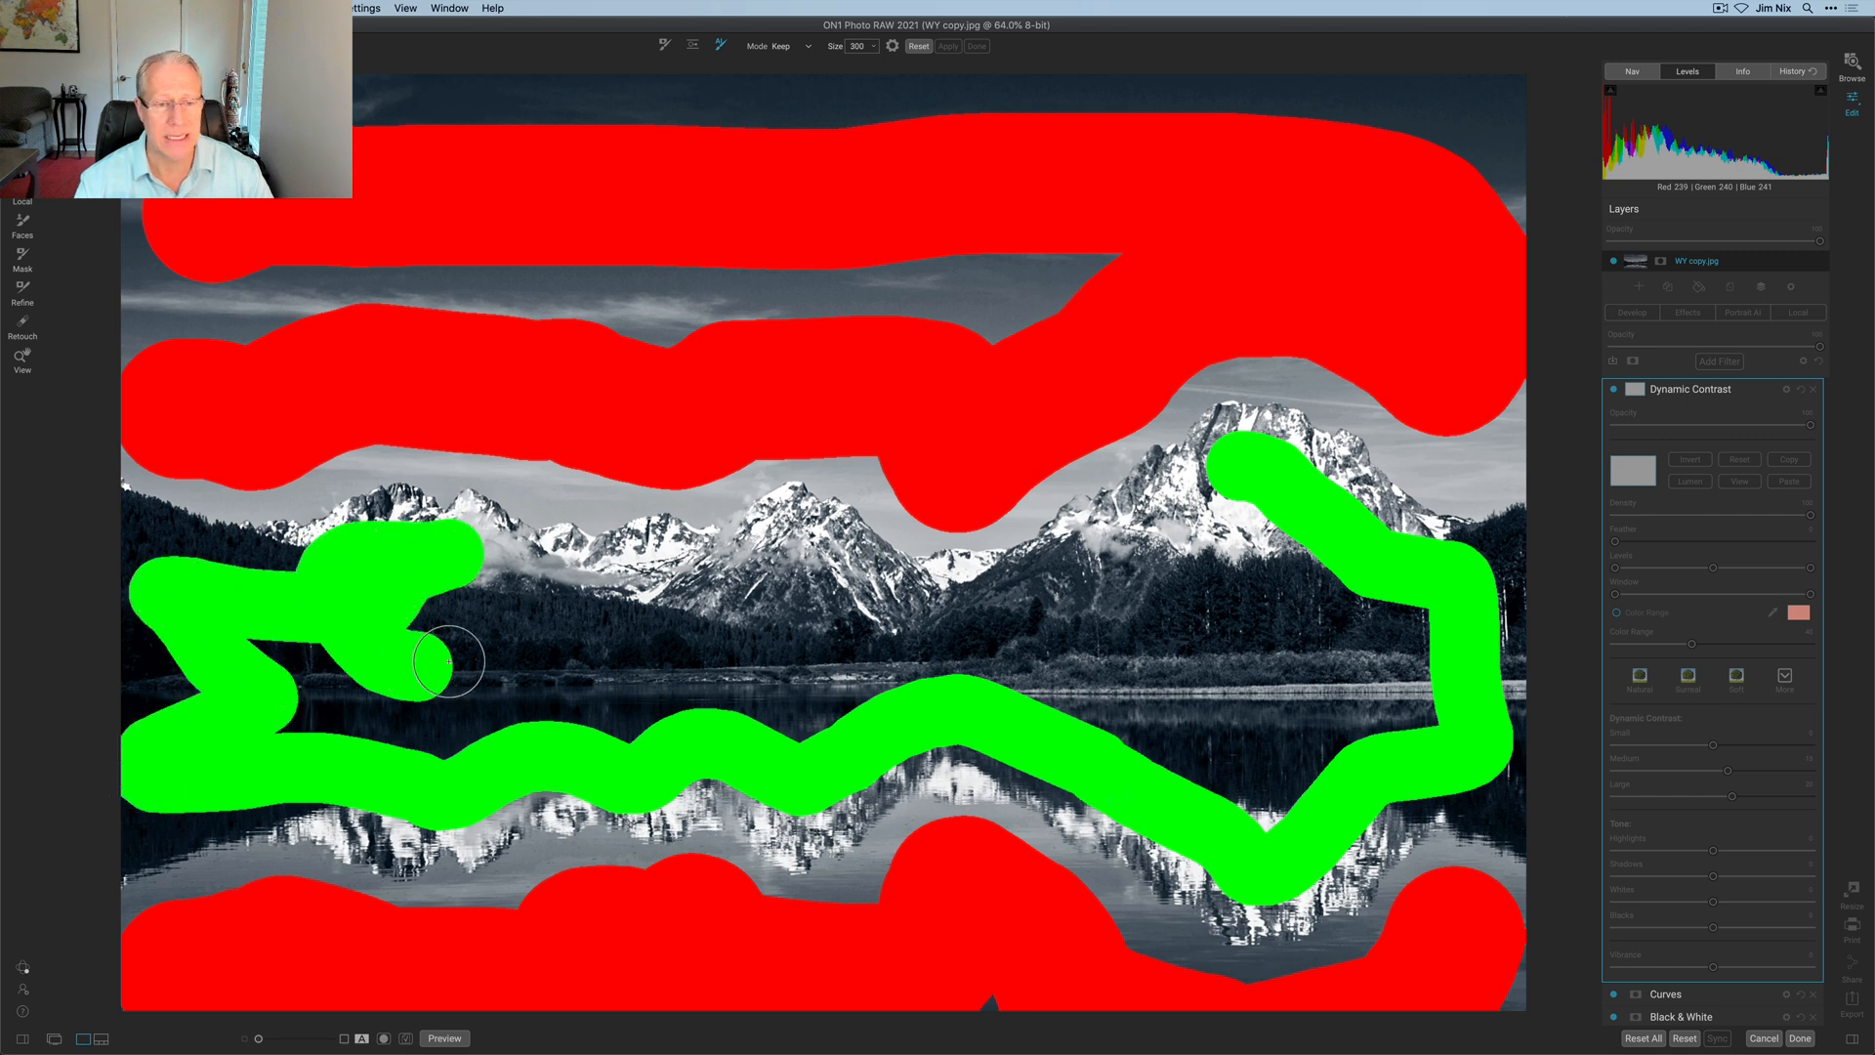
drag(448, 661, 564, 672)
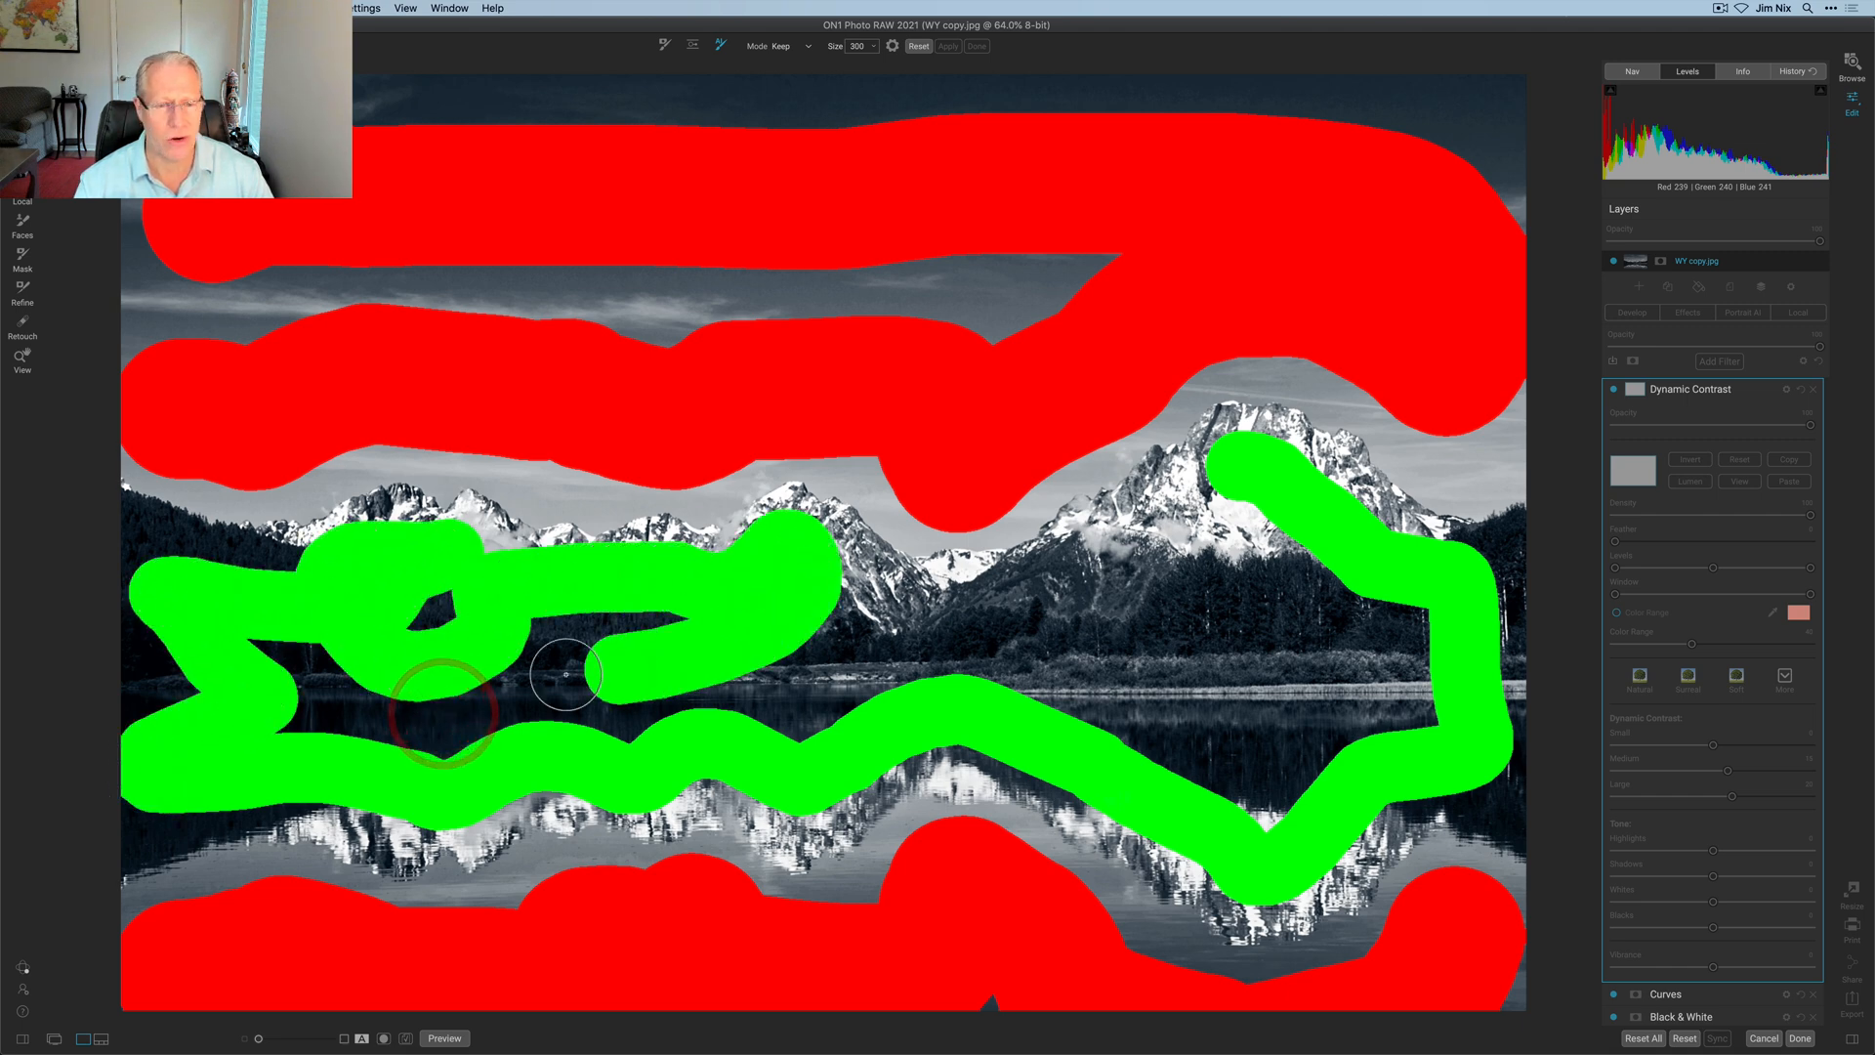
drag(564, 672, 1160, 548)
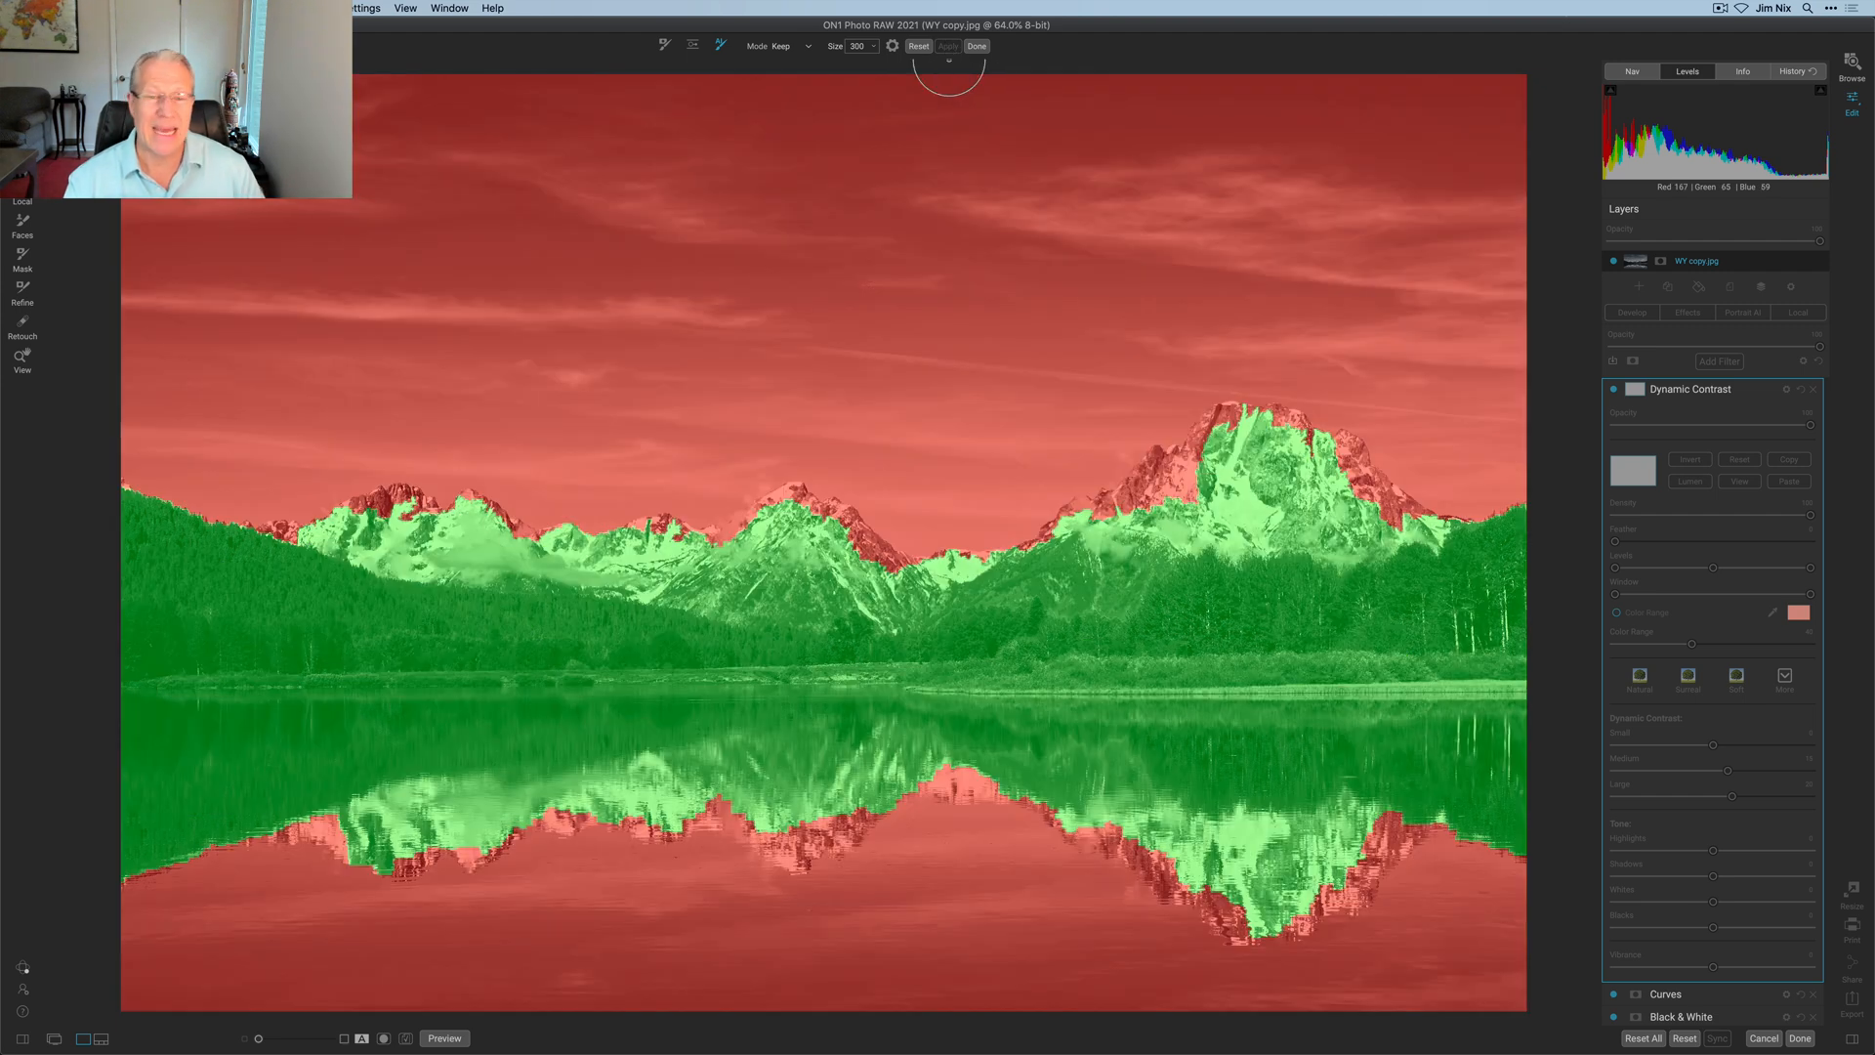
mouse_move(1022, 325)
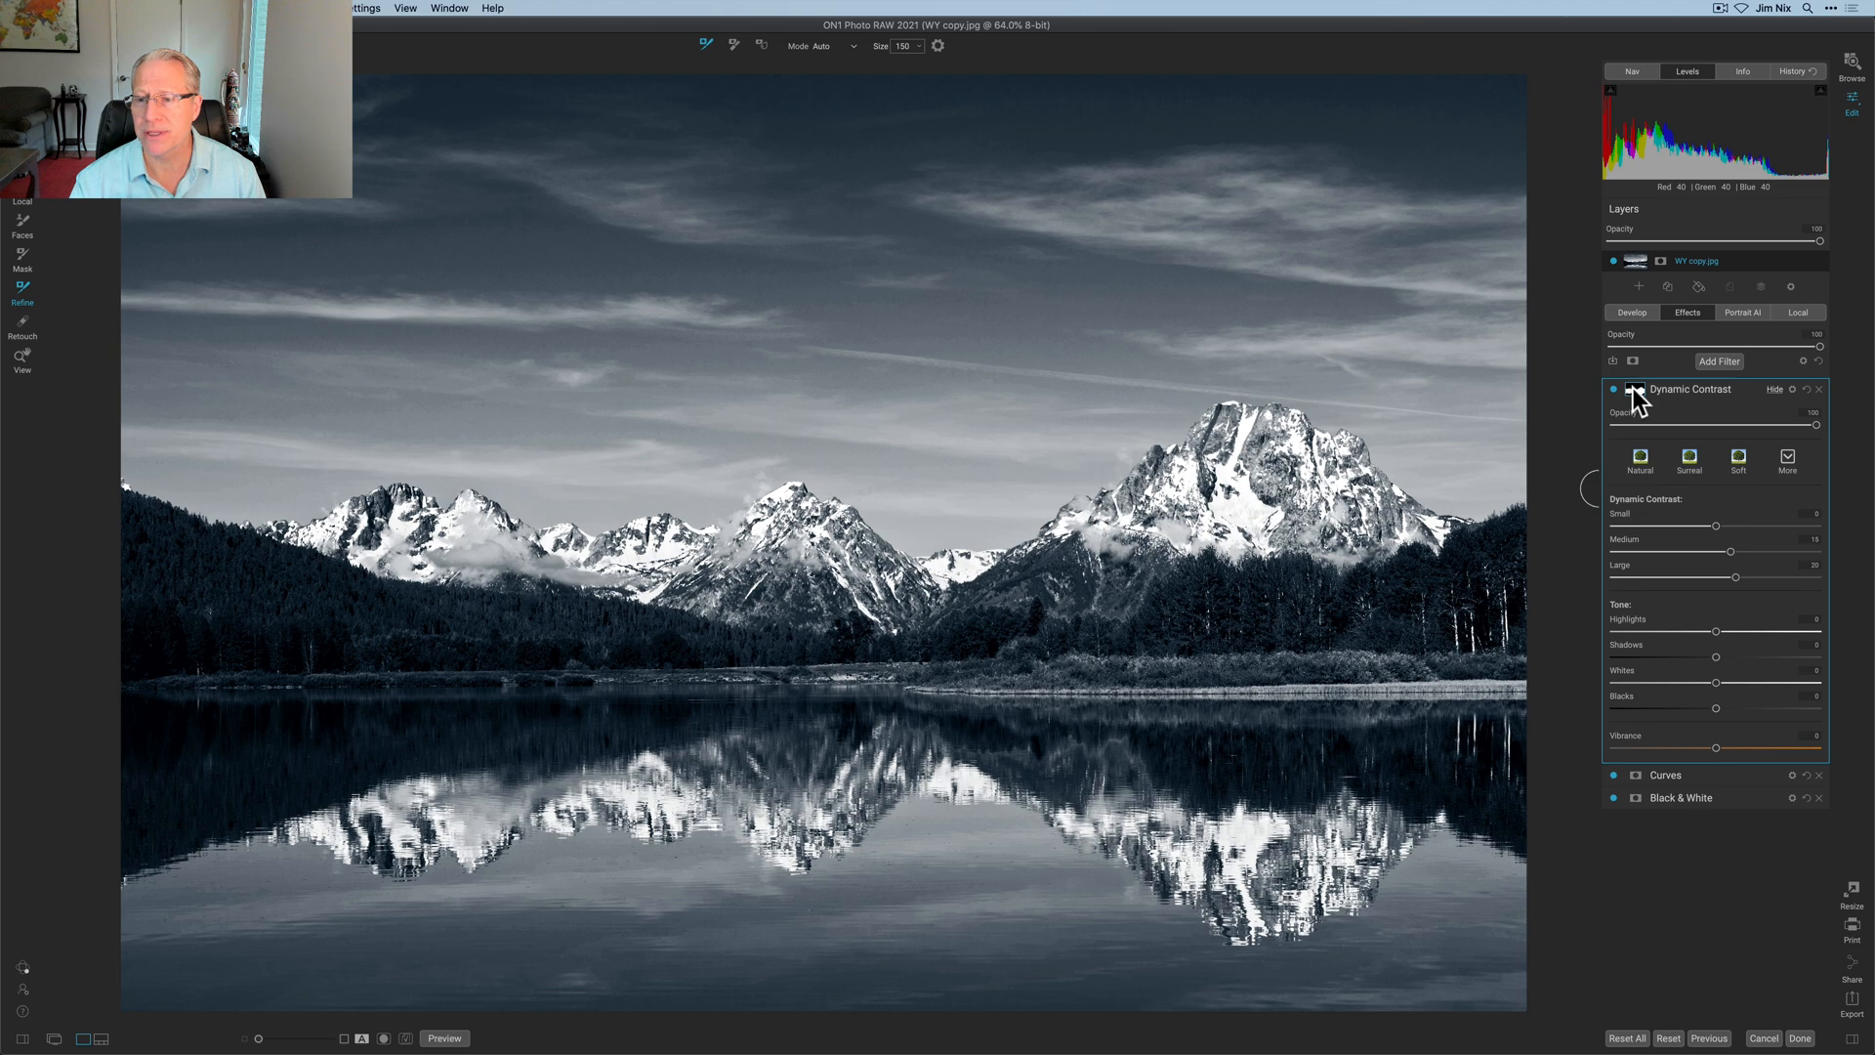
Raise the Small and Medium Dynamic Contrast sliders and show the filter's mask options.
drag(1715, 526, 1728, 526)
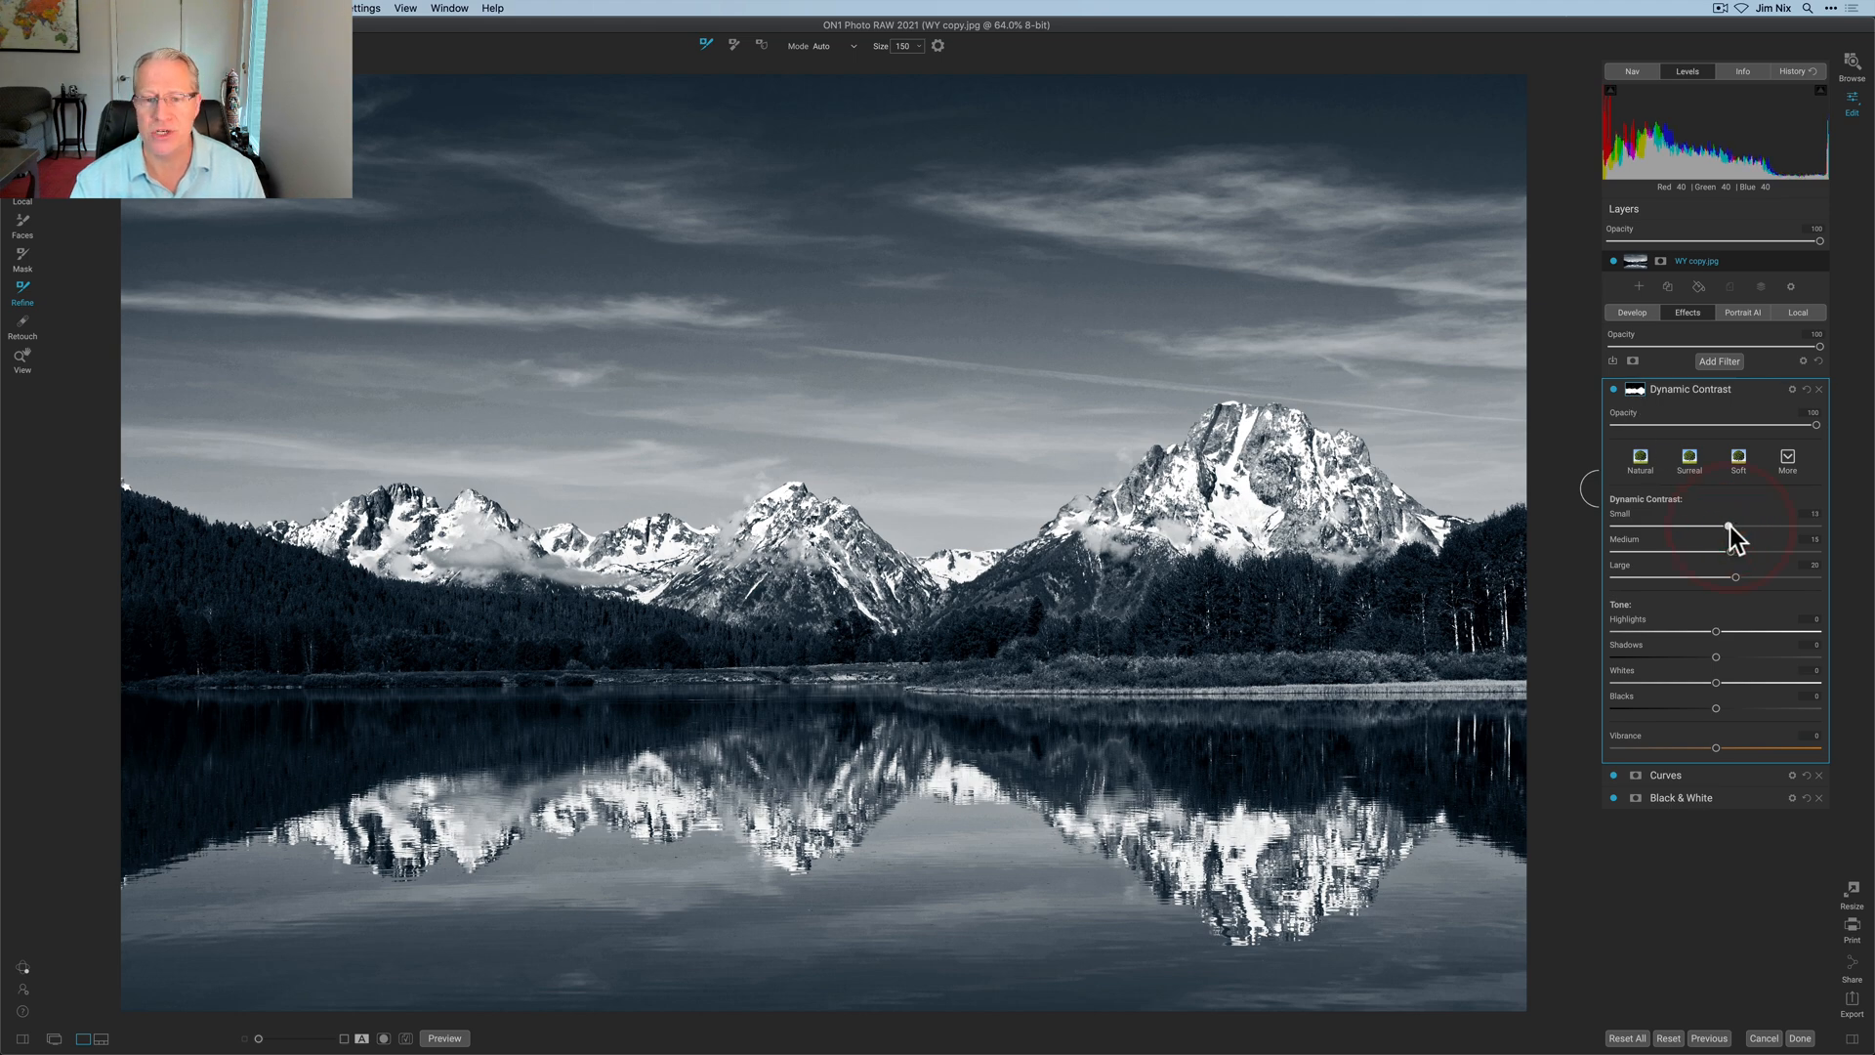
drag(1727, 527, 1731, 527)
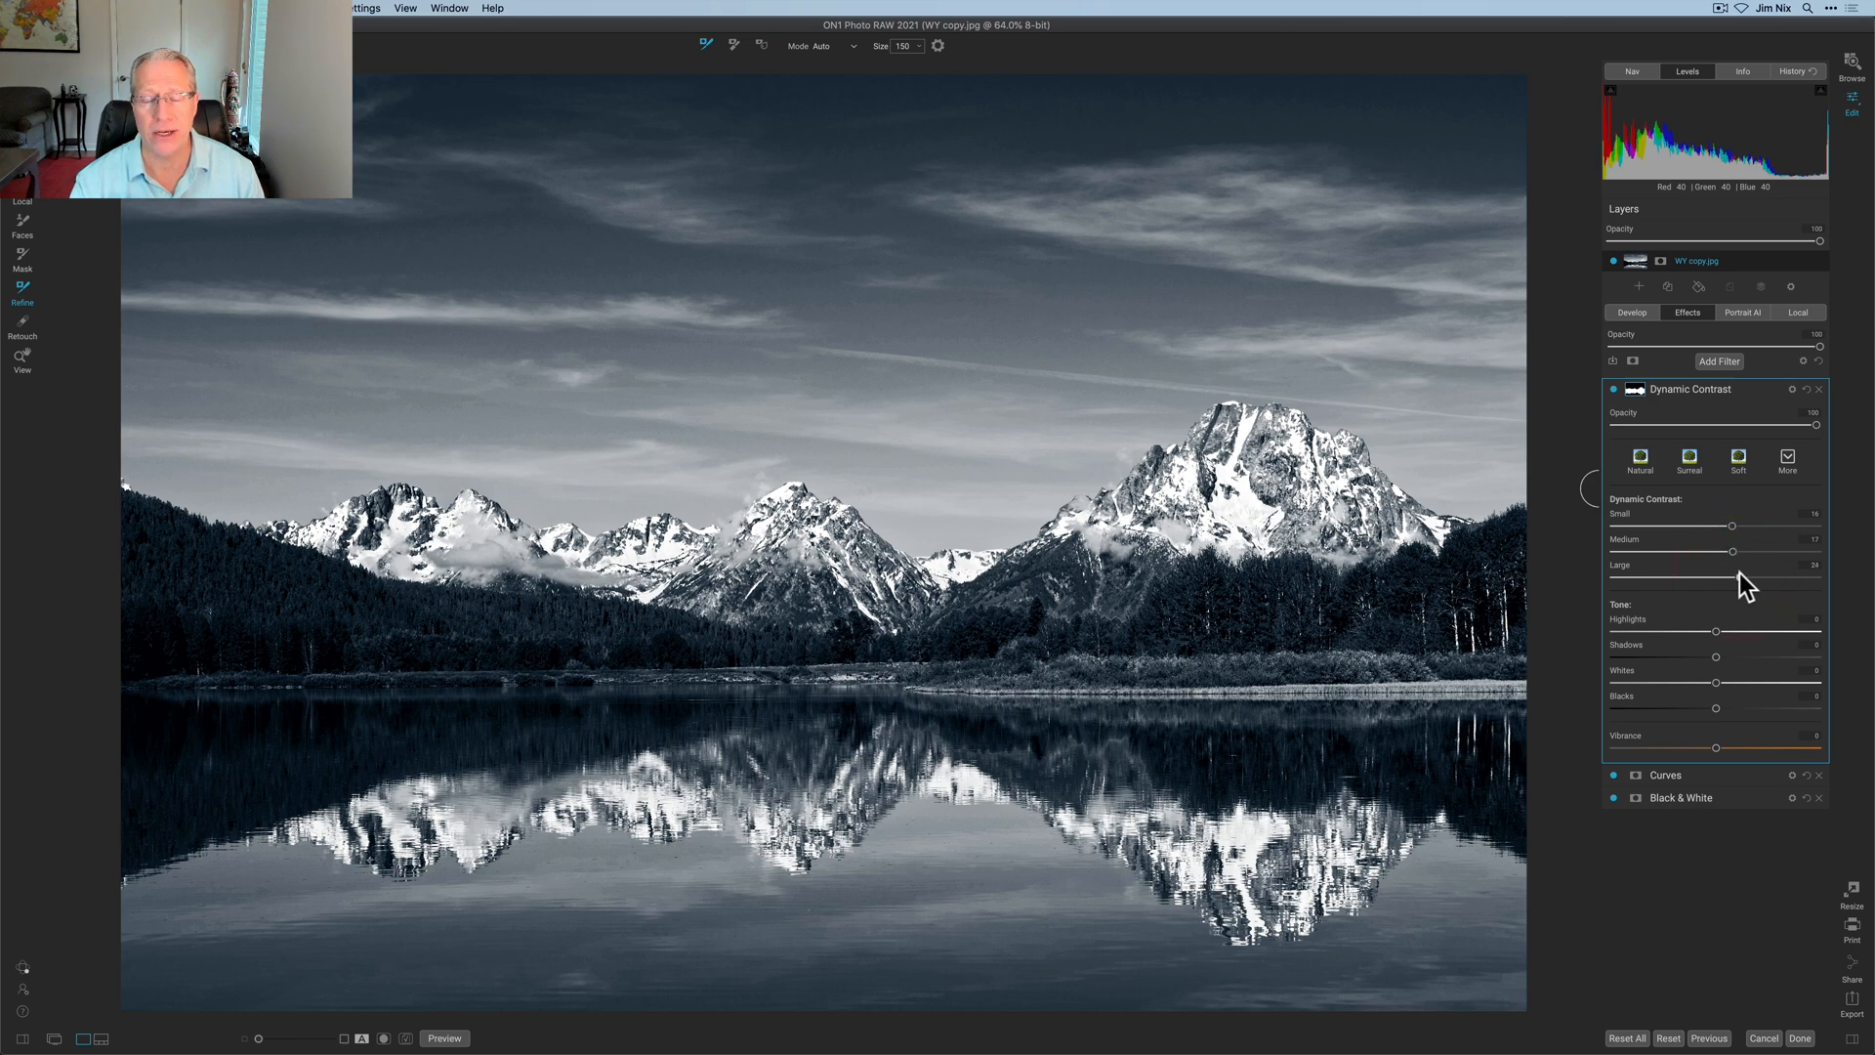
click(1633, 388)
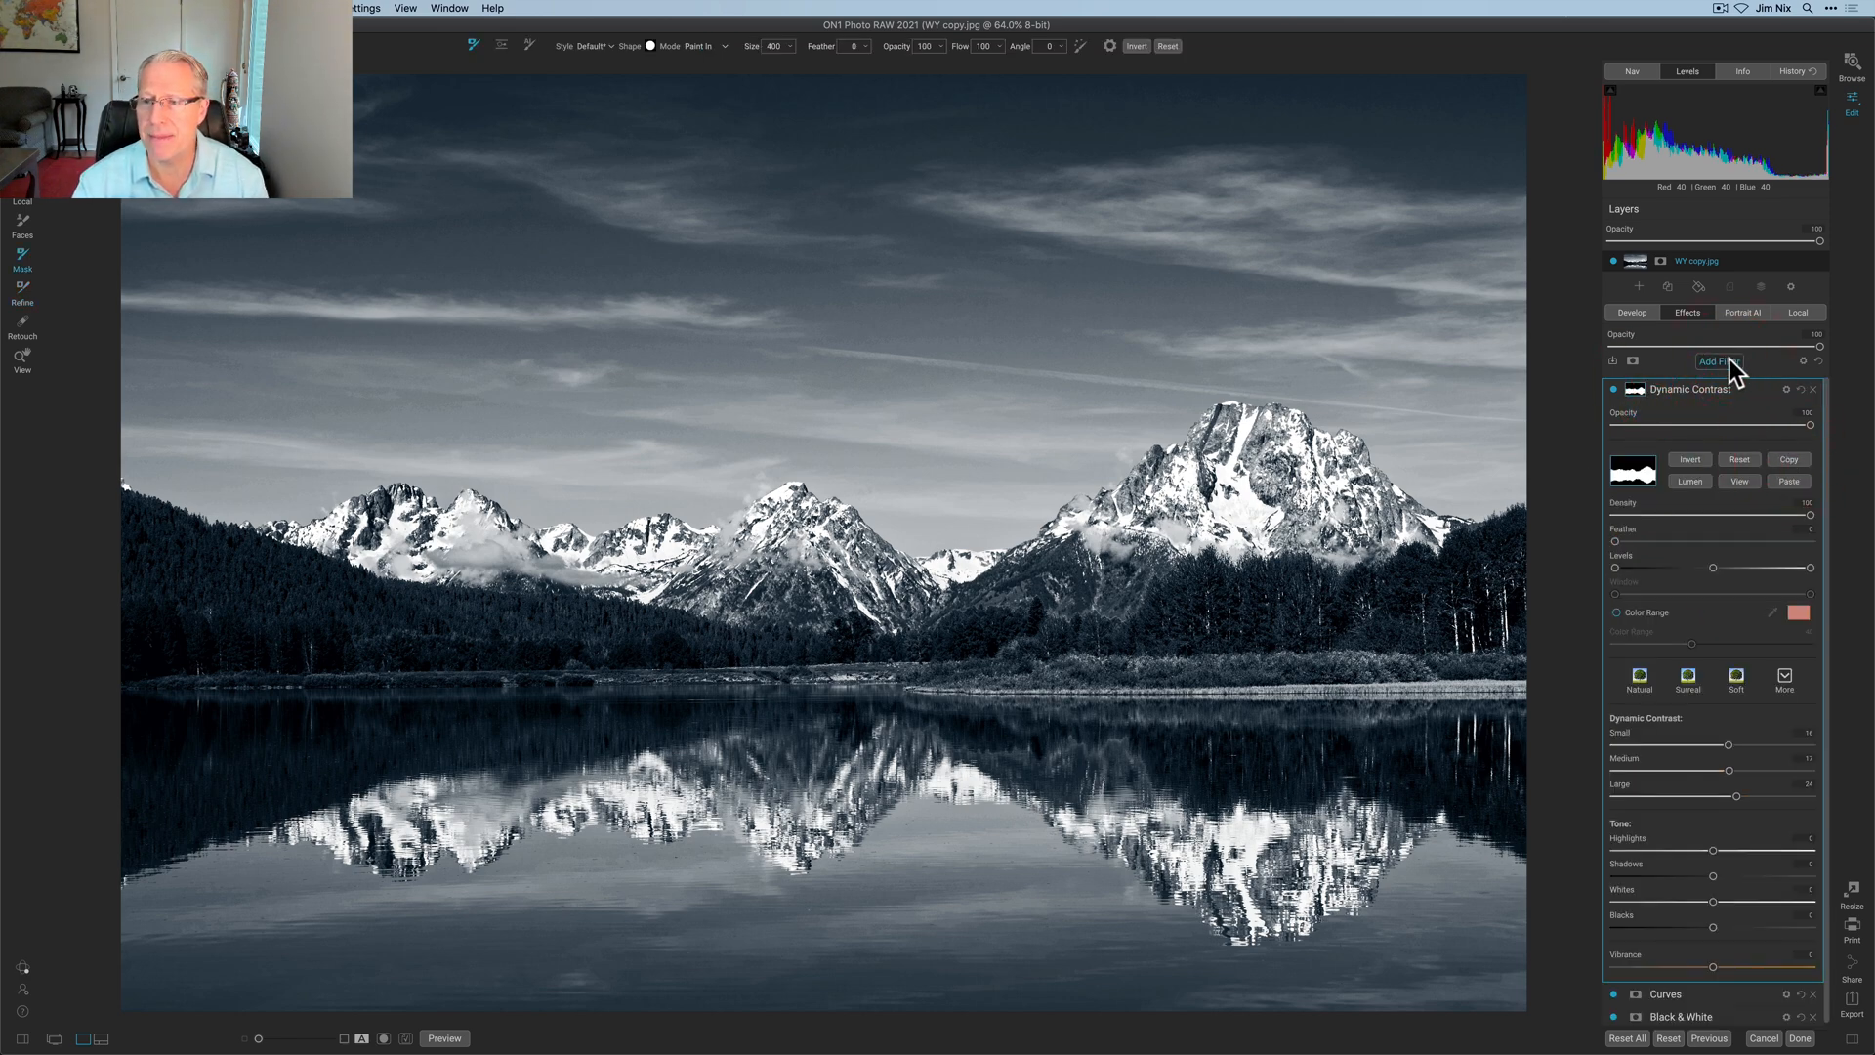
Add another Dynamic Contrast filter using the inverted mountain mask, with negative Small, Medium and Large amounts.
click(1719, 362)
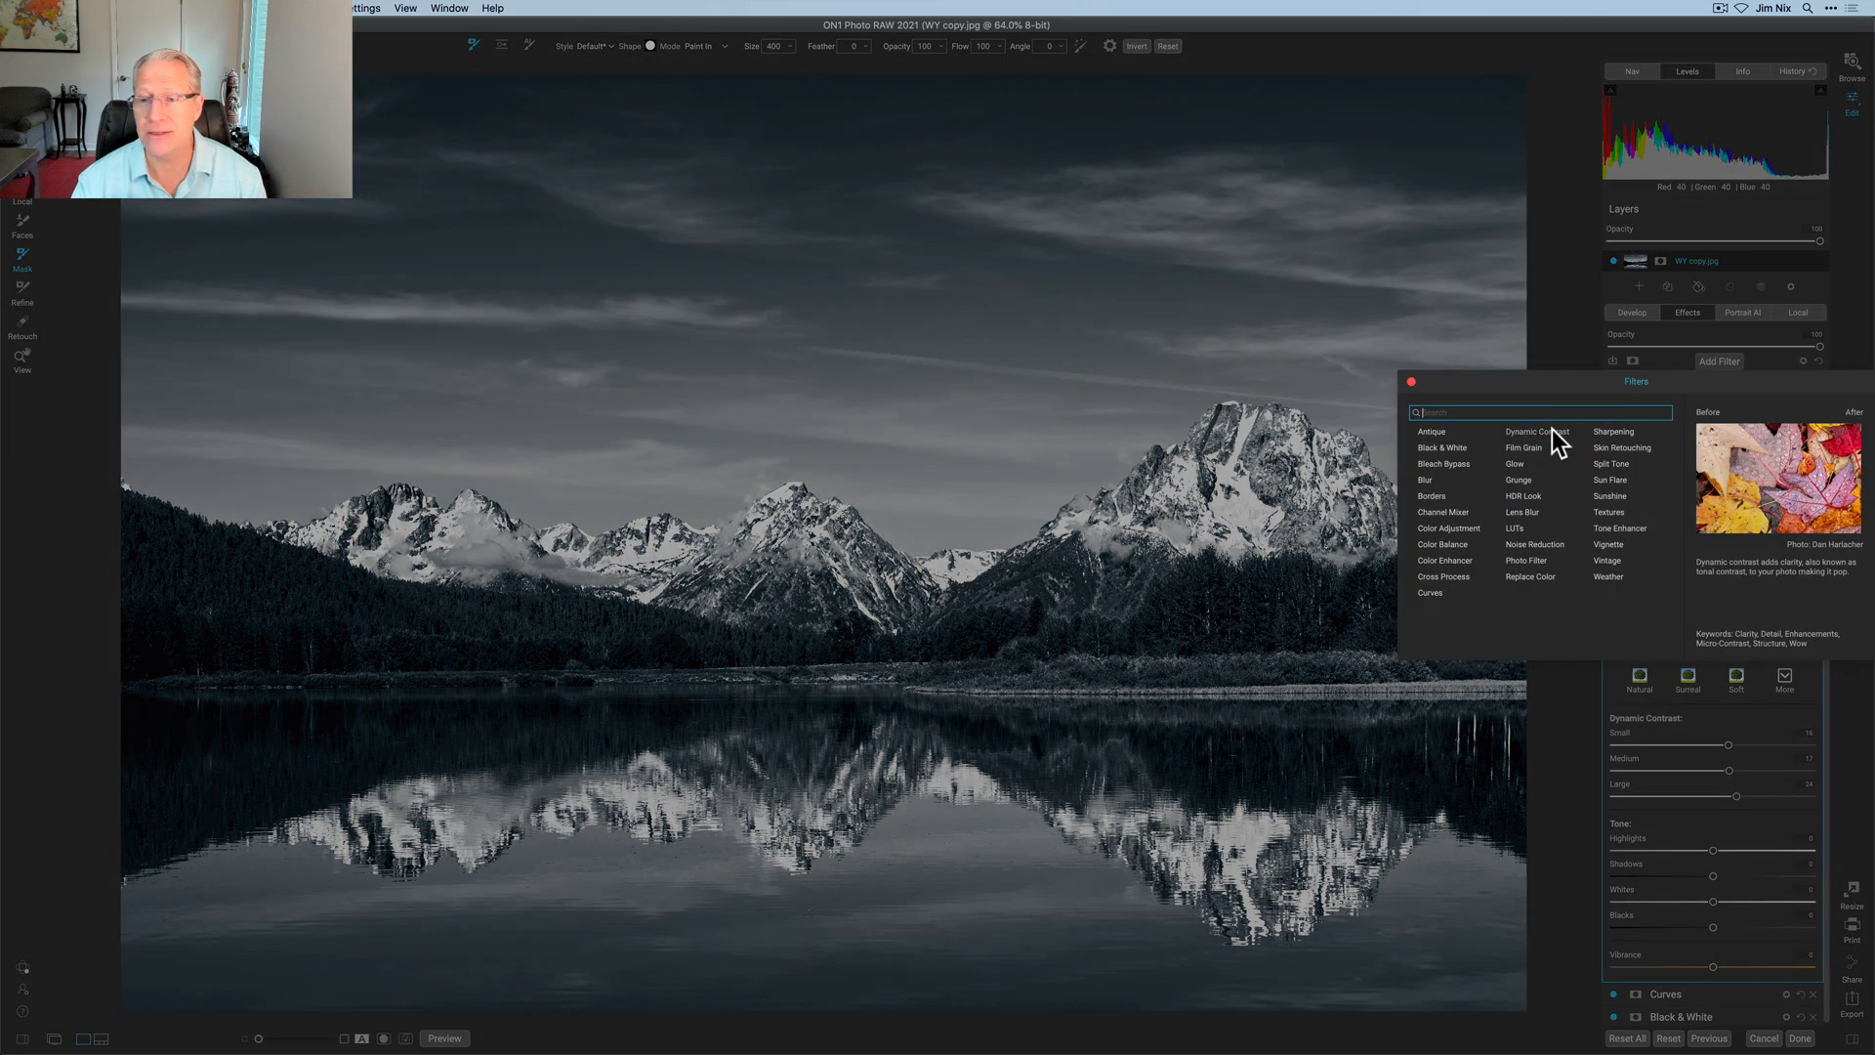
click(1533, 431)
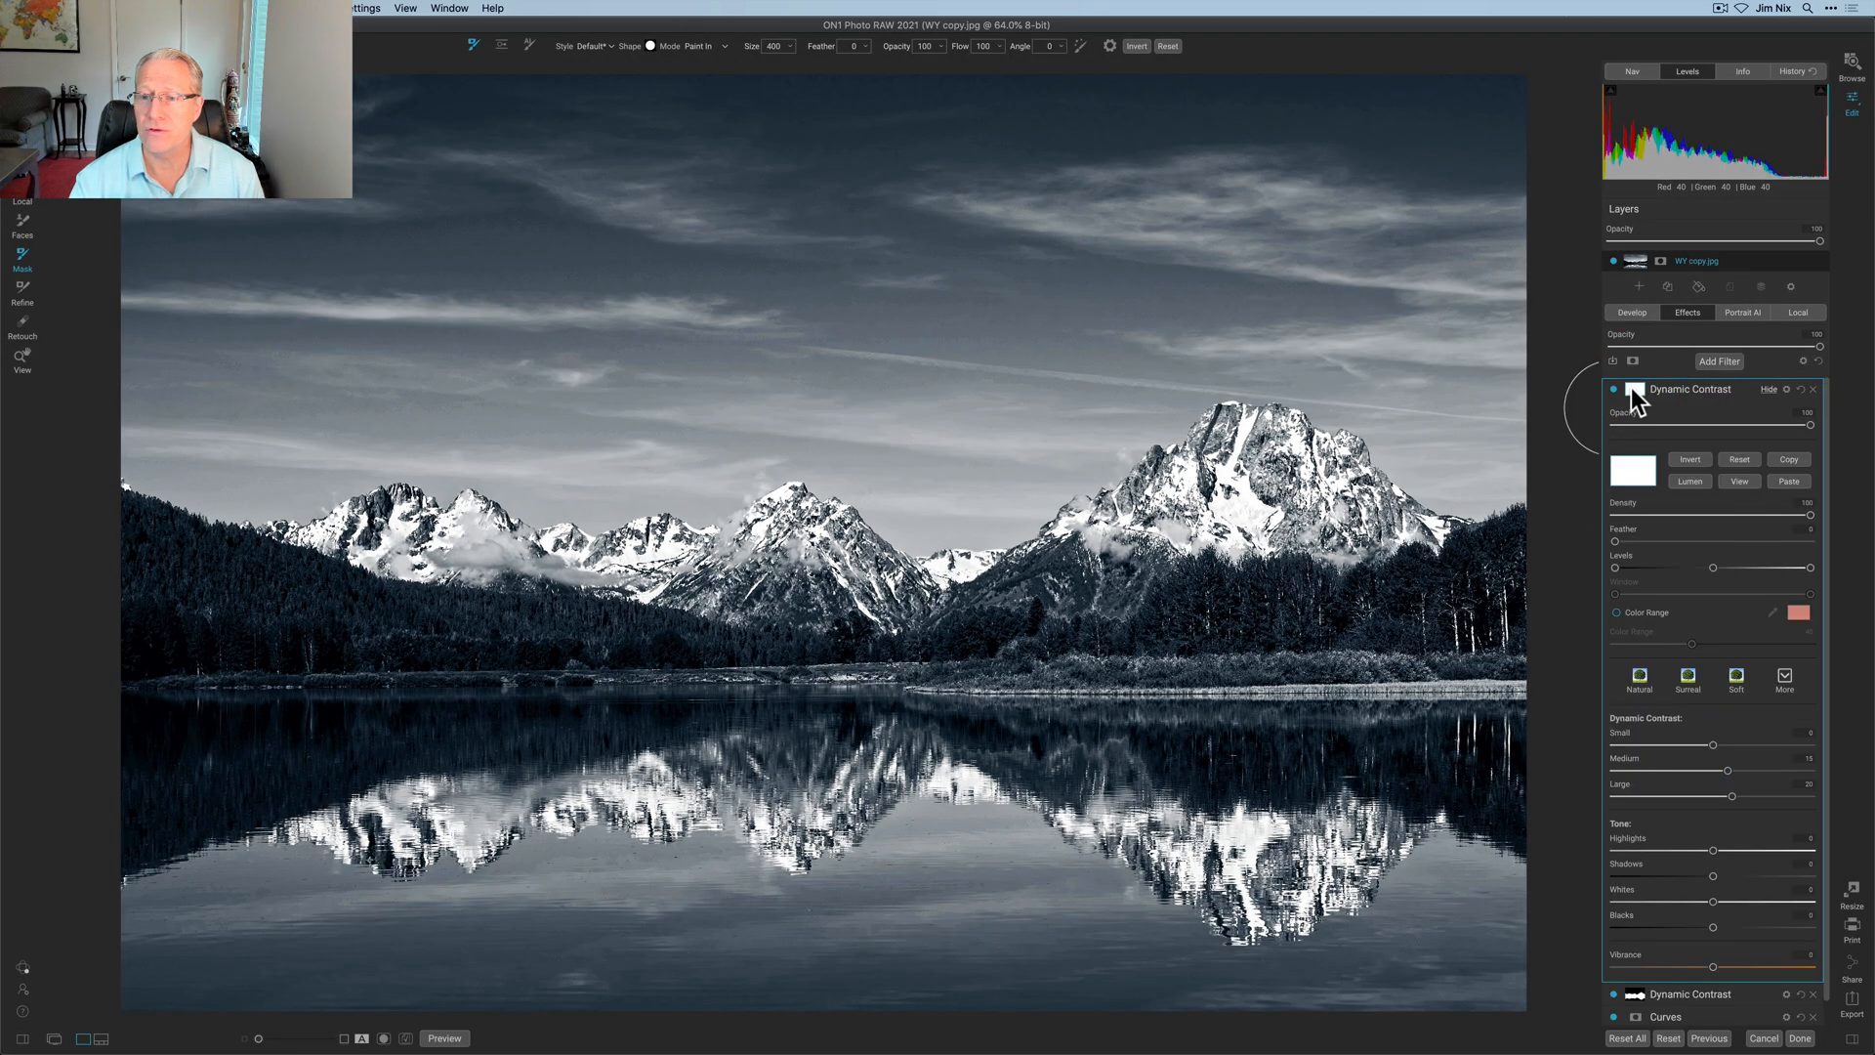
click(1688, 459)
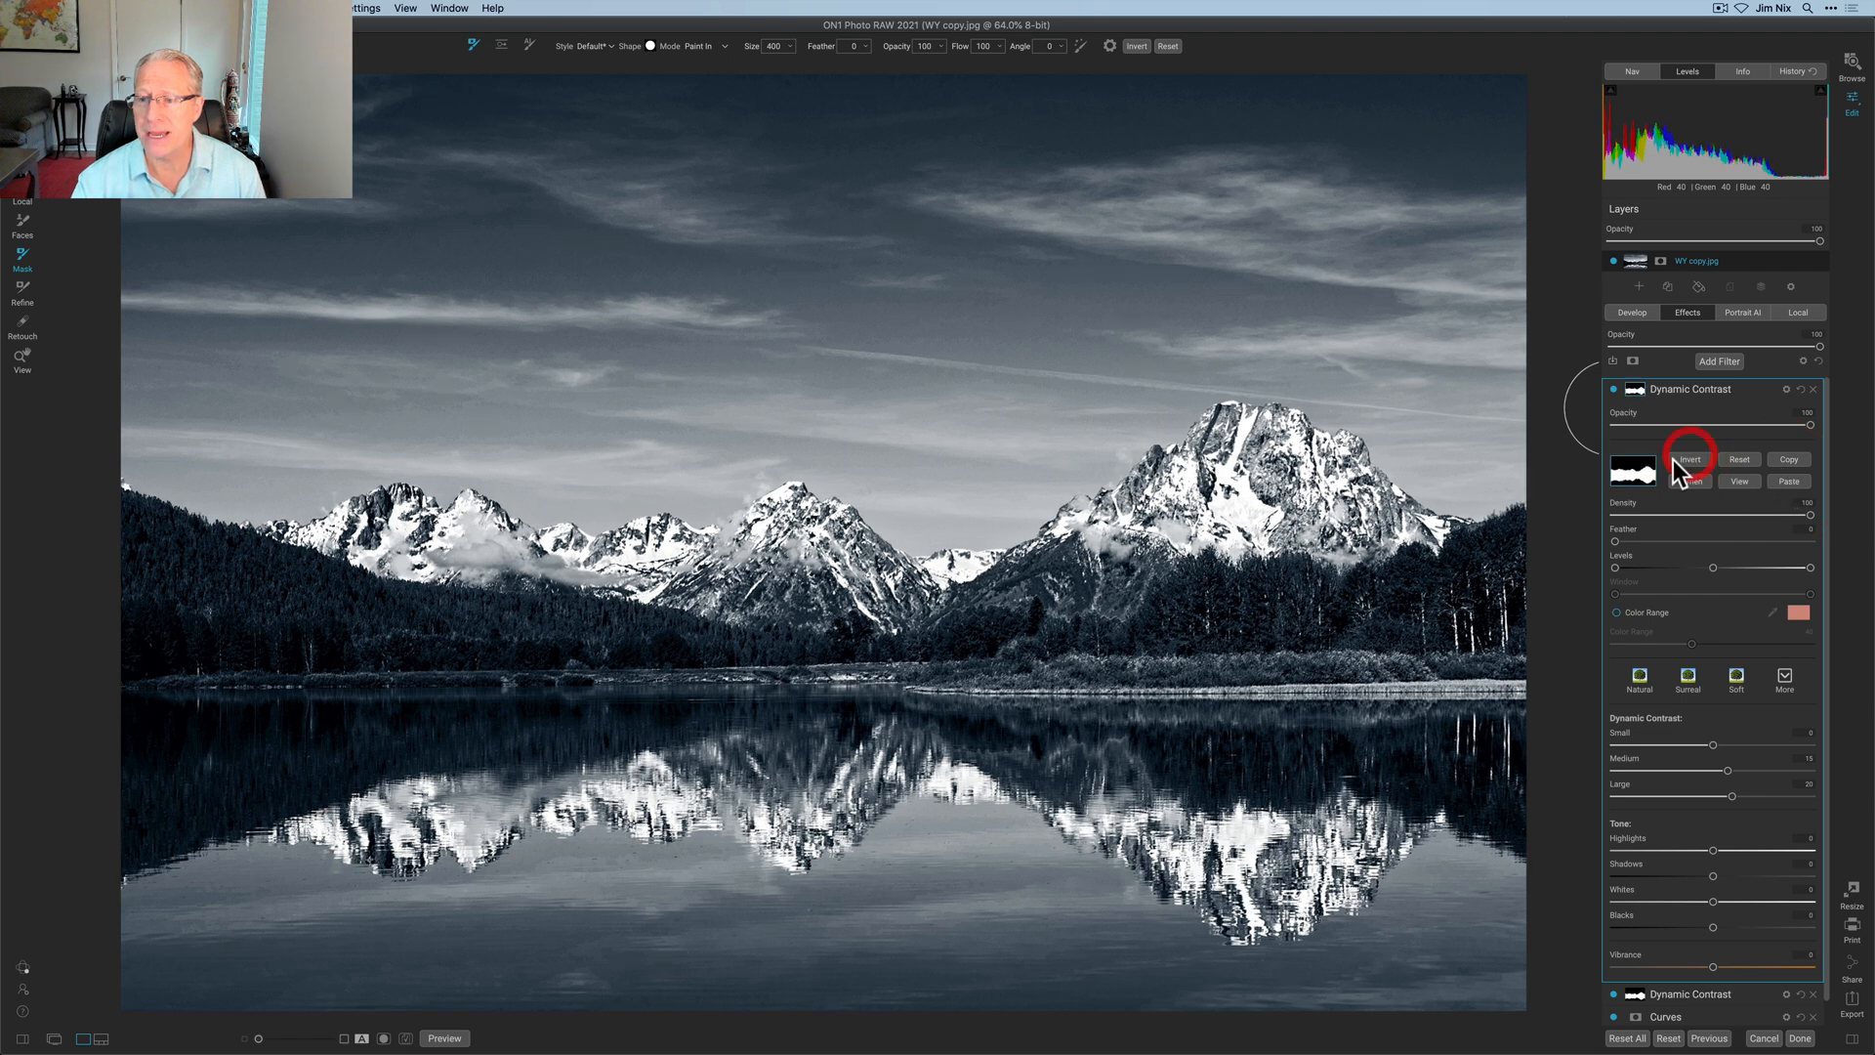
click(1688, 458)
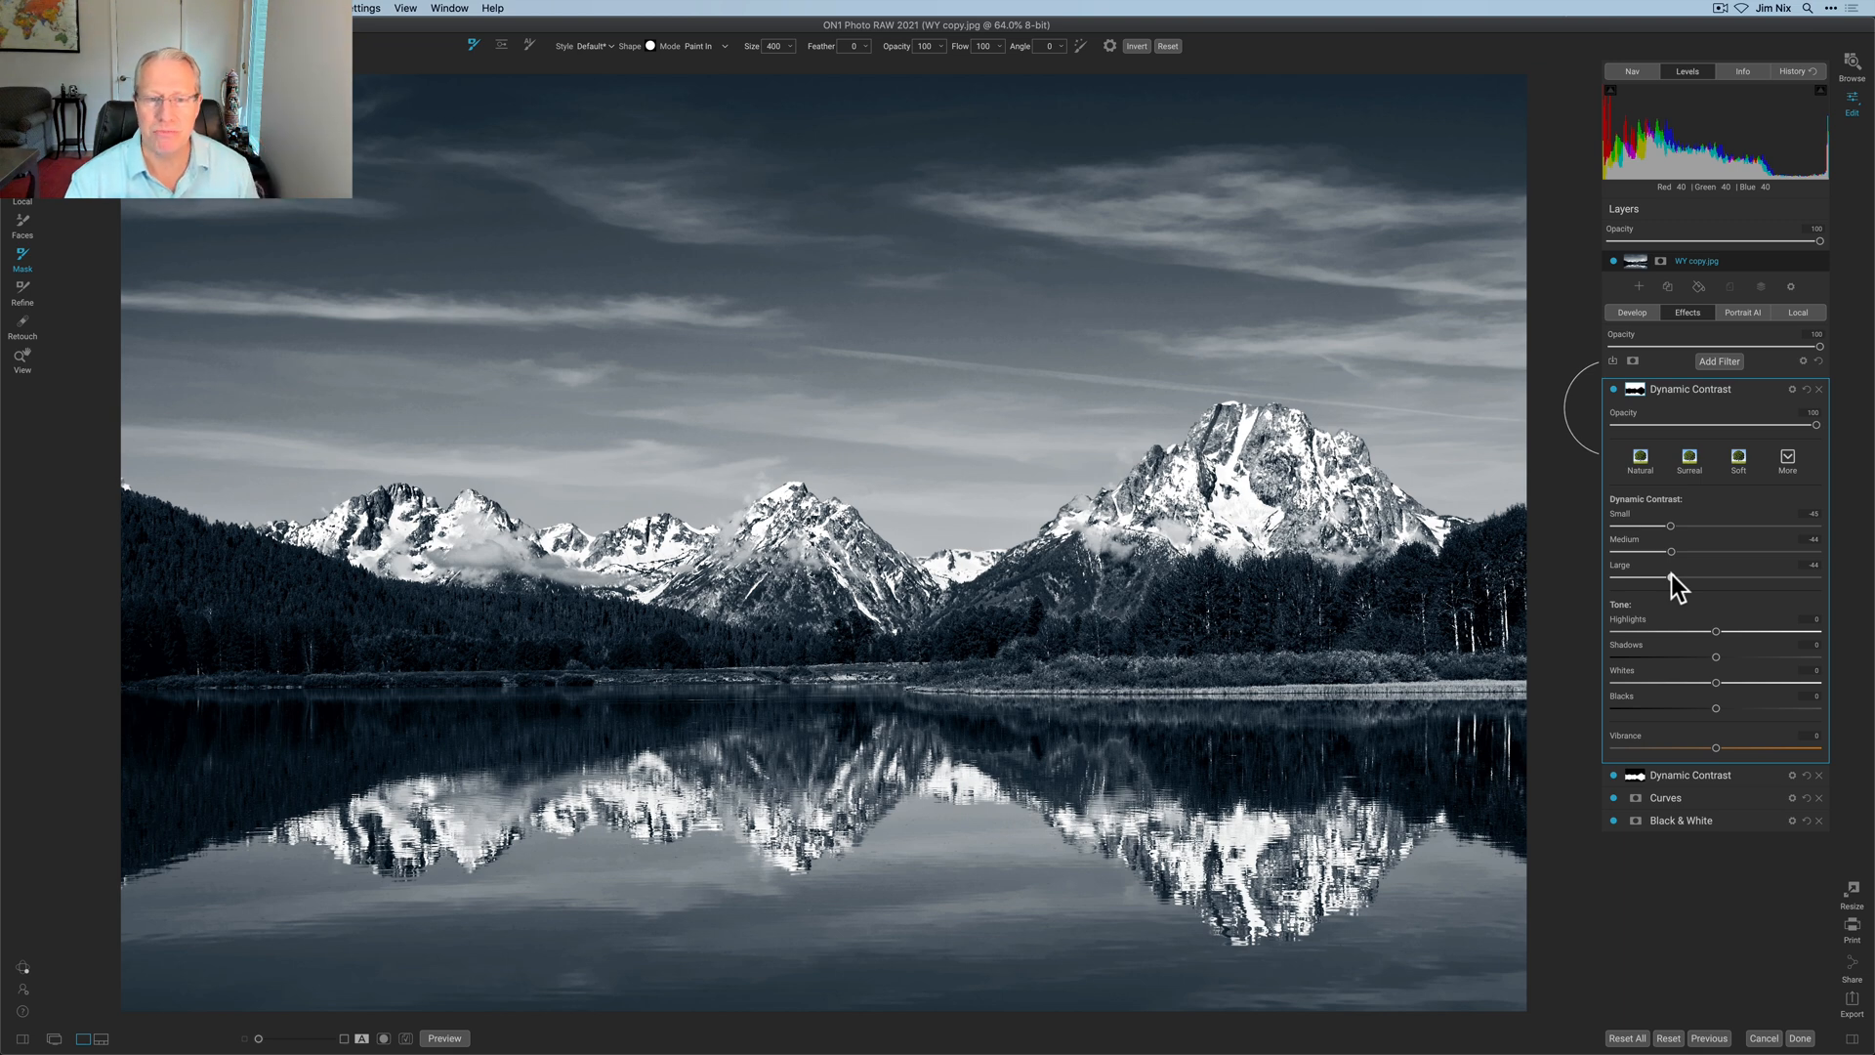
mouse_move(1698, 574)
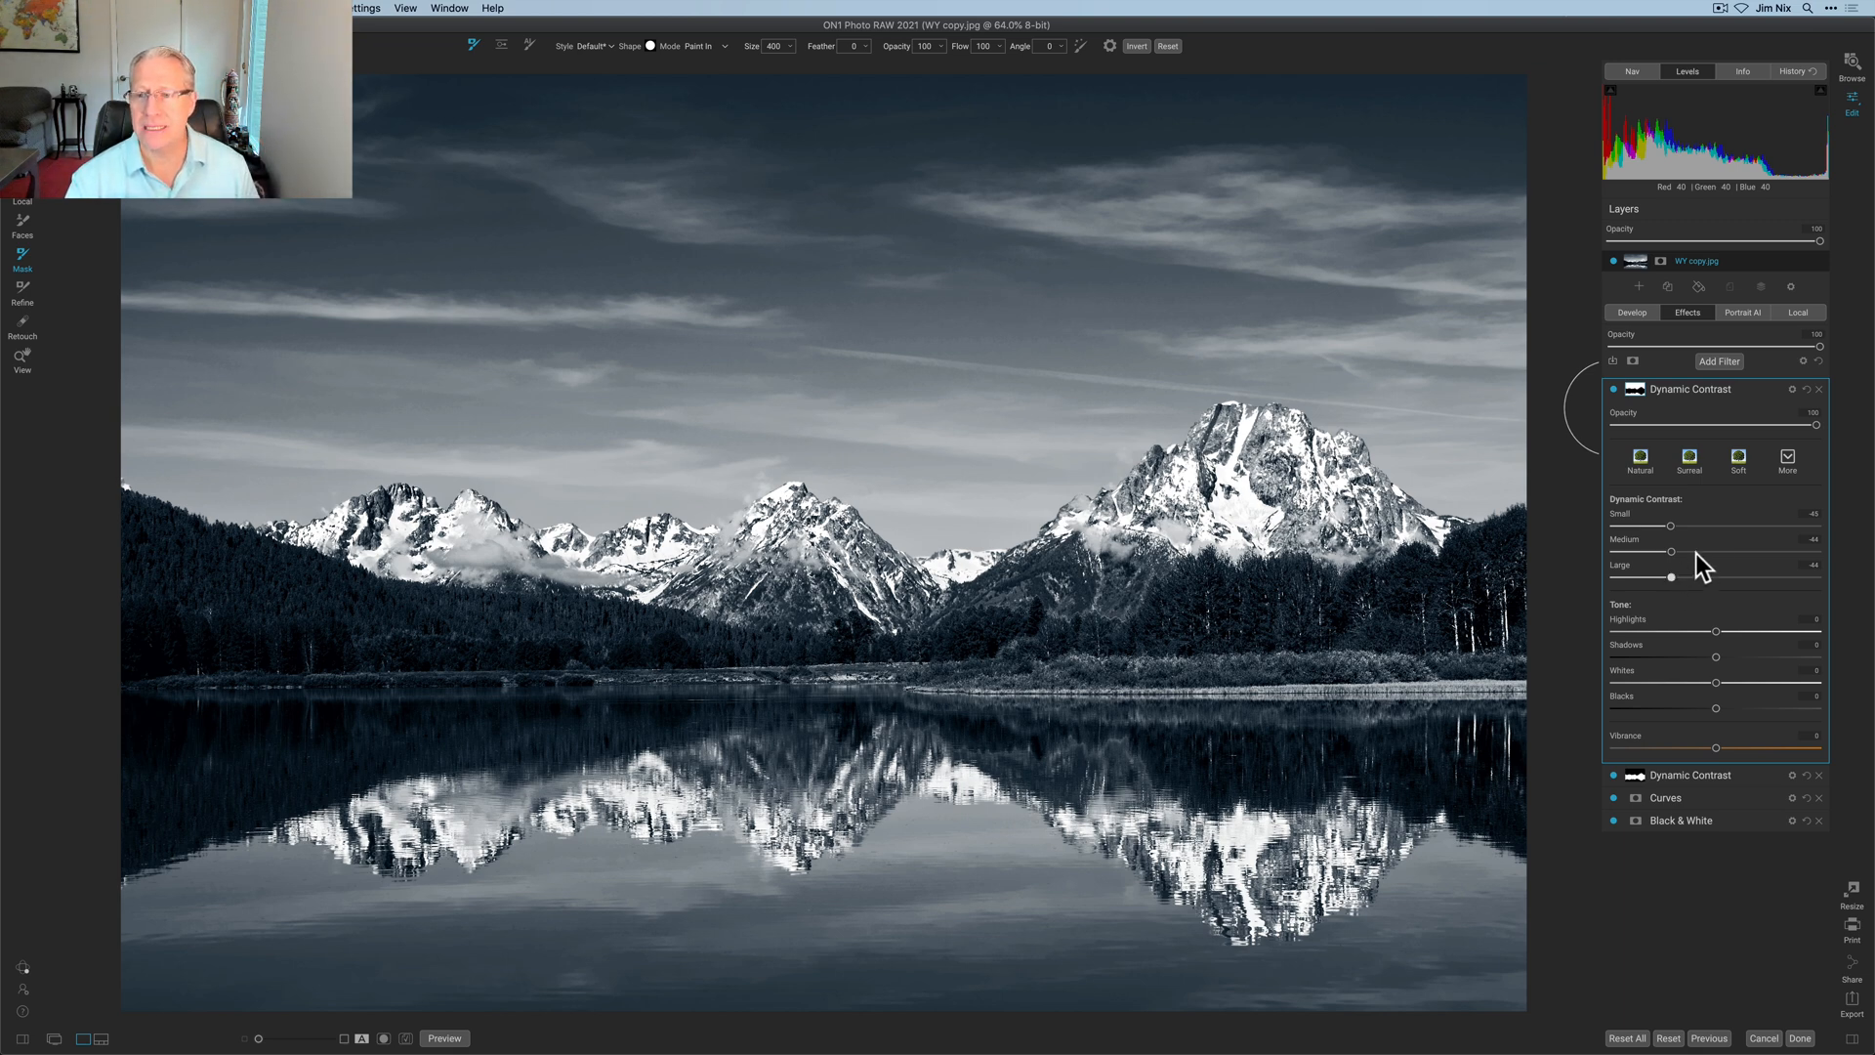
mouse_move(1687, 577)
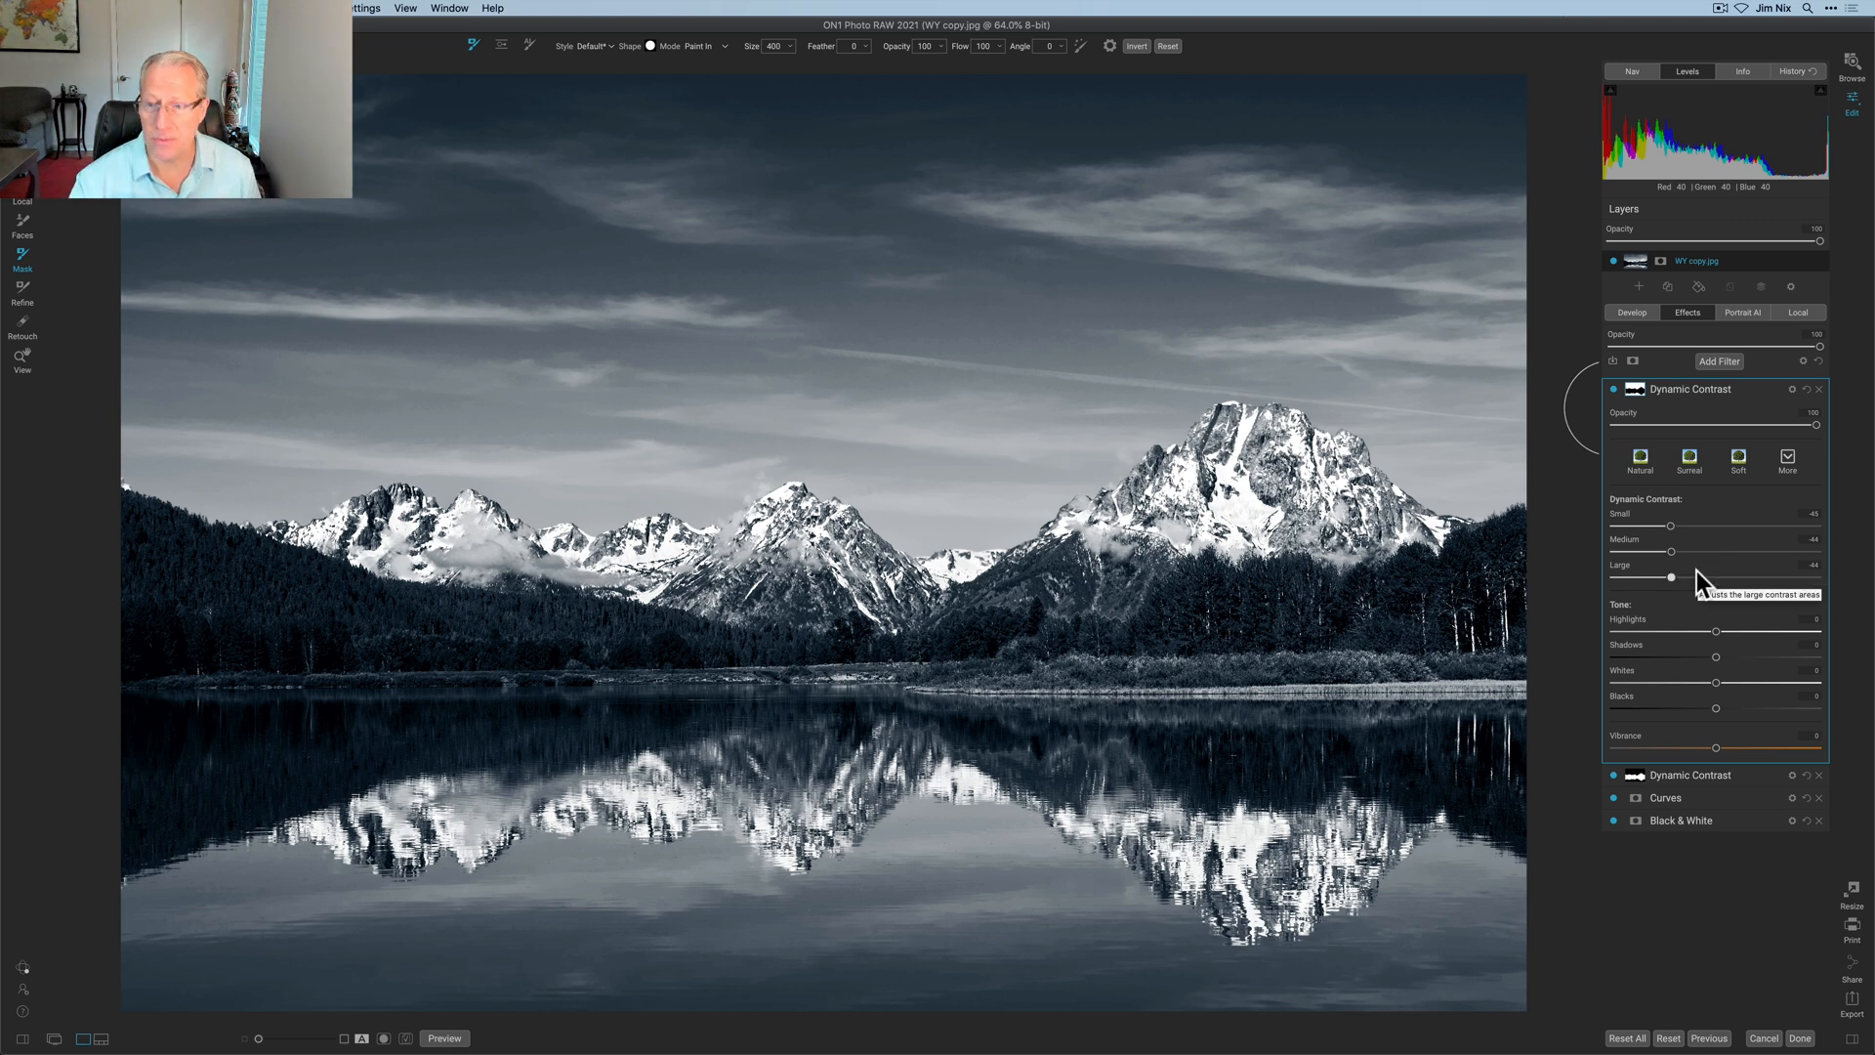
click(1633, 388)
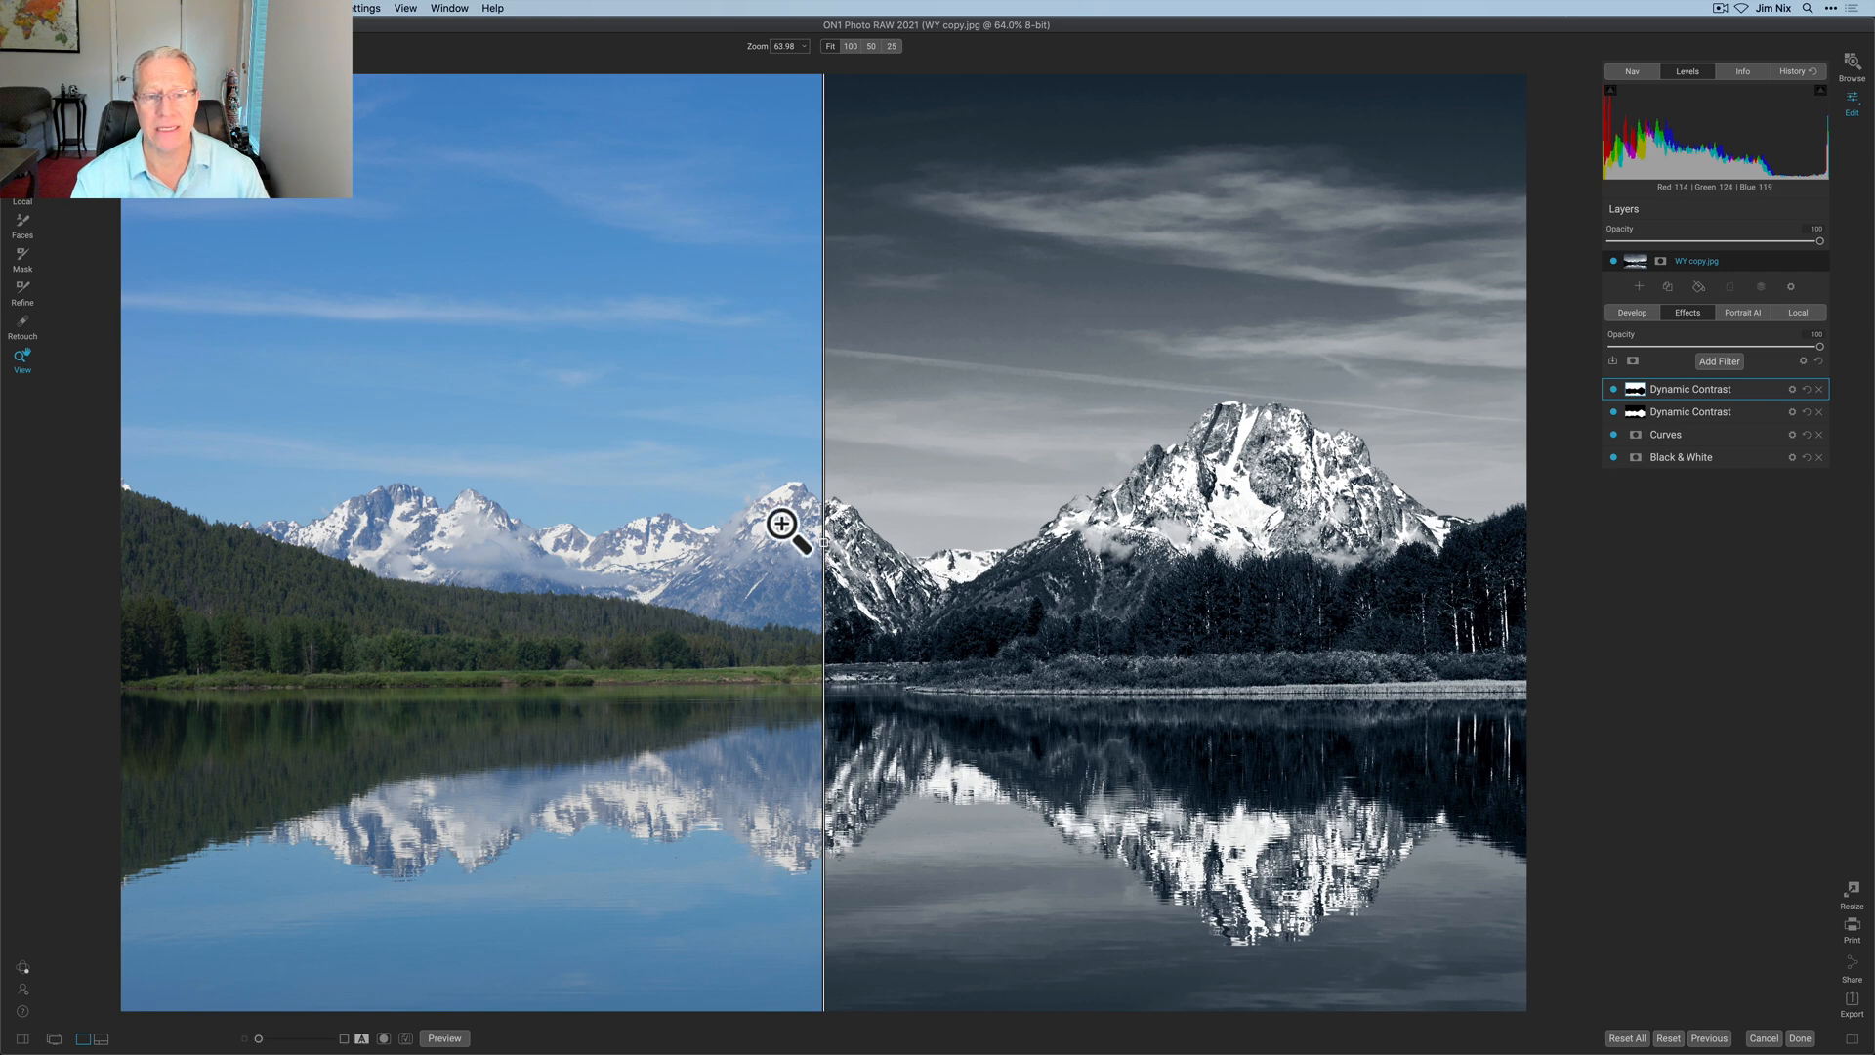
mouse_move(830, 556)
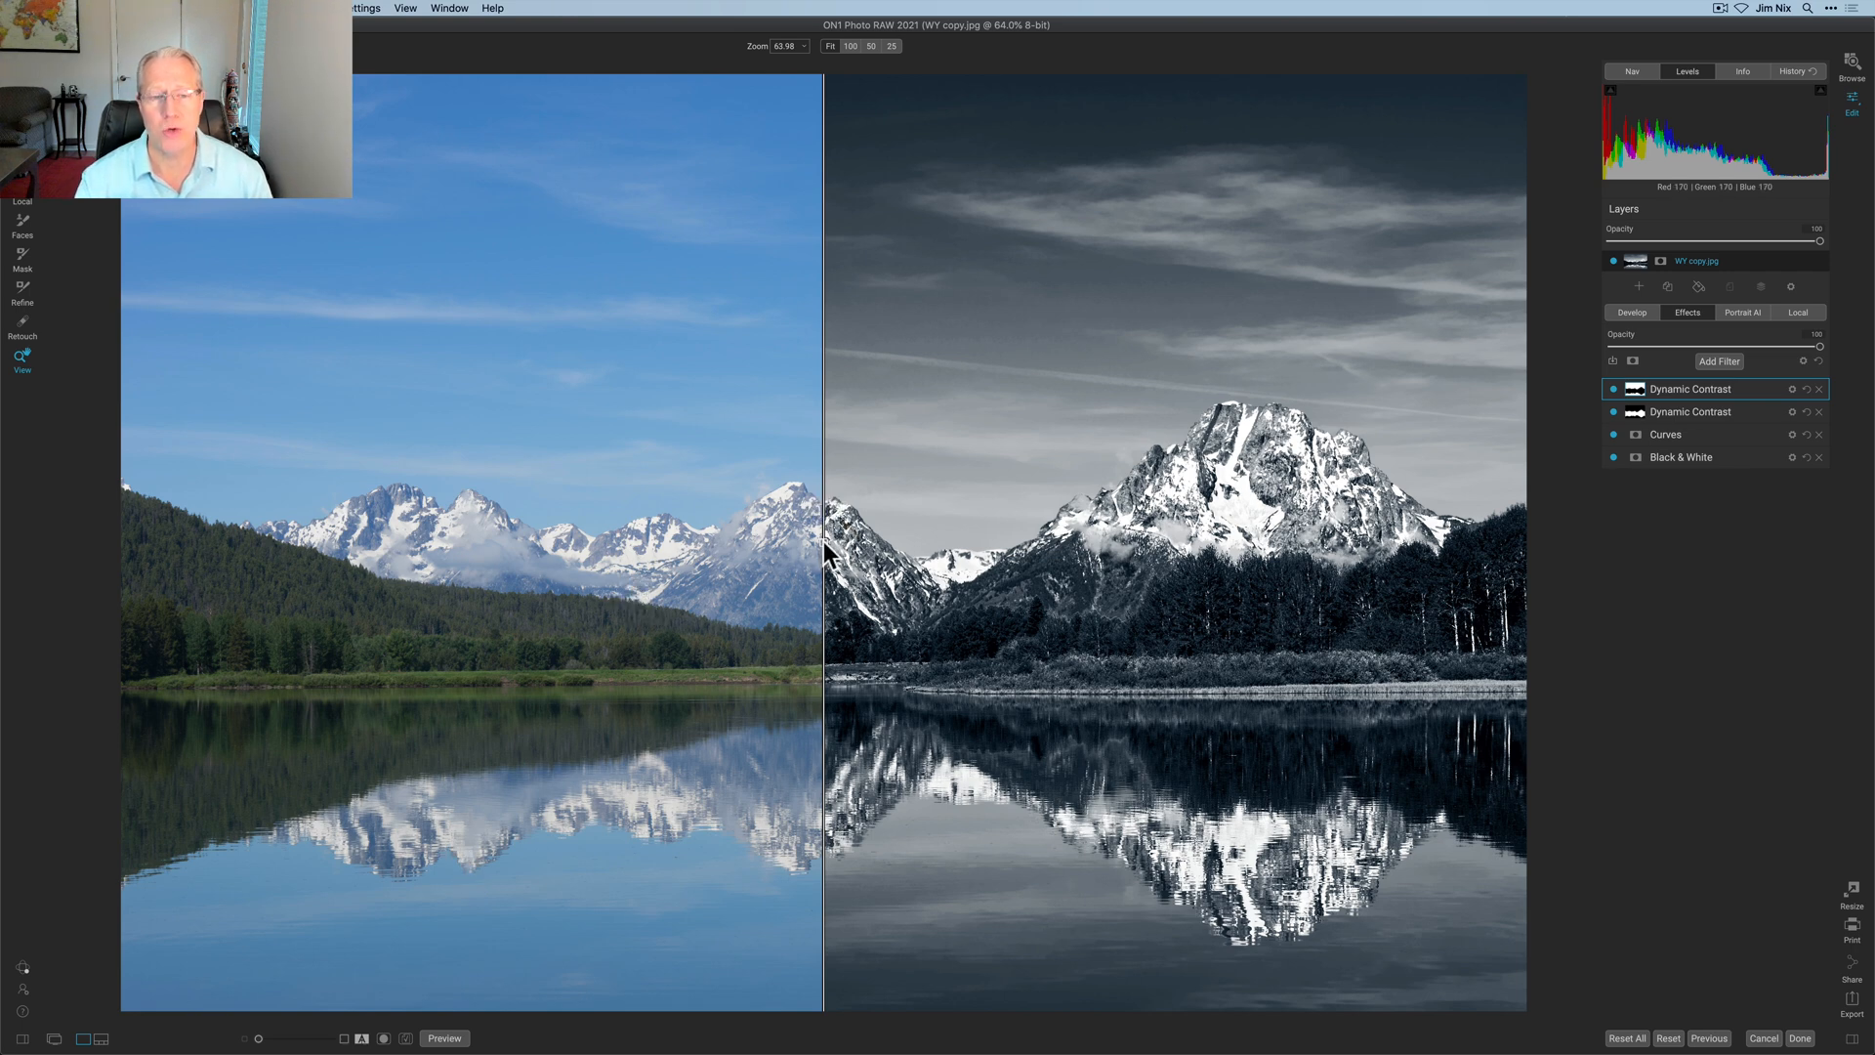
drag(822, 540, 1017, 540)
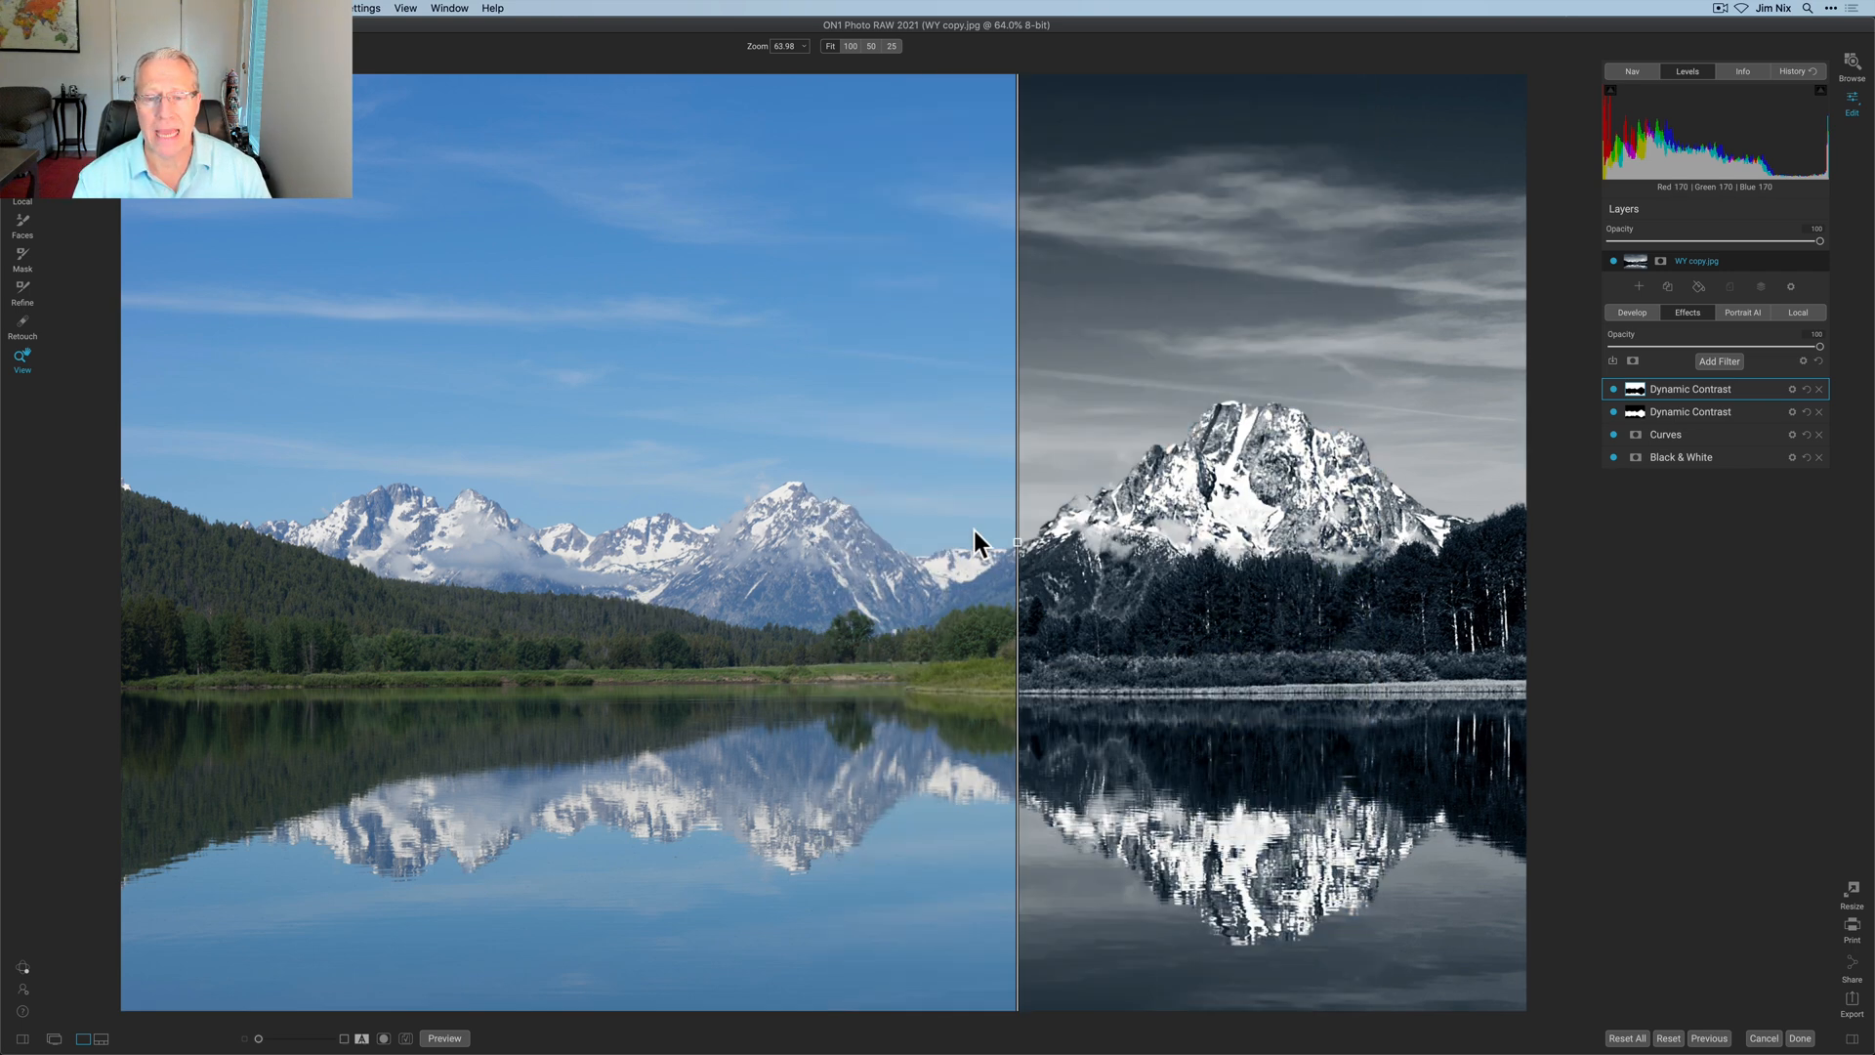
drag(1017, 544, 980, 549)
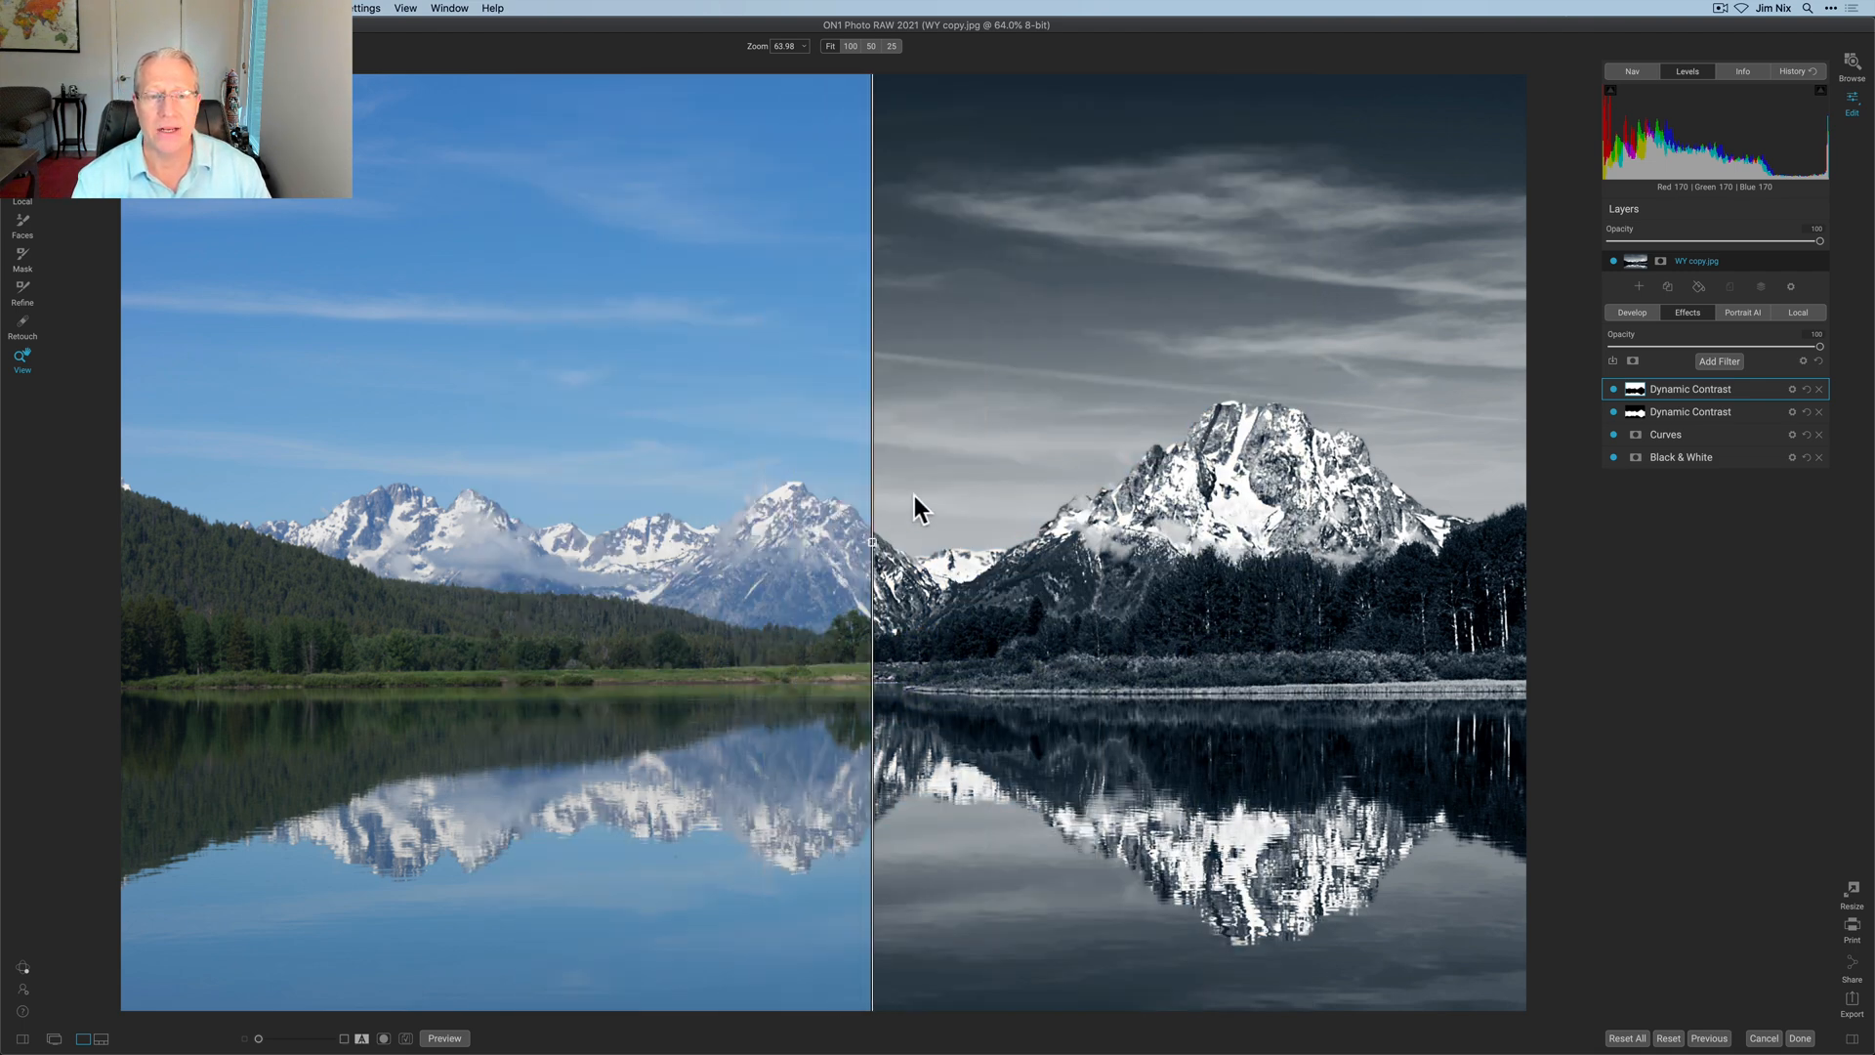
drag(873, 502, 293, 502)
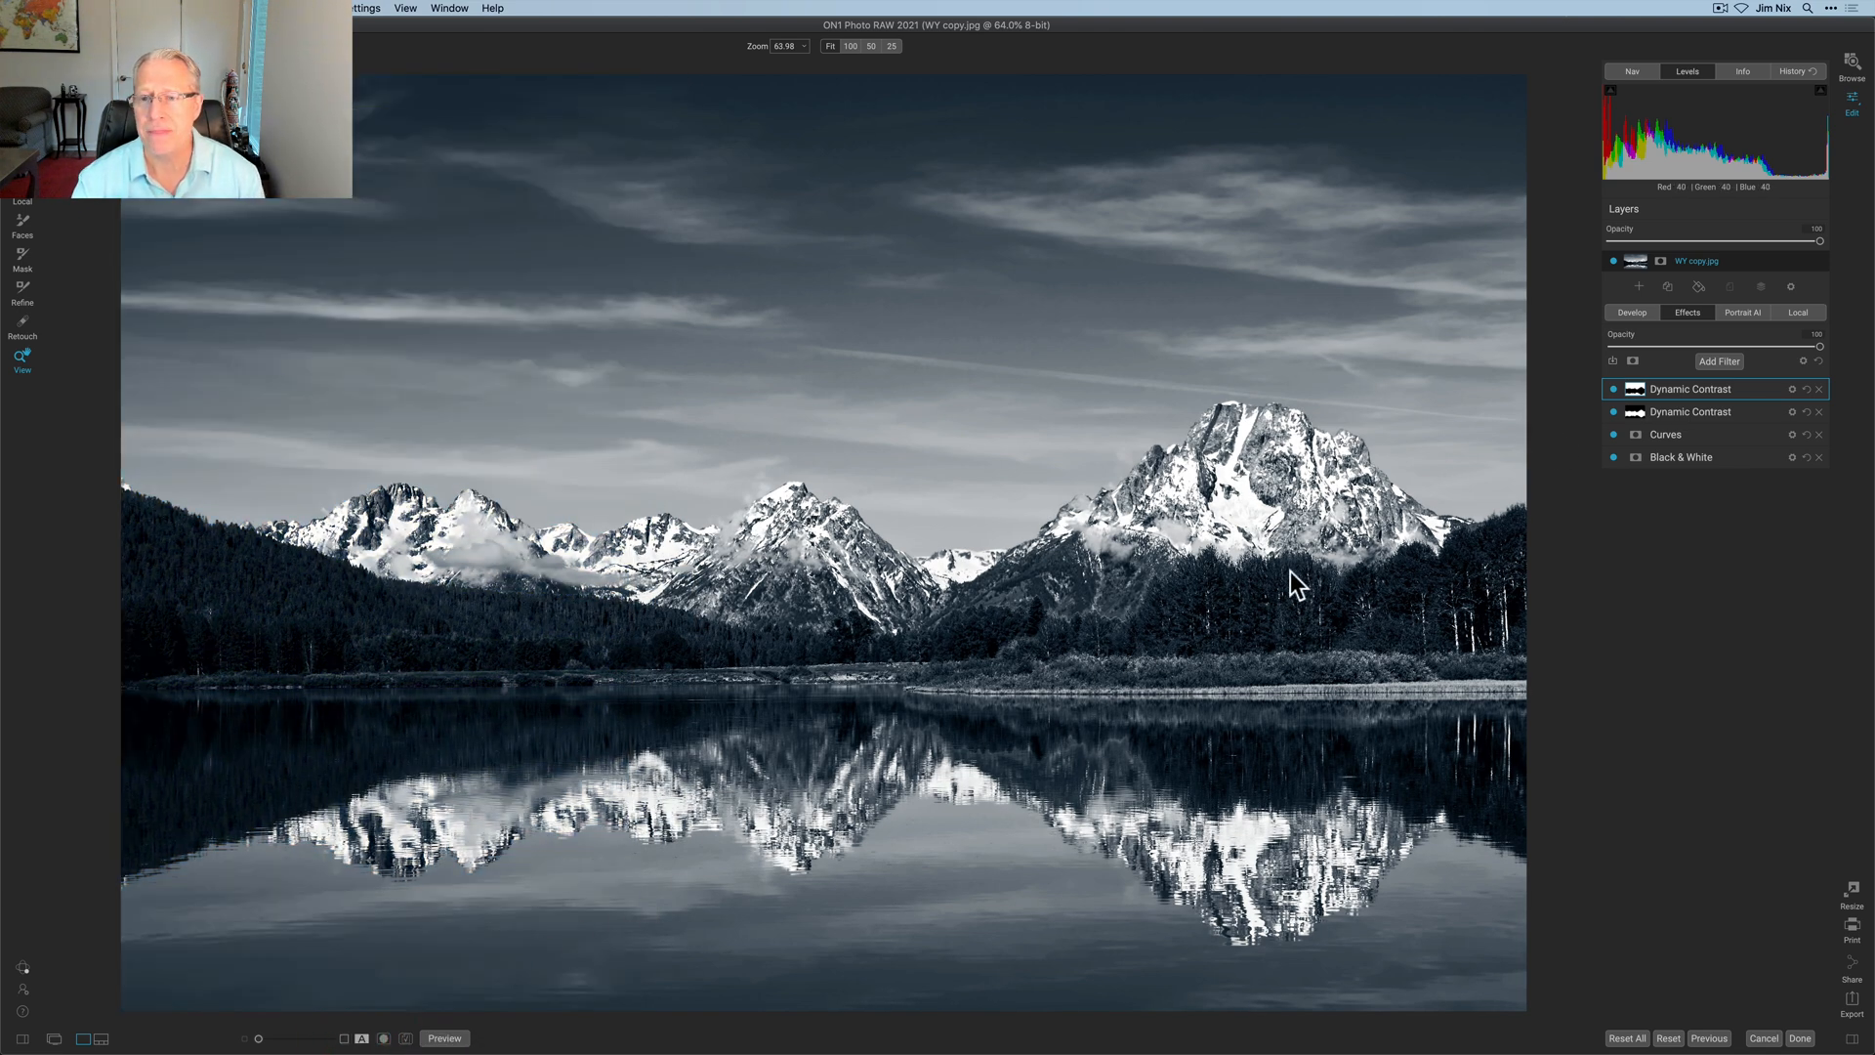
Expand the Black & White filter and briefly hide, then show, its conversion for comparison.
click(443, 1037)
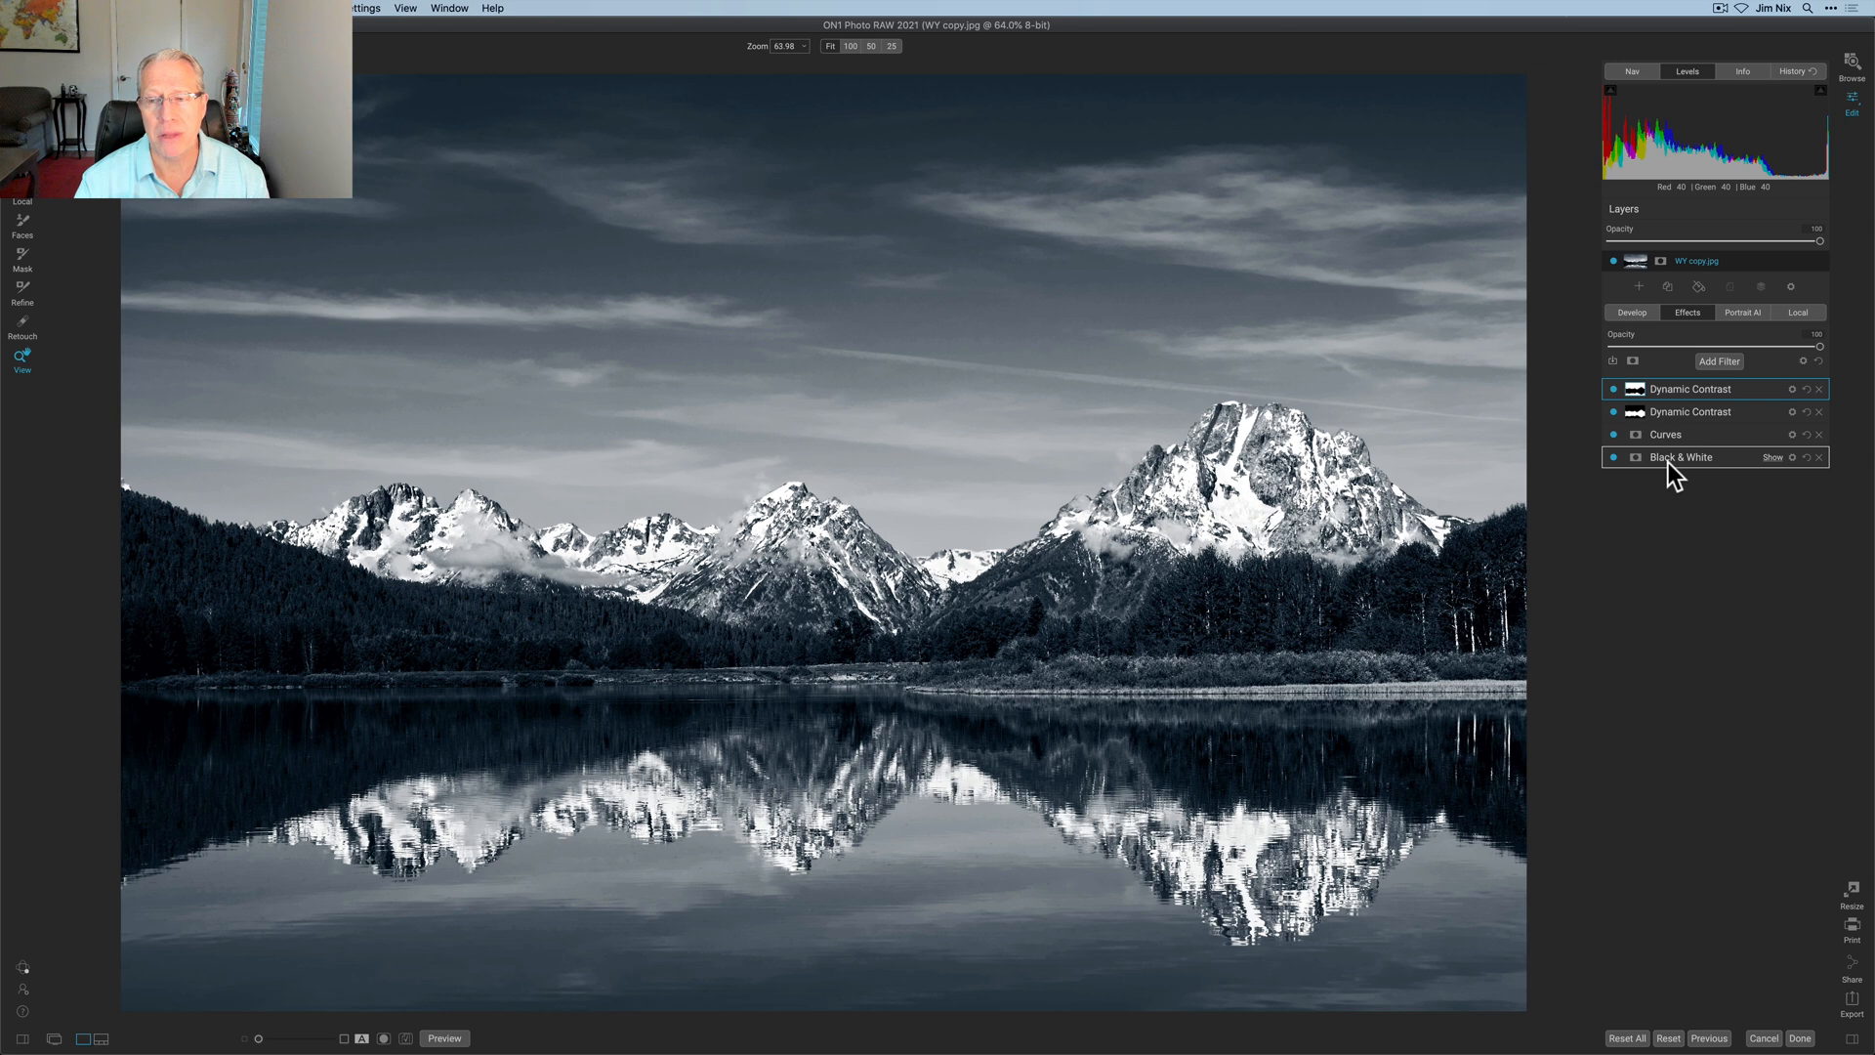
click(1680, 457)
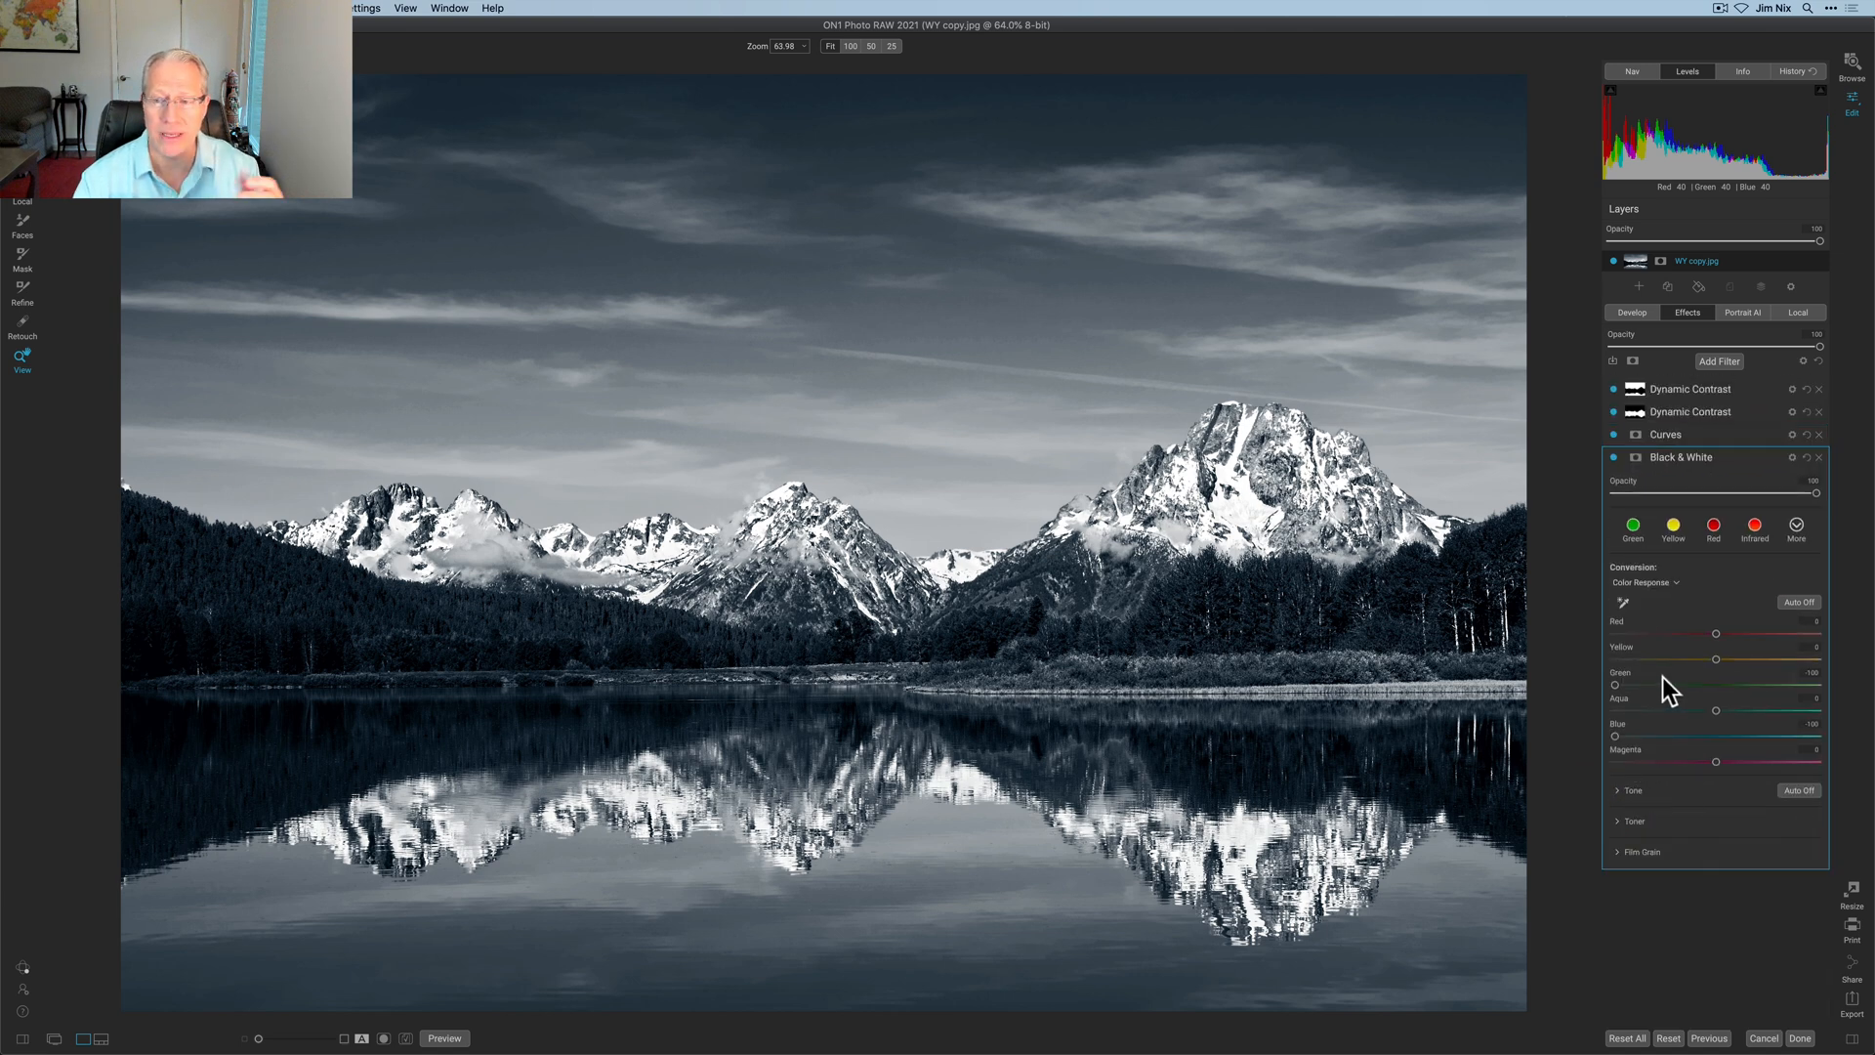
click(1613, 457)
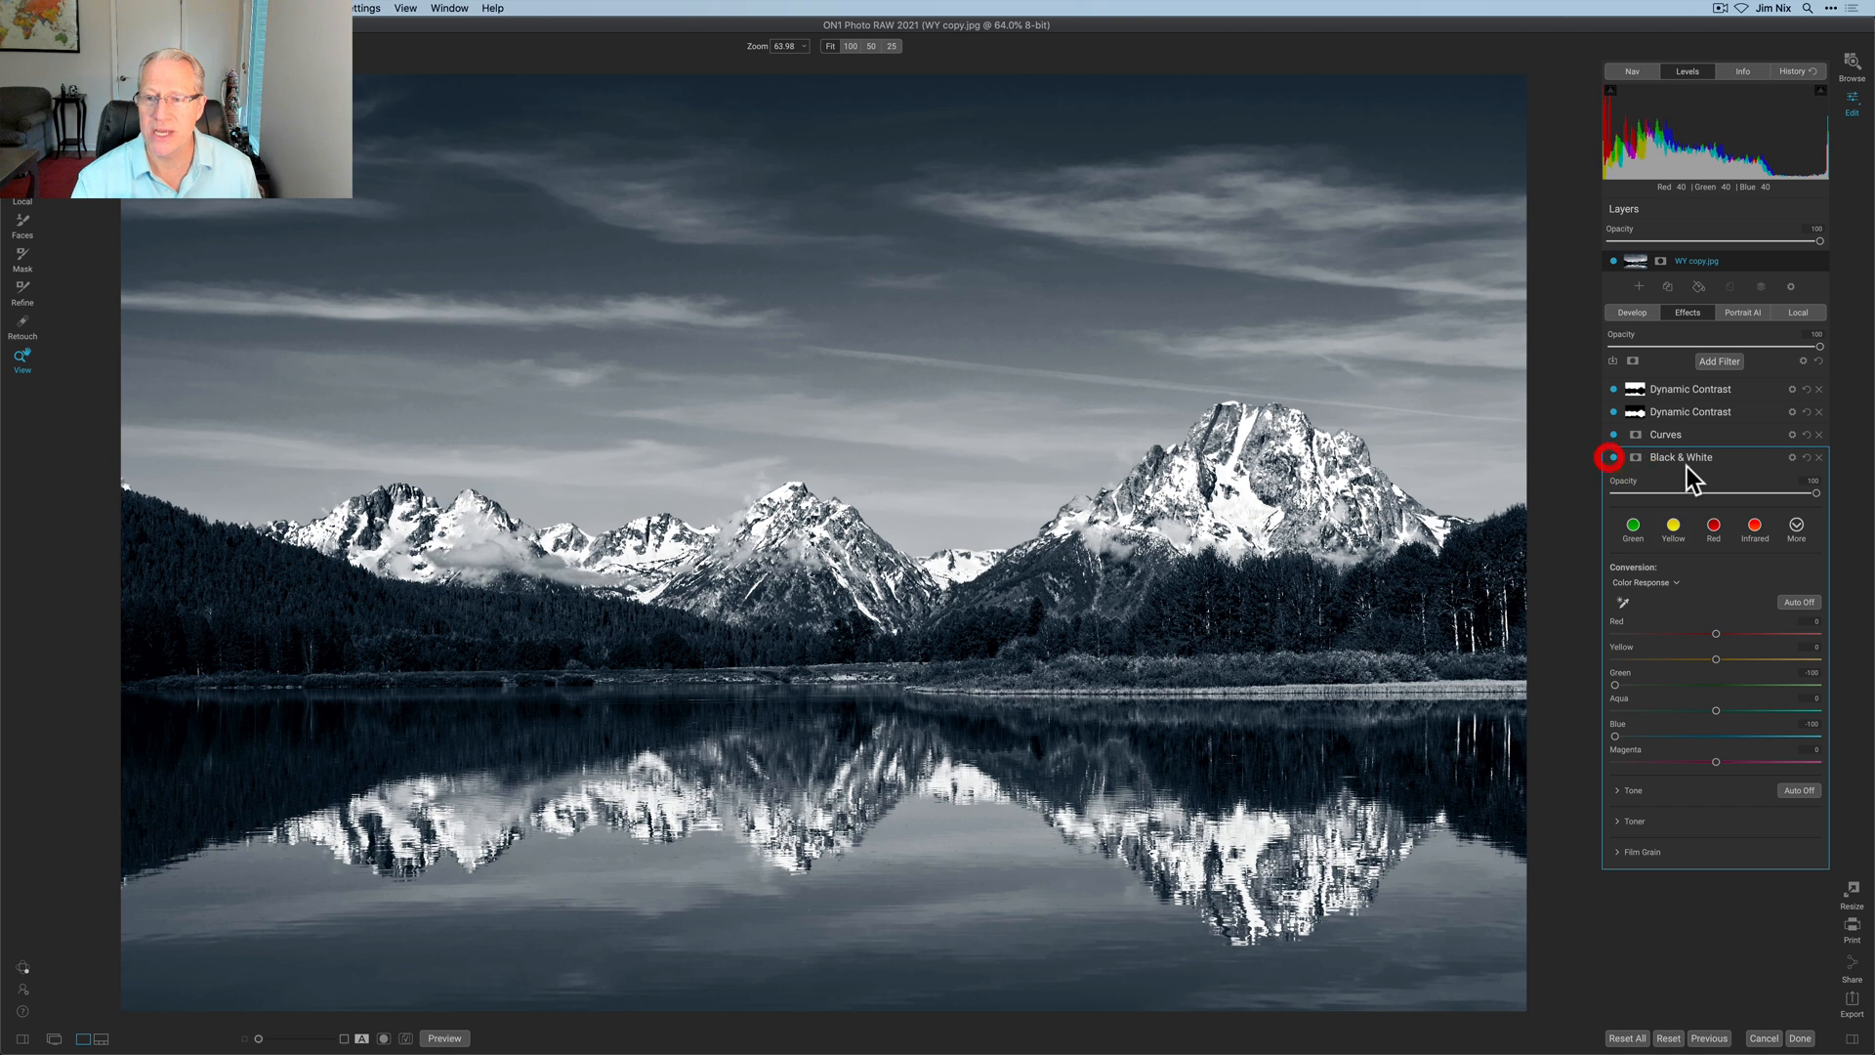
click(1613, 457)
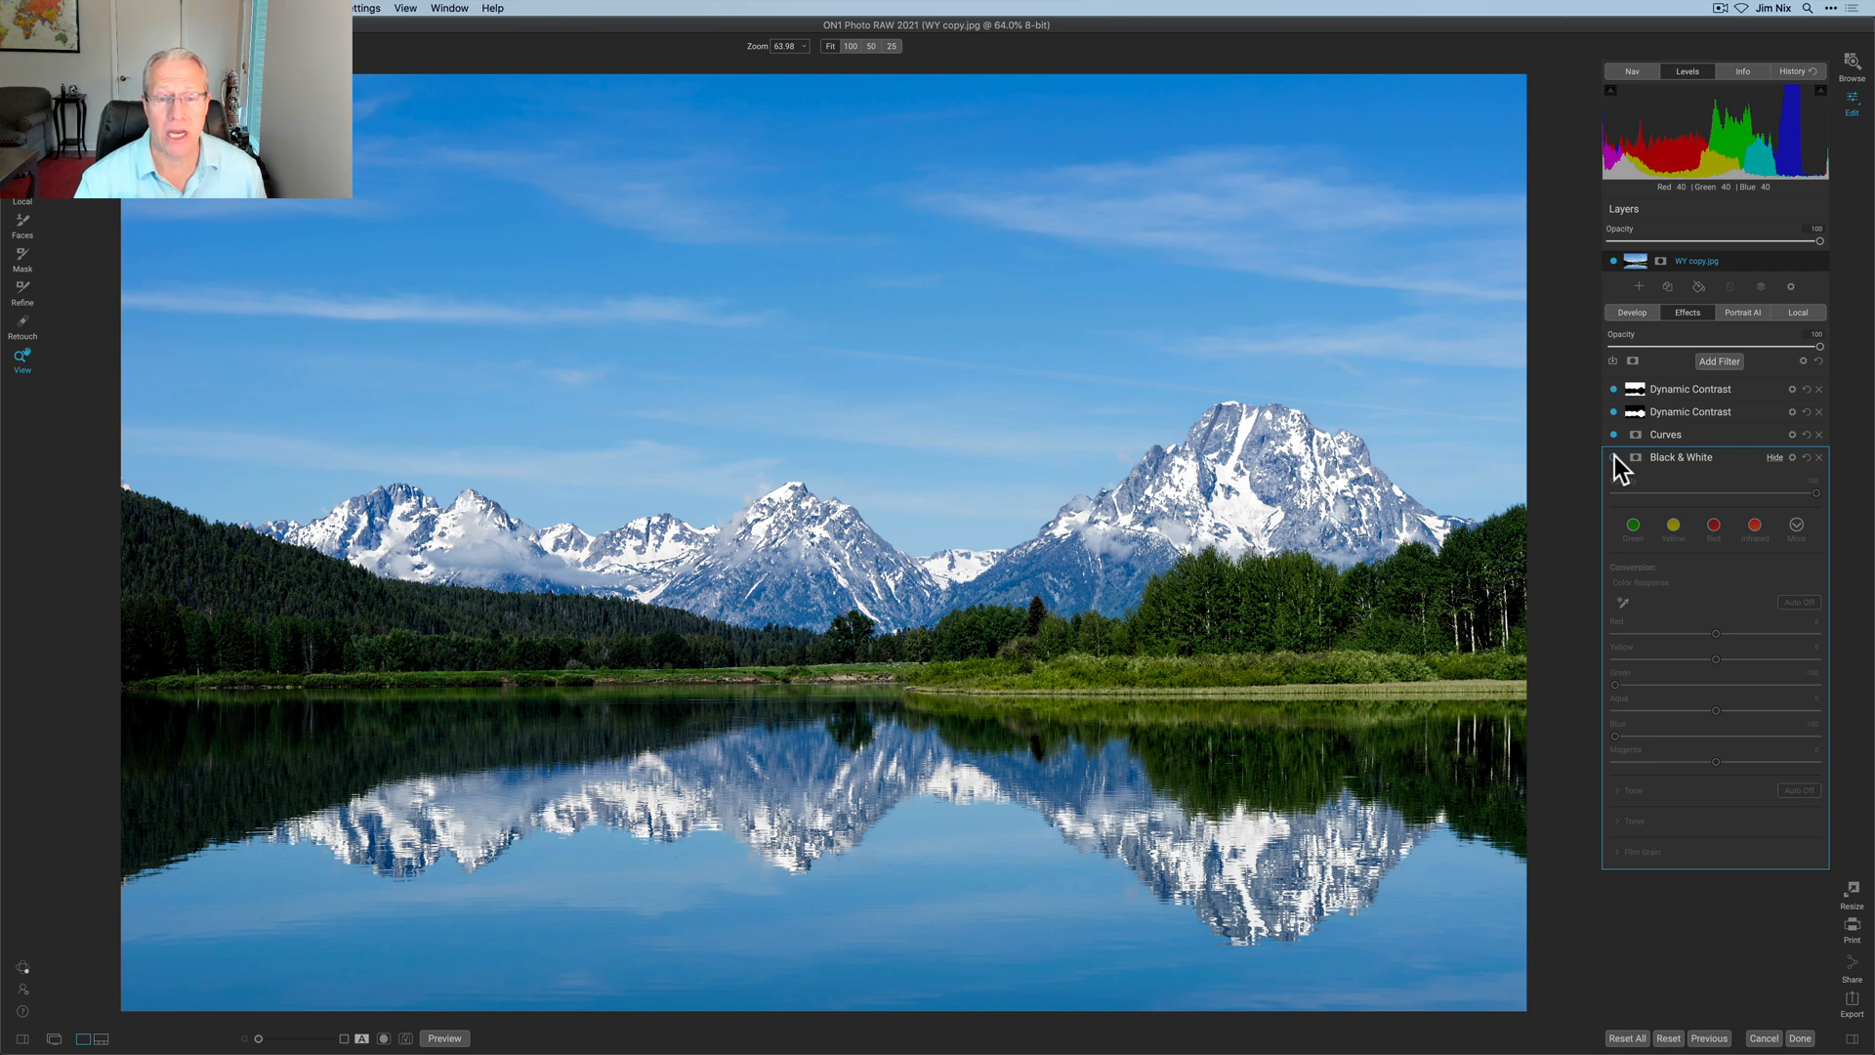
click(1633, 457)
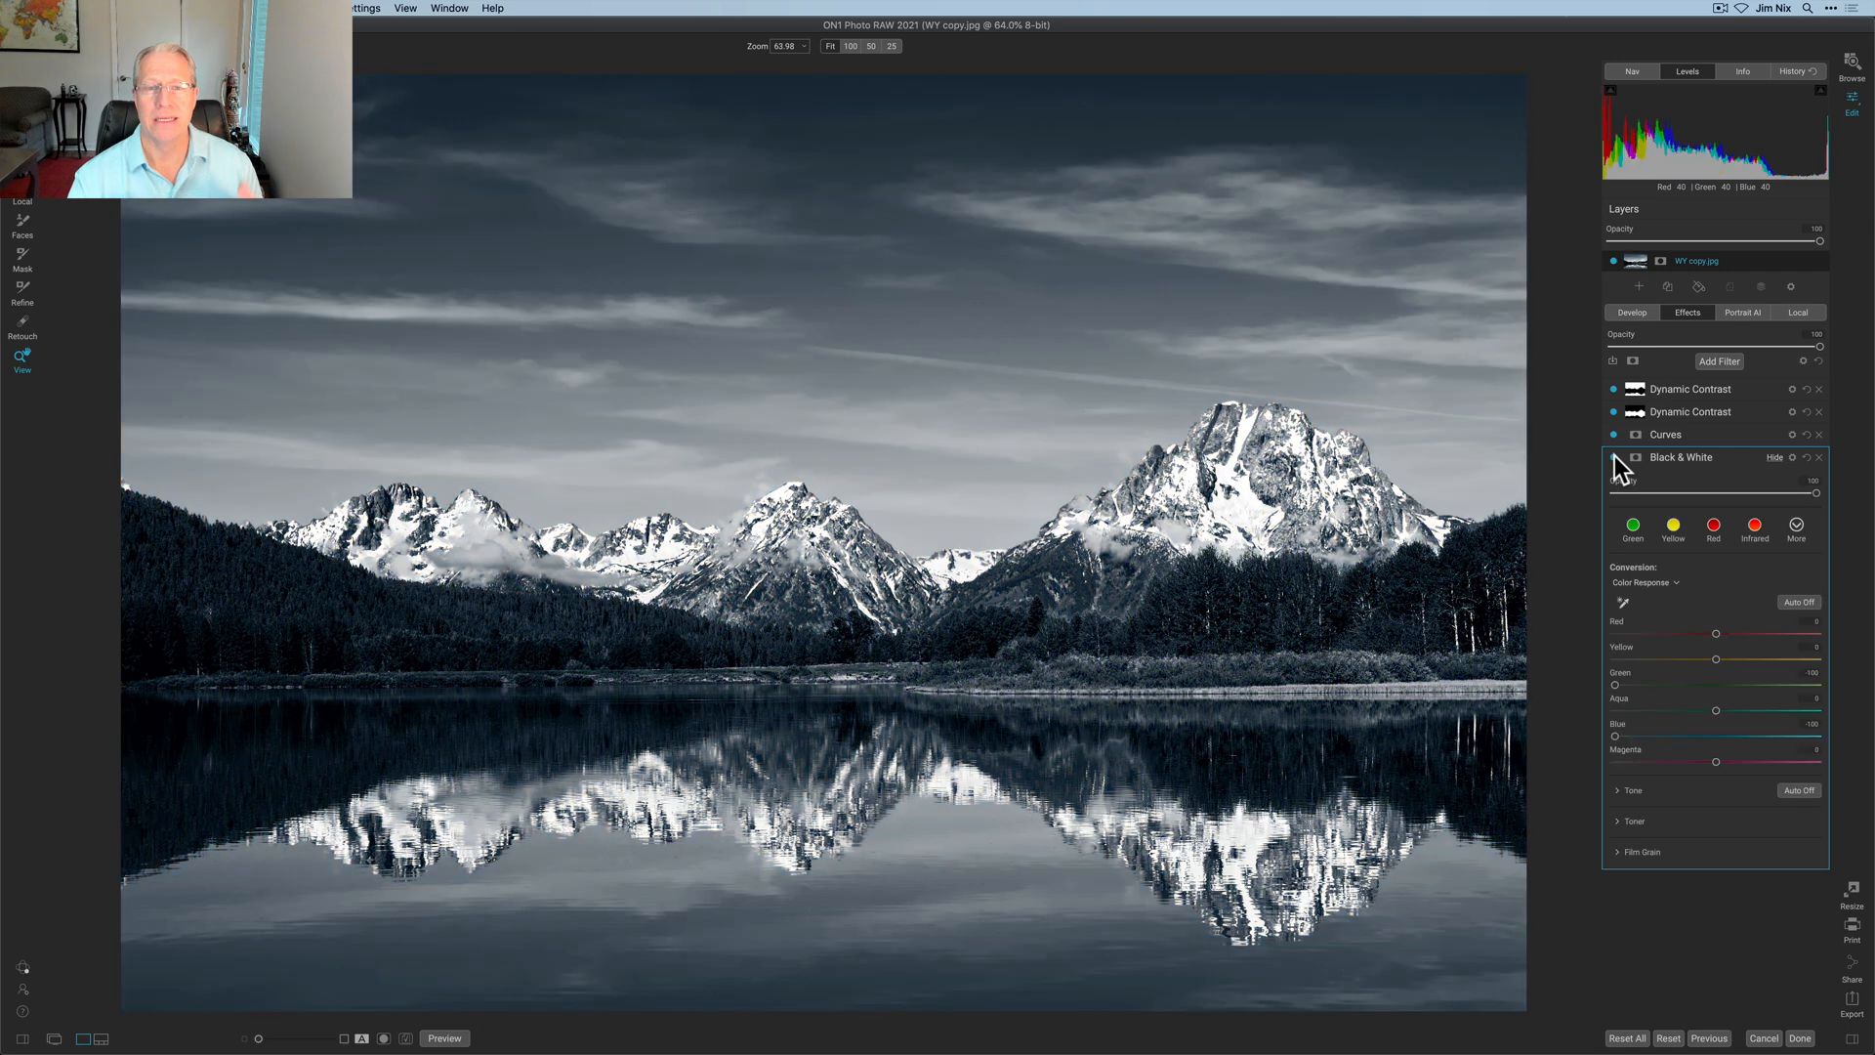